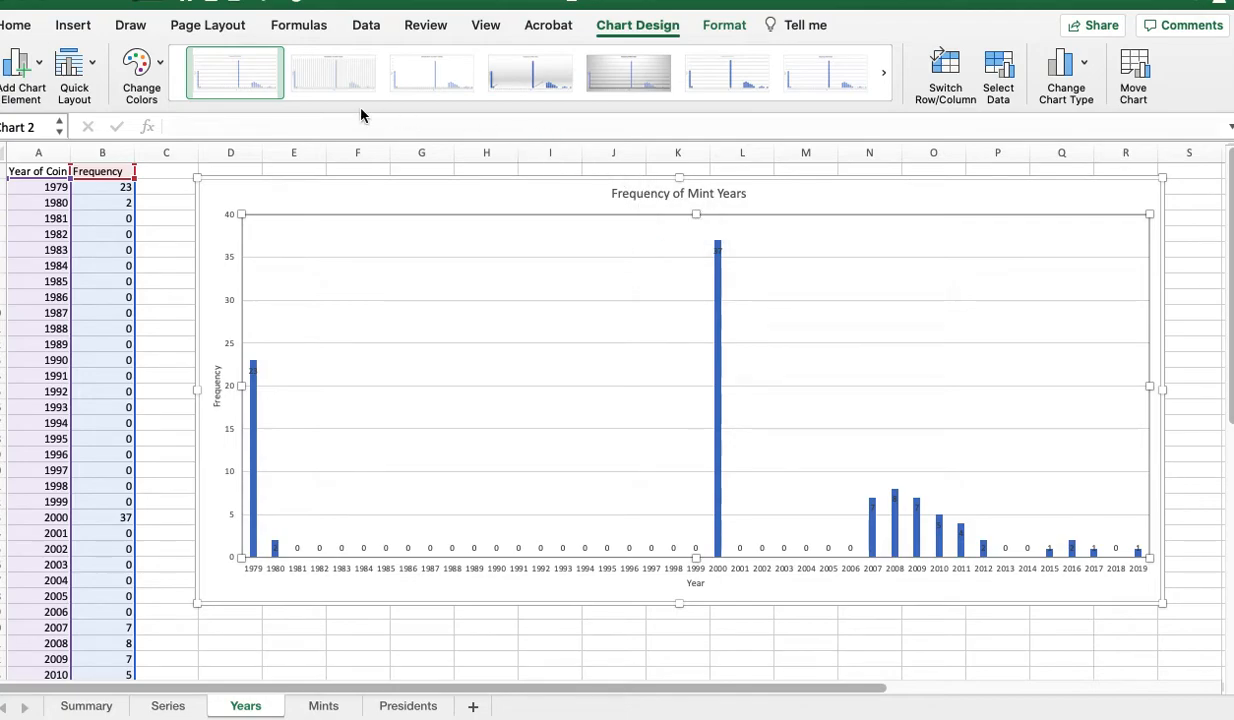
pyautogui.moveTo(176, 200)
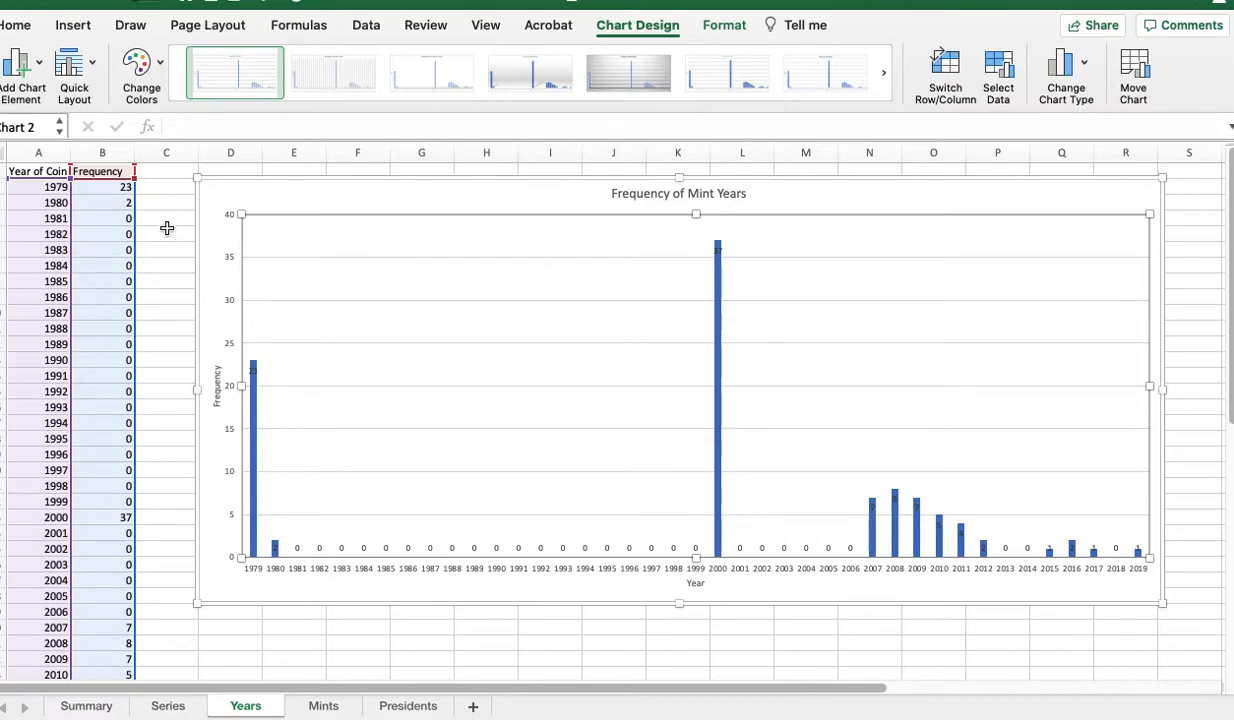
pyautogui.moveTo(168, 168)
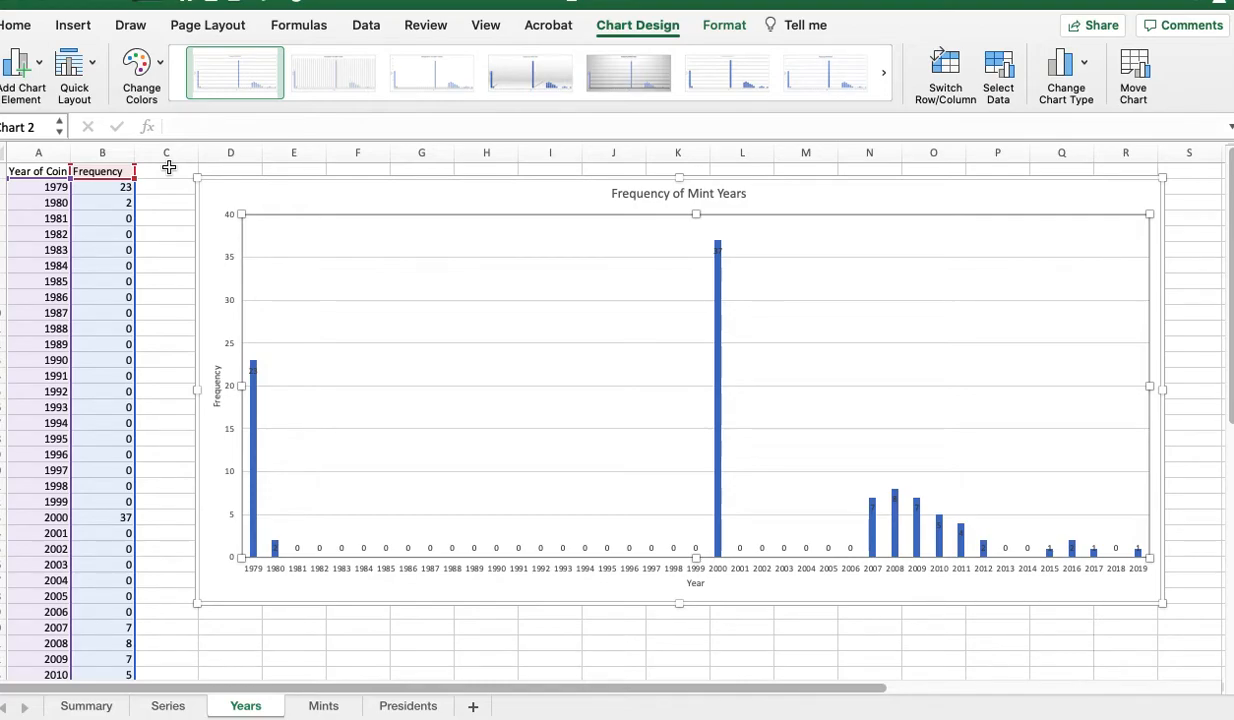
pyautogui.moveTo(164, 228)
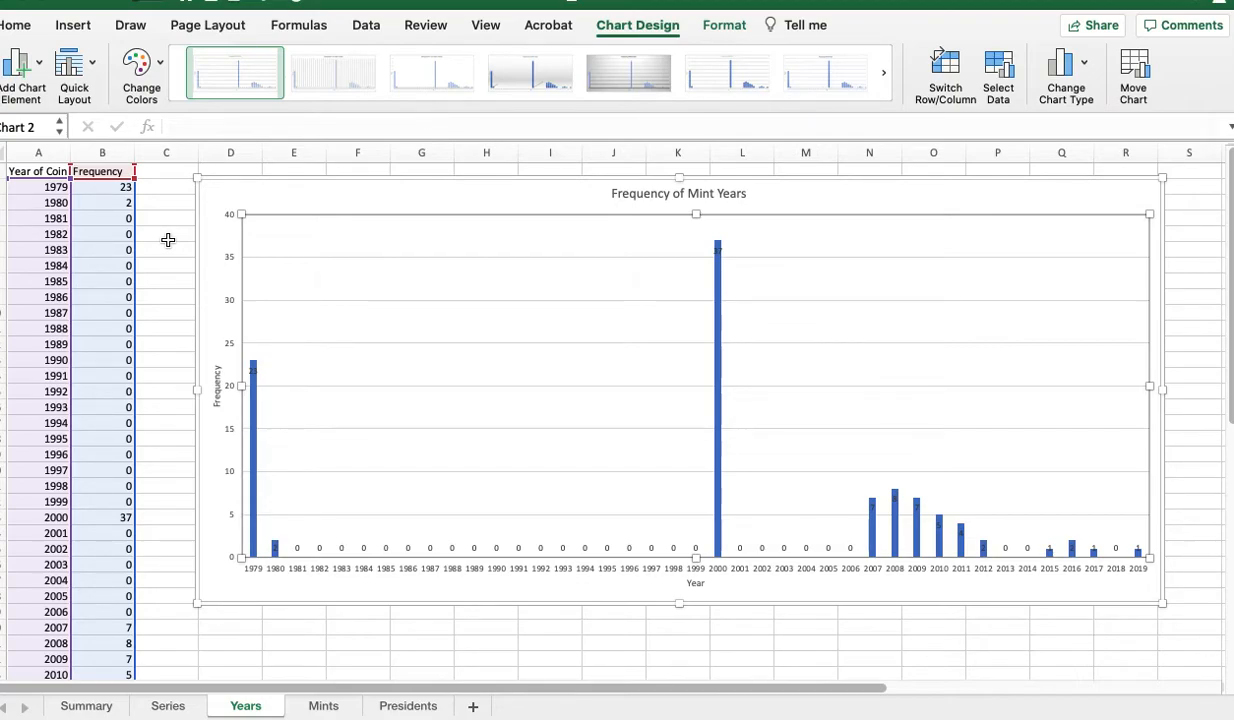
pyautogui.moveTo(186, 368)
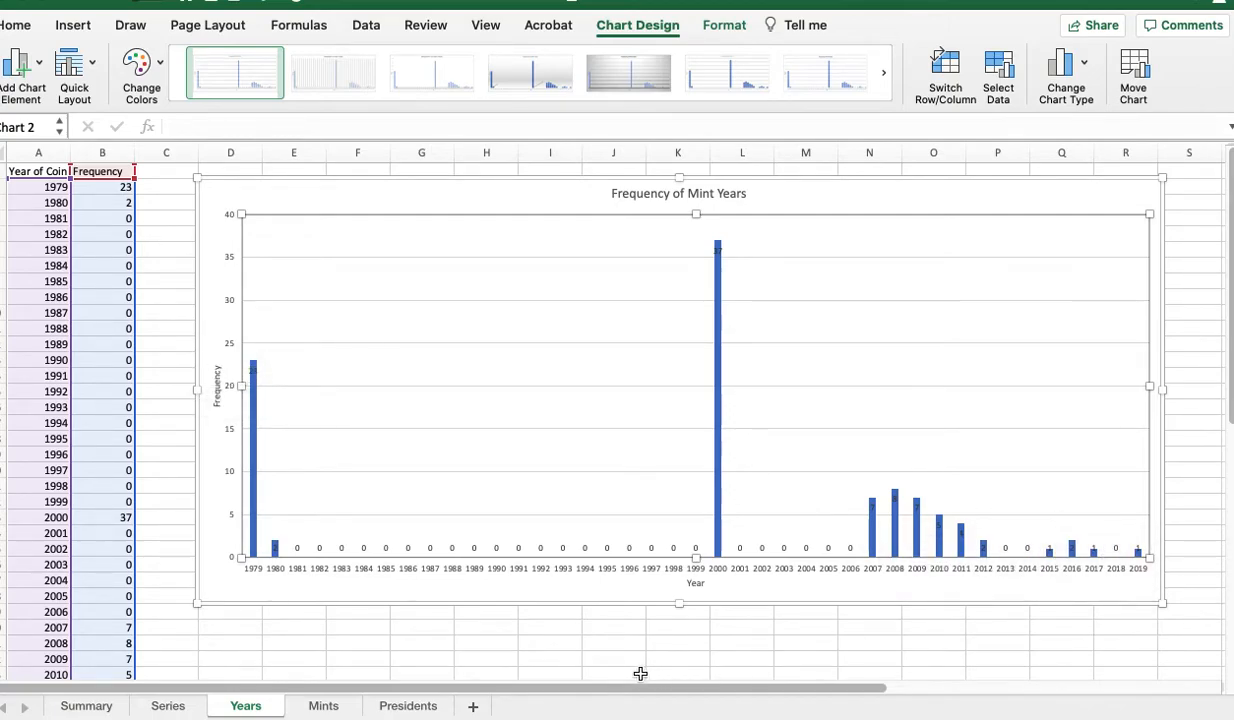
pyautogui.moveTo(348, 620)
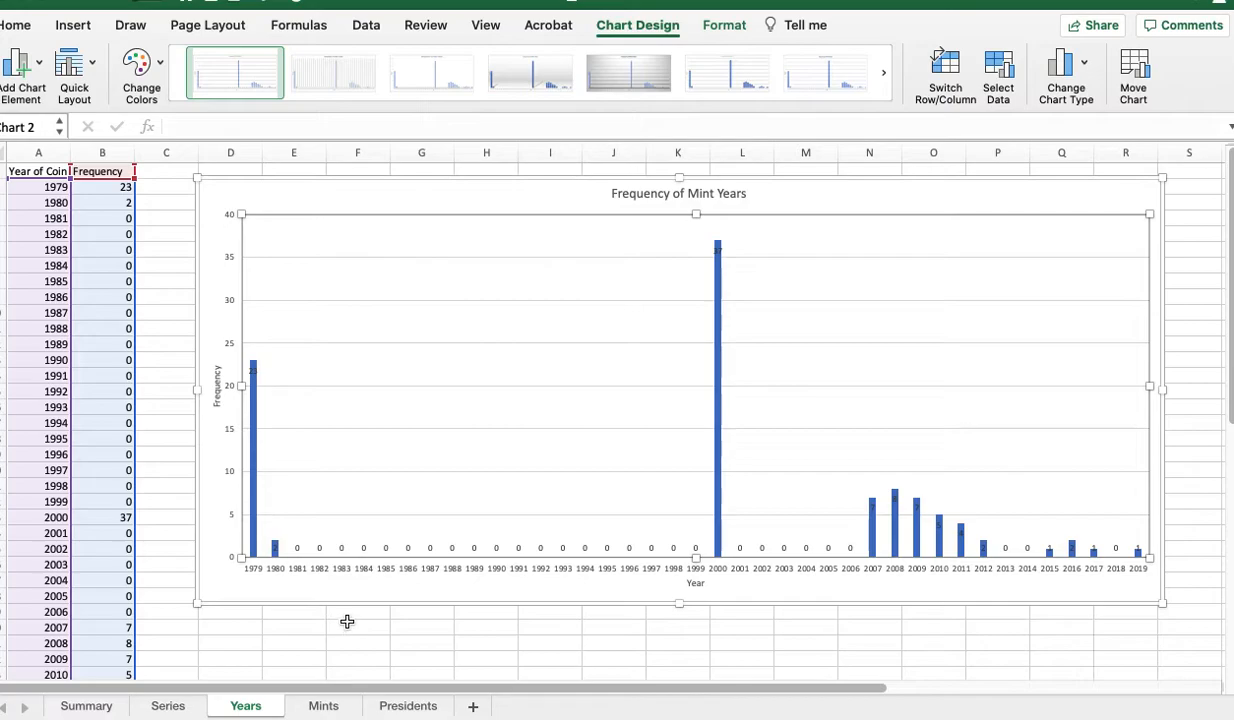
pyautogui.moveTo(170, 662)
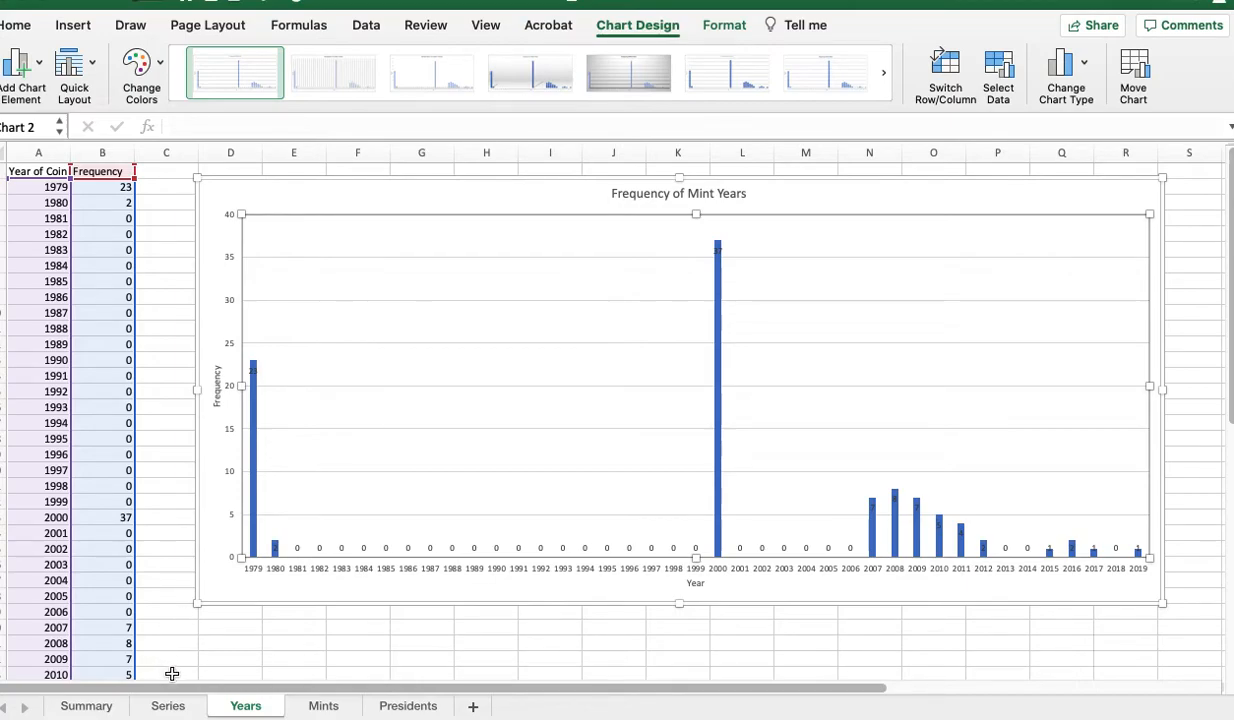
pyautogui.moveTo(216, 654)
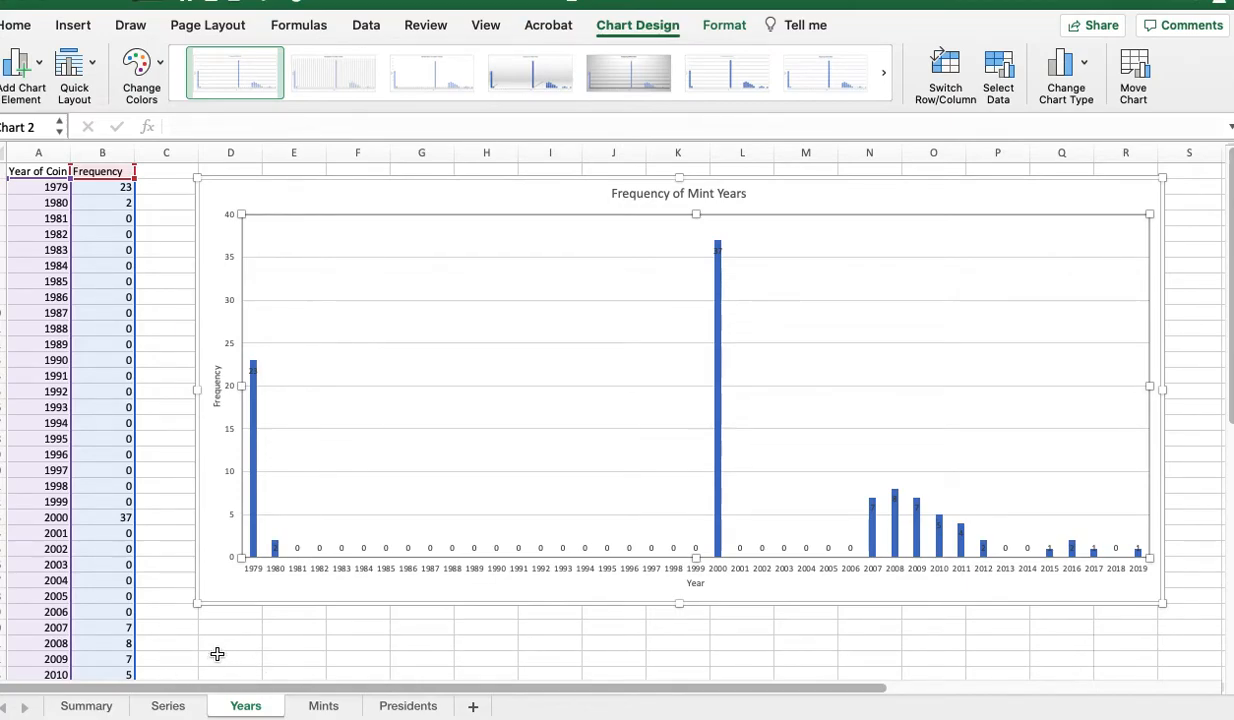
pyautogui.moveTo(184, 624)
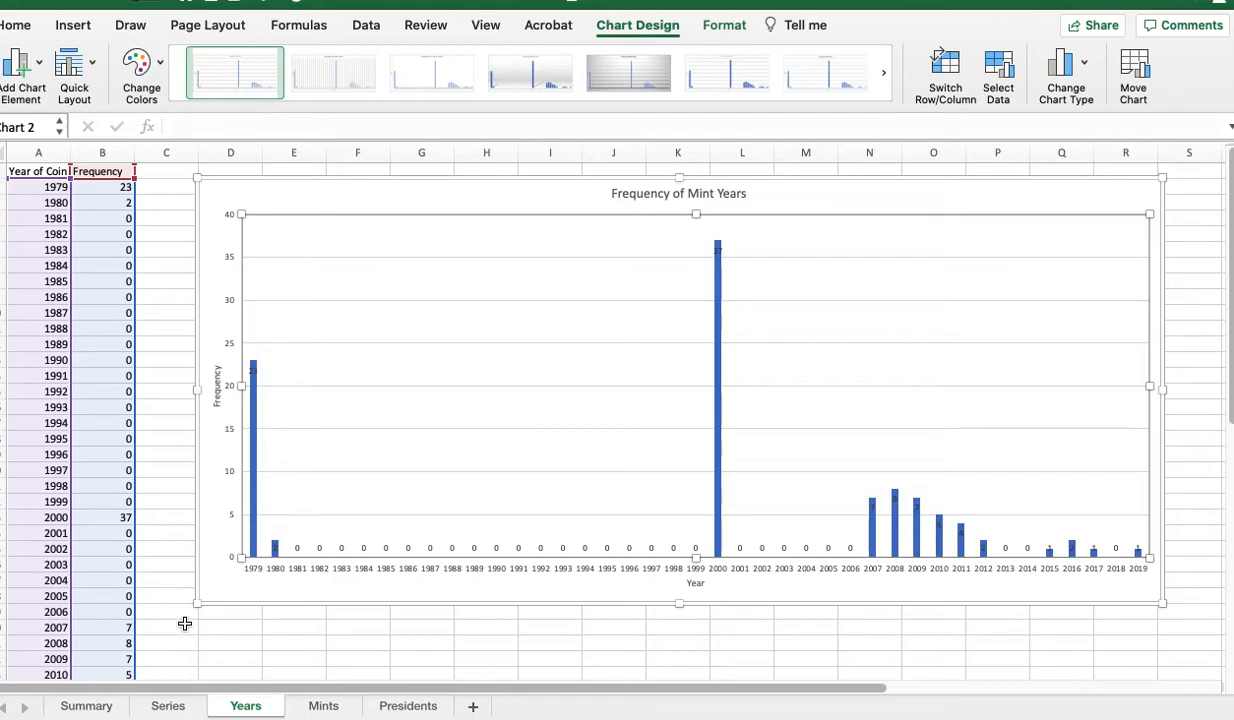
pyautogui.moveTo(228, 648)
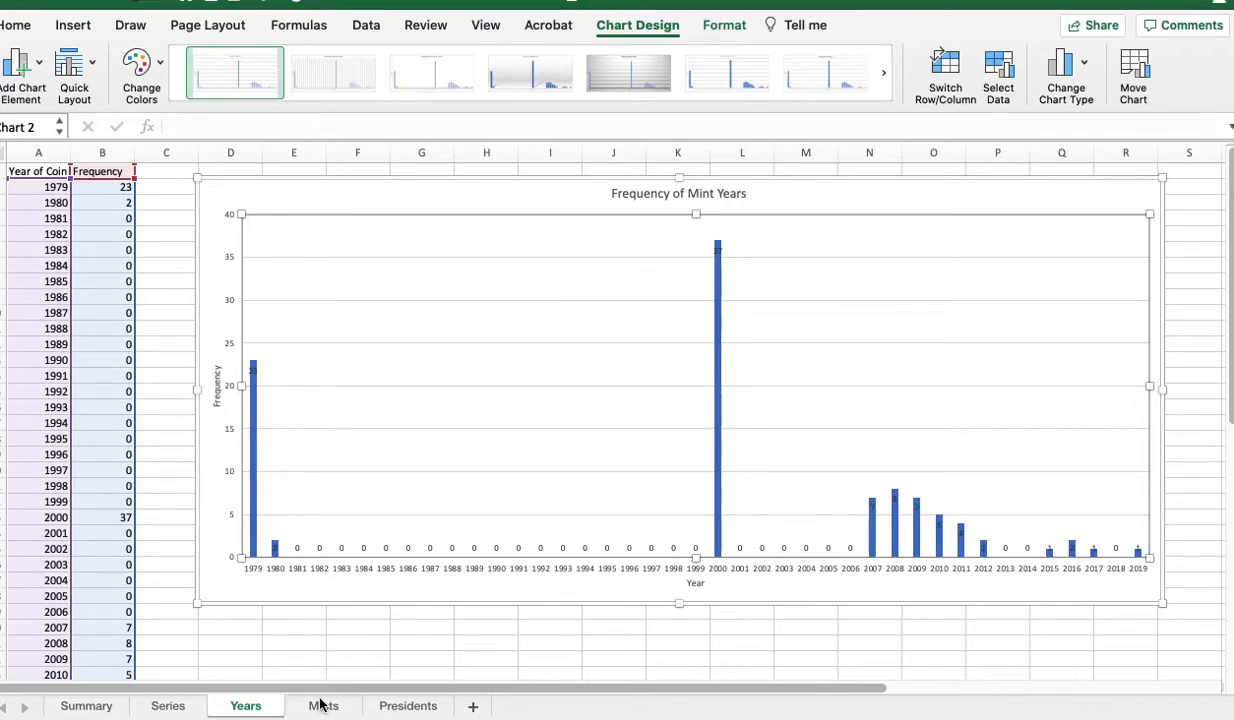
pyautogui.moveTo(404, 672)
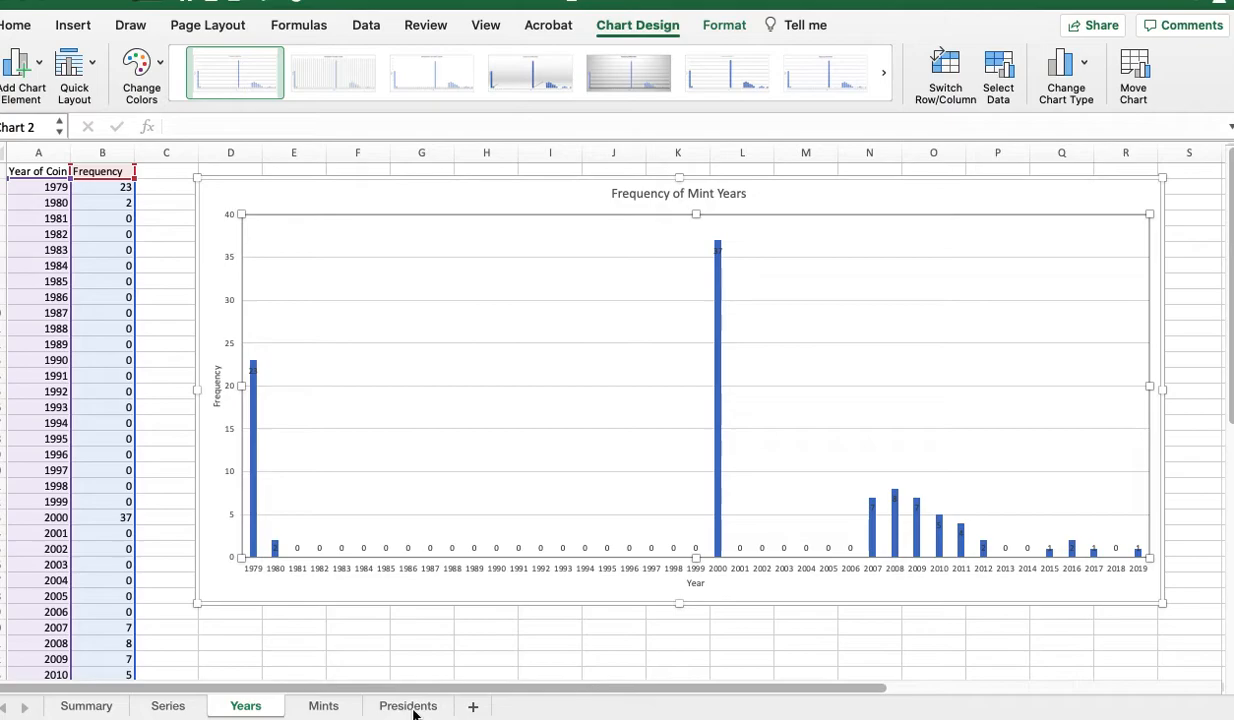
pyautogui.moveTo(270, 520)
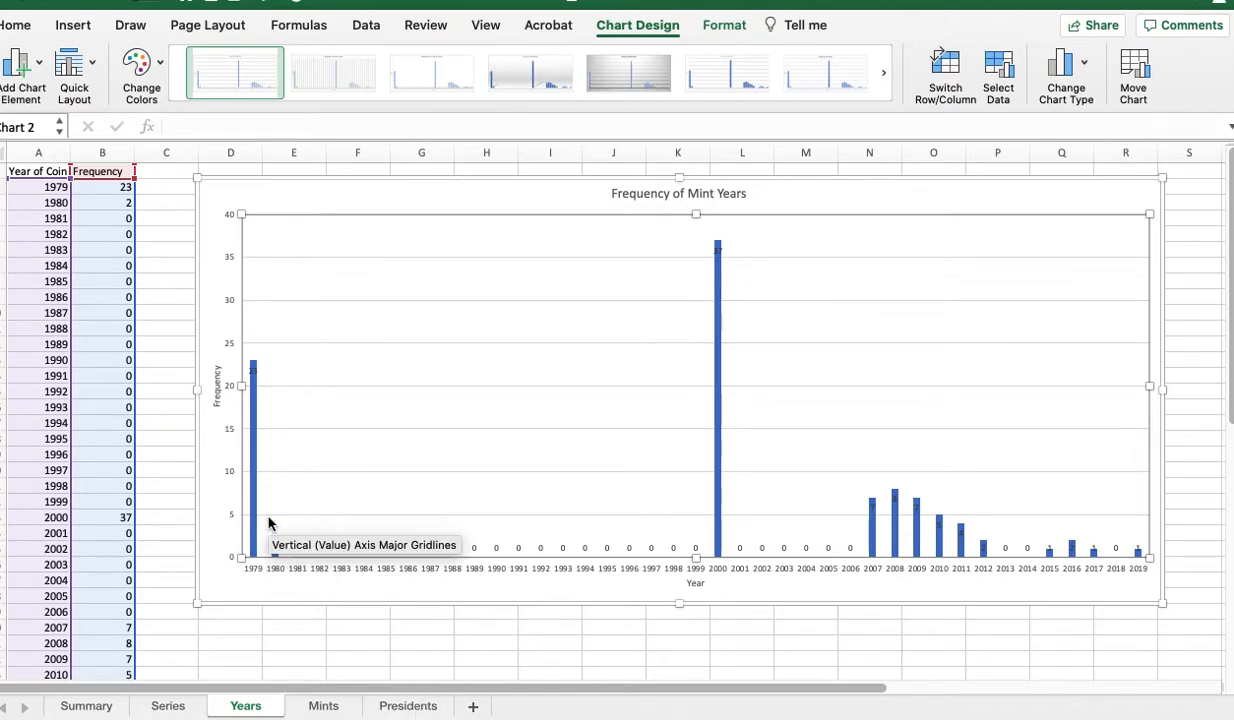
pyautogui.moveTo(420, 660)
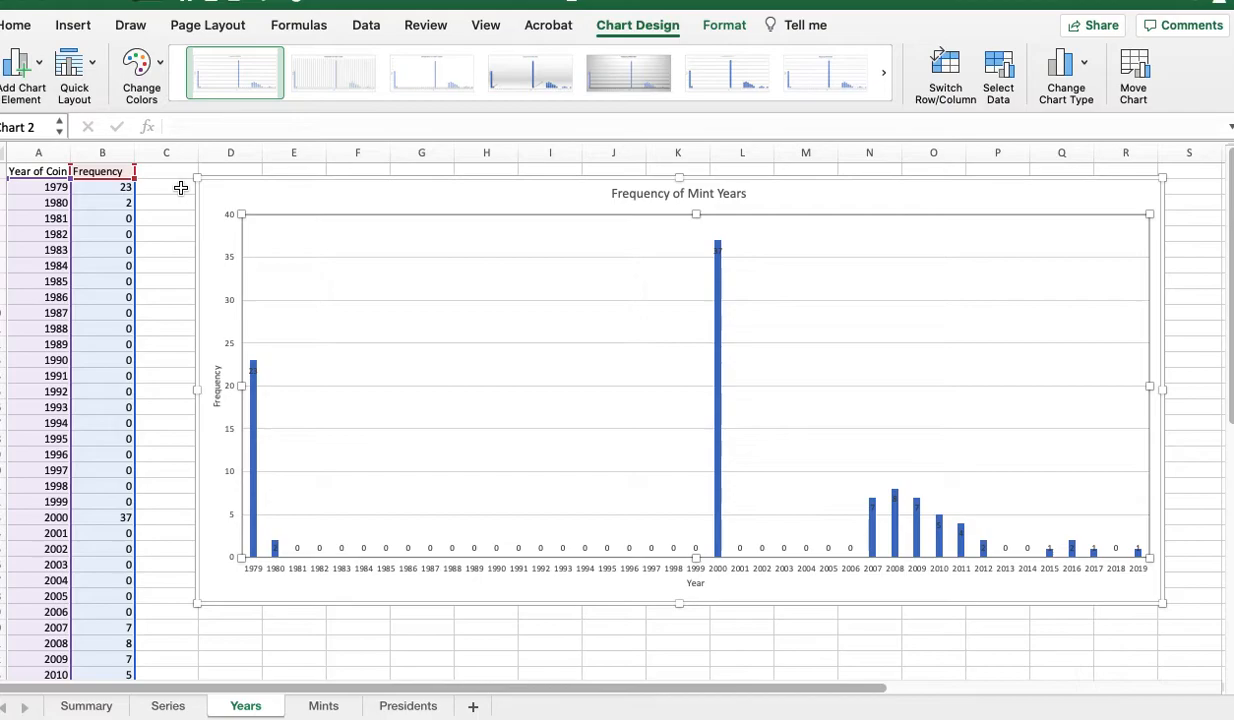
pyautogui.moveTo(182, 212)
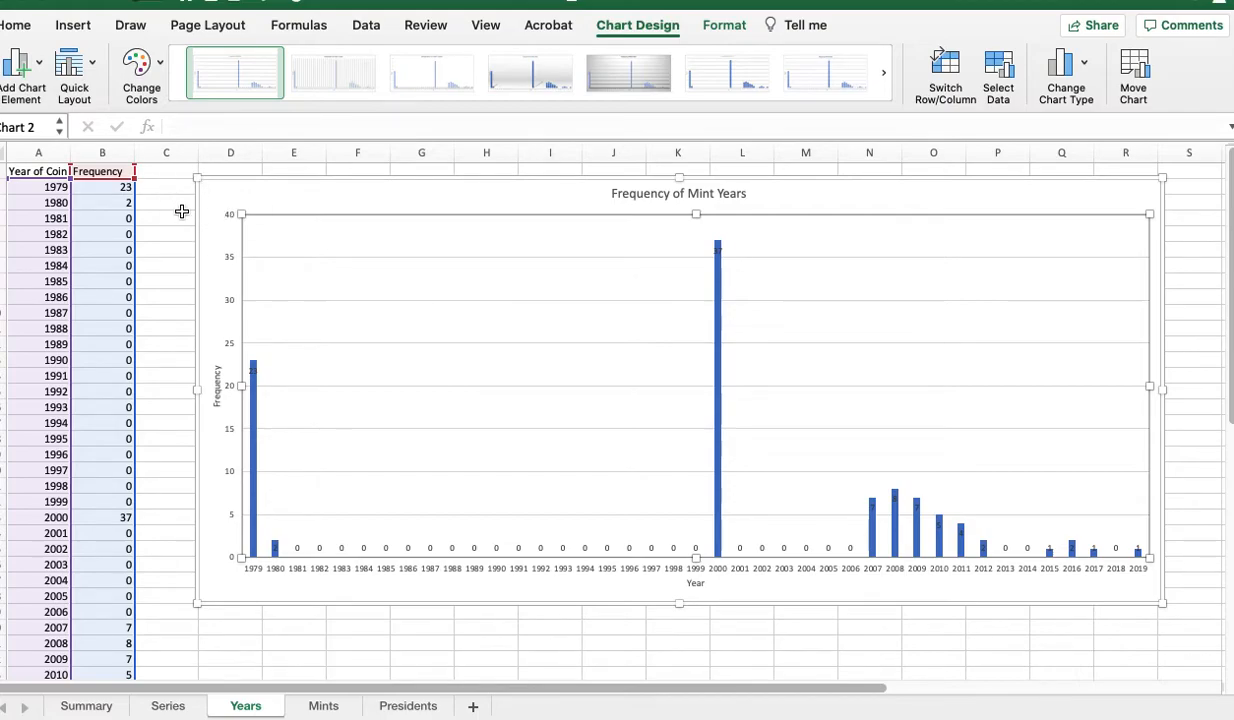
pyautogui.moveTo(204, 190)
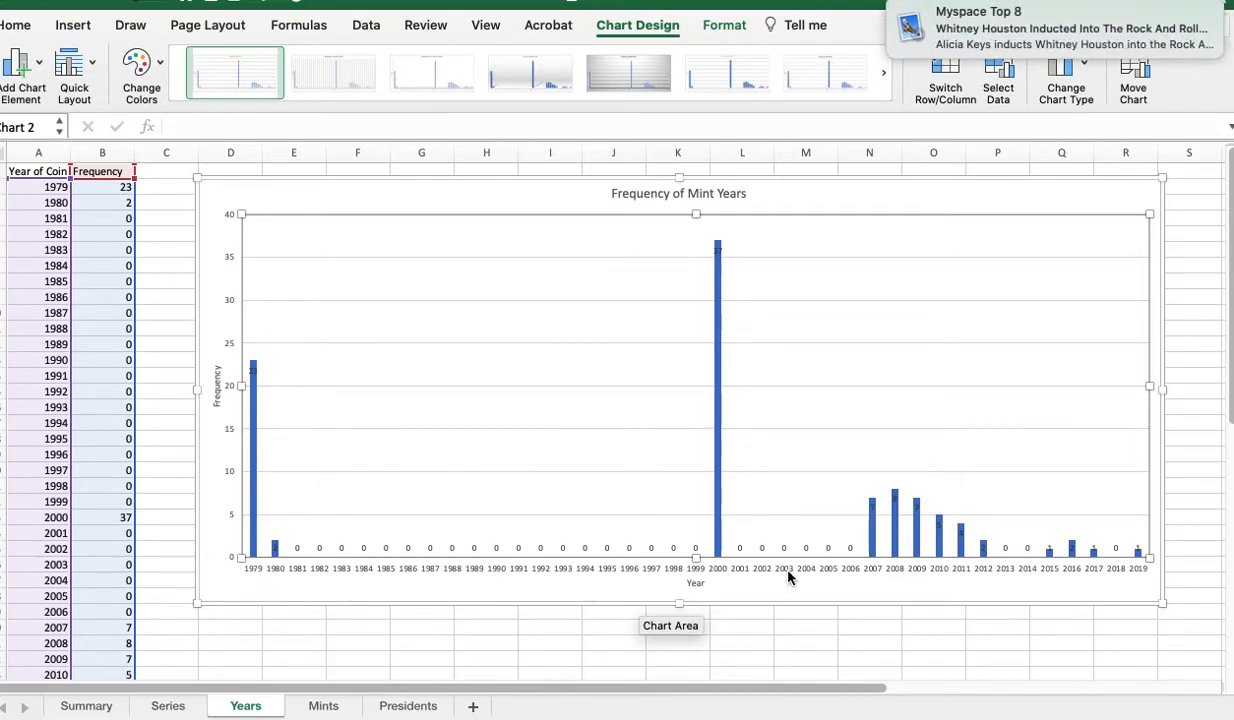
pyautogui.moveTo(1202, 204)
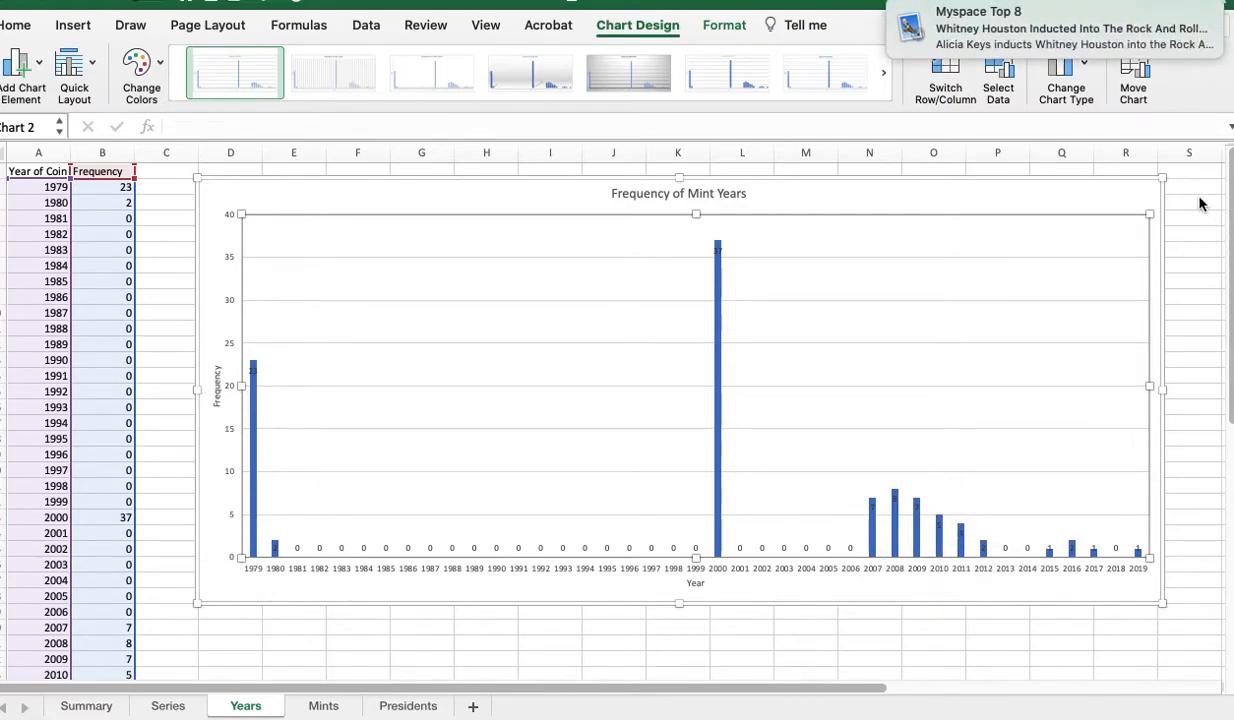
pyautogui.moveTo(760, 364)
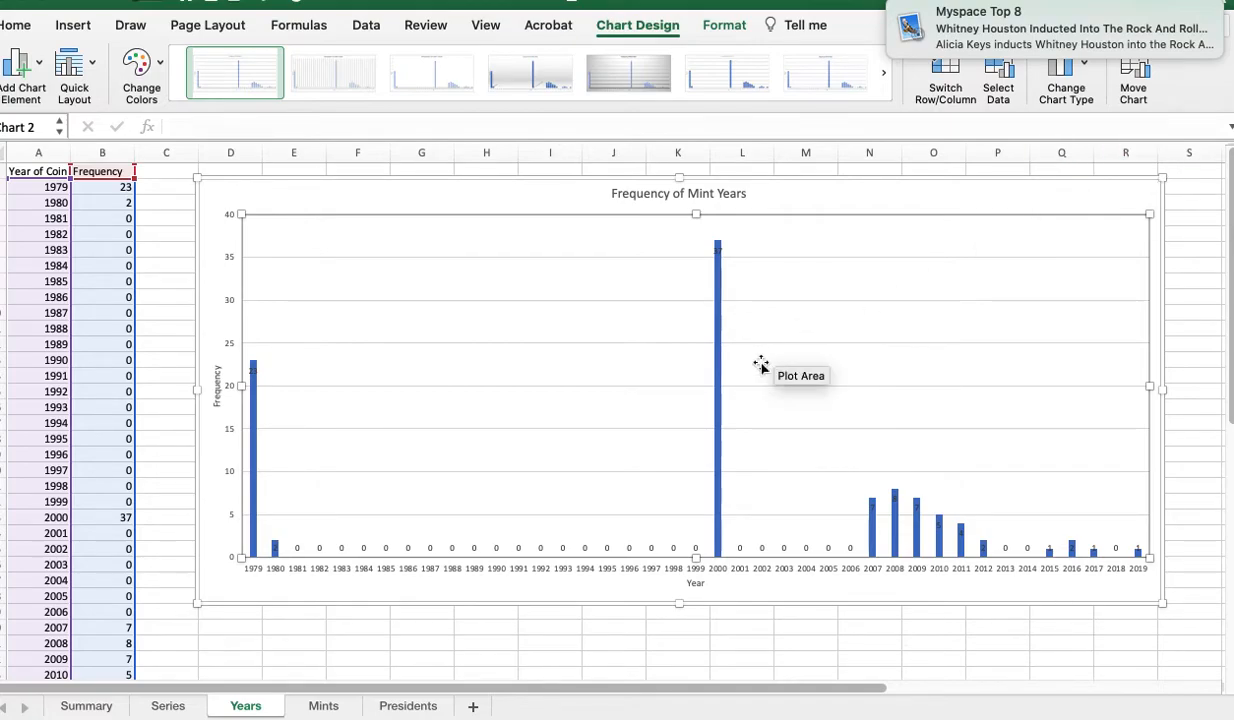
pyautogui.moveTo(470, 570)
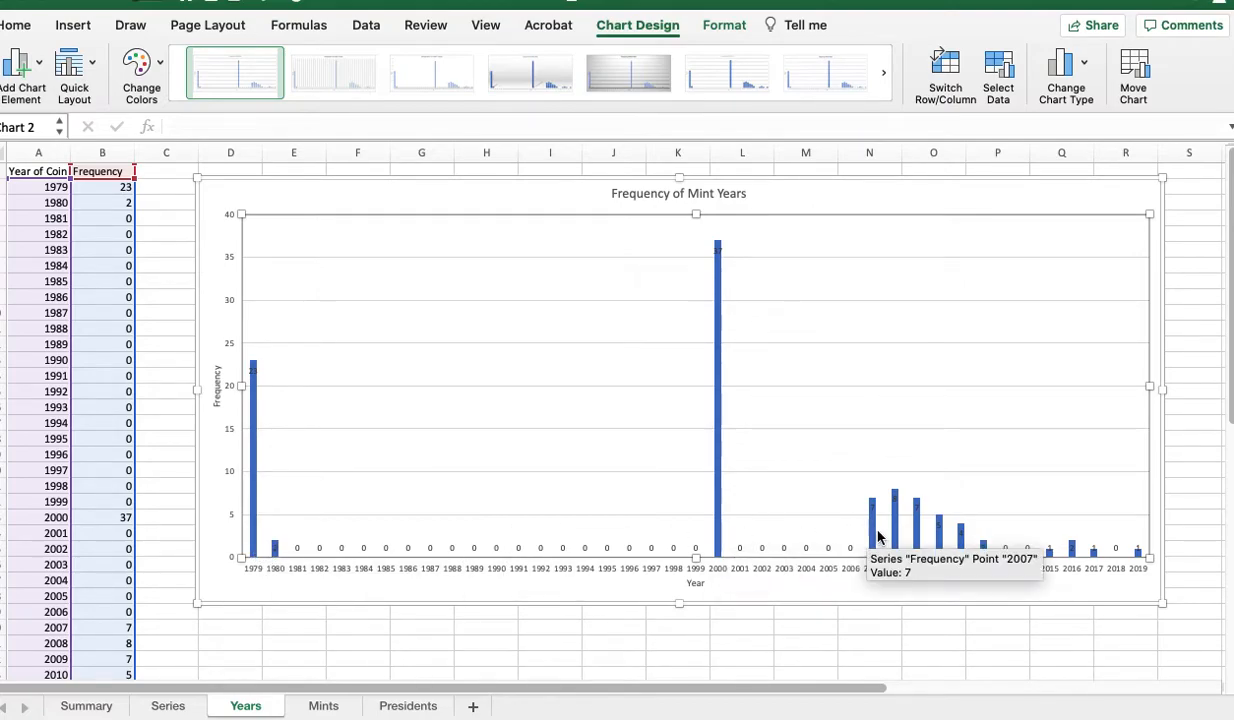
pyautogui.moveTo(644, 634)
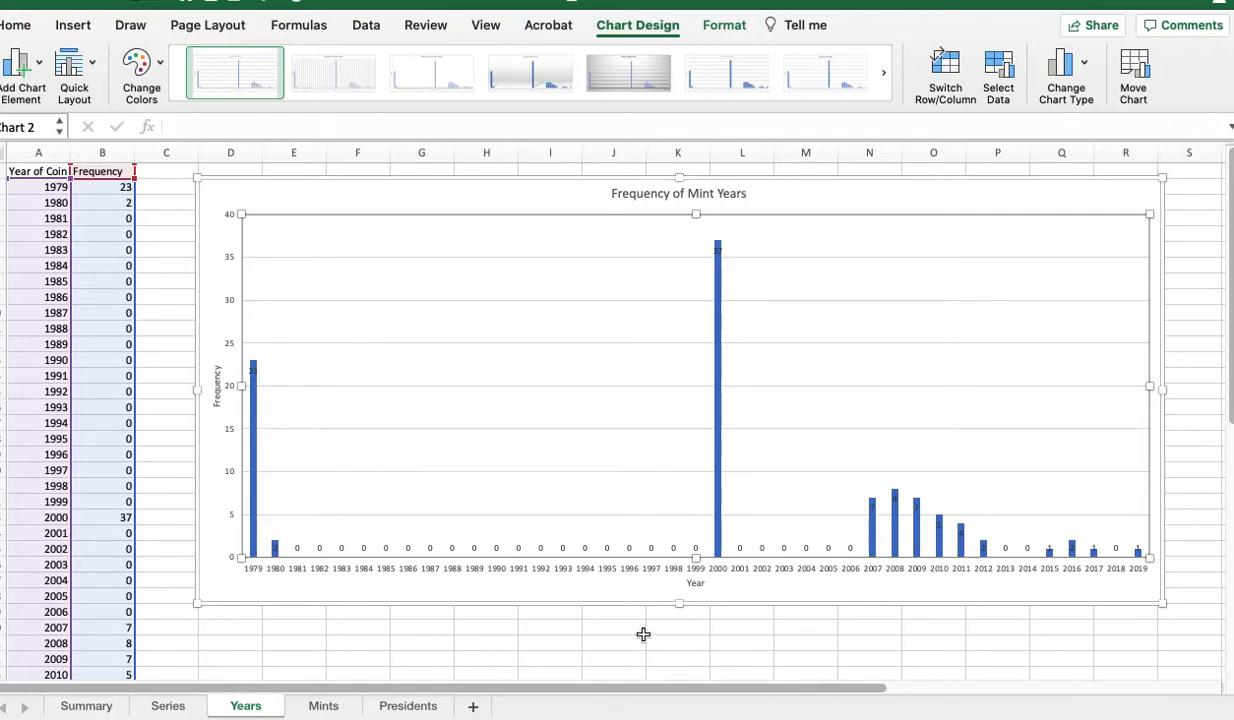
pyautogui.moveTo(324, 588)
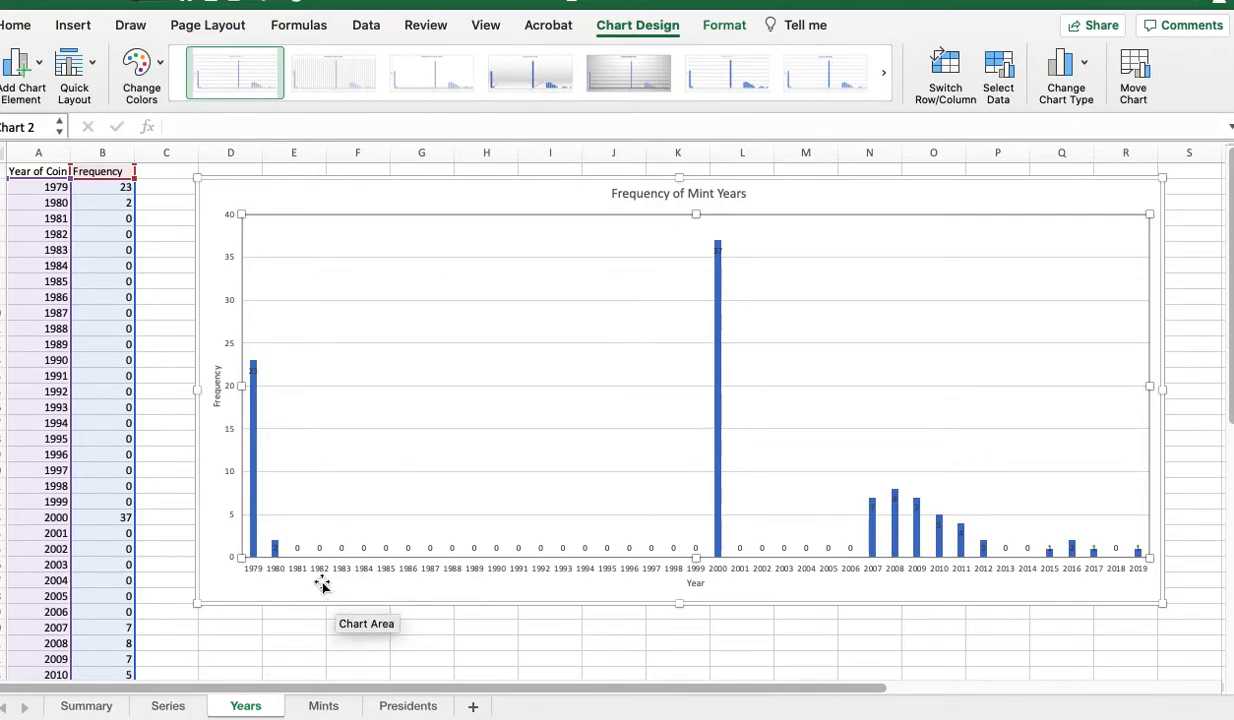
pyautogui.moveTo(308, 576)
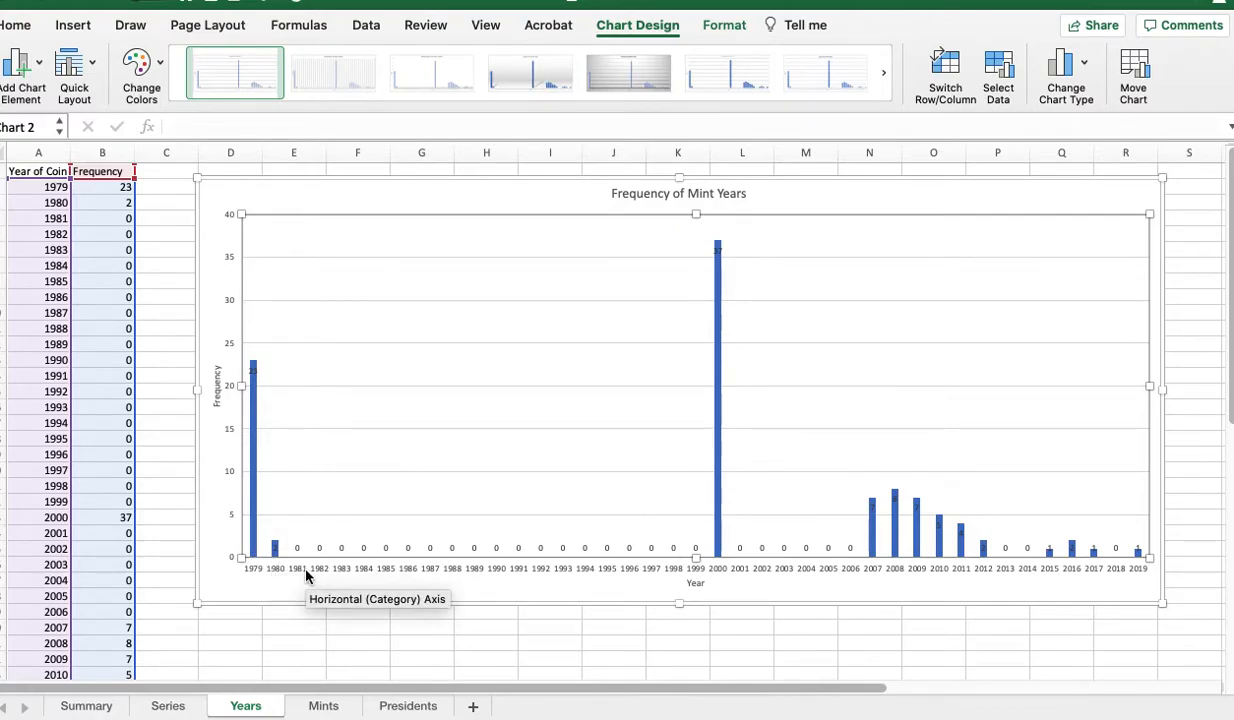
pyautogui.moveTo(368, 616)
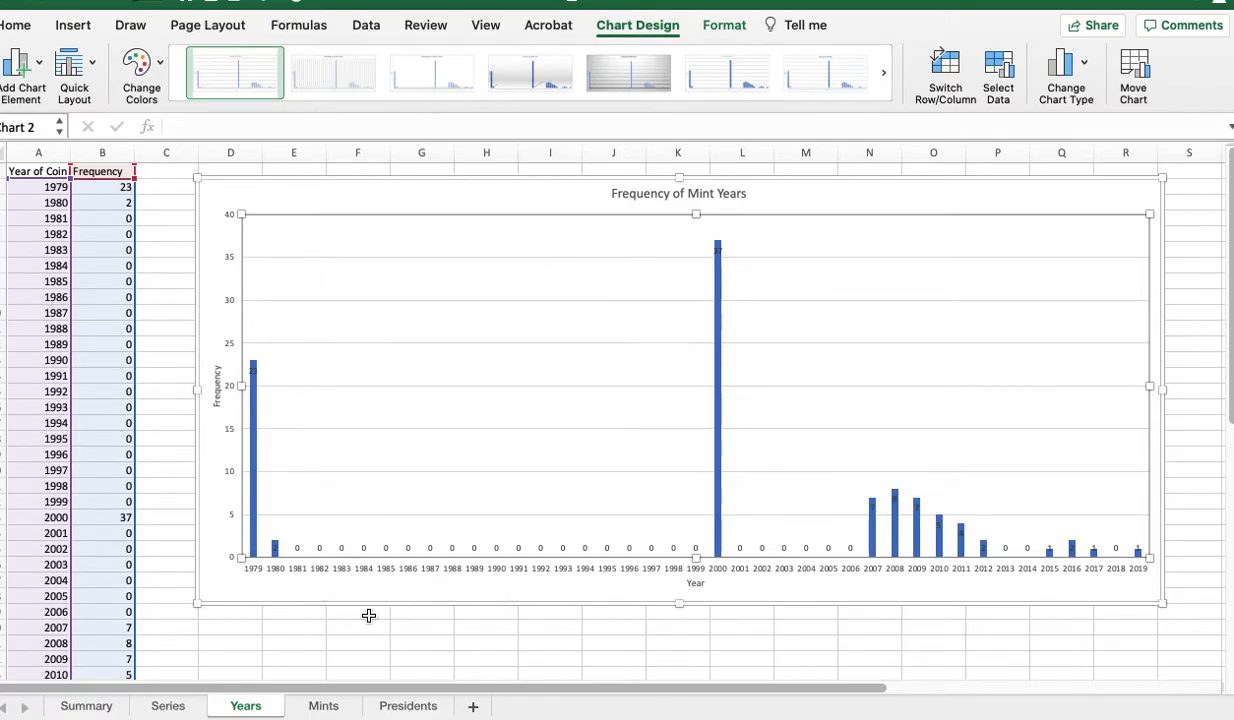
pyautogui.moveTo(308, 650)
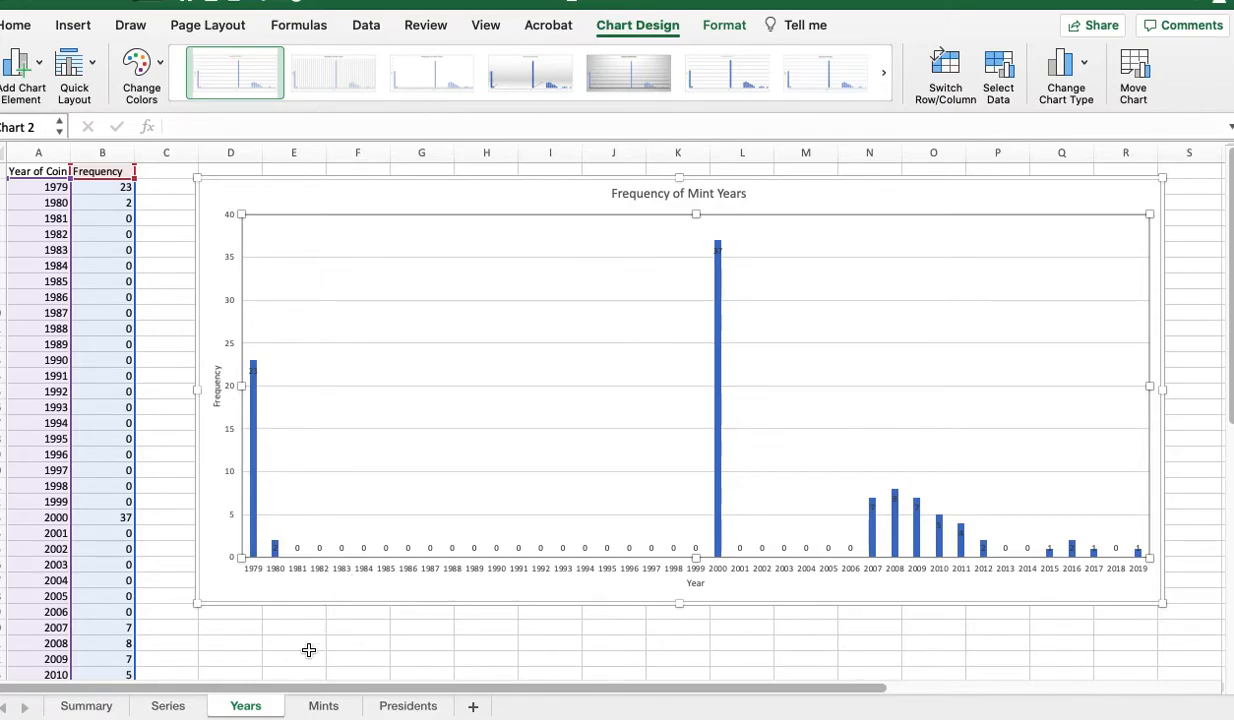
pyautogui.moveTo(310, 570)
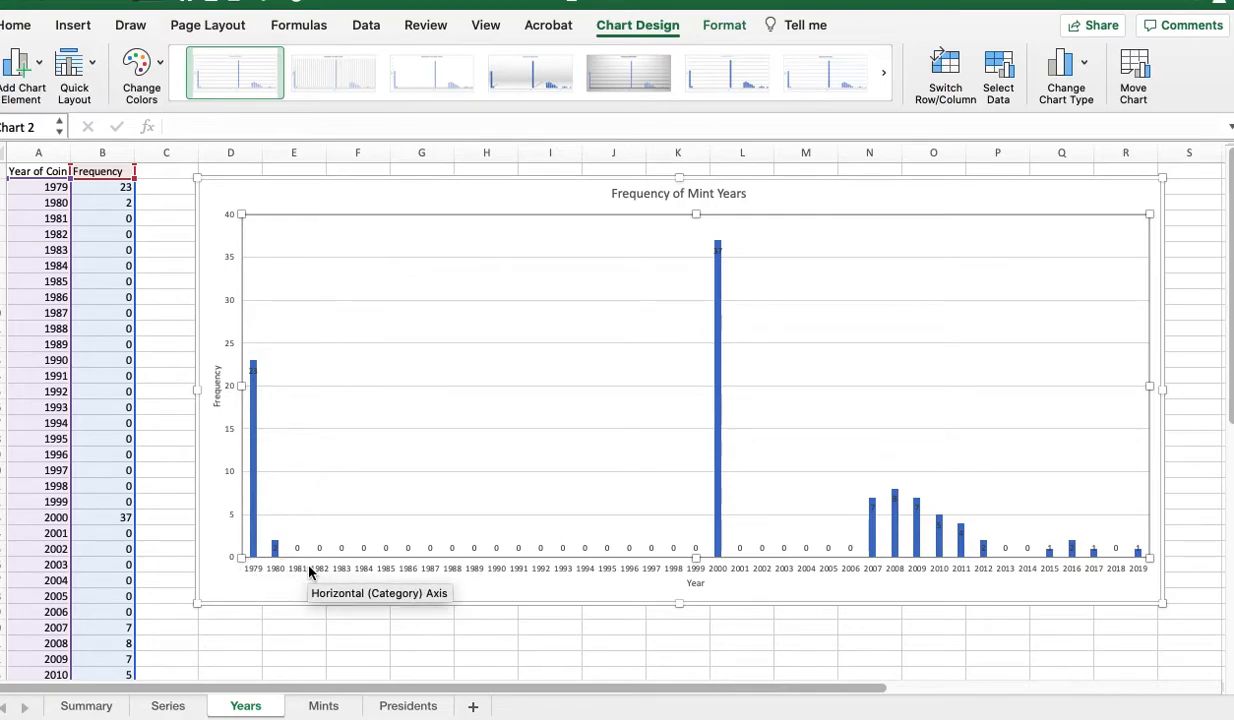
pyautogui.moveTo(288, 580)
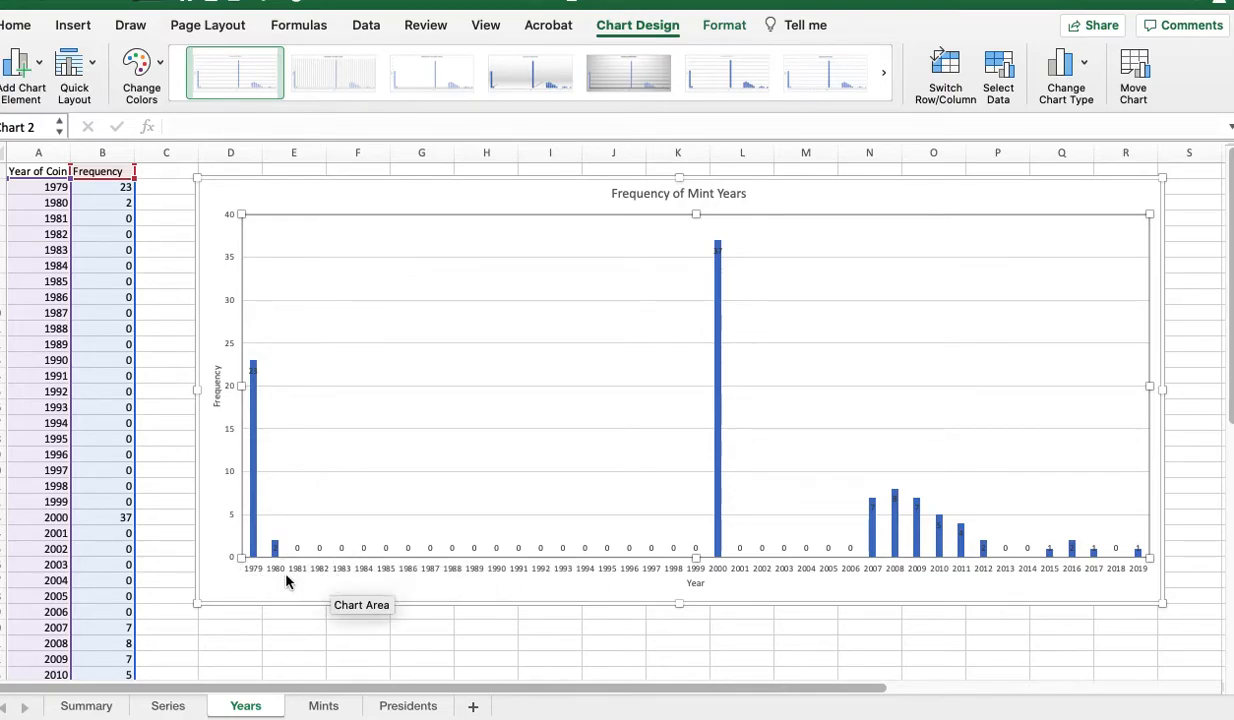
pyautogui.moveTo(256, 570)
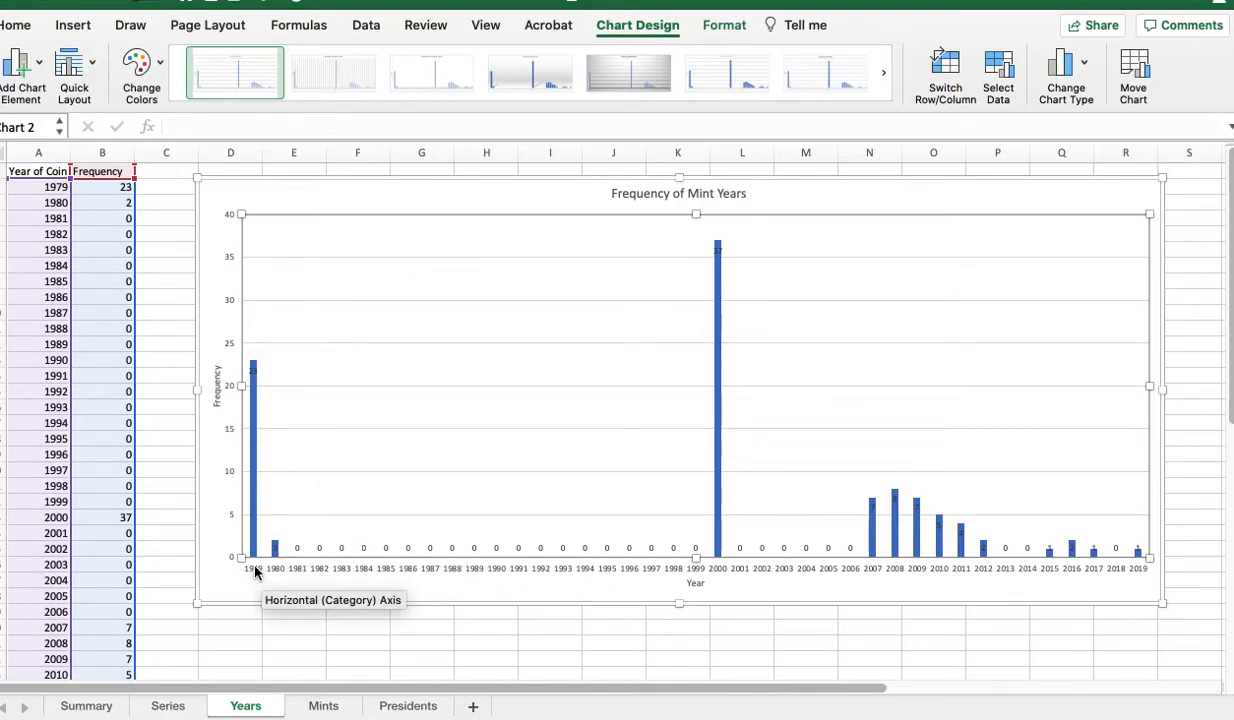
pyautogui.moveTo(358, 584)
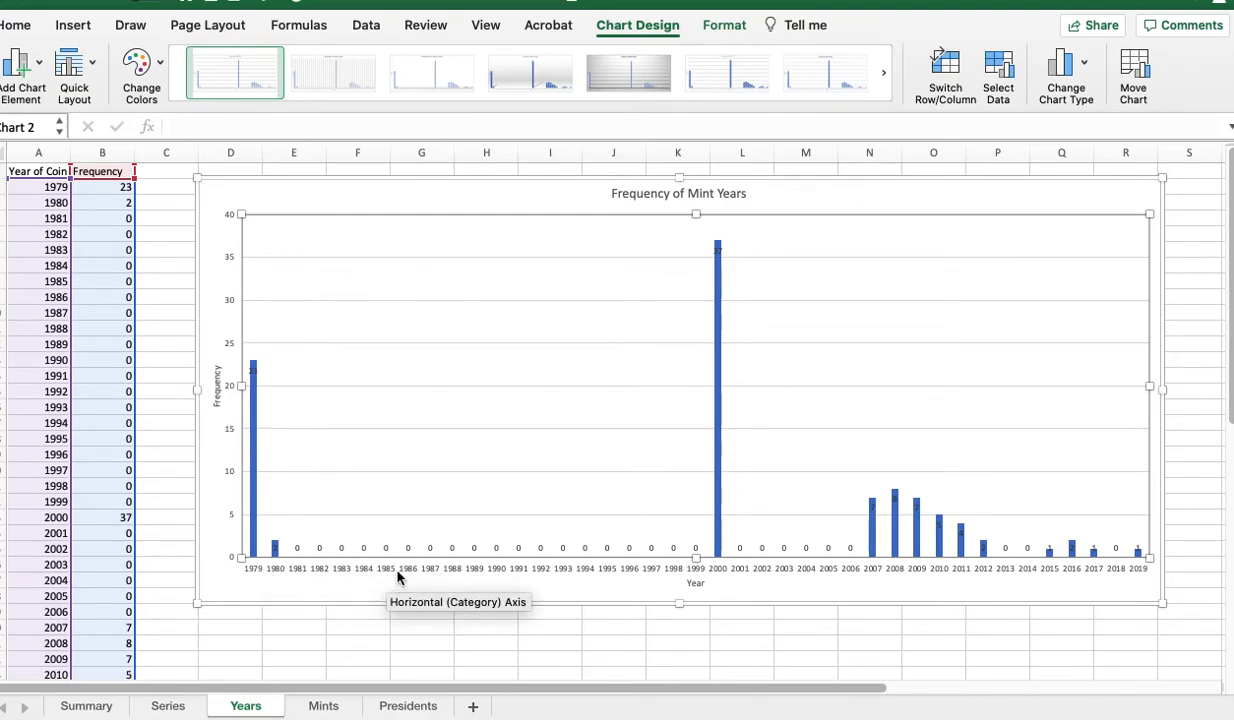
pyautogui.moveTo(496, 580)
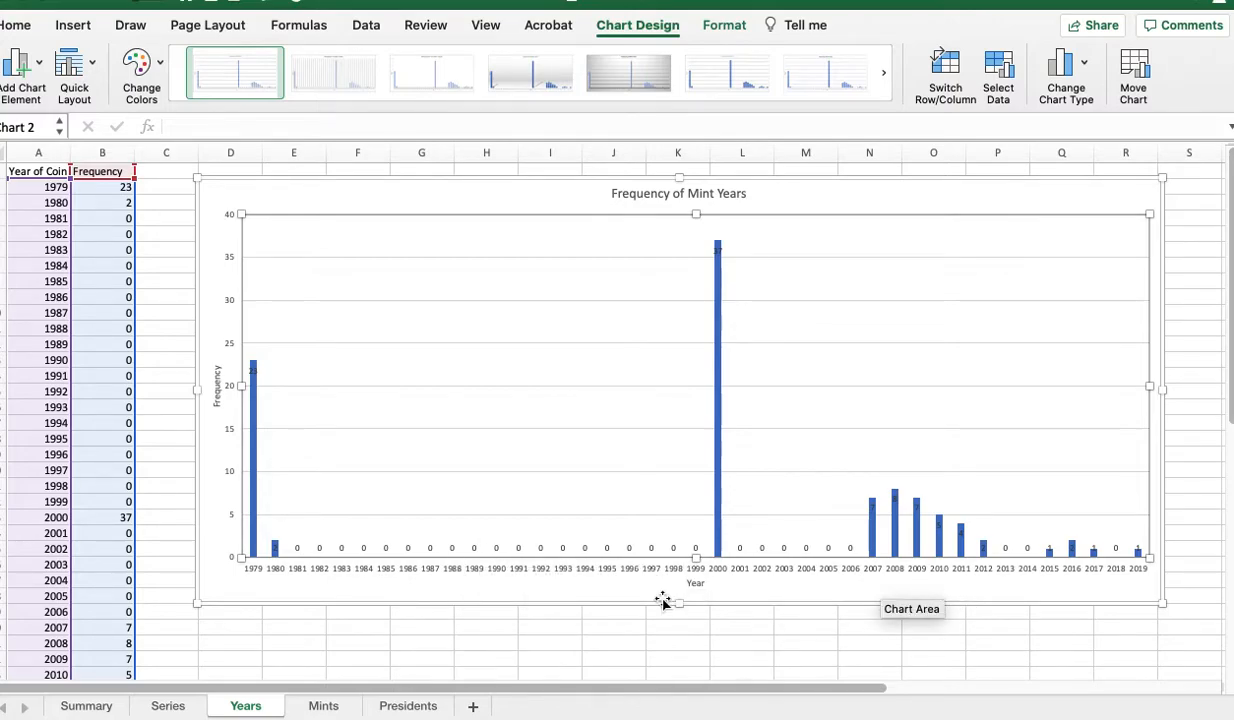
pyautogui.moveTo(280, 564)
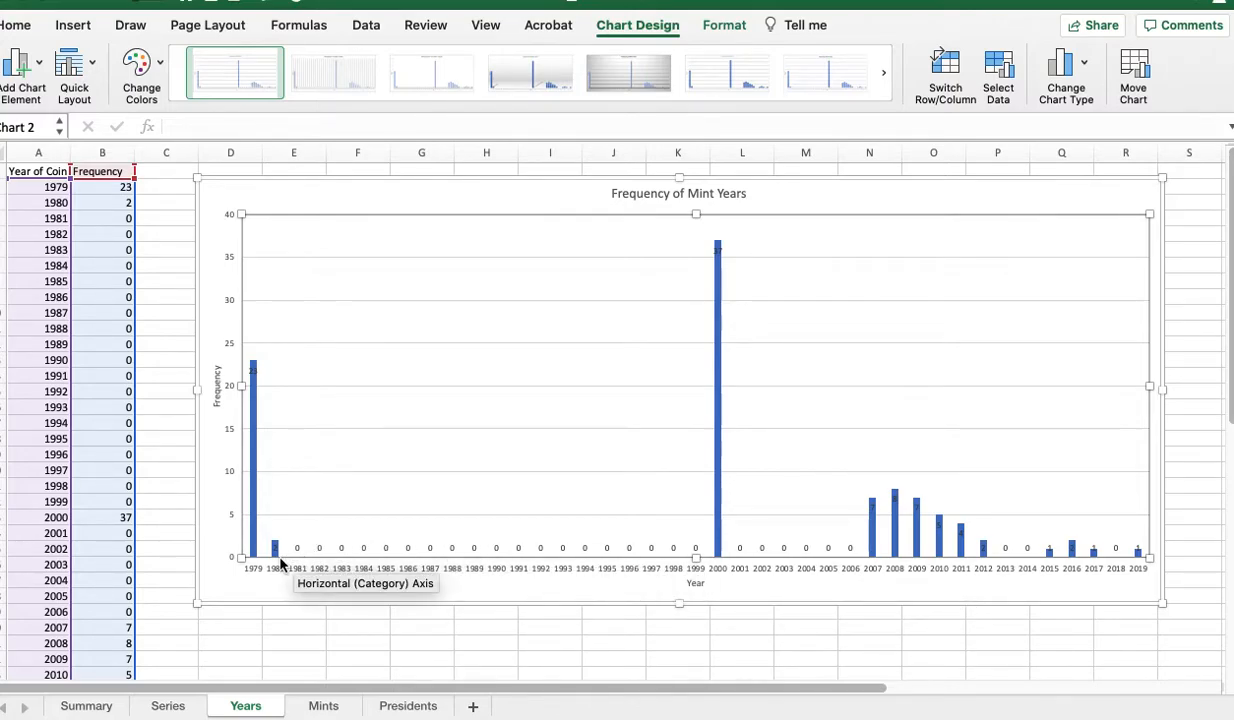
pyautogui.moveTo(312, 640)
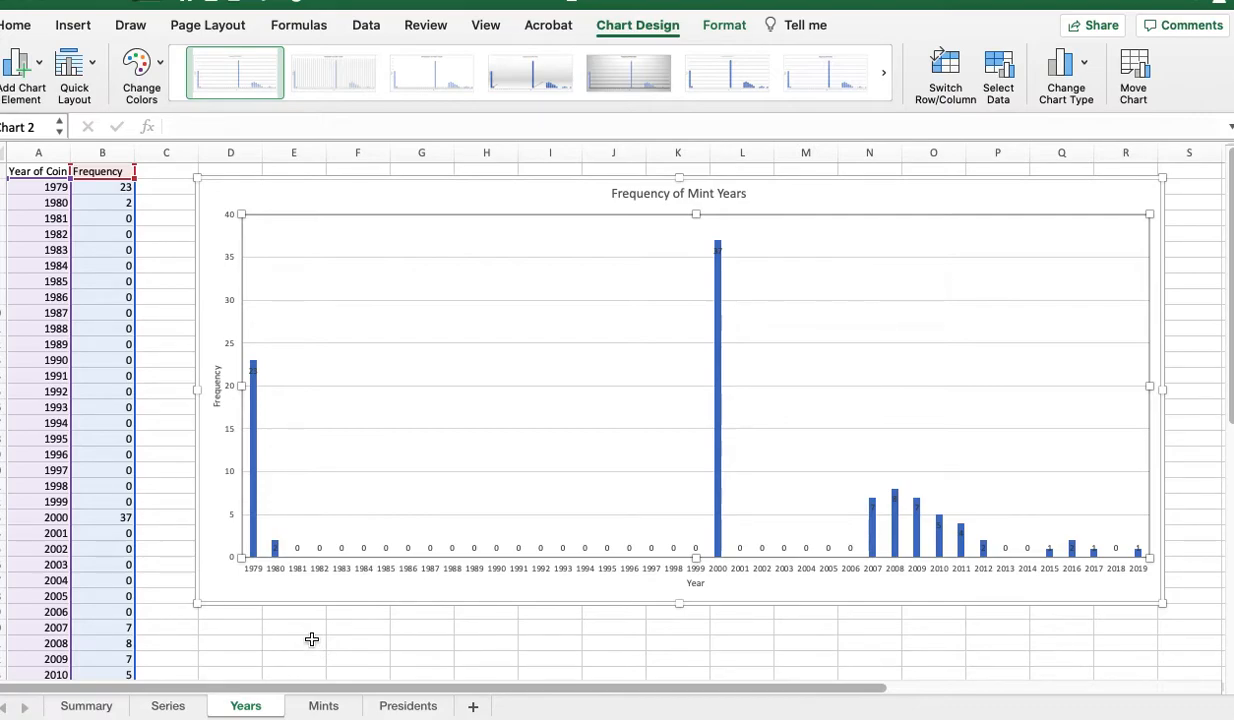
pyautogui.moveTo(324, 616)
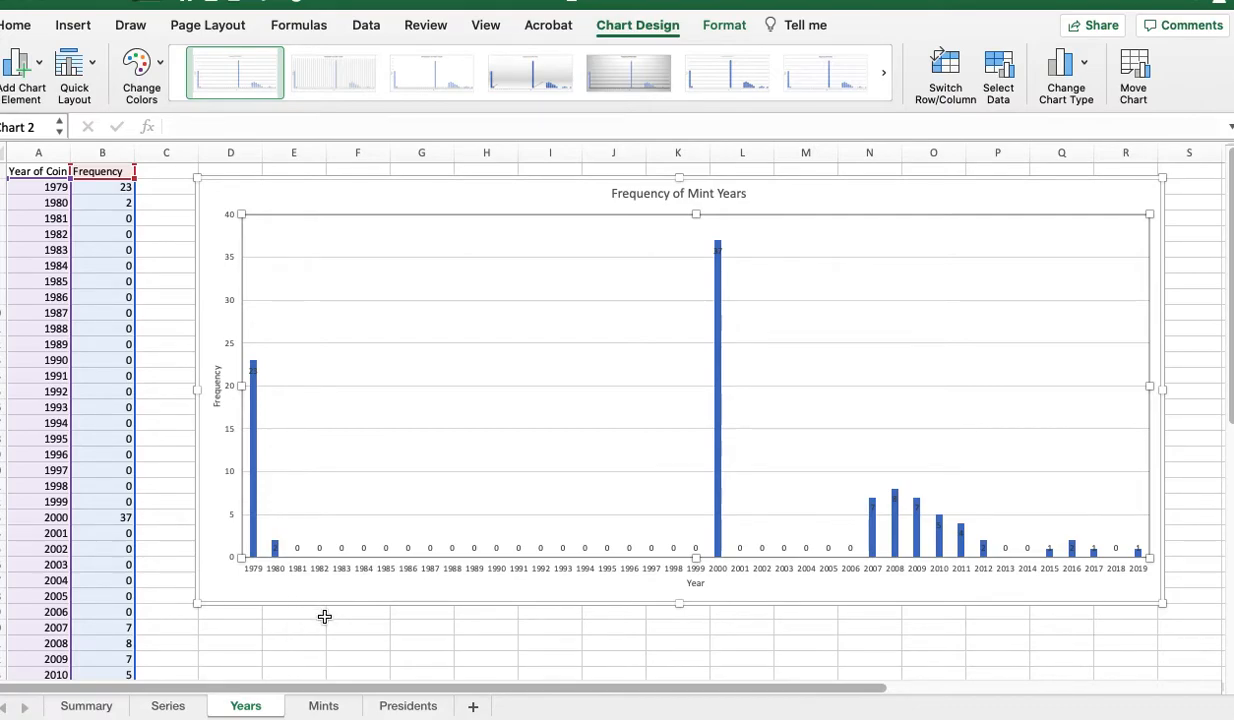
pyautogui.moveTo(312, 610)
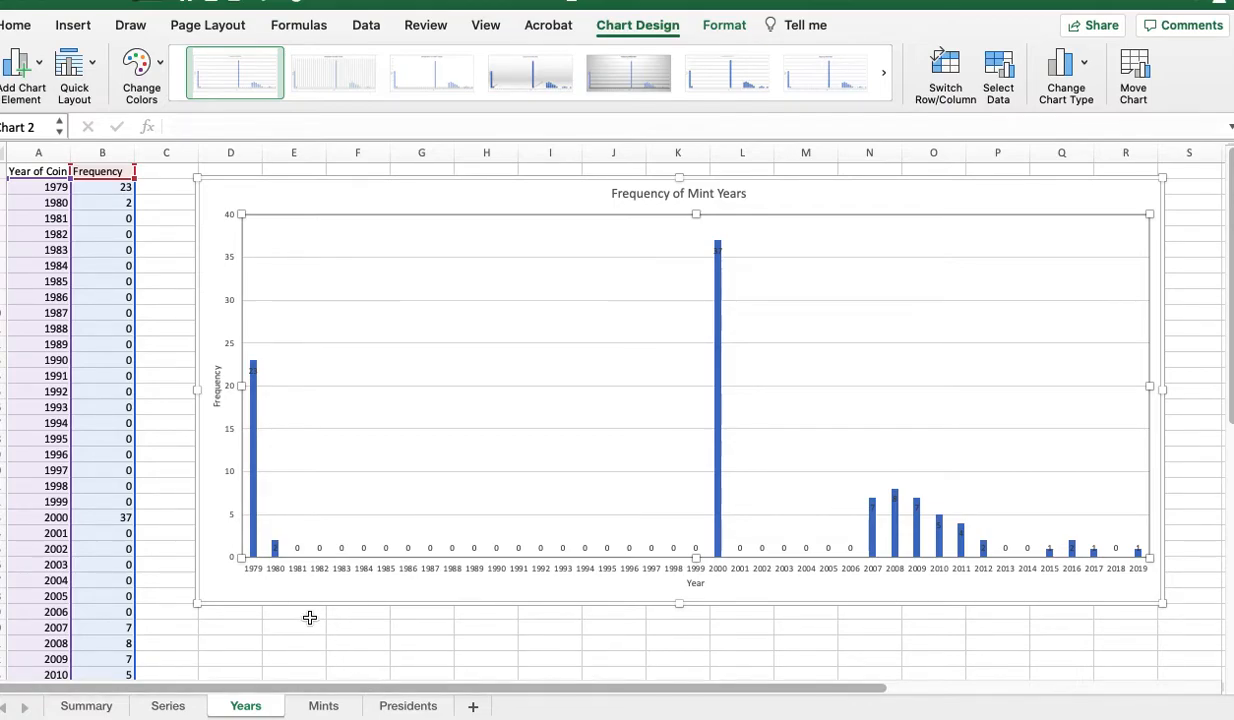
pyautogui.moveTo(304, 600)
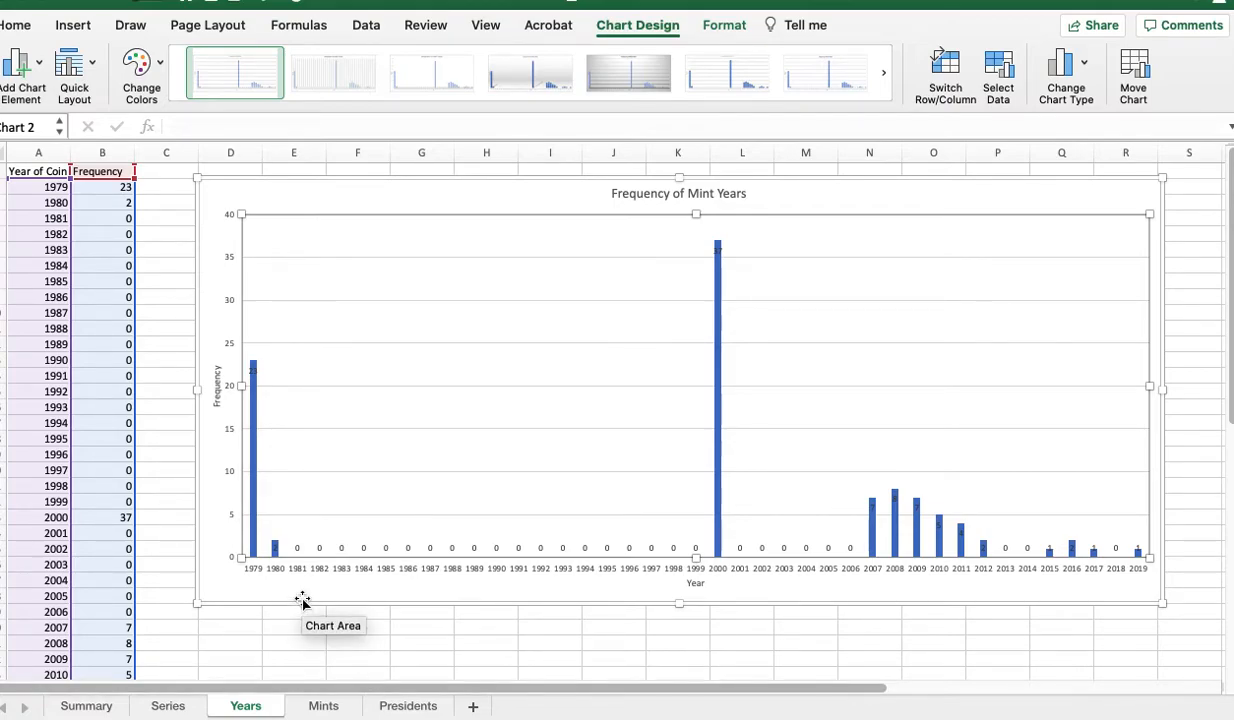
pyautogui.moveTo(310, 608)
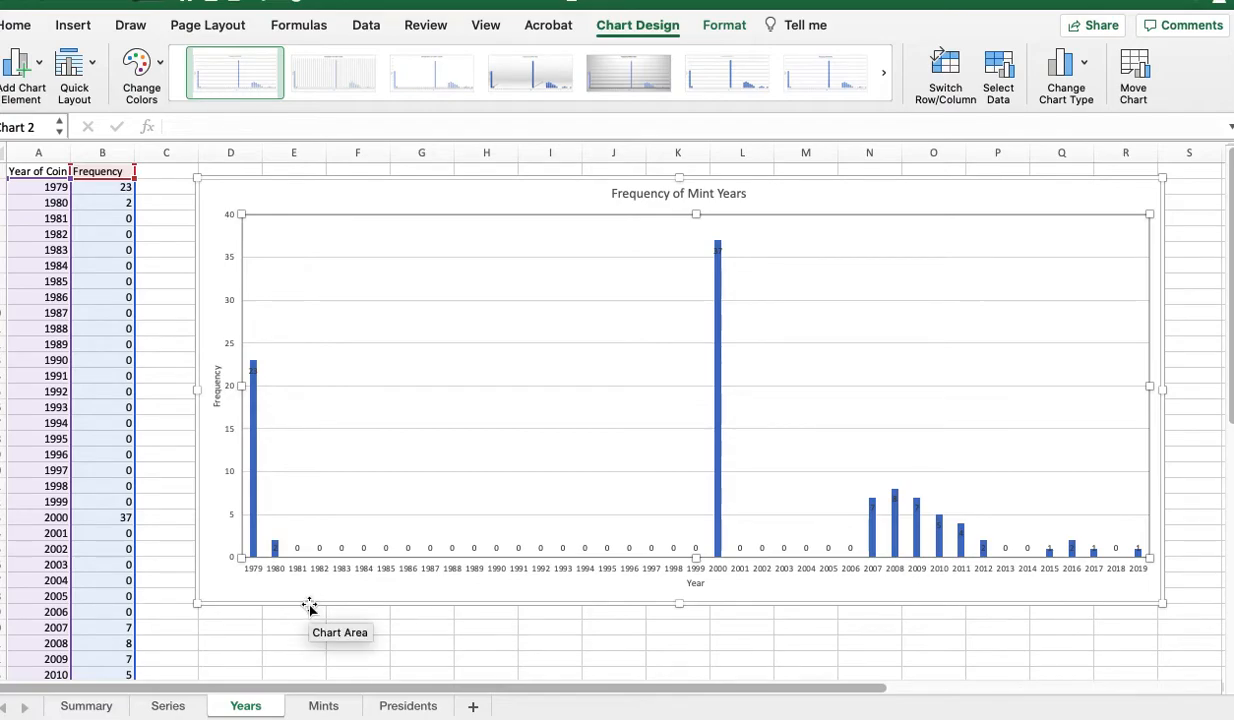
pyautogui.moveTo(244, 648)
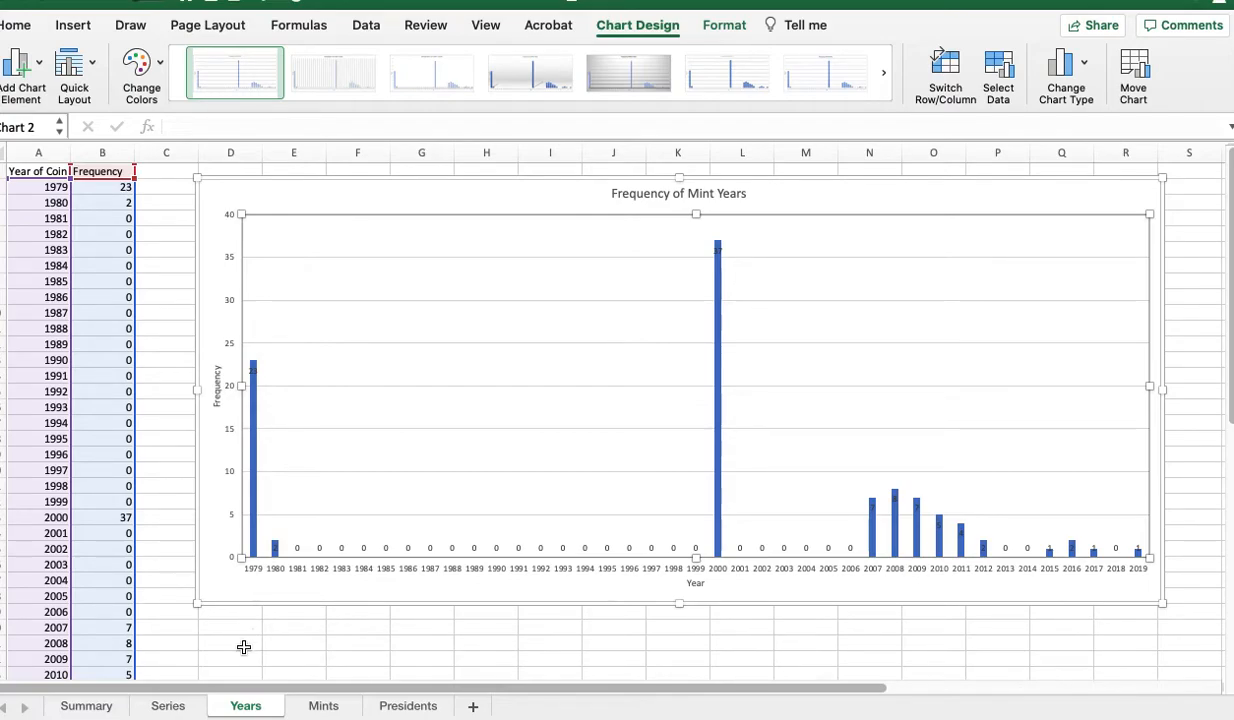
pyautogui.moveTo(256, 580)
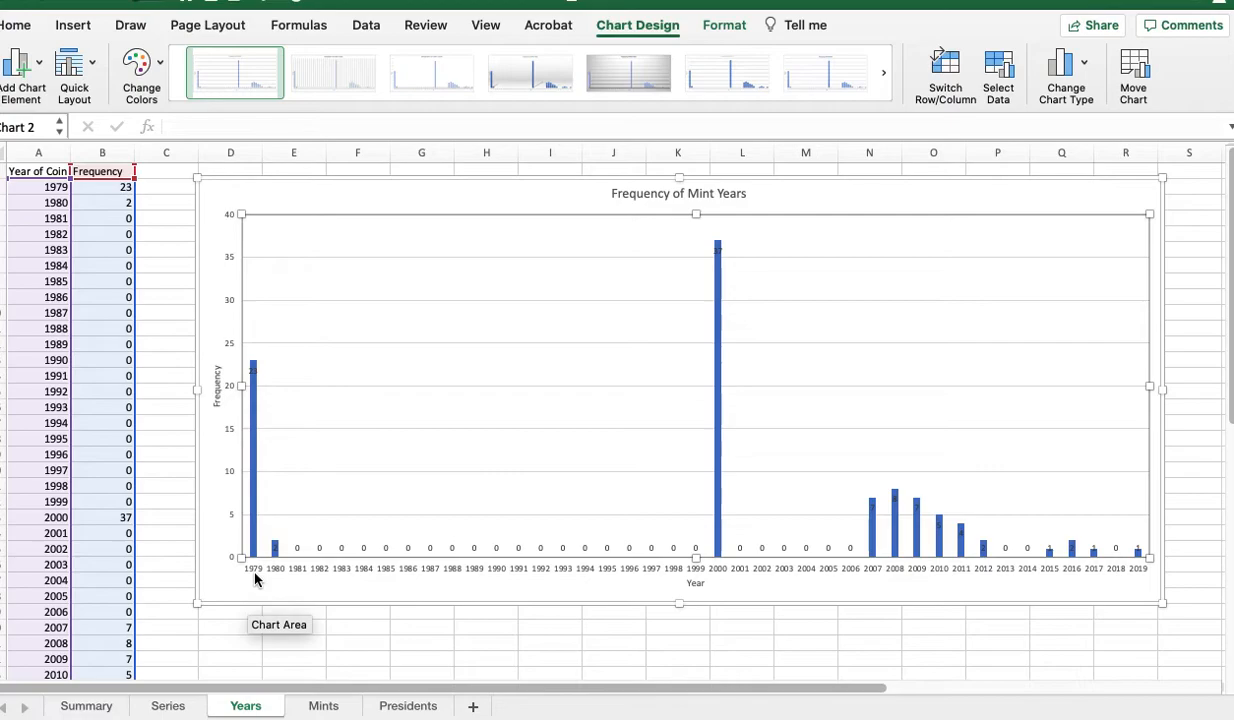
pyautogui.moveTo(250, 544)
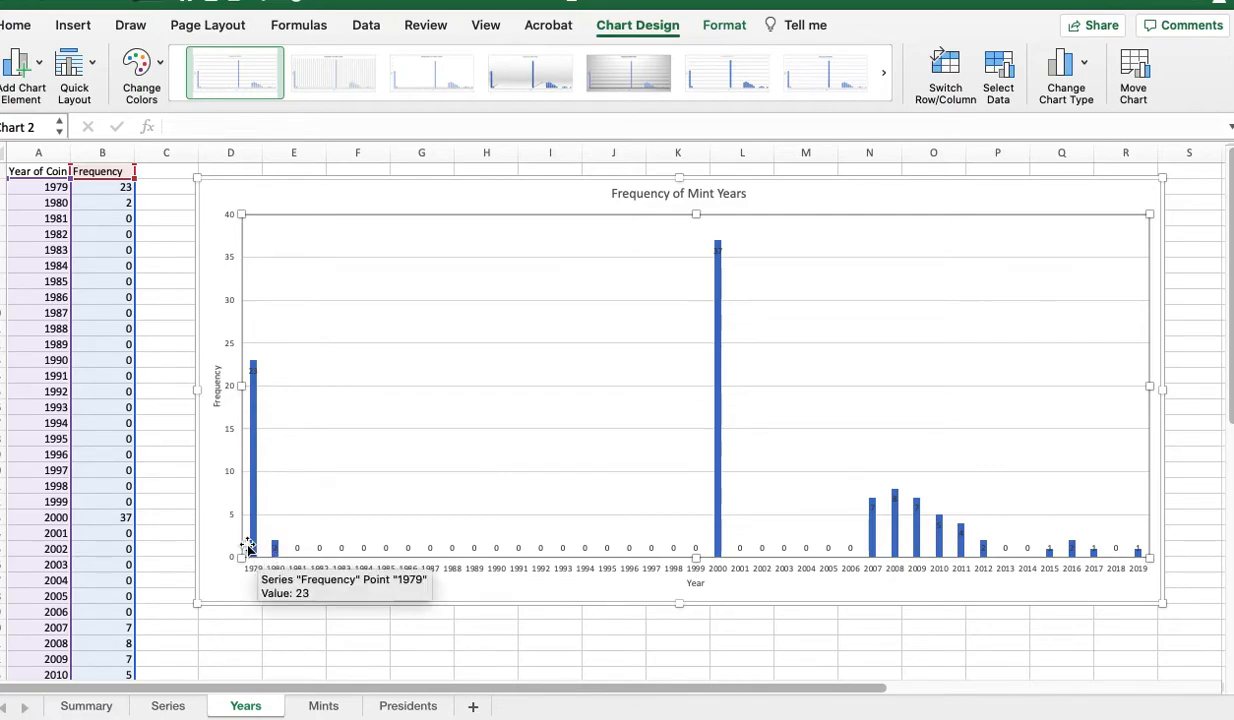
pyautogui.moveTo(32, 198)
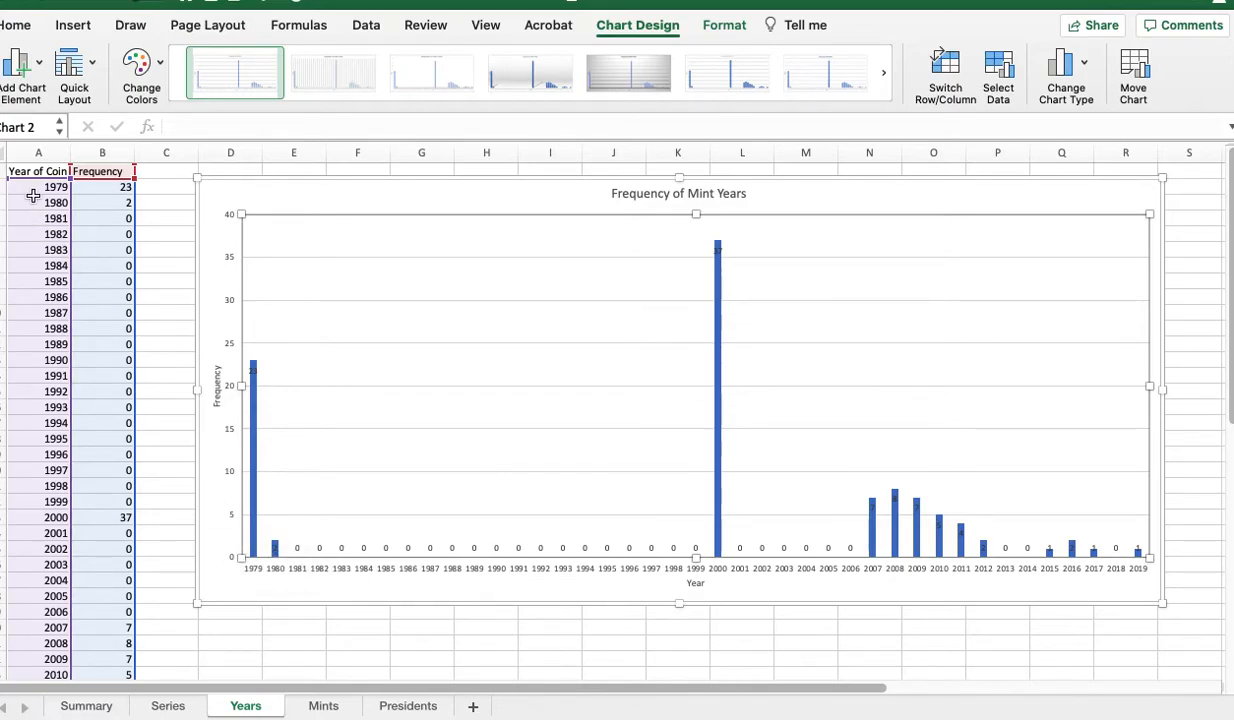
pyautogui.moveTo(38, 380)
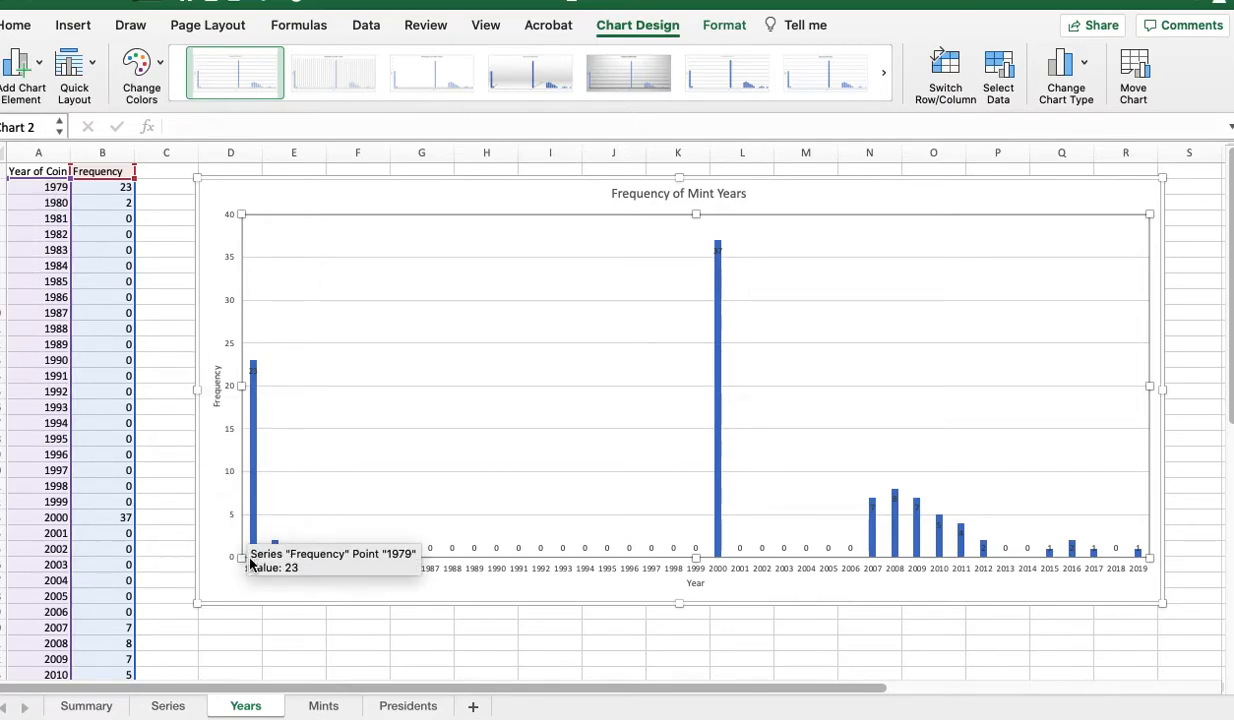
pyautogui.moveTo(956, 590)
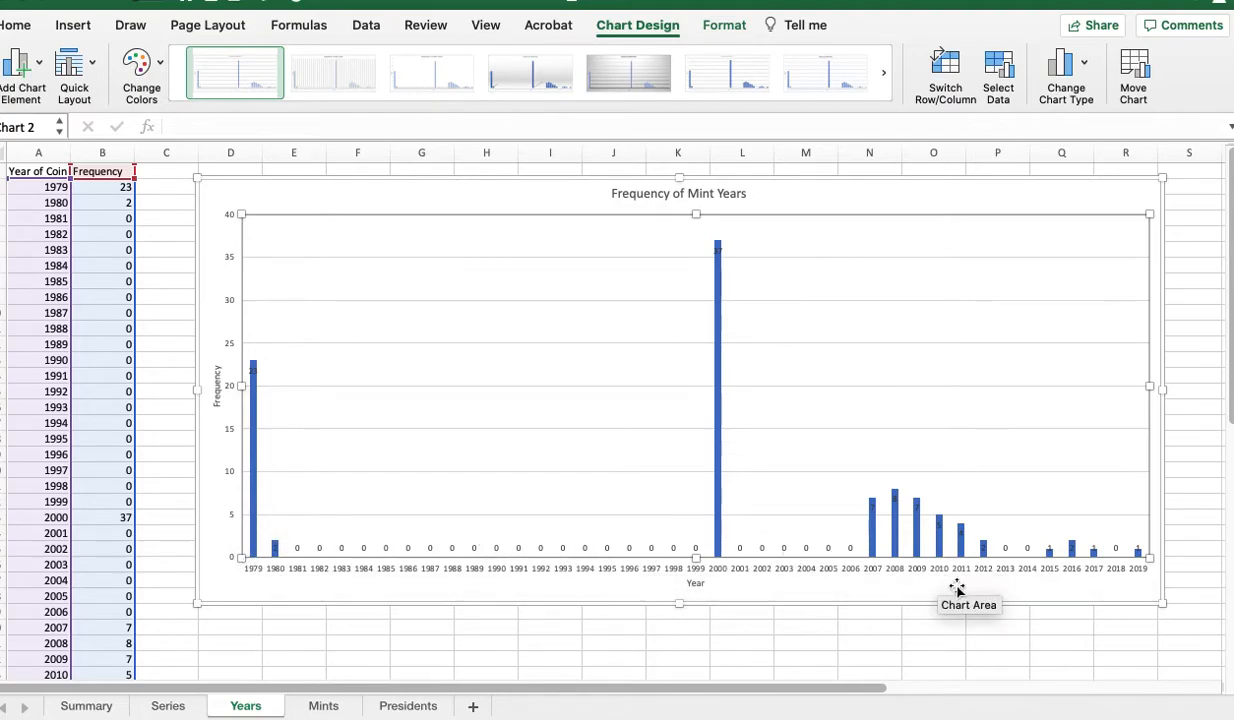
pyautogui.moveTo(196, 472)
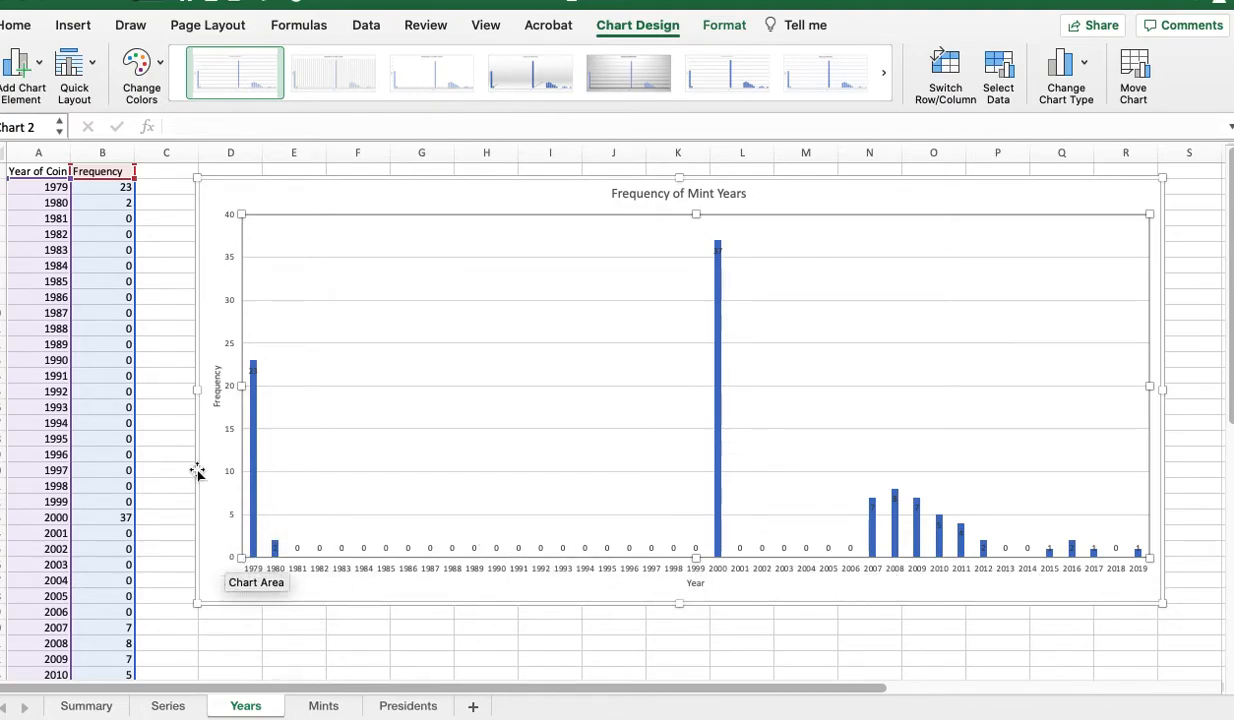
pyautogui.moveTo(122, 606)
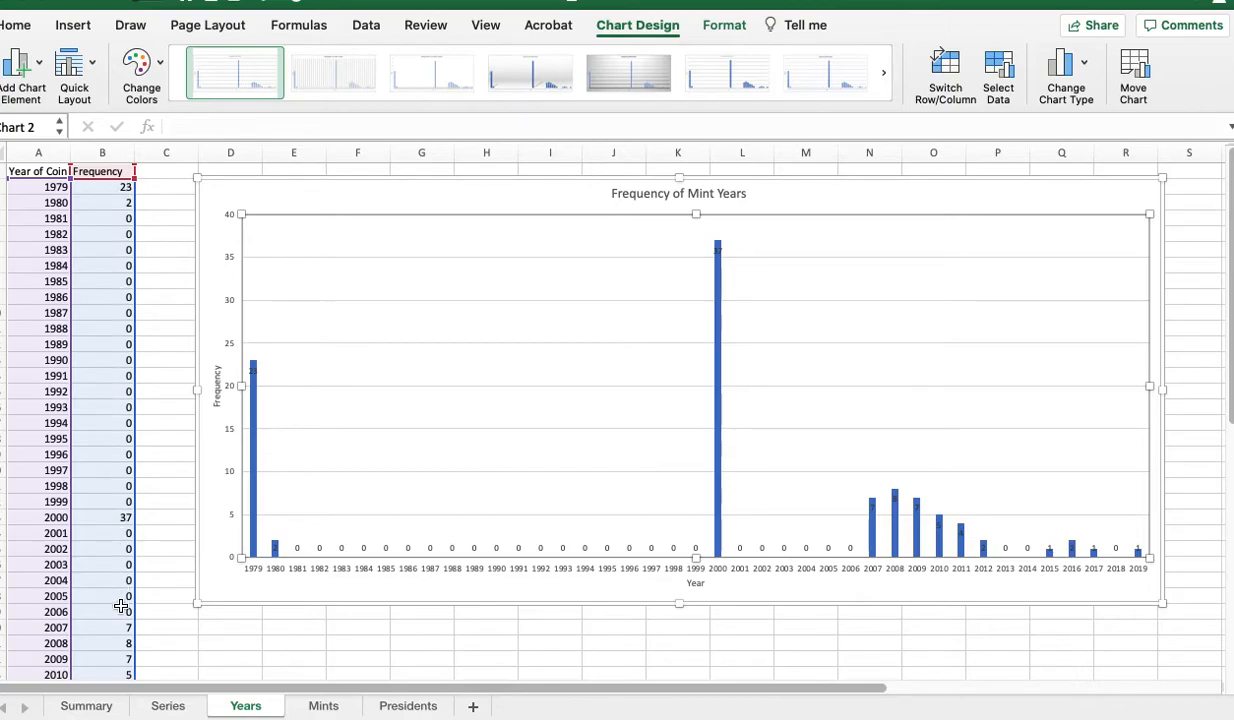
pyautogui.moveTo(110, 212)
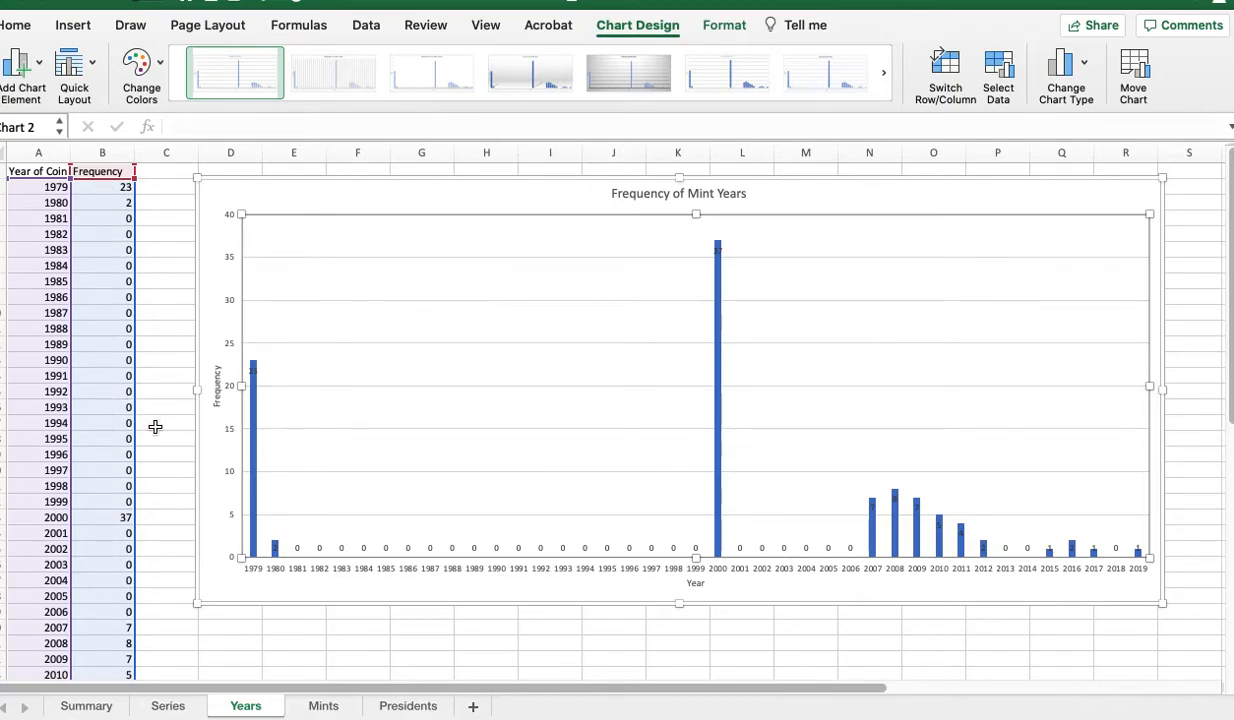
pyautogui.moveTo(252, 430)
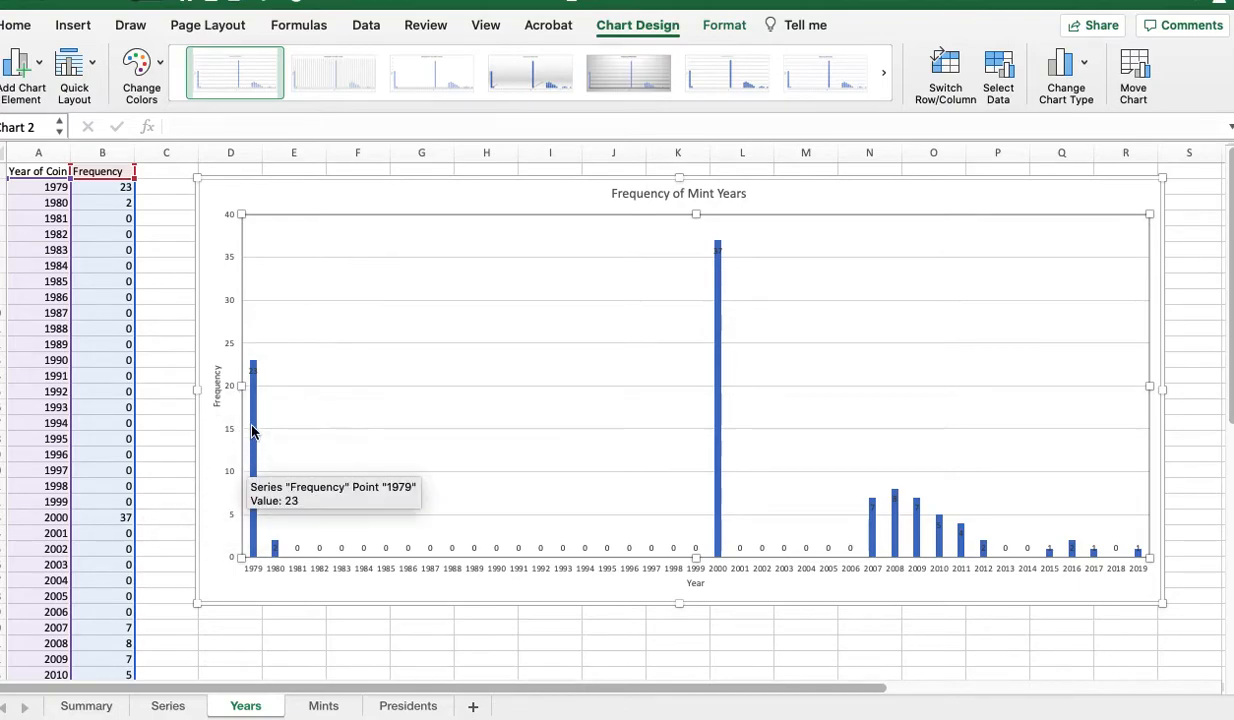
pyautogui.moveTo(268, 688)
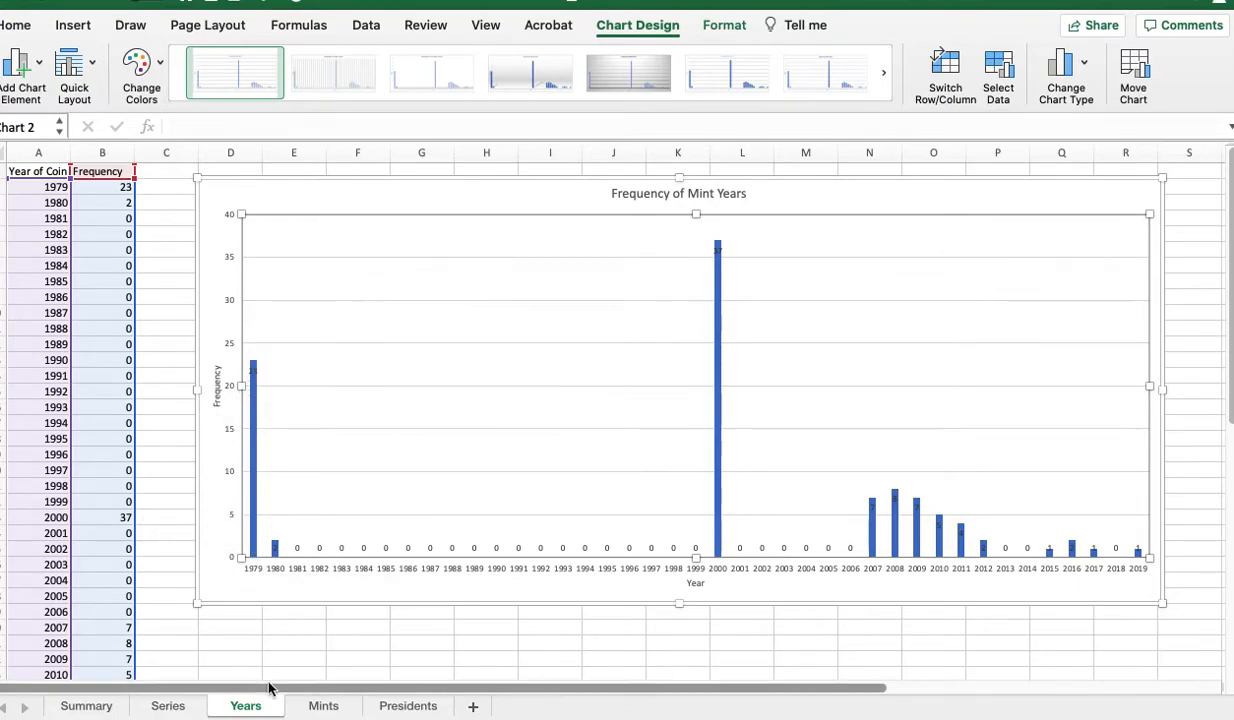
pyautogui.moveTo(260, 644)
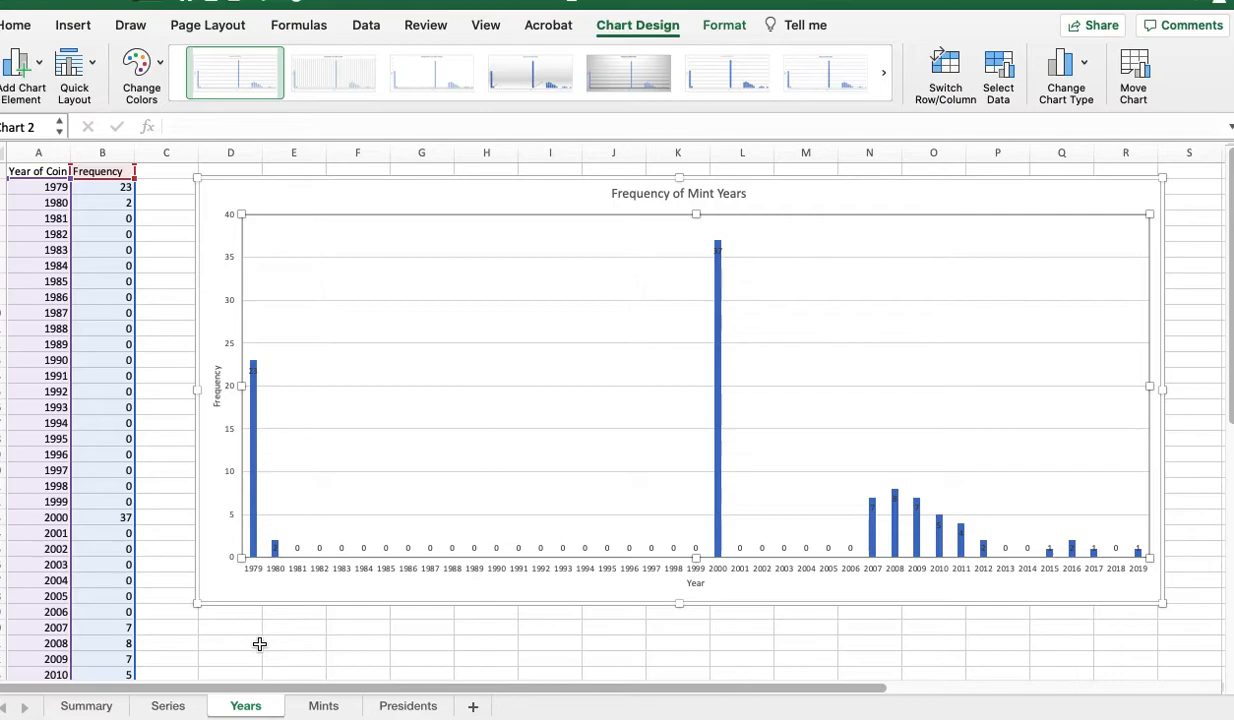
pyautogui.moveTo(270, 634)
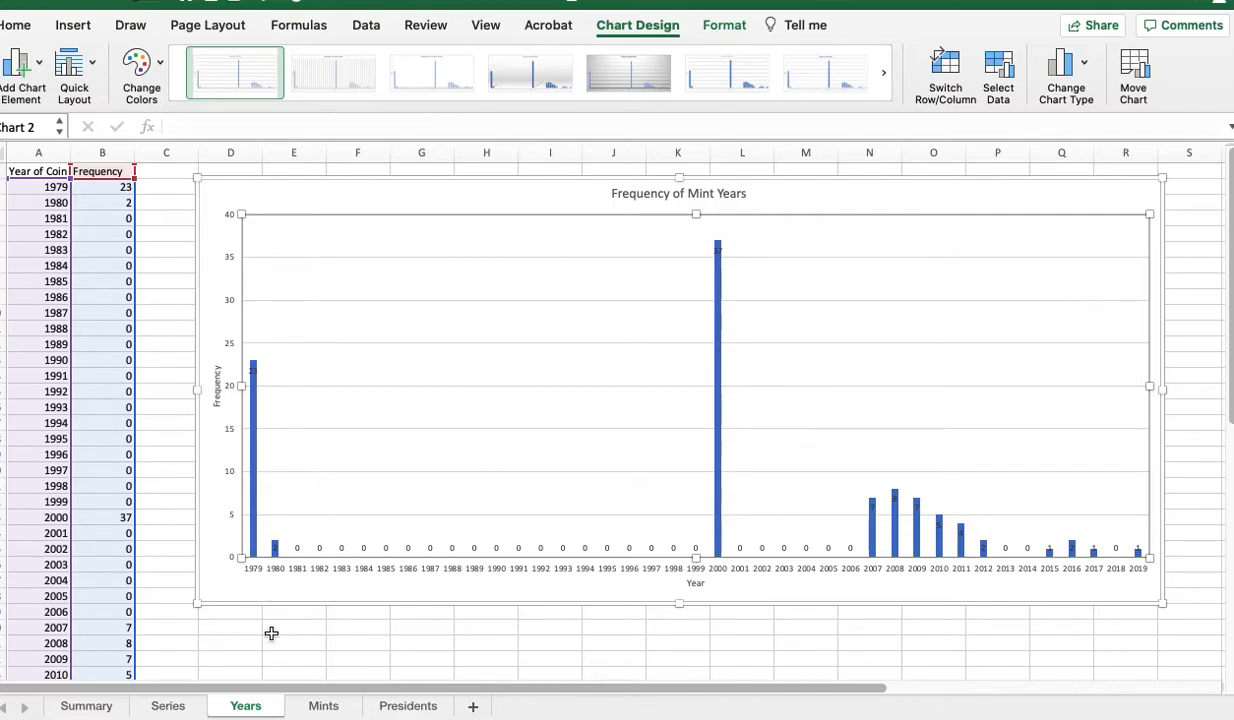
pyautogui.moveTo(80, 246)
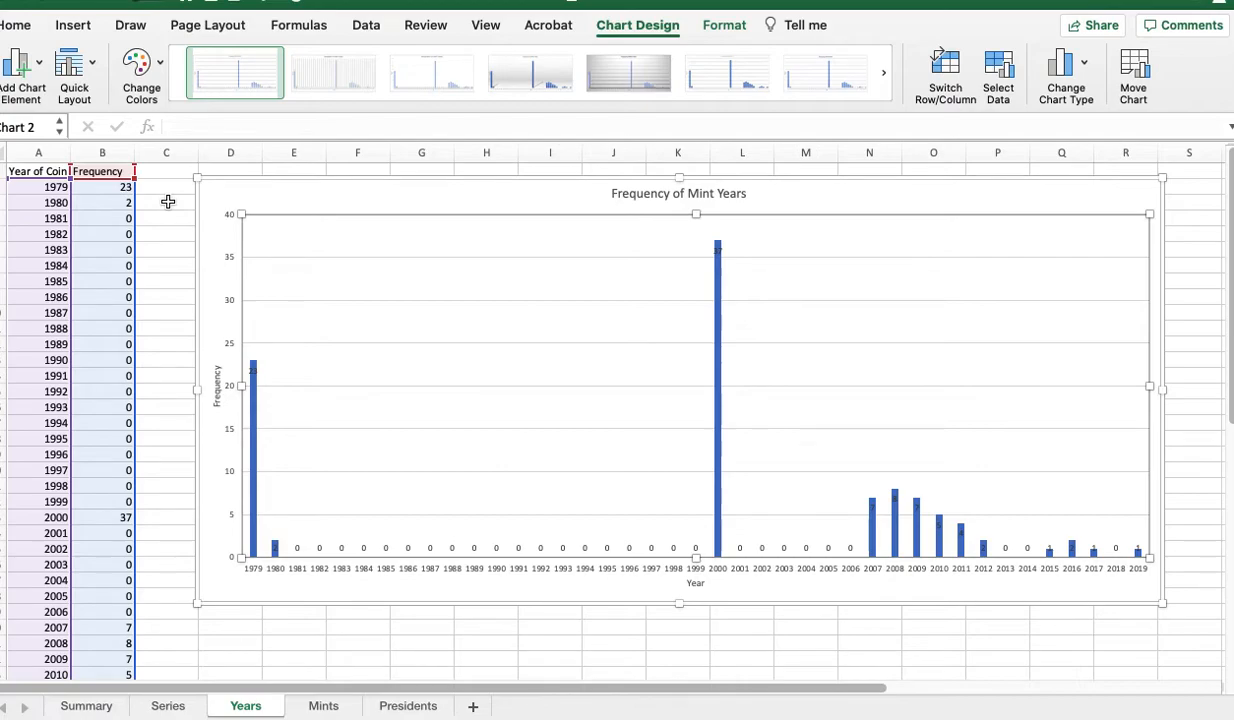
pyautogui.moveTo(110, 214)
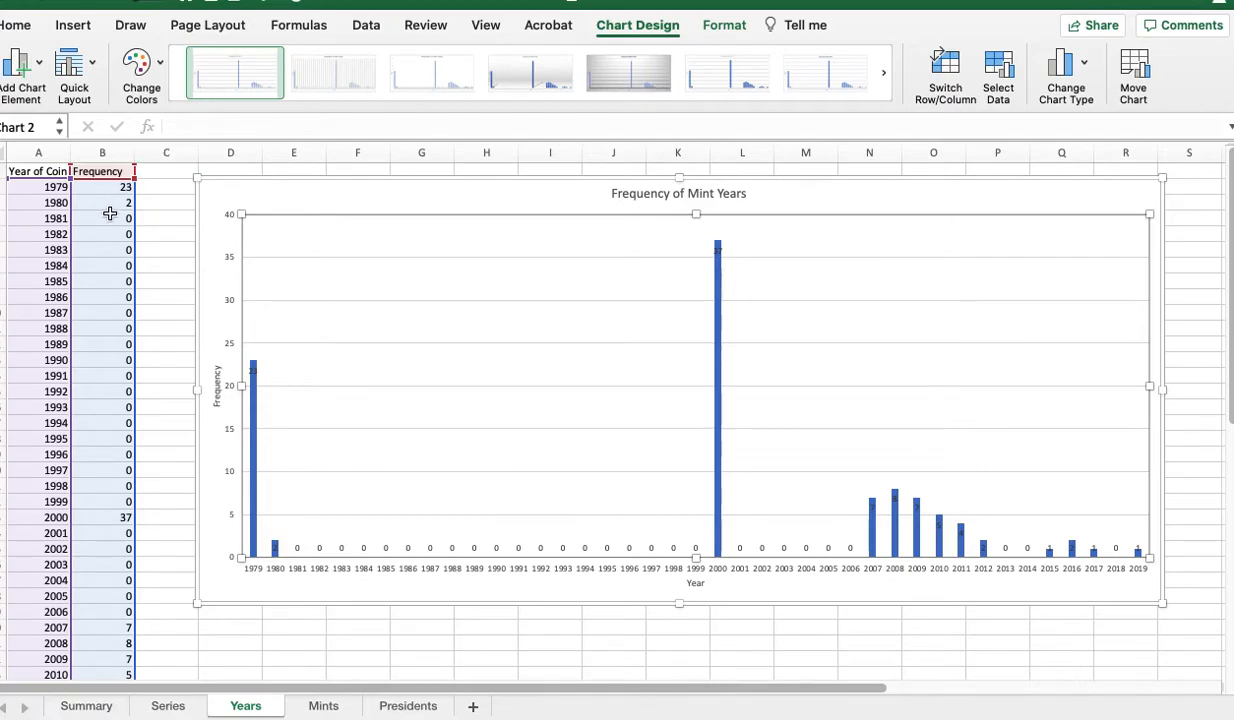
pyautogui.moveTo(152, 248)
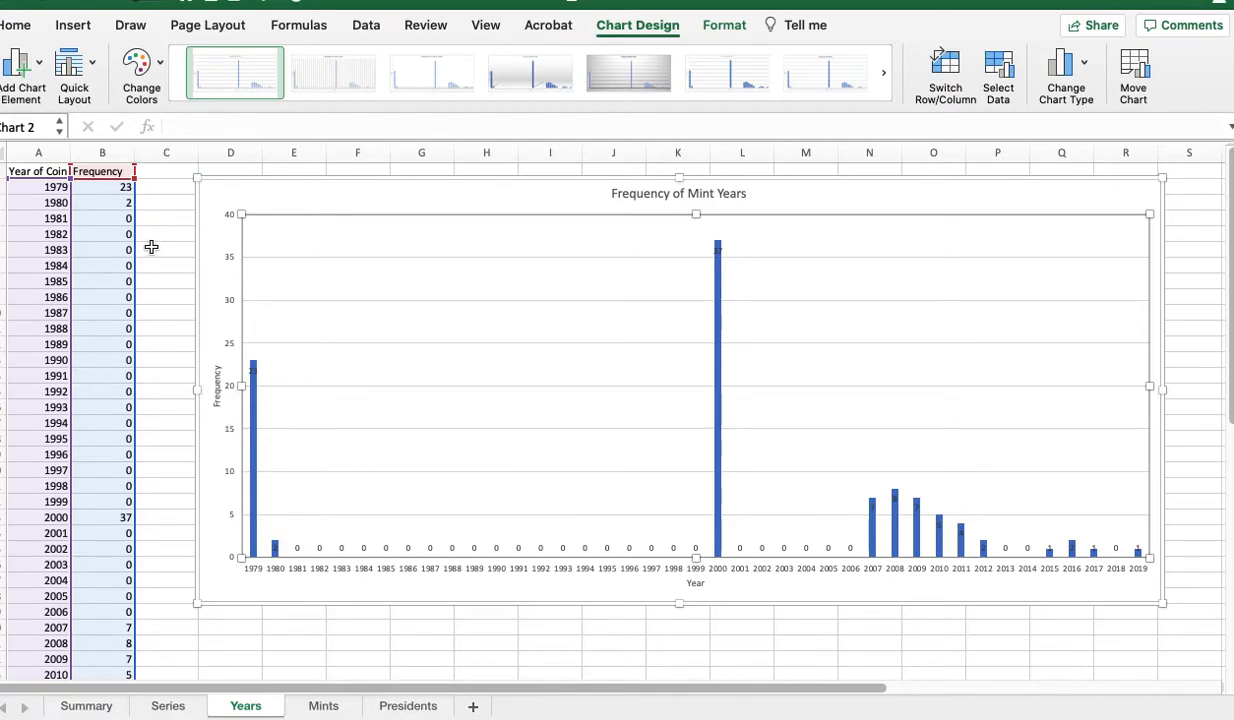
pyautogui.moveTo(176, 260)
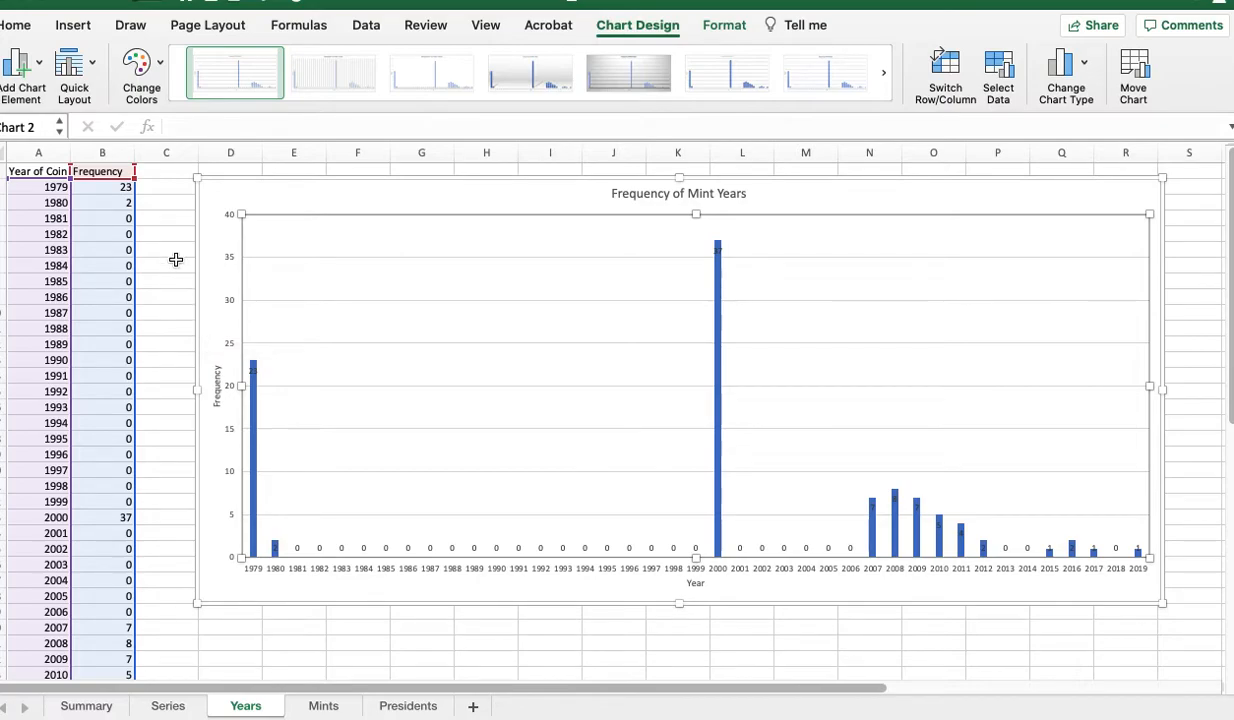
pyautogui.moveTo(124, 202)
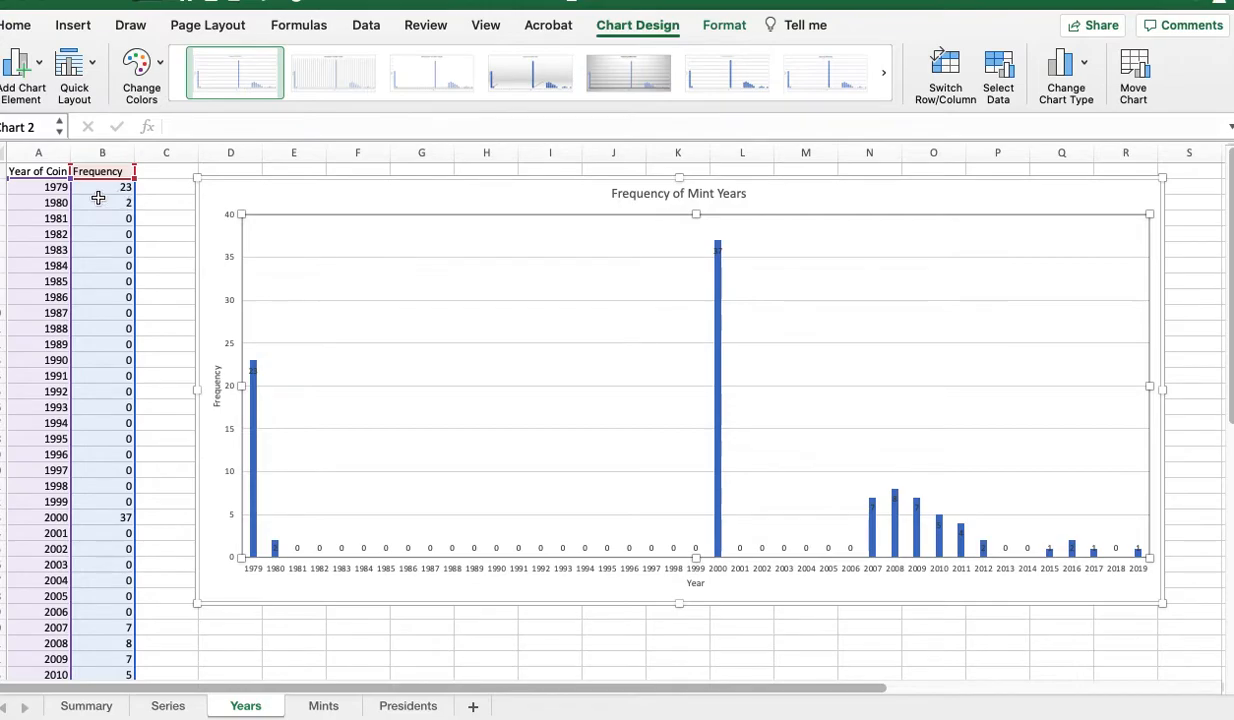
pyautogui.moveTo(120, 198)
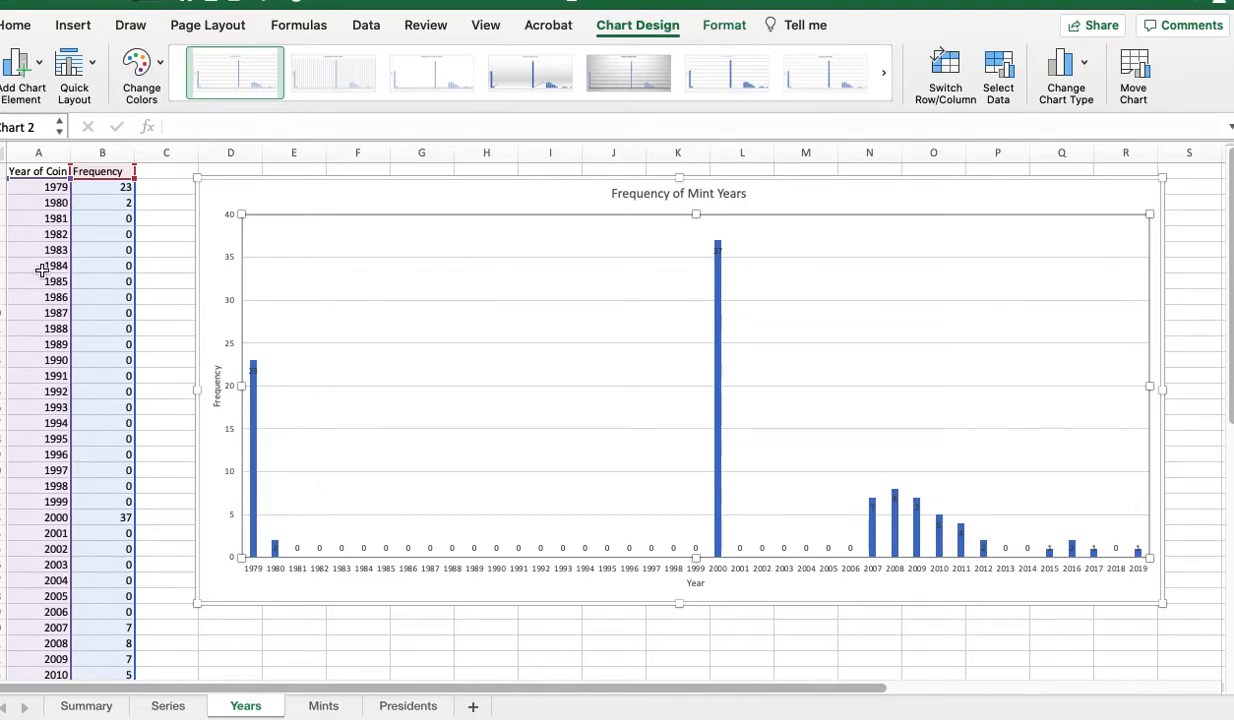
pyautogui.moveTo(60, 280)
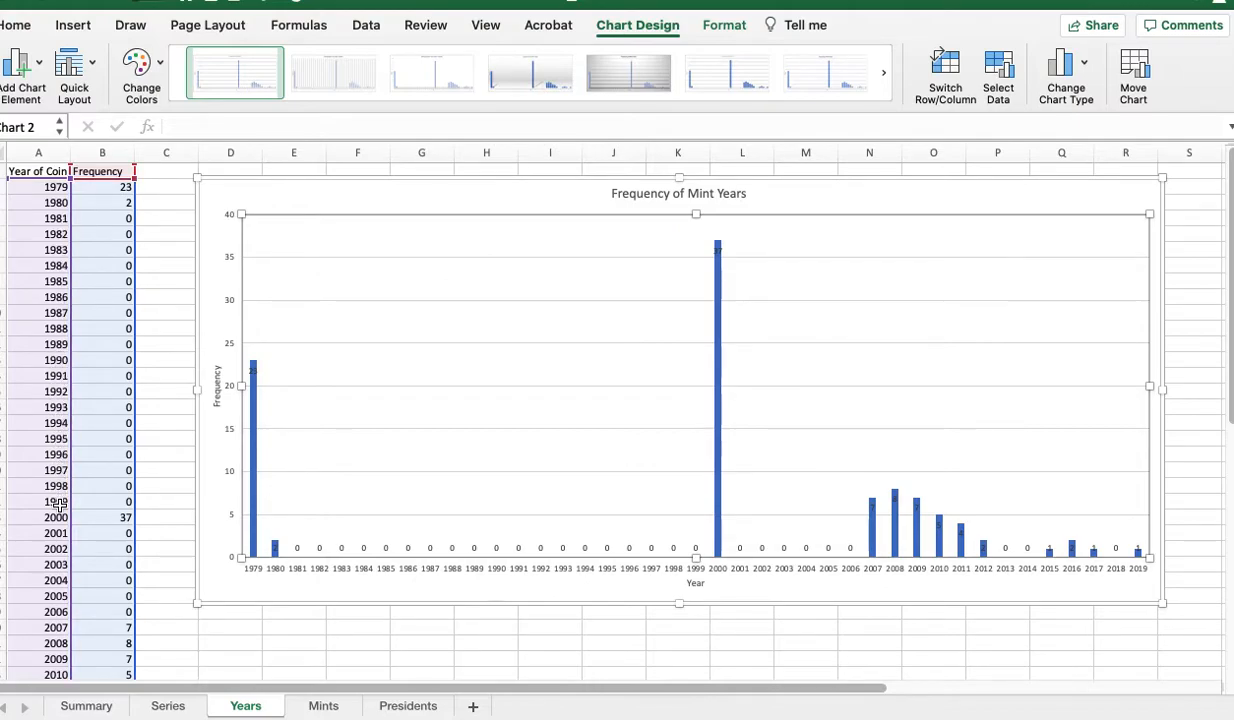
pyautogui.moveTo(88, 496)
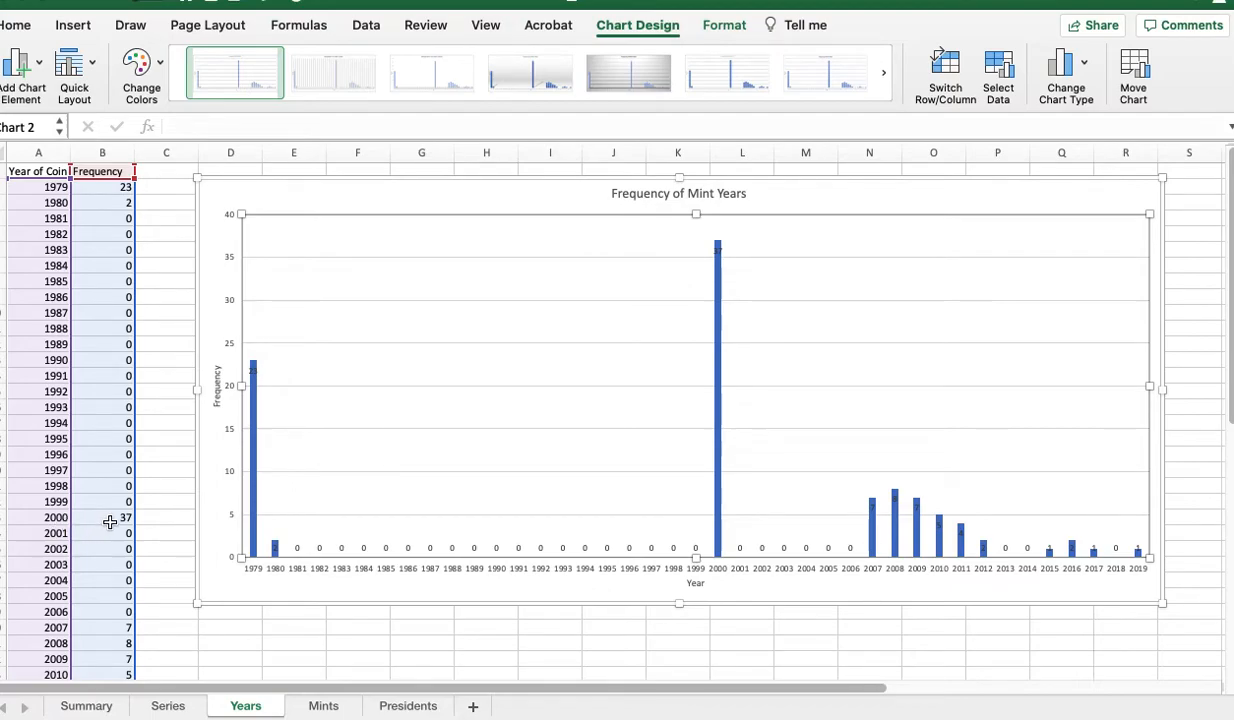
pyautogui.moveTo(204, 596)
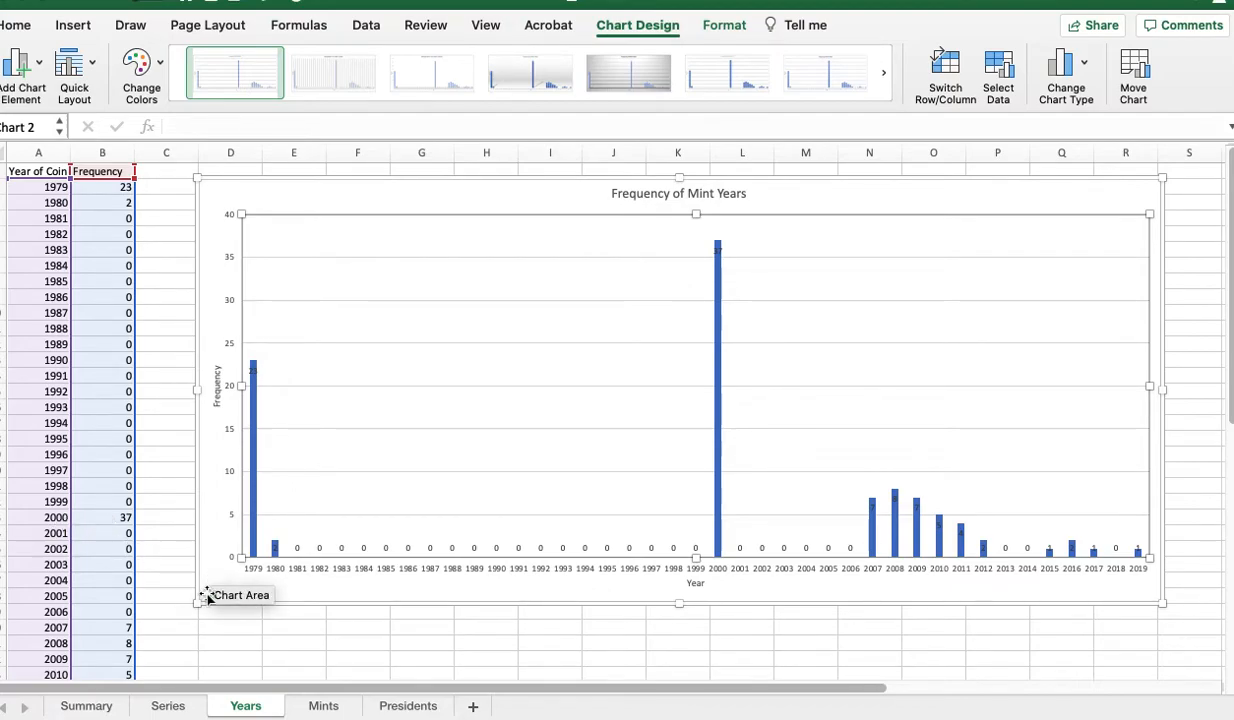
pyautogui.moveTo(340, 616)
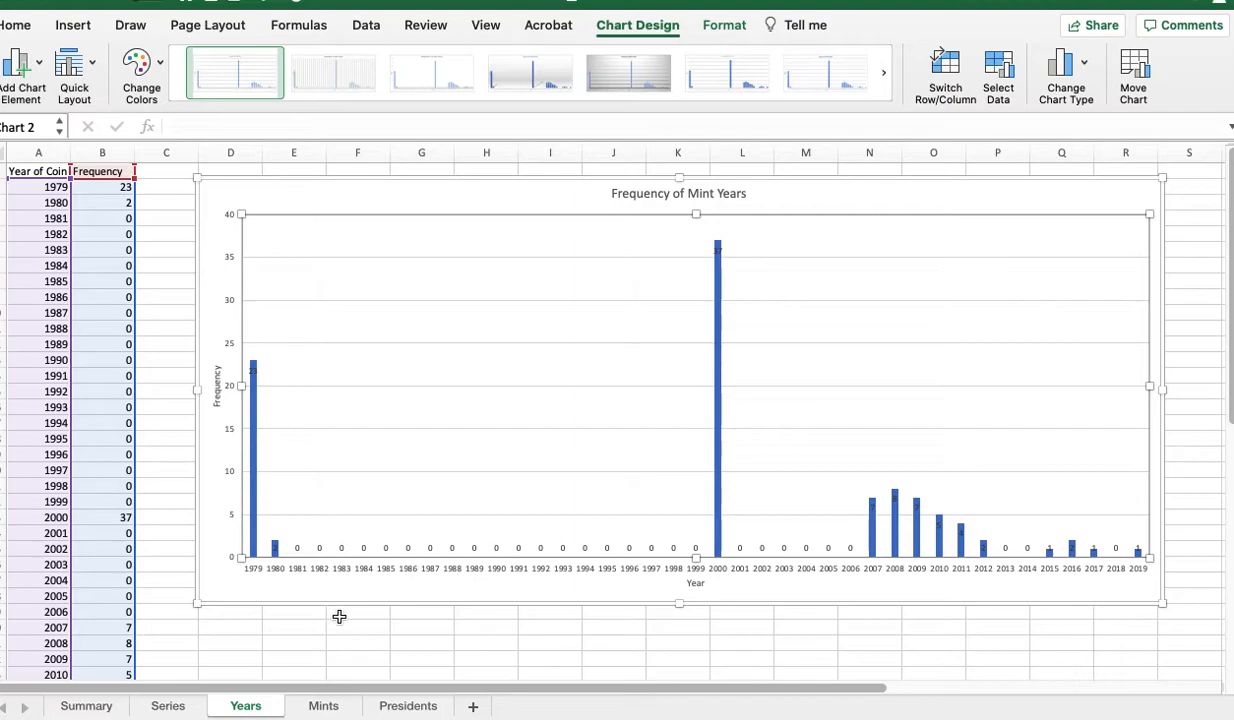
pyautogui.moveTo(264, 630)
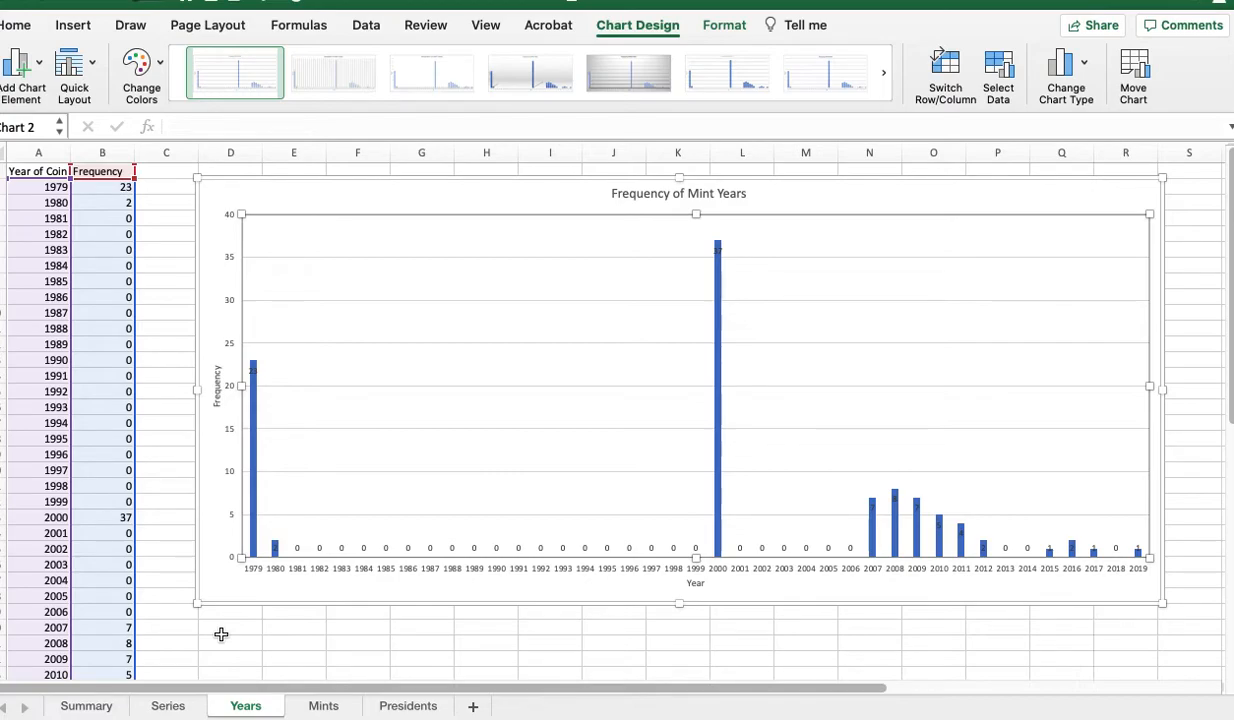
pyautogui.moveTo(268, 630)
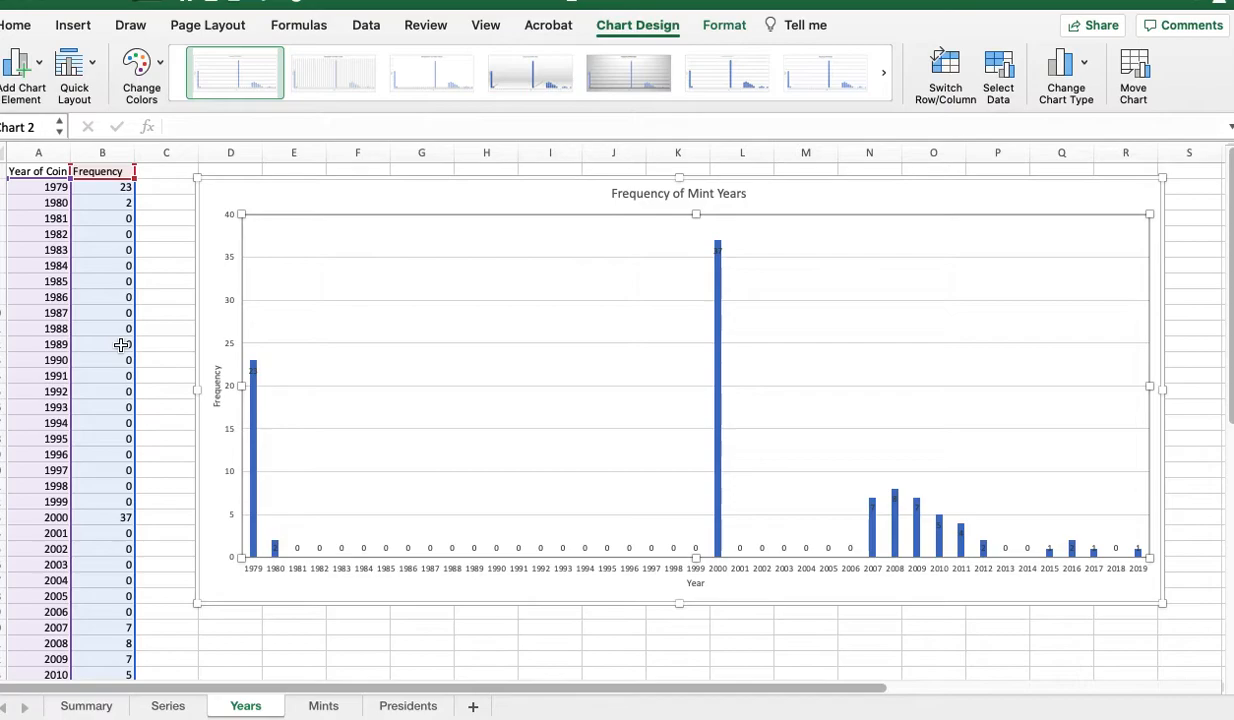
pyautogui.moveTo(98, 414)
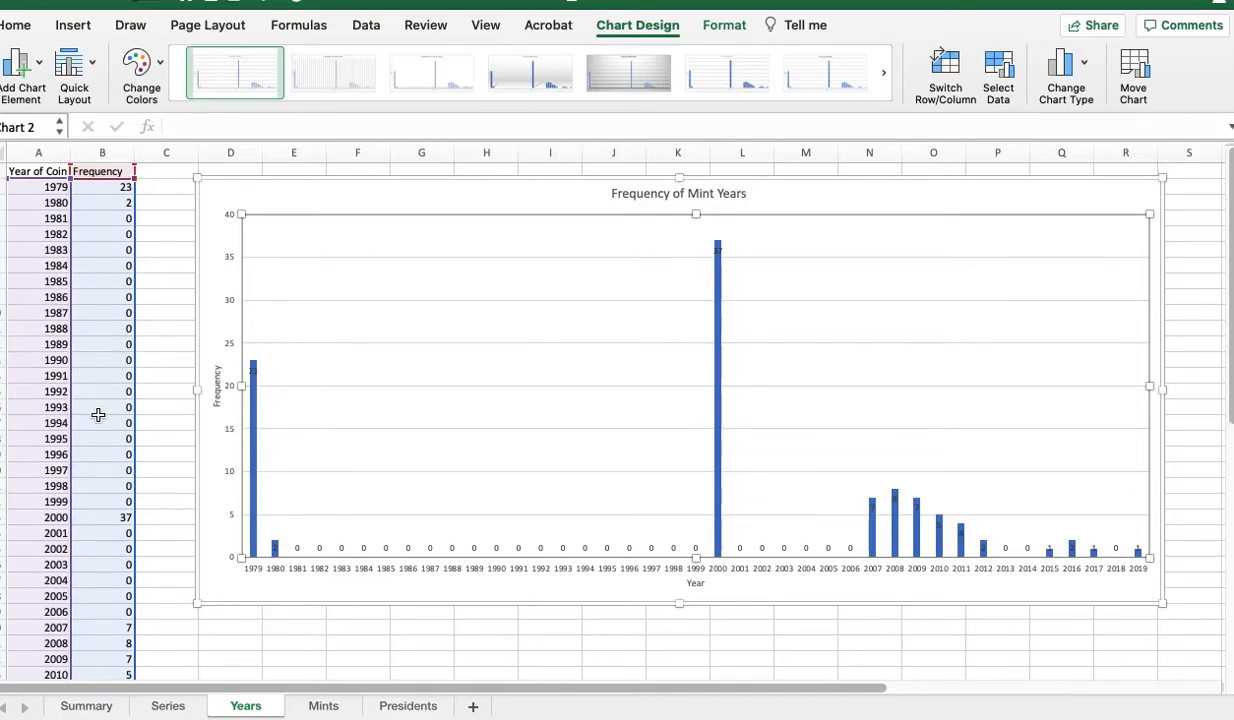
pyautogui.moveTo(156, 496)
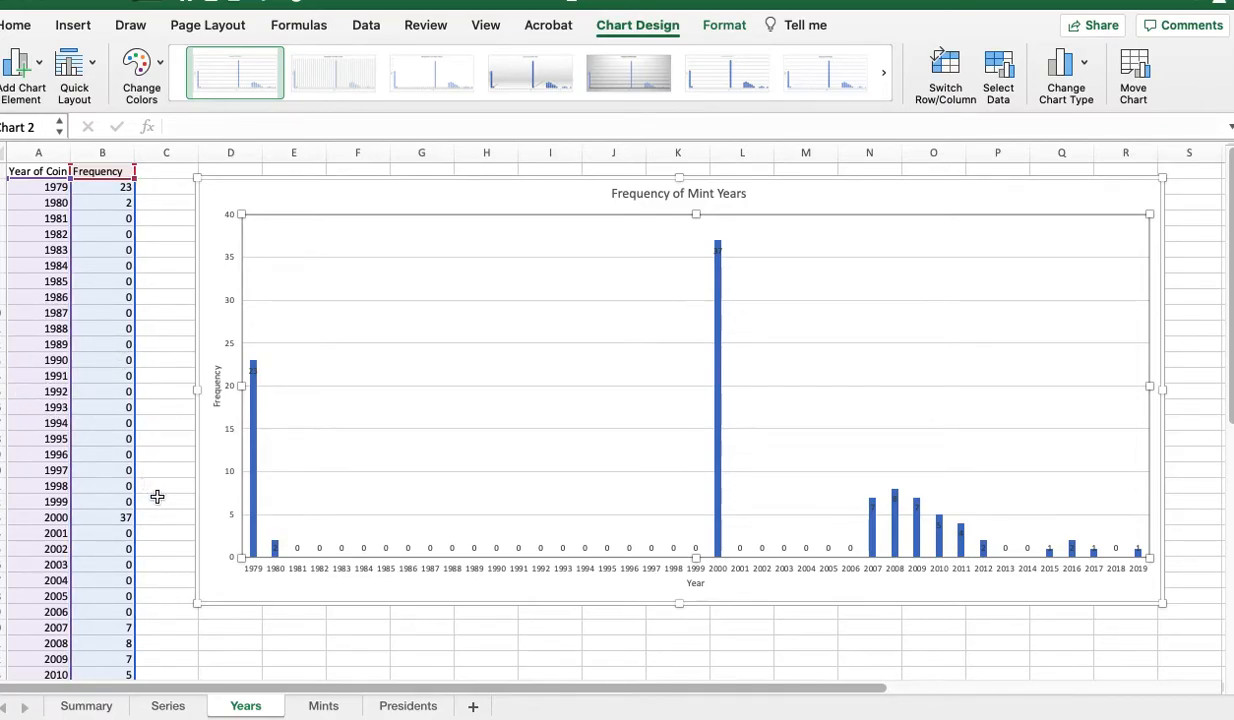
pyautogui.moveTo(184, 556)
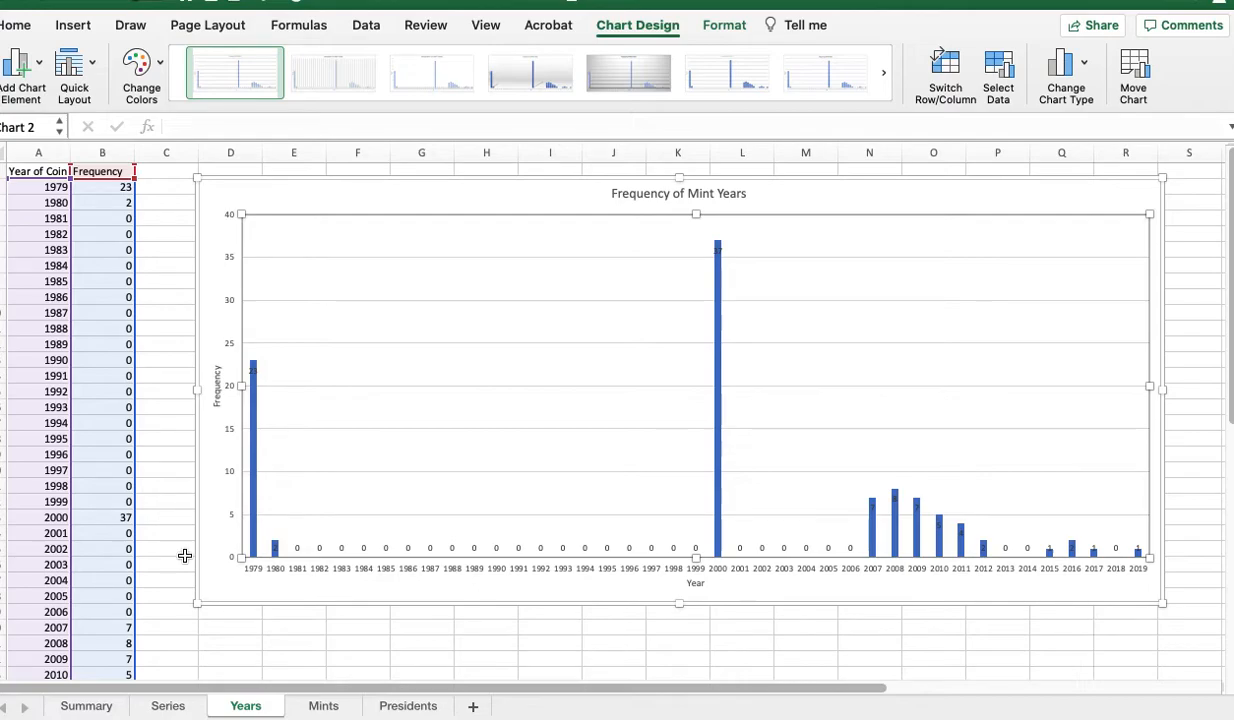
pyautogui.moveTo(274, 620)
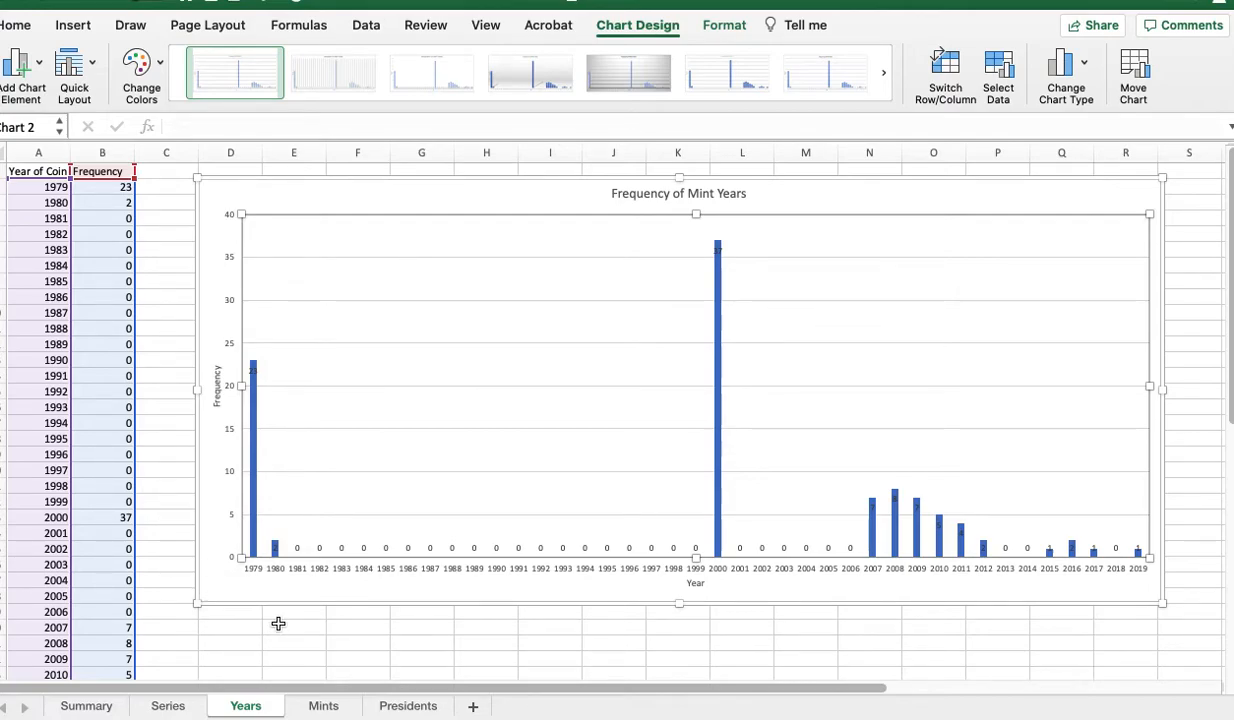
pyautogui.moveTo(302, 632)
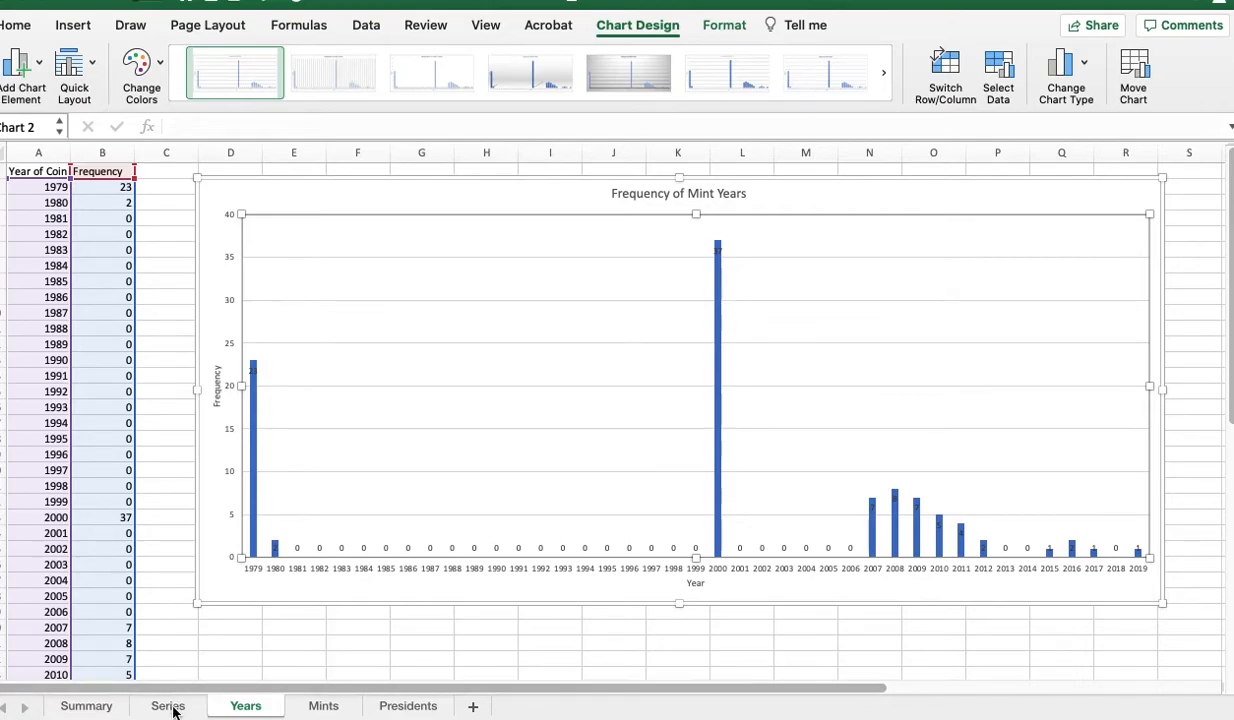
# Switch to the Series sheet and select the yellow total cell B6
pyautogui.click(168, 704)
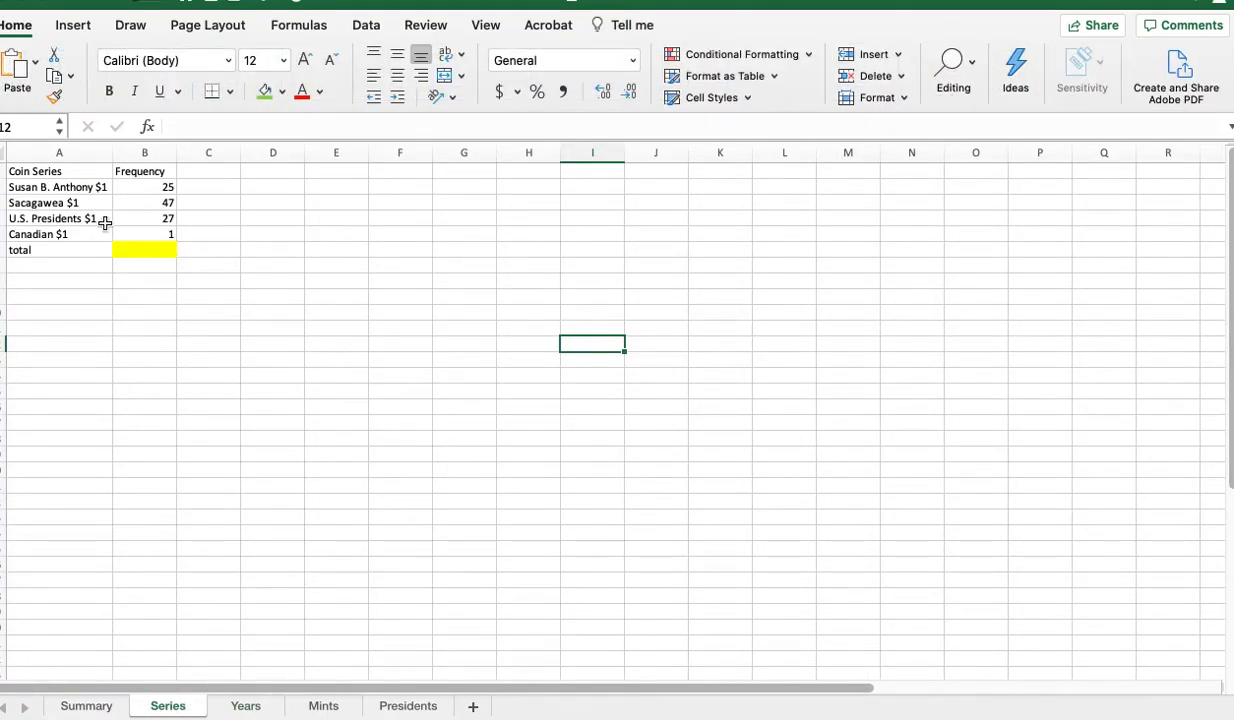
pyautogui.moveTo(68, 224)
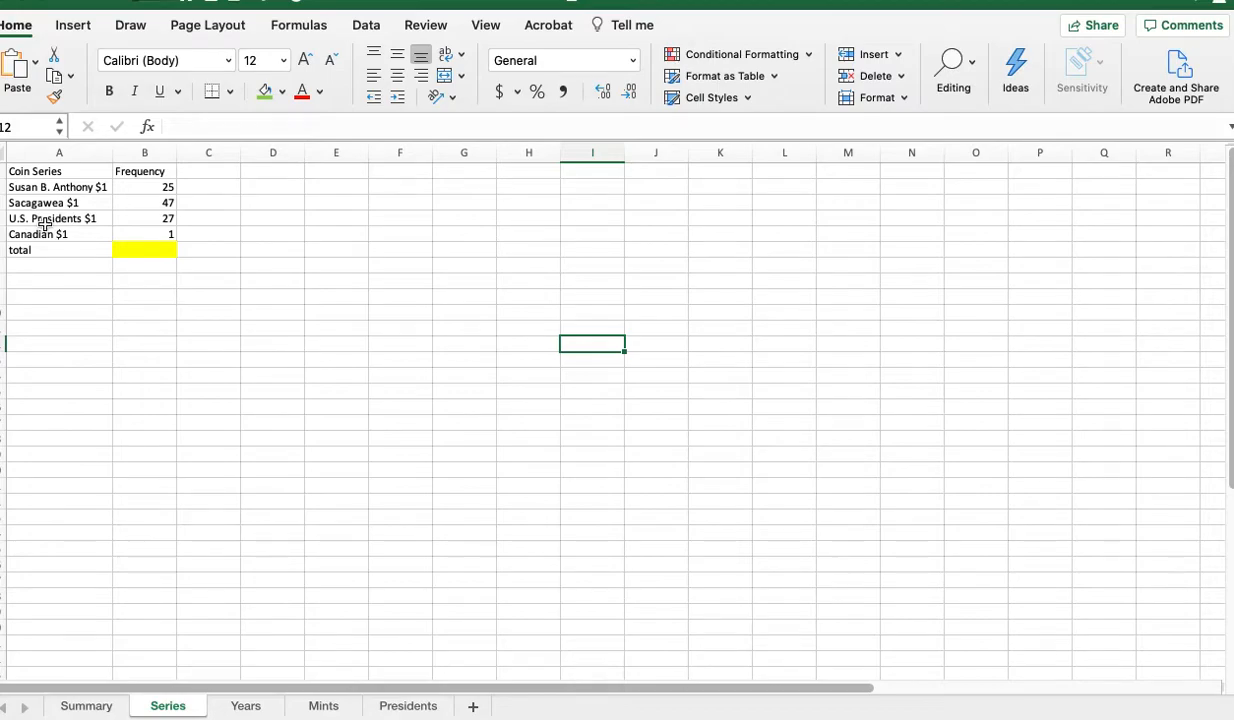
pyautogui.moveTo(84, 234)
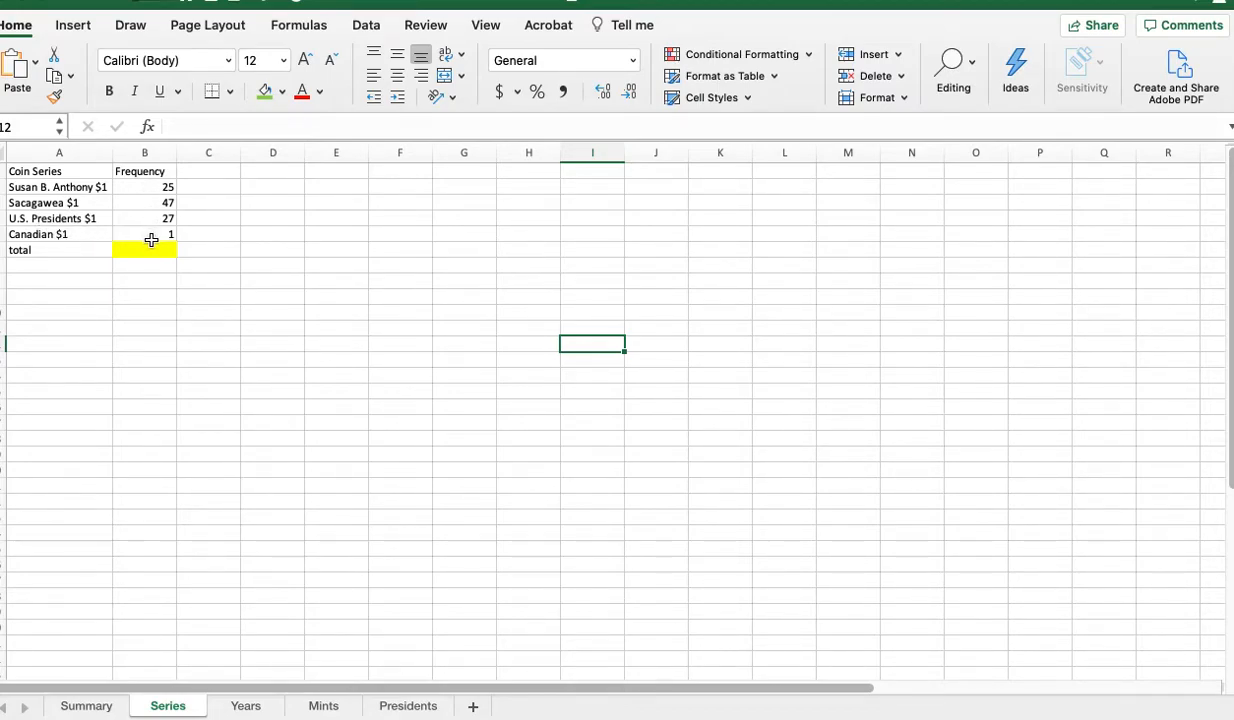
pyautogui.click(144, 248)
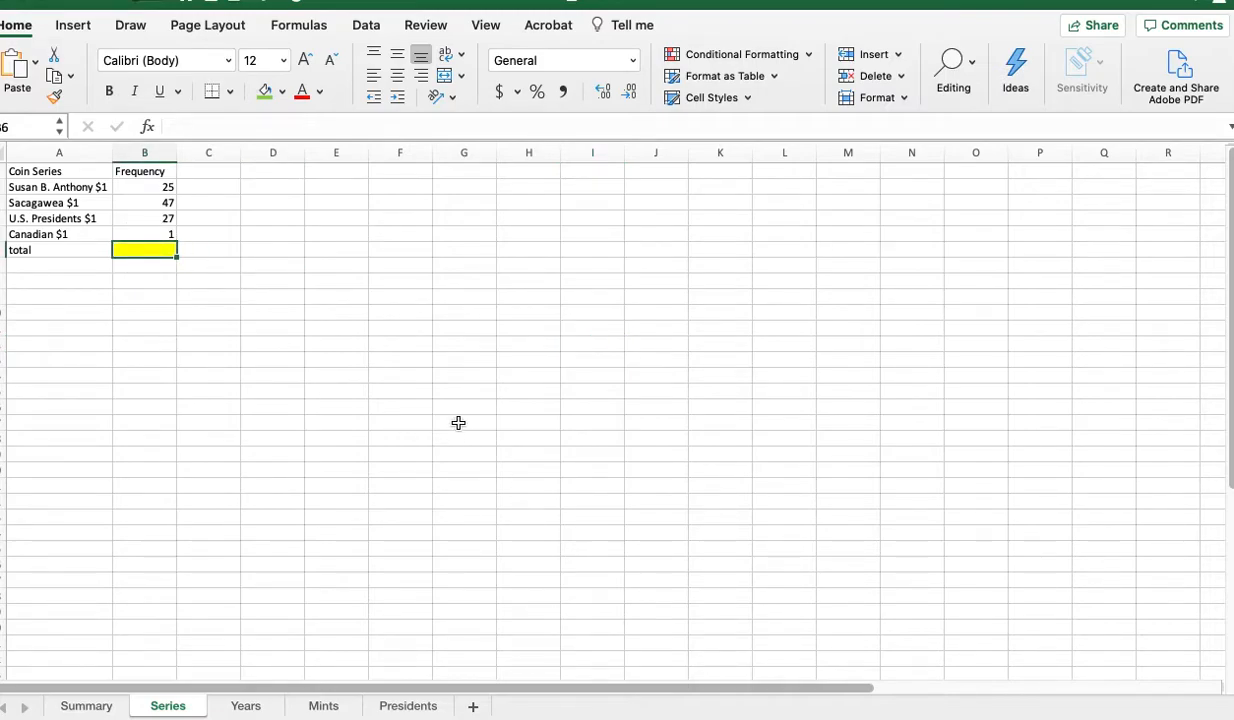
pyautogui.moveTo(448, 420)
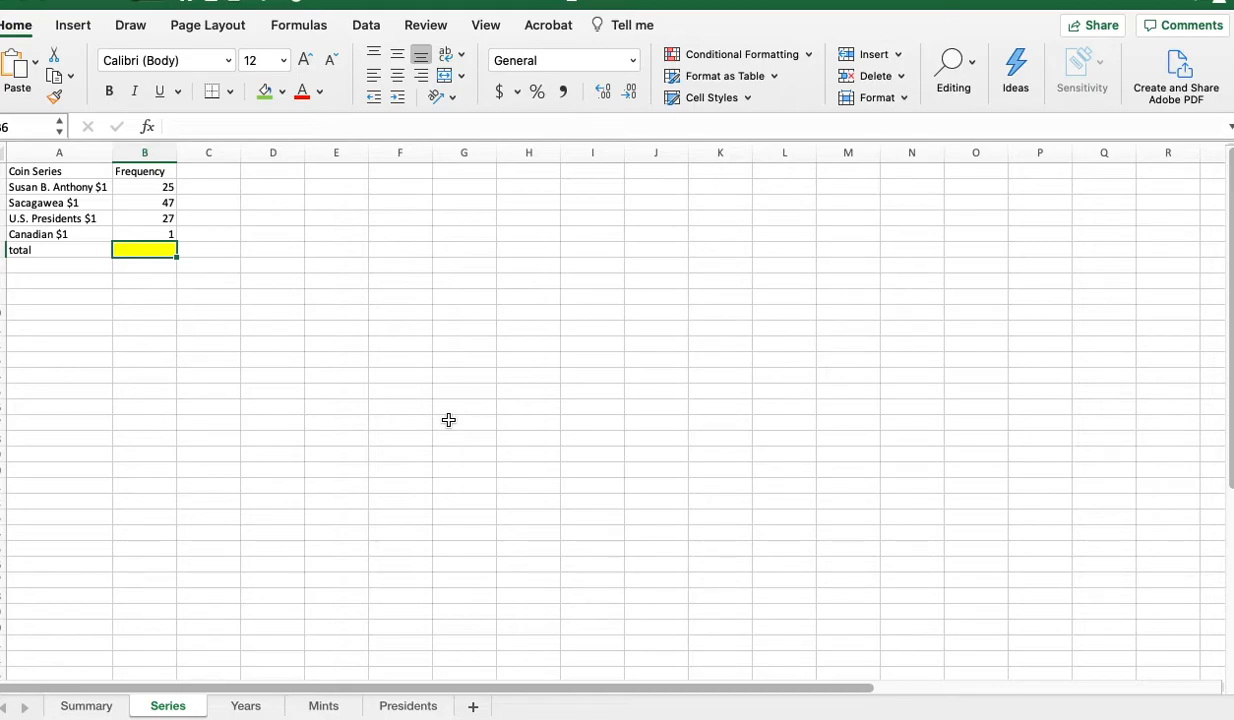
# Enter =SUM(B2:B5) in the total cell so the four frequencies total 100
pyautogui.write('=')
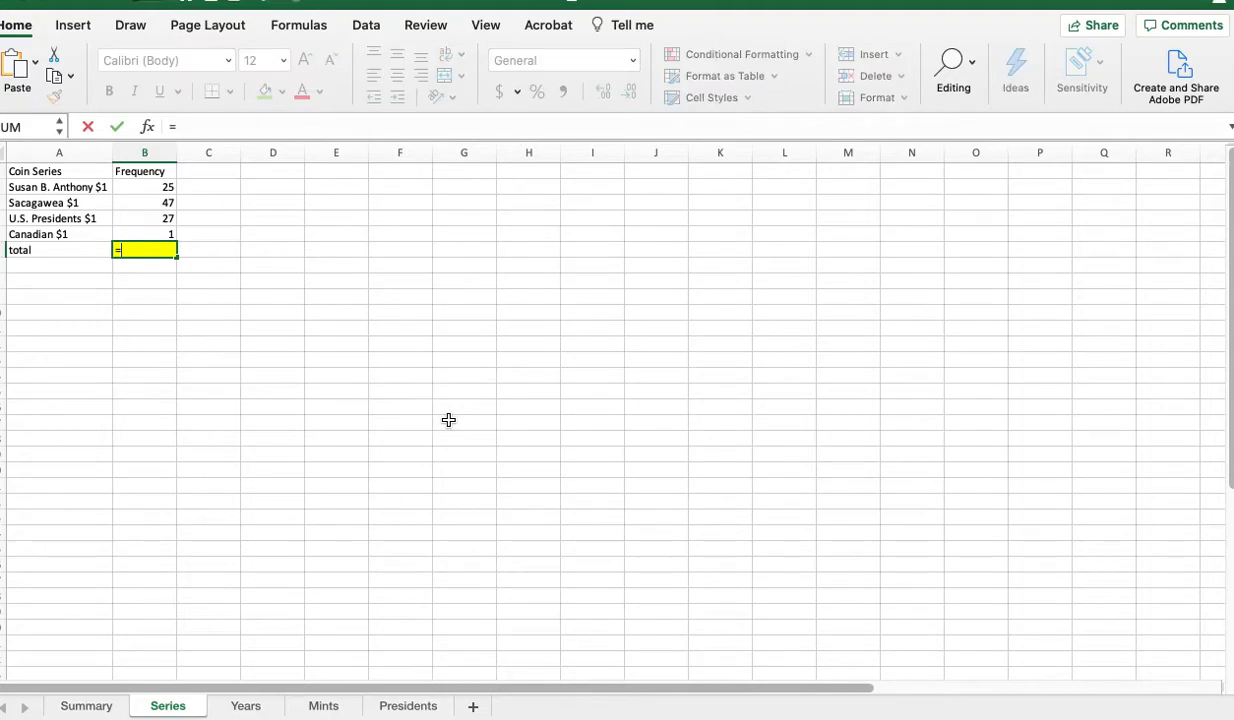
pyautogui.write('SUM(')
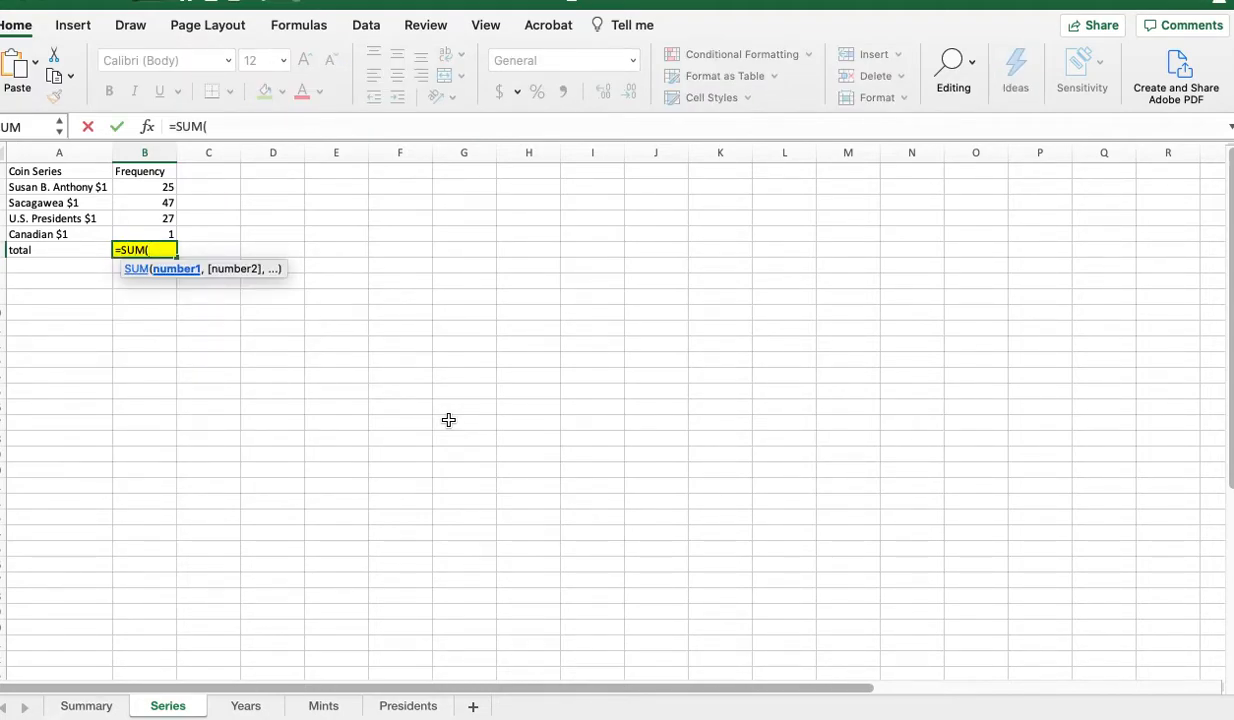
pyautogui.click(144, 188)
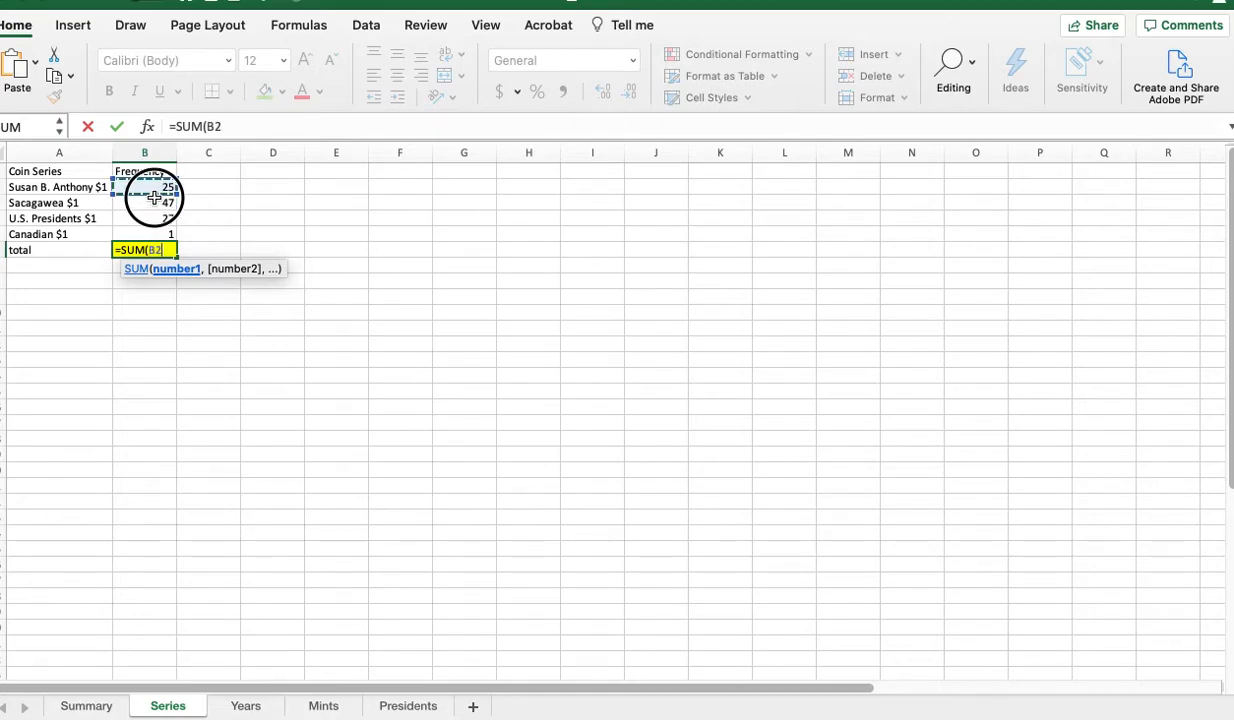
pyautogui.moveTo(144, 188); pyautogui.dragTo(144, 234)
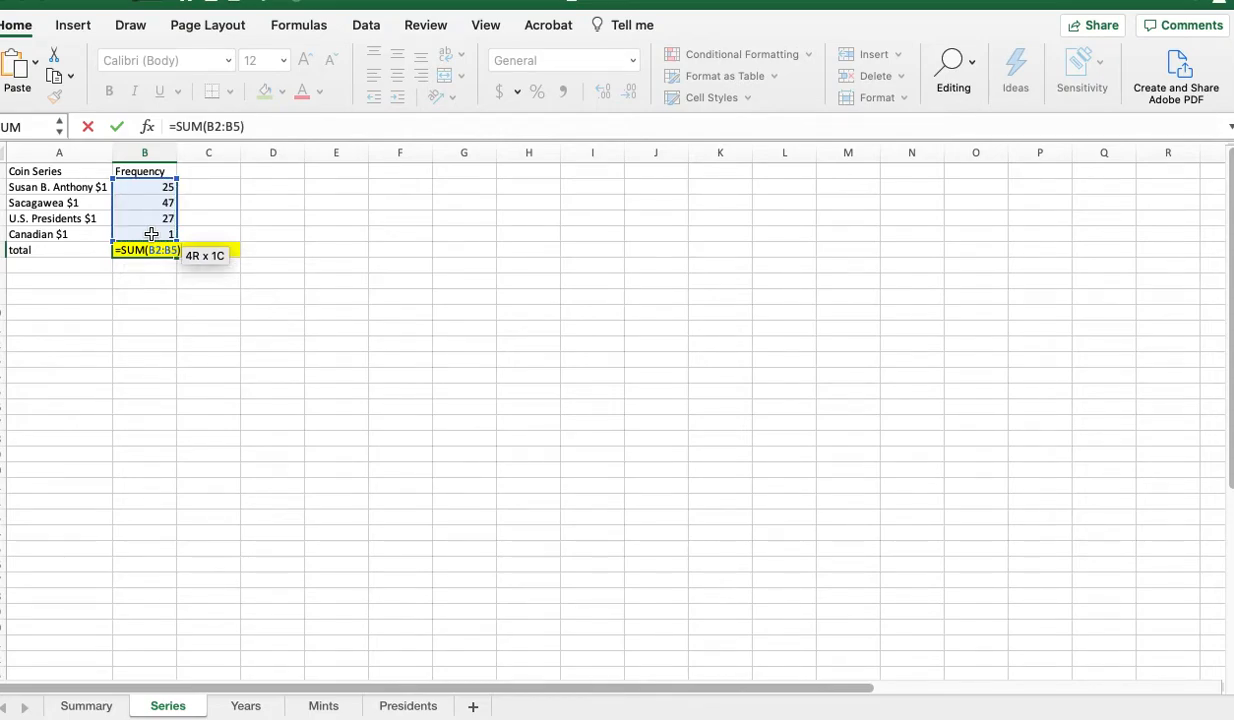
pyautogui.press('Return')
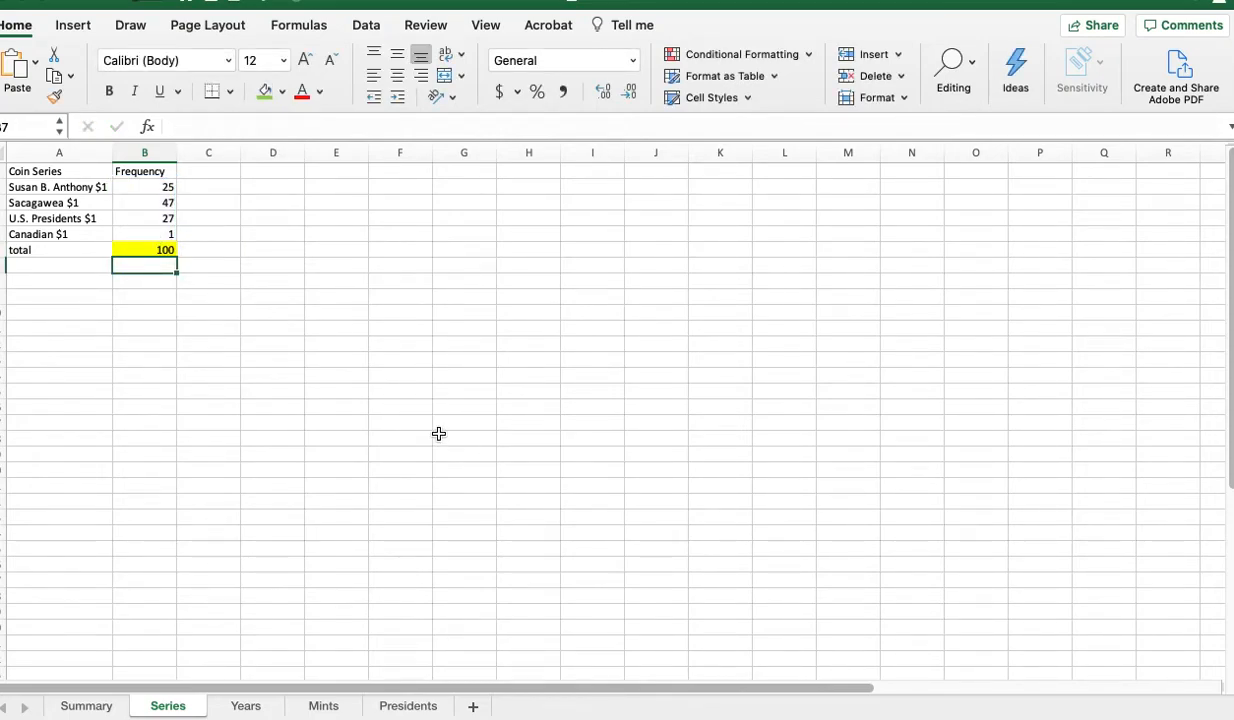
pyautogui.moveTo(276, 310)
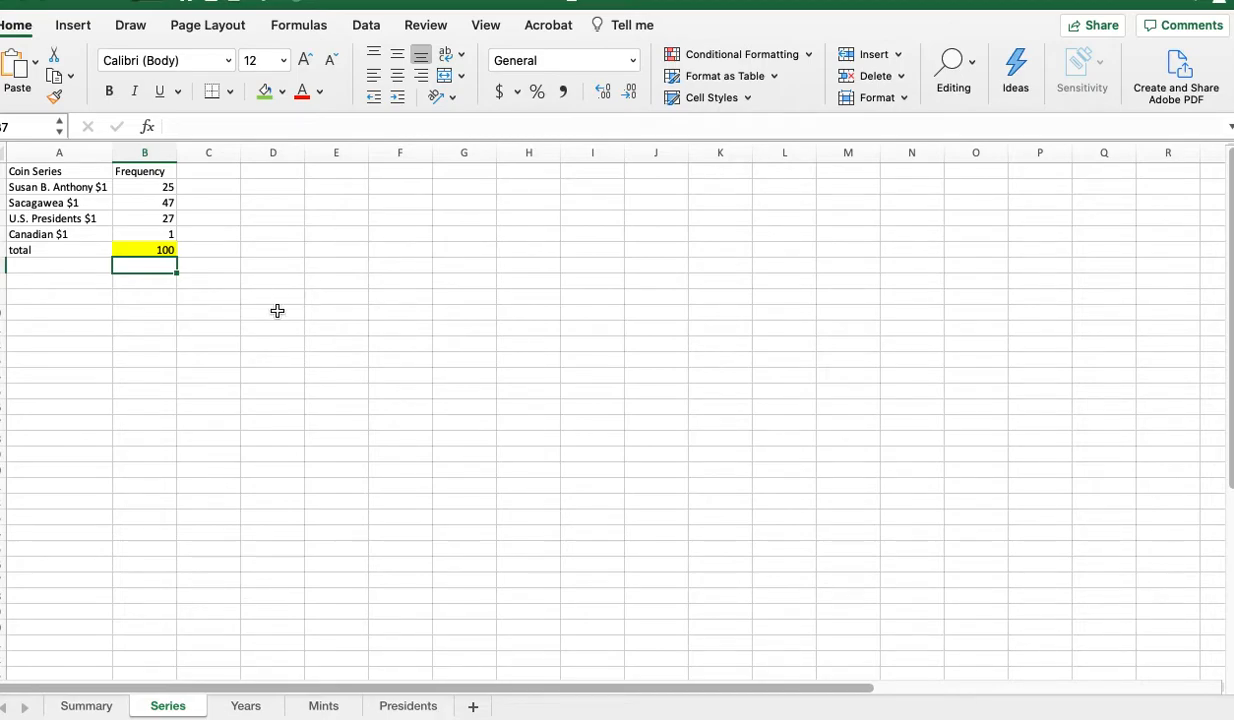
pyautogui.moveTo(144, 294)
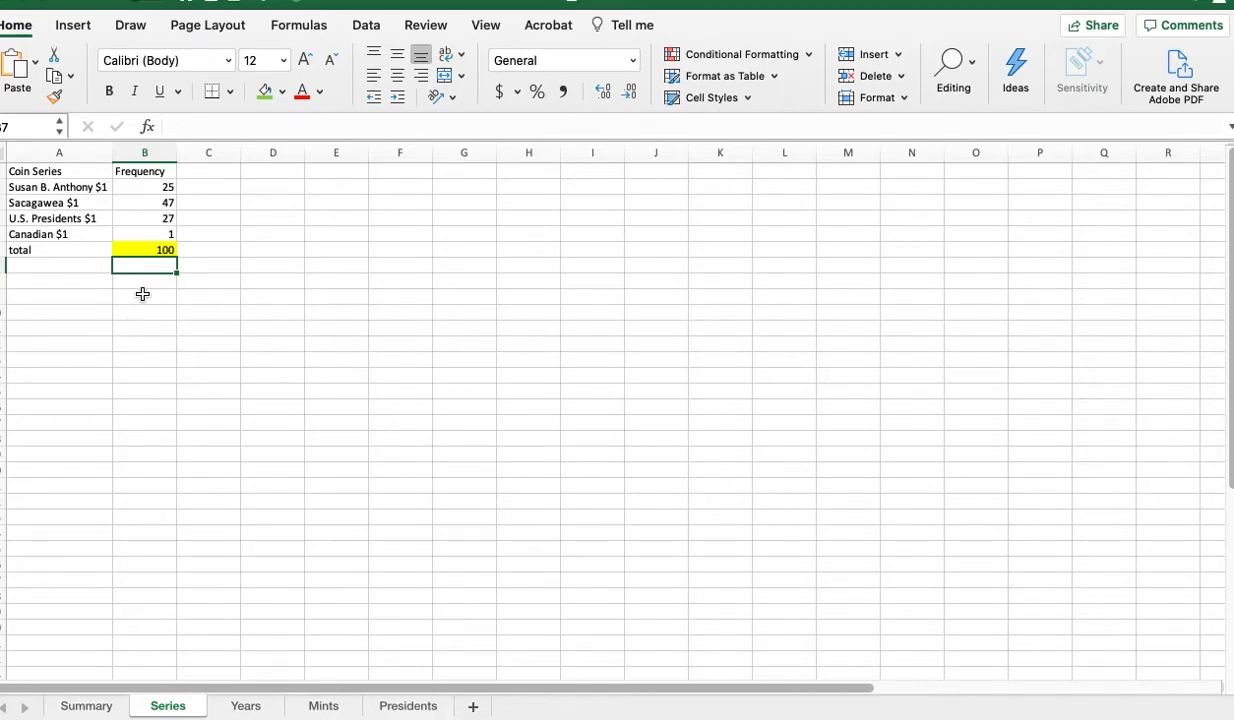
pyautogui.moveTo(128, 230)
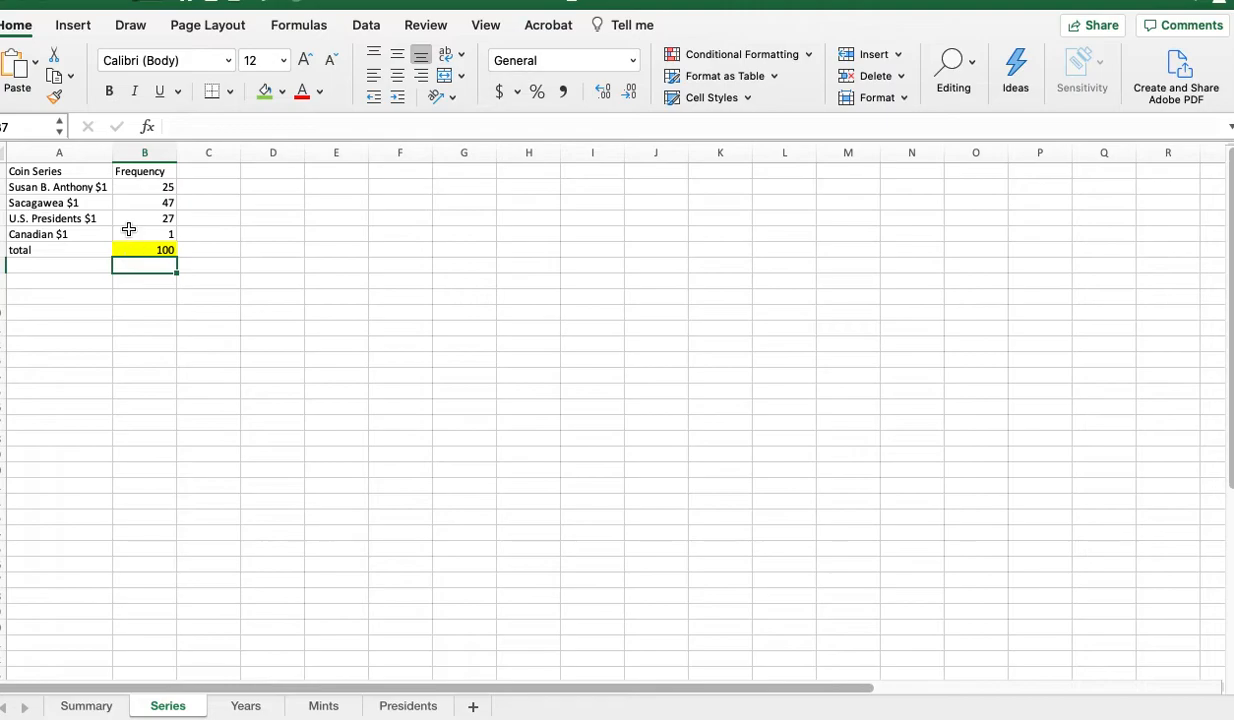
pyautogui.click(144, 234)
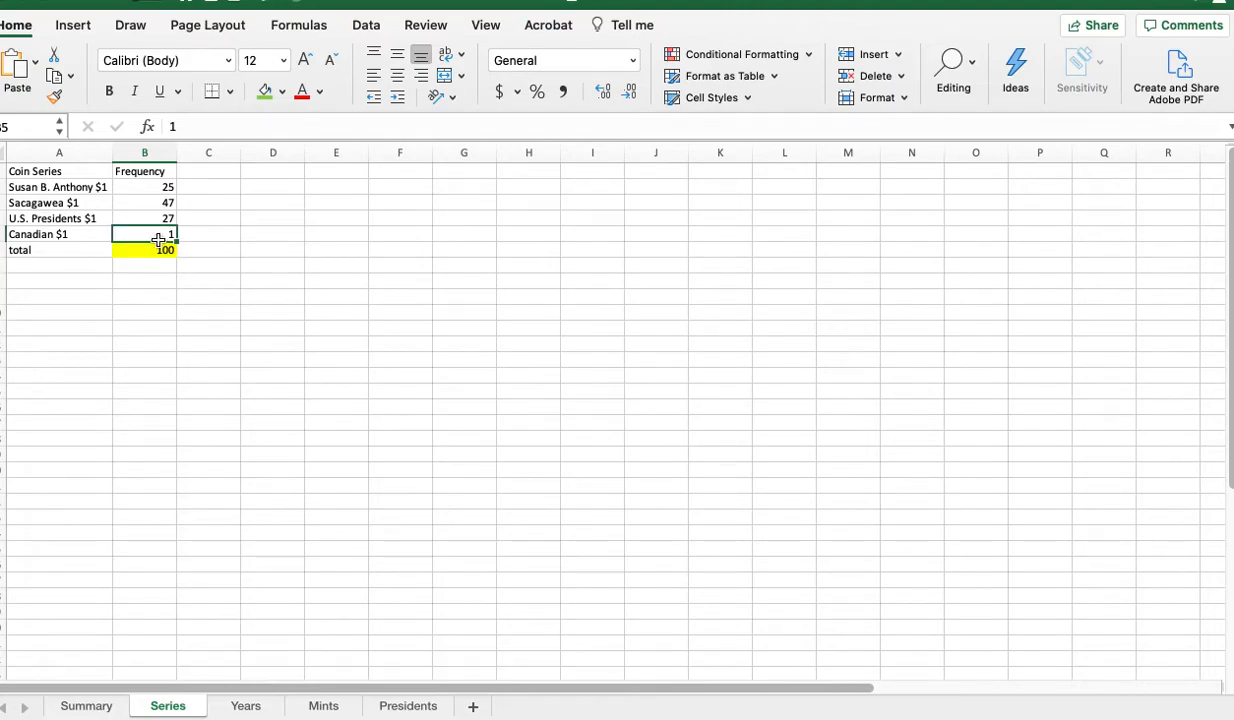
pyautogui.moveTo(192, 288)
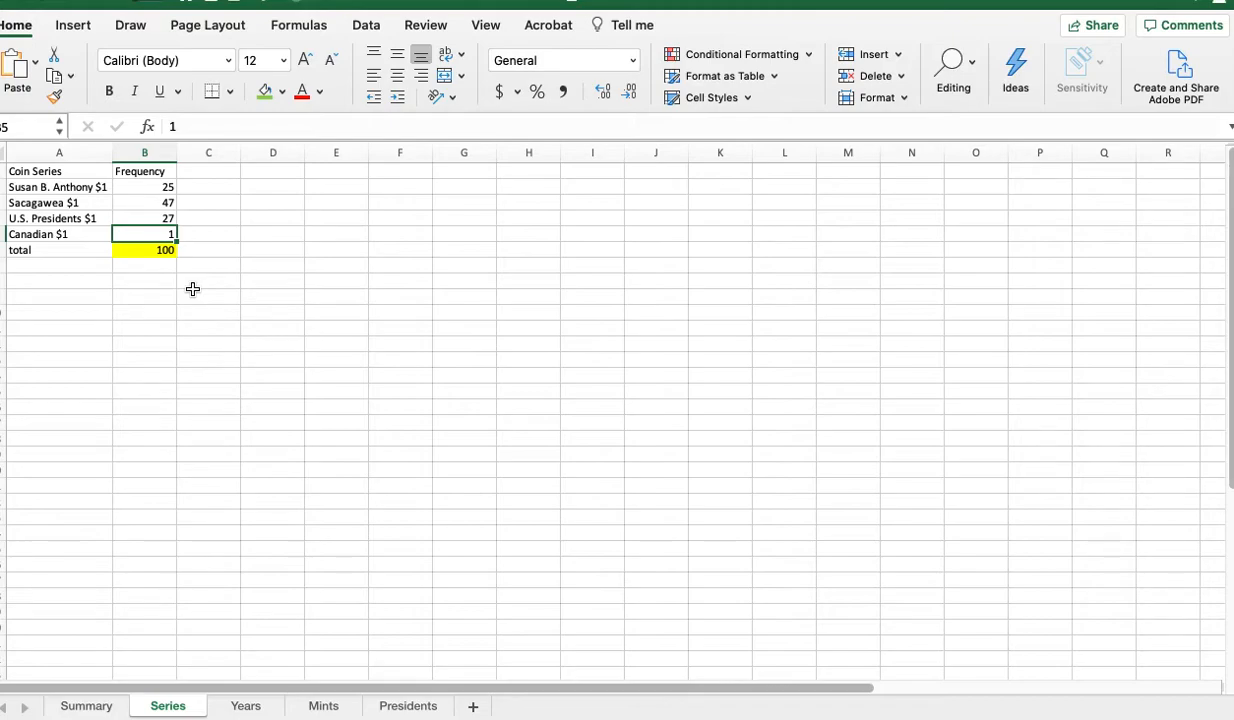
pyautogui.moveTo(168, 262)
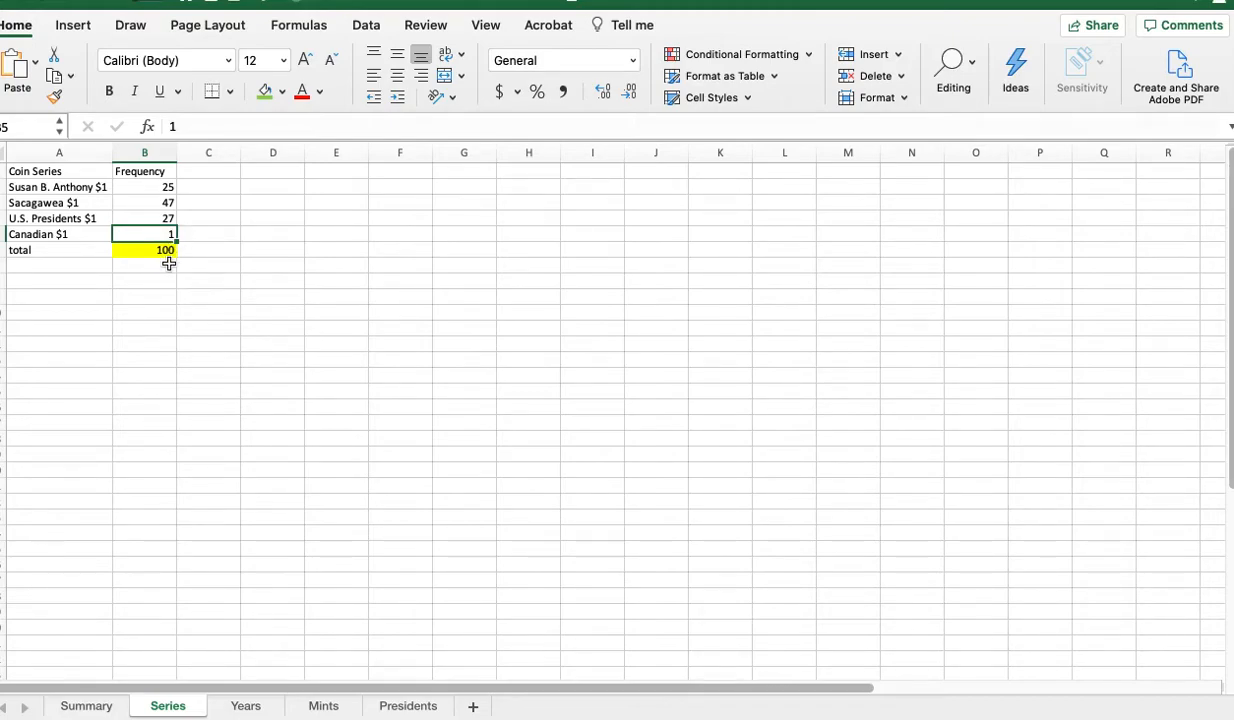
pyautogui.moveTo(332, 226)
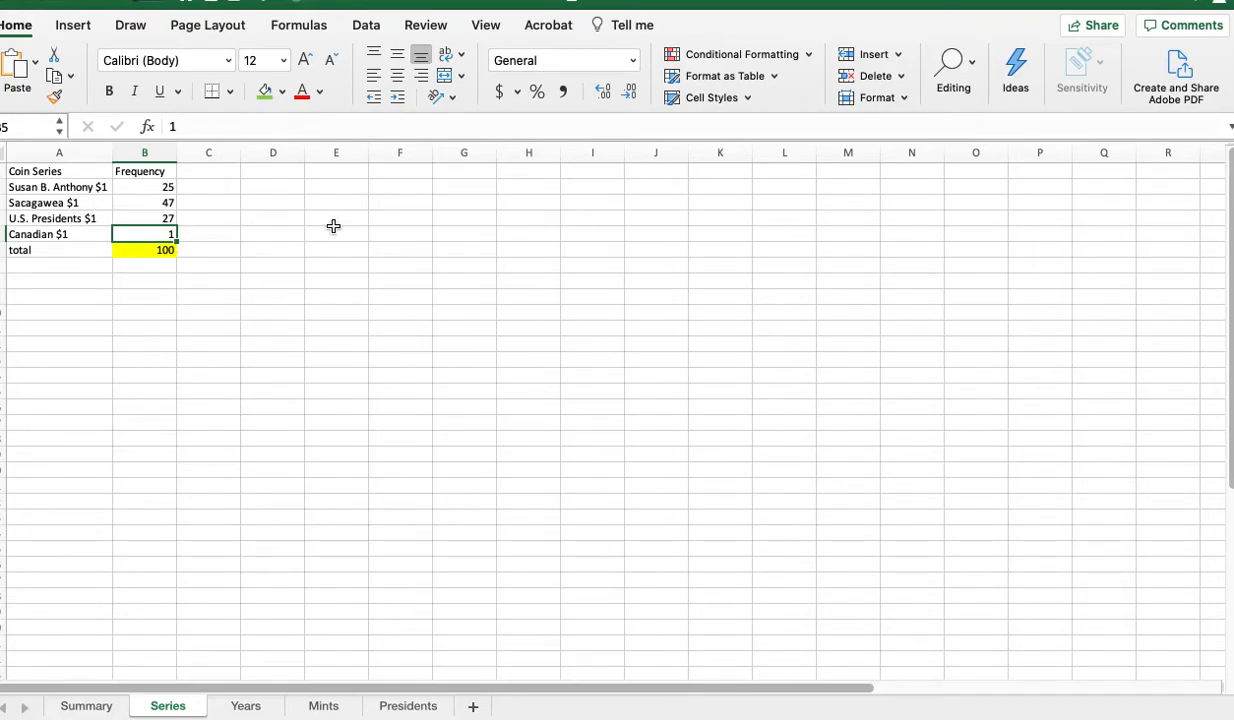
pyautogui.click(336, 232)
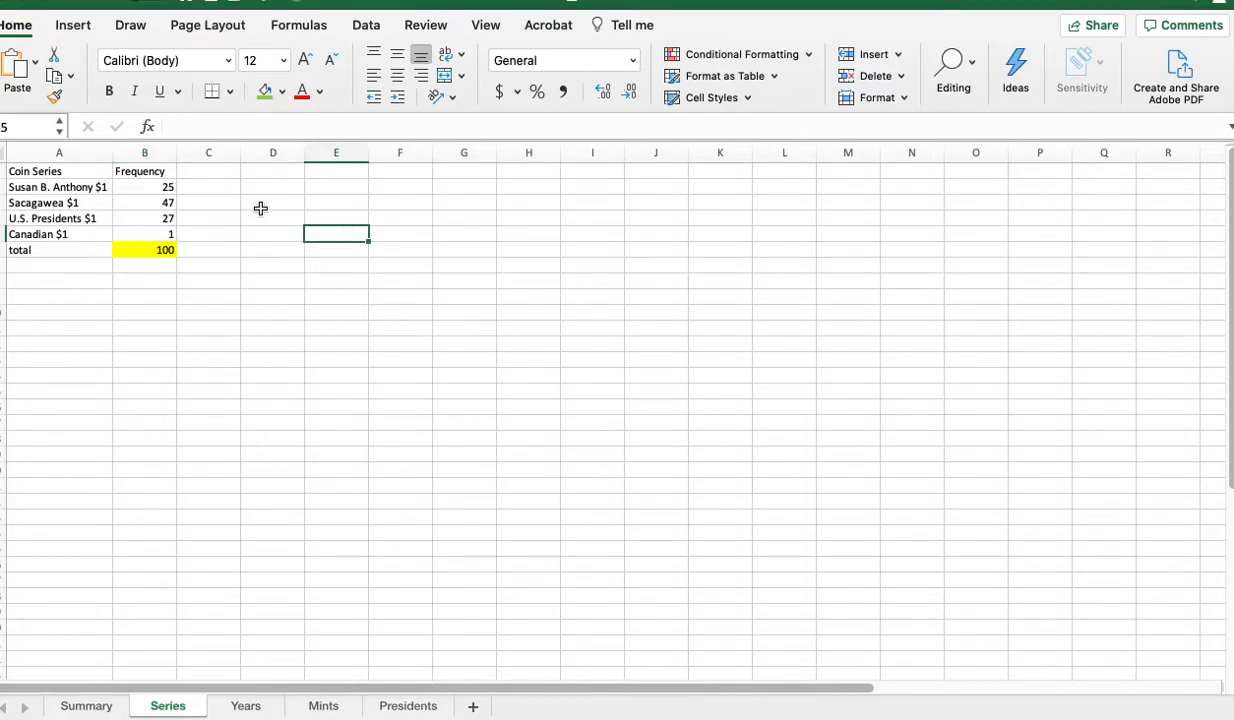
pyautogui.moveTo(268, 188)
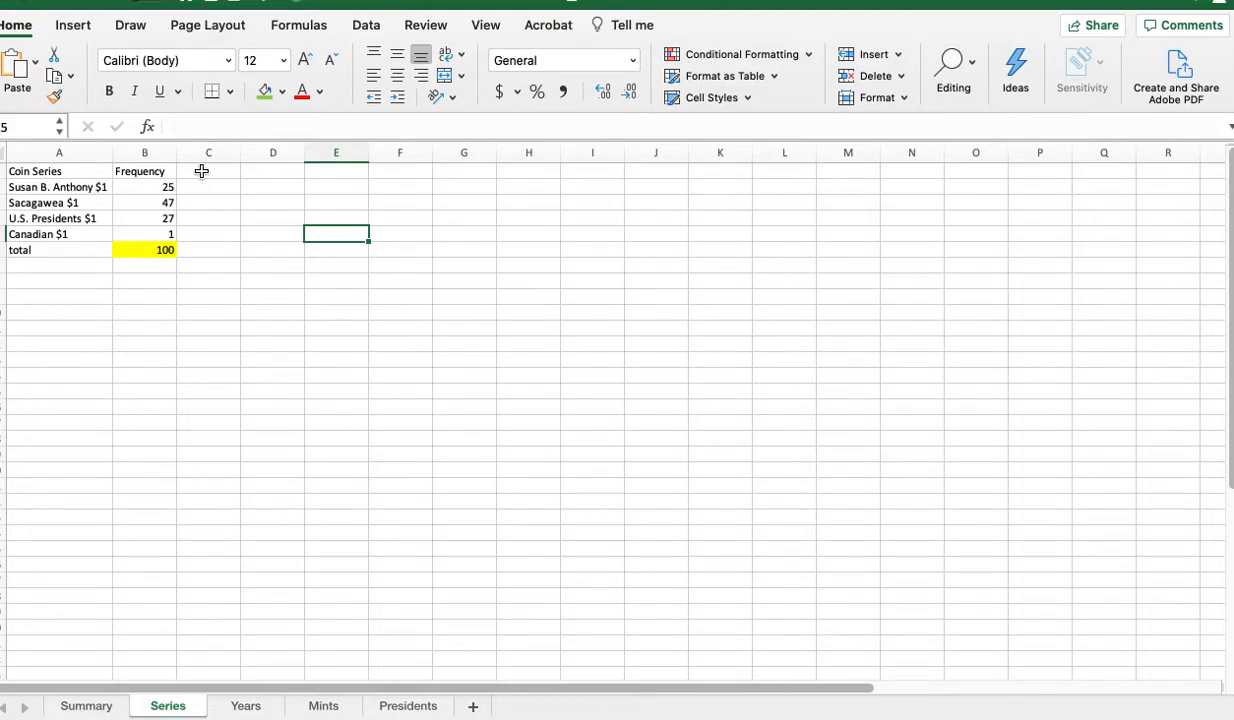
pyautogui.click(56, 188)
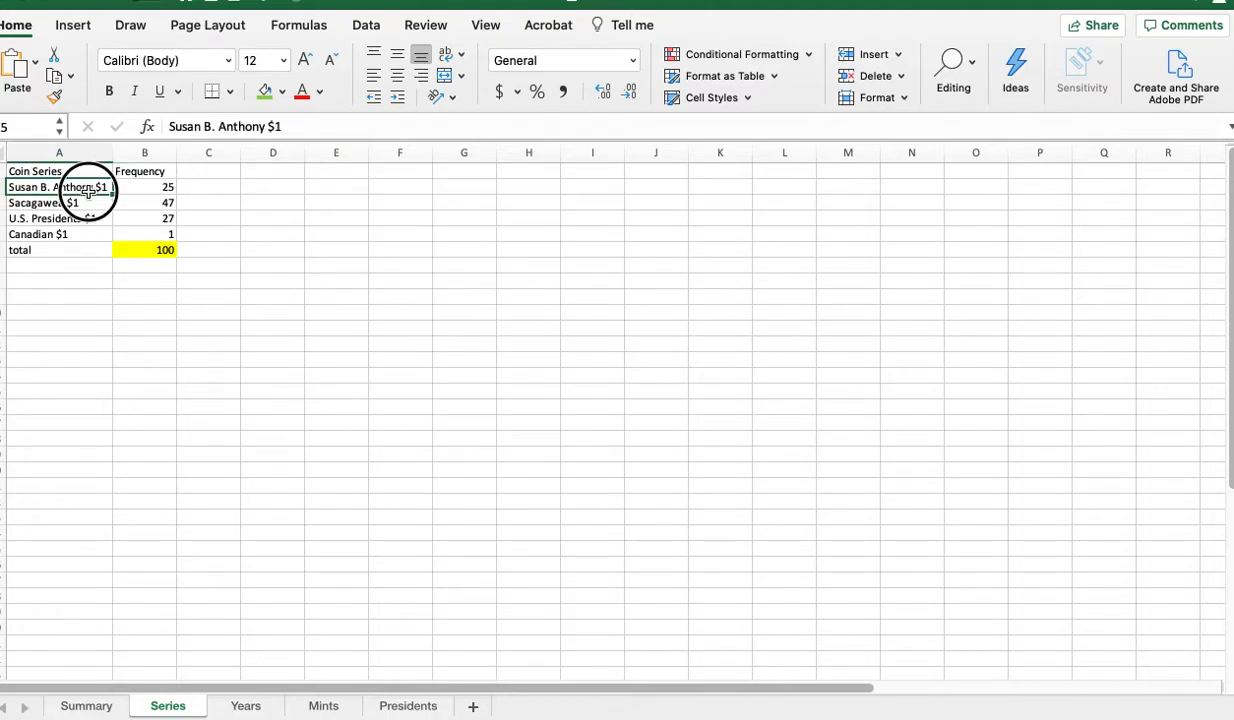
pyautogui.click(272, 218)
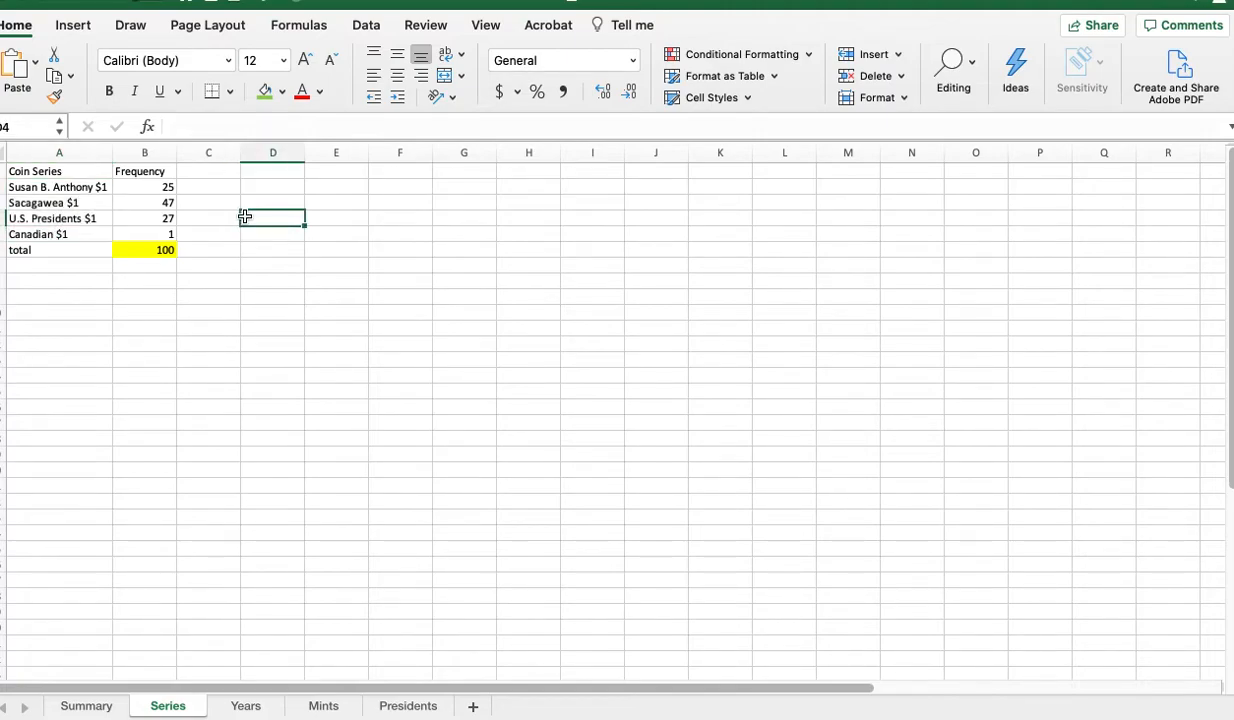
pyautogui.moveTo(228, 200)
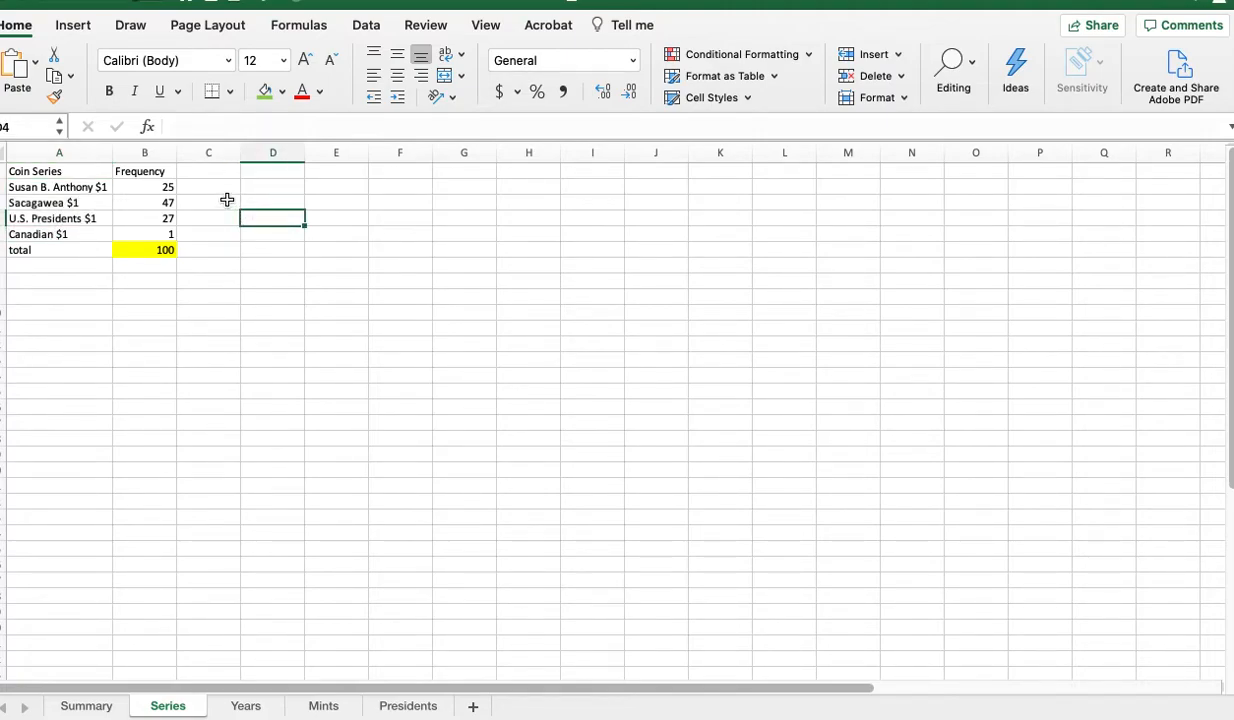
pyautogui.moveTo(234, 232)
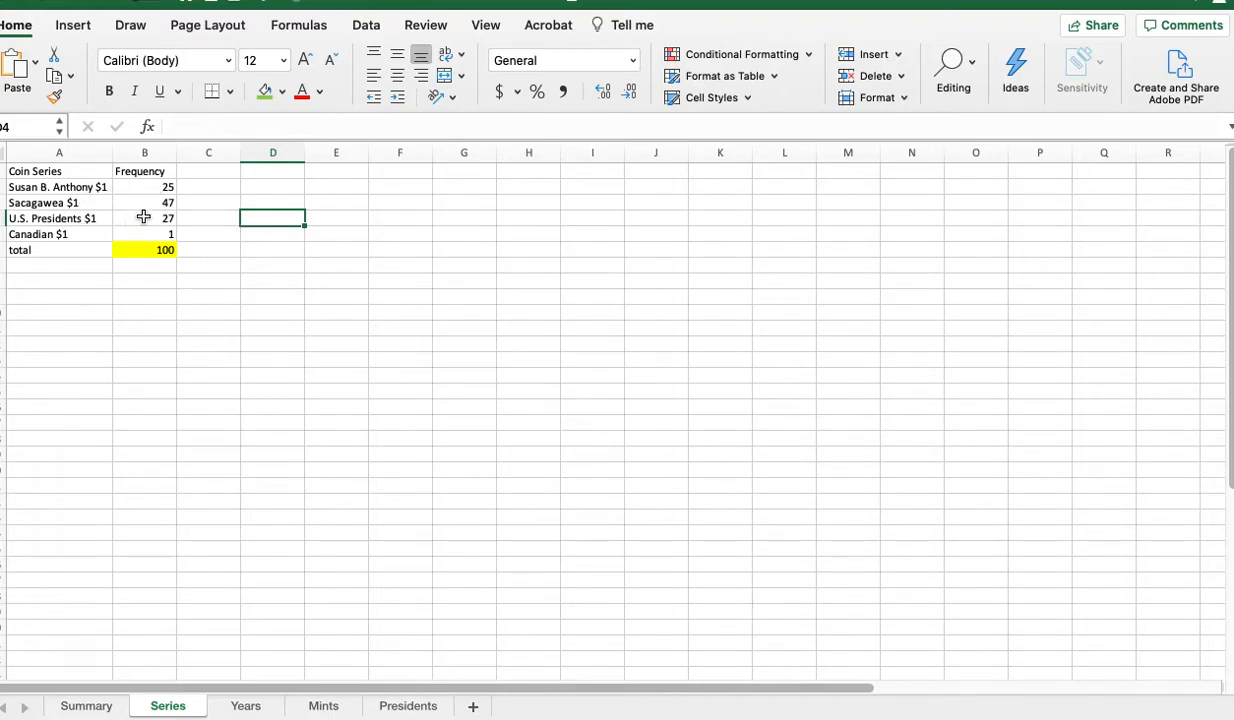
pyautogui.moveTo(202, 320)
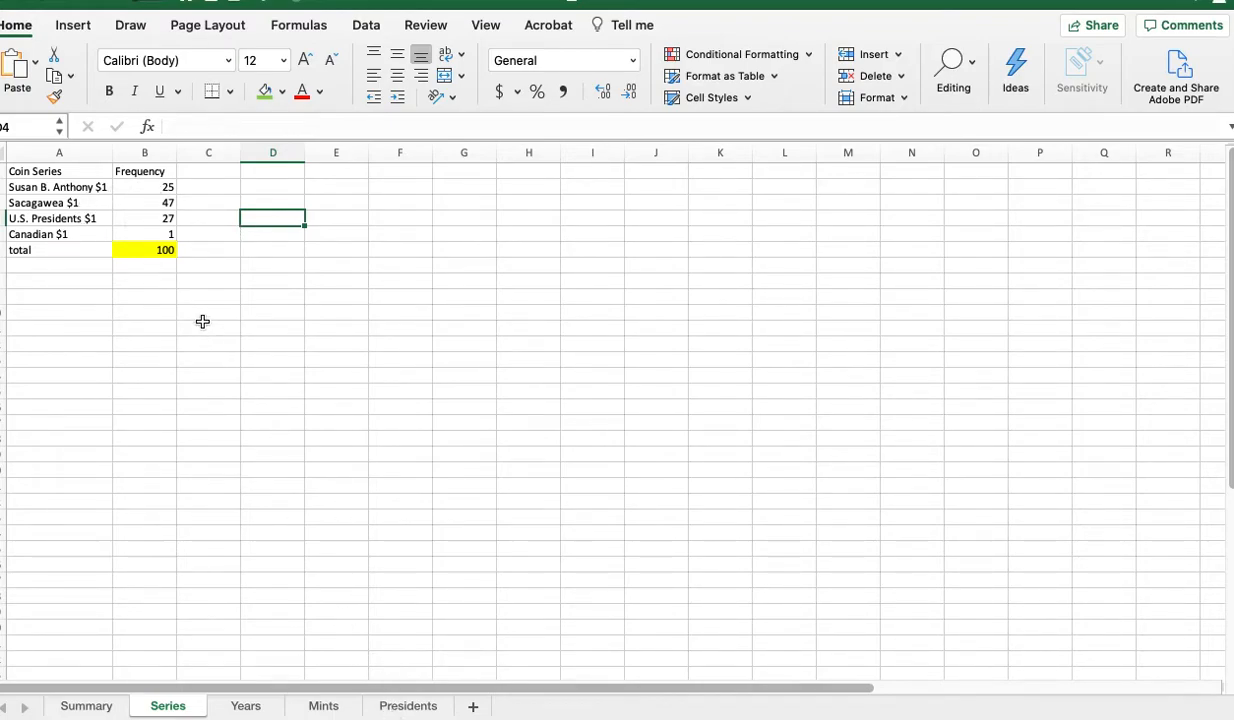
pyautogui.moveTo(200, 312)
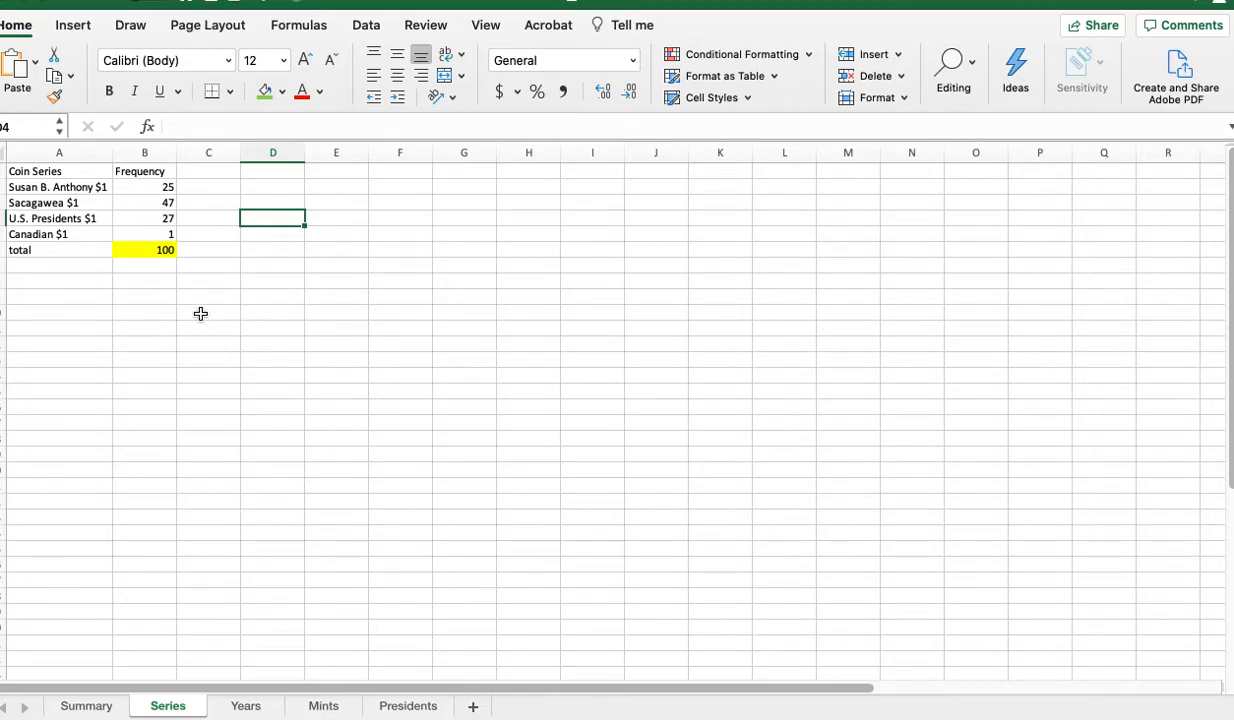
pyautogui.moveTo(70, 188)
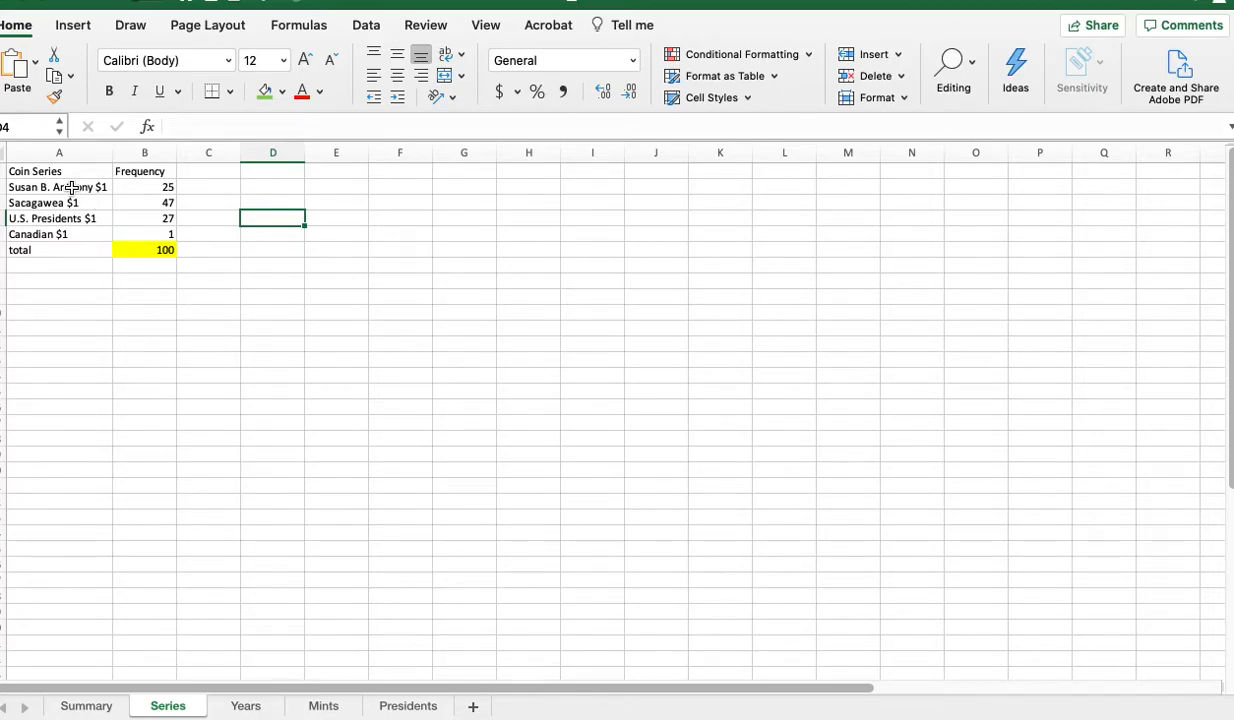
# Insert a 2-D clustered column chart of A2:B5 and move it beside the data
pyautogui.moveTo(56, 188); pyautogui.dragTo(144, 218)
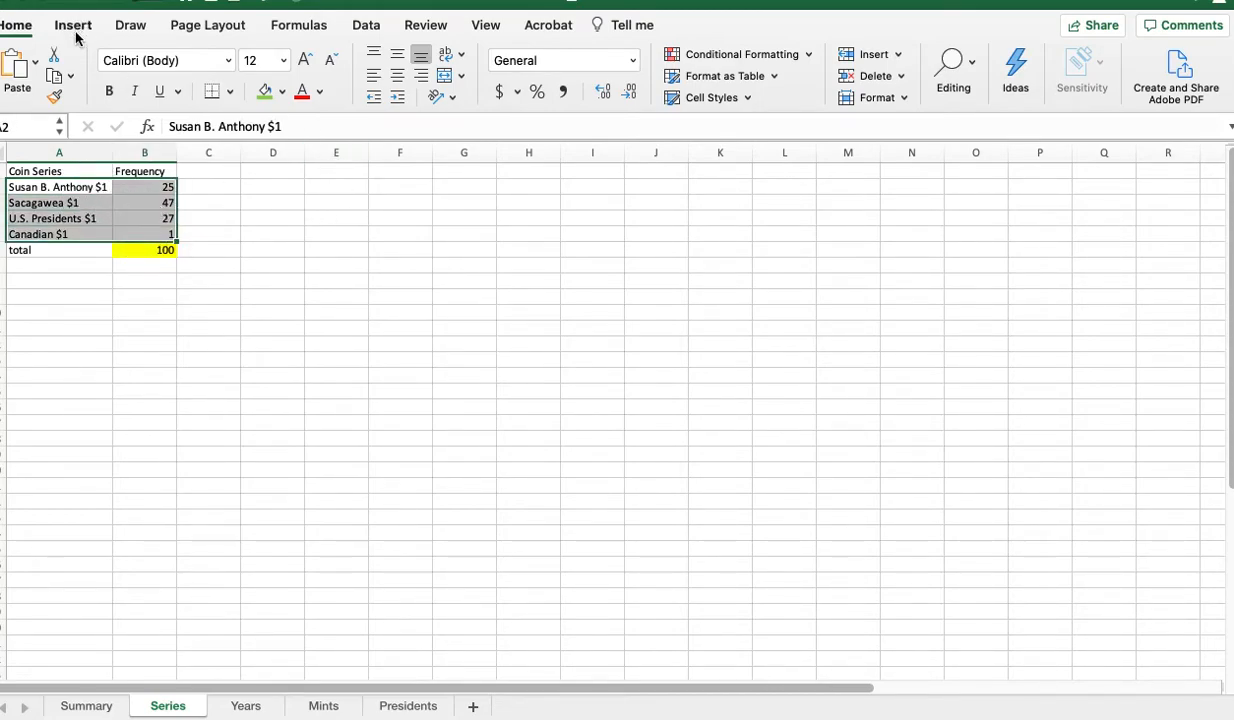
pyautogui.click(72, 24)
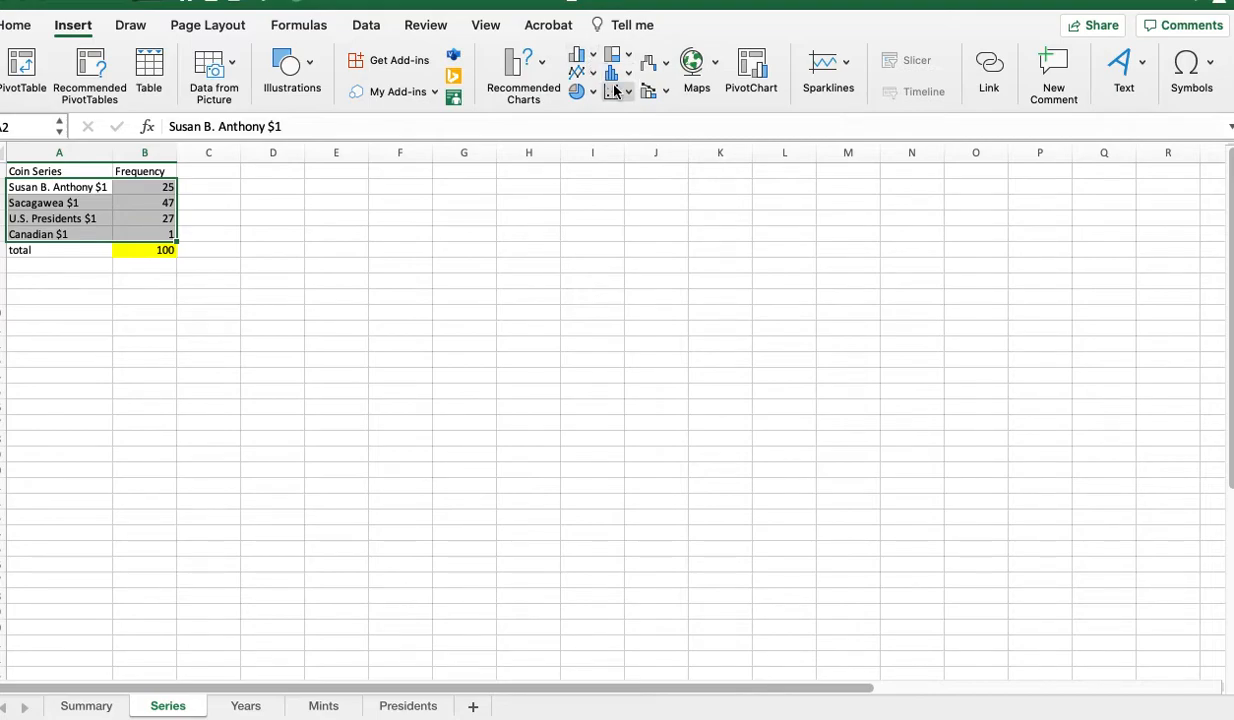
pyautogui.click(612, 72)
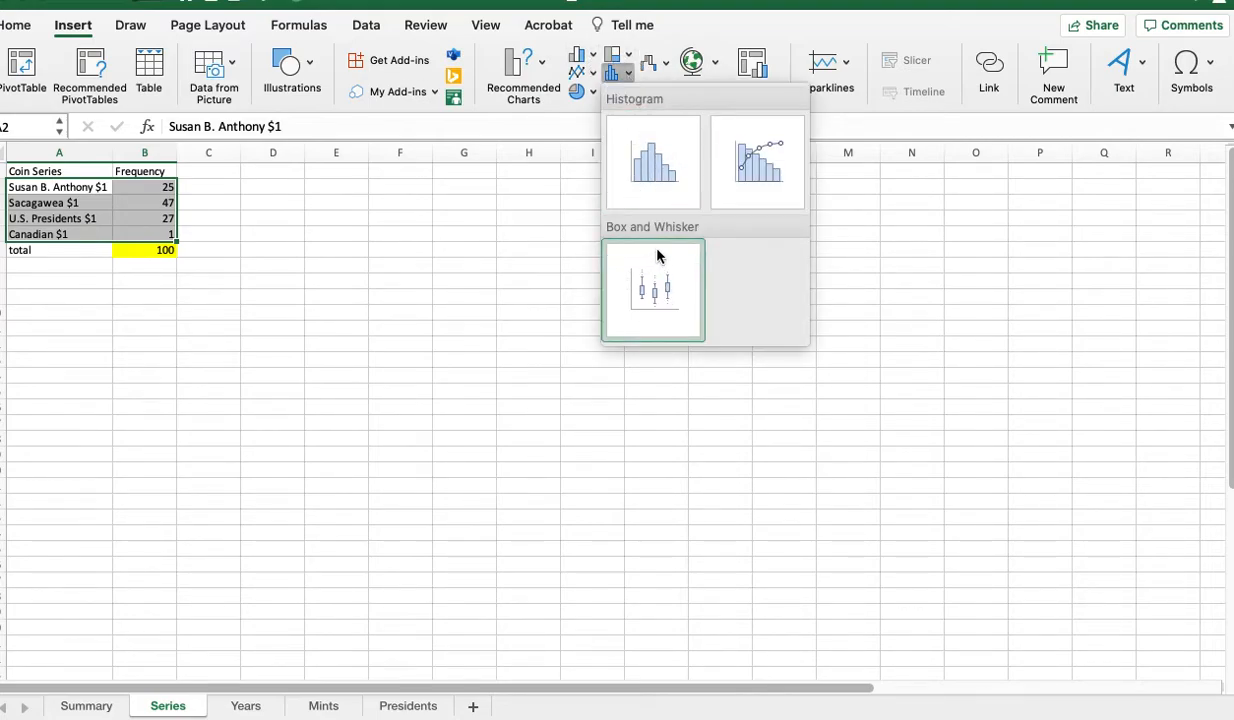
pyautogui.moveTo(652, 160)
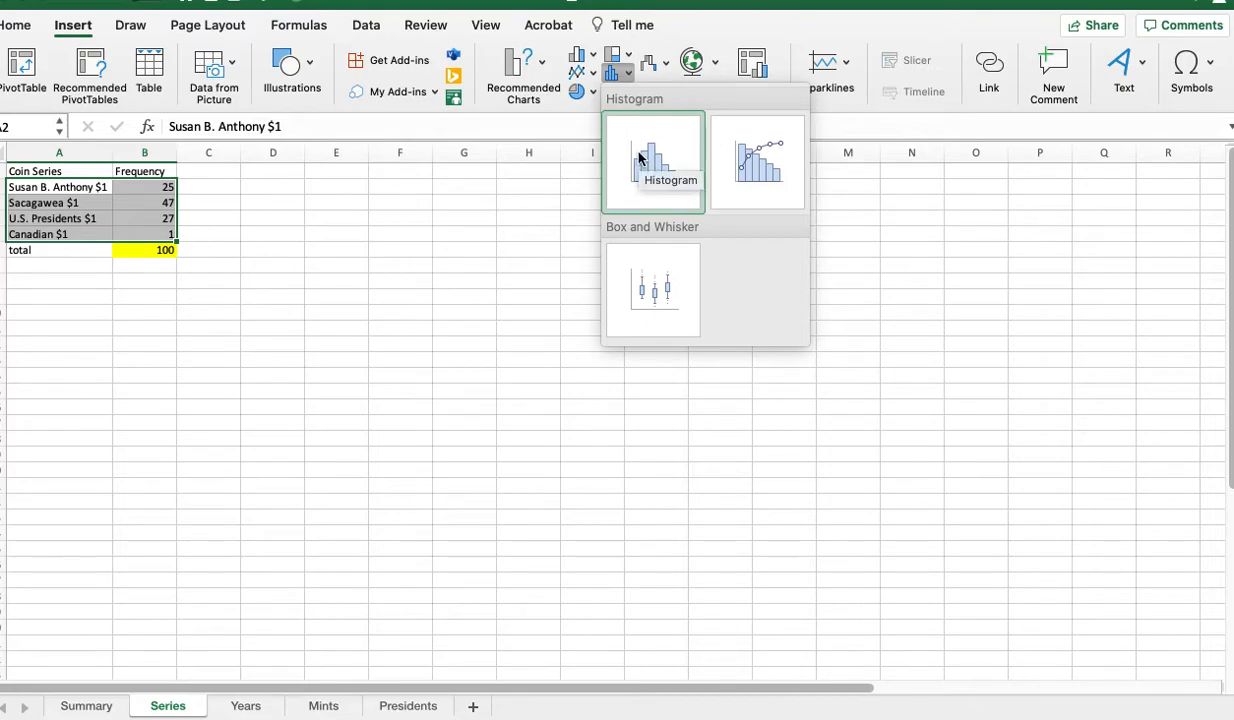
pyautogui.moveTo(578, 62)
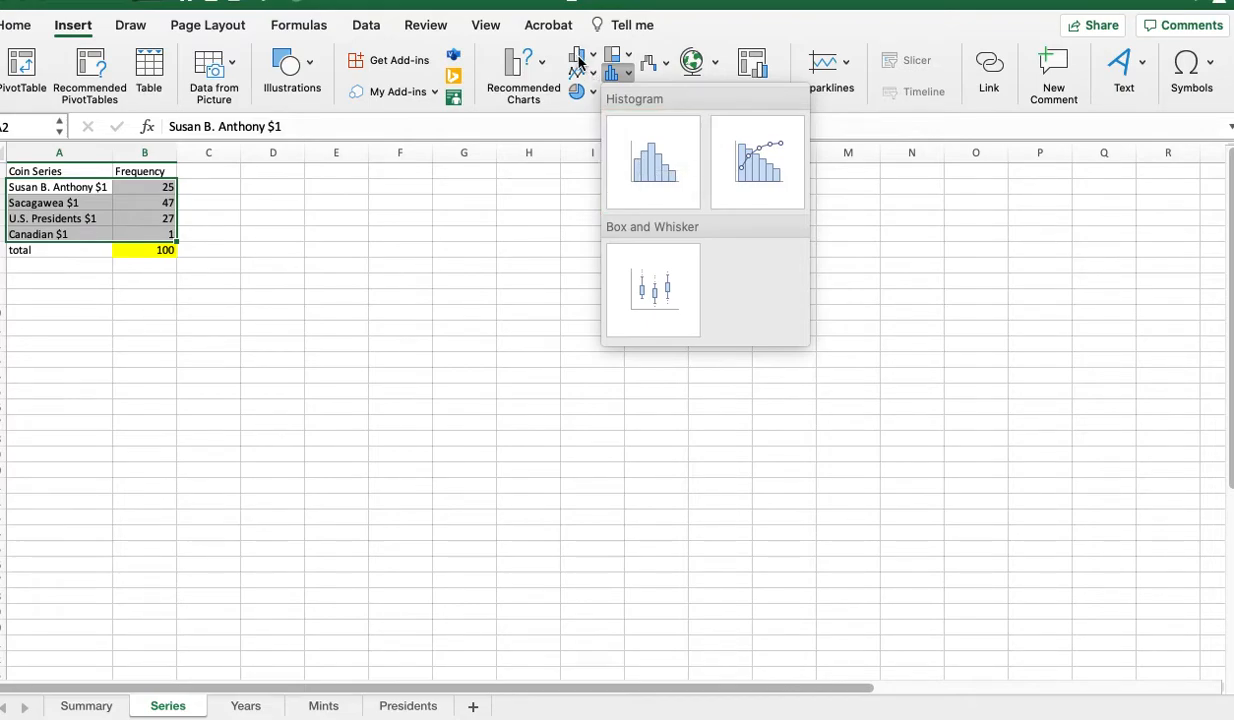
pyautogui.click(578, 56)
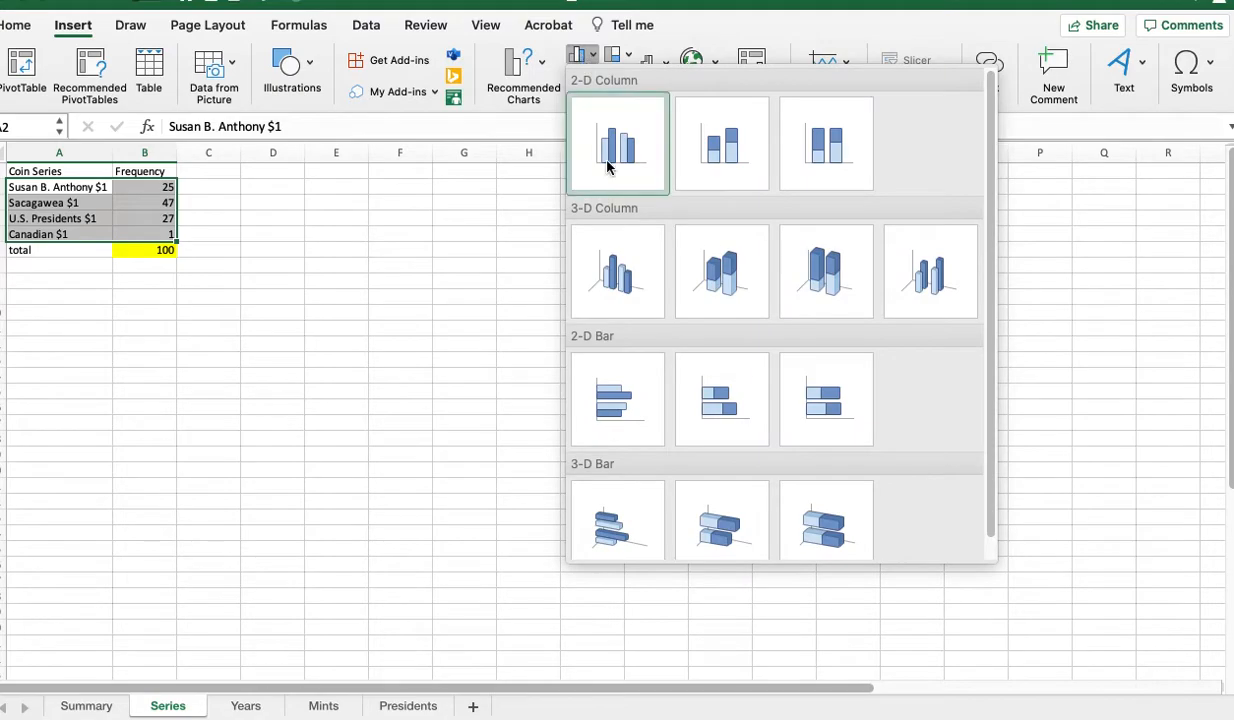
pyautogui.click(616, 144)
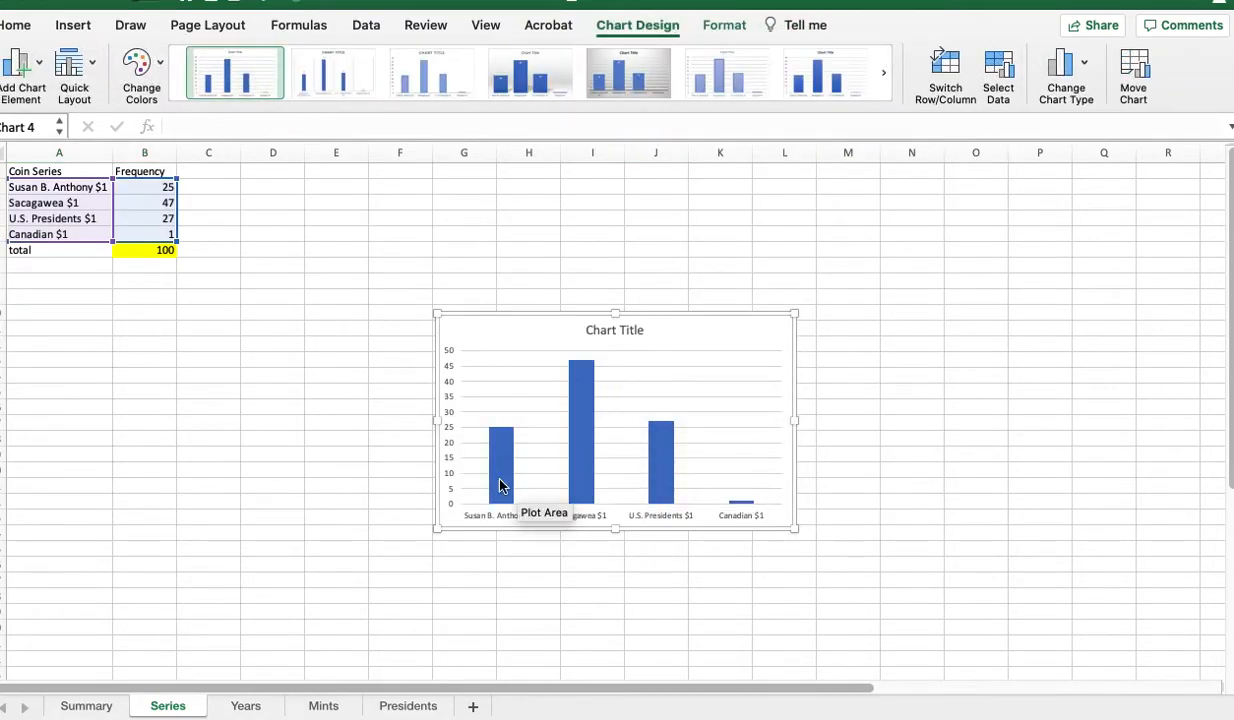
pyautogui.moveTo(506, 358)
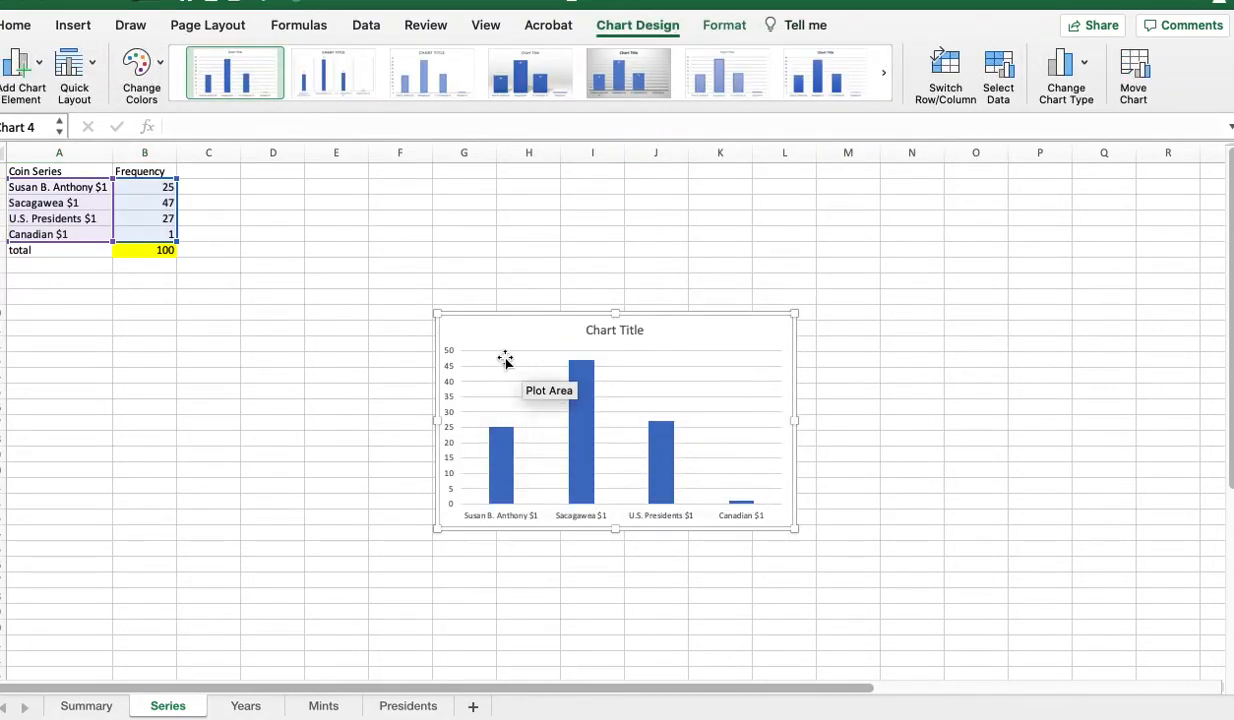
pyautogui.moveTo(720, 464)
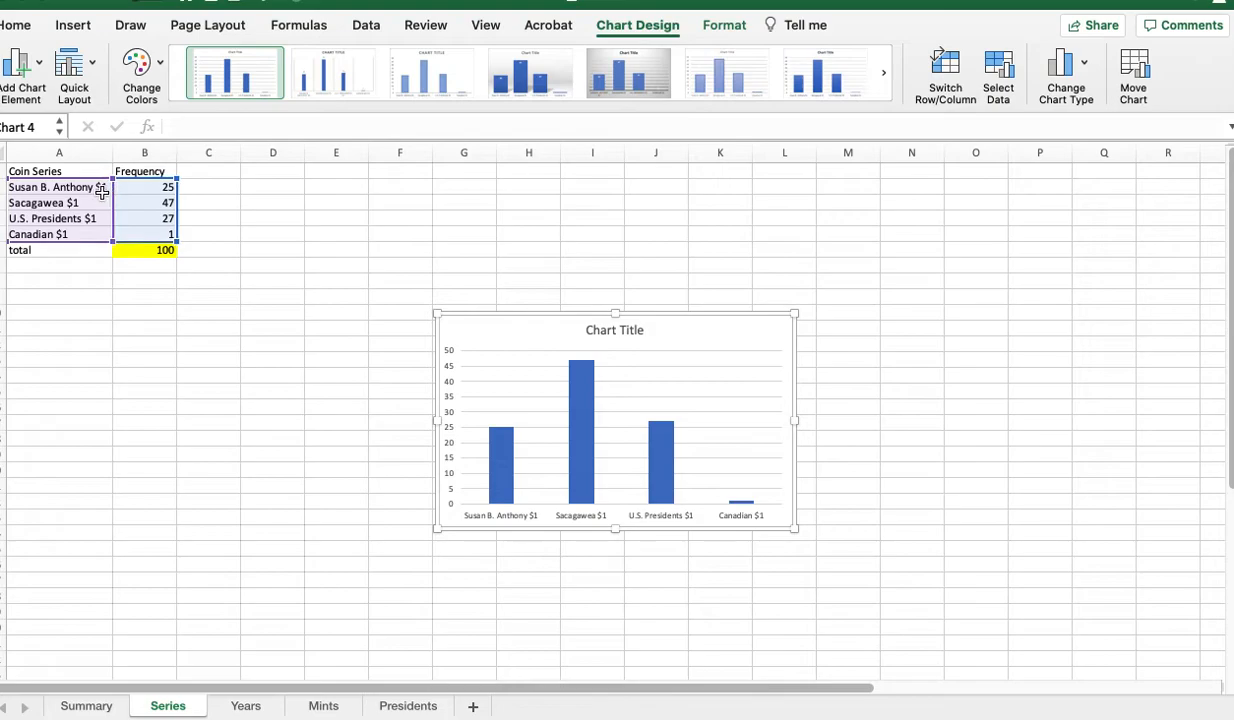
pyautogui.moveTo(390, 348)
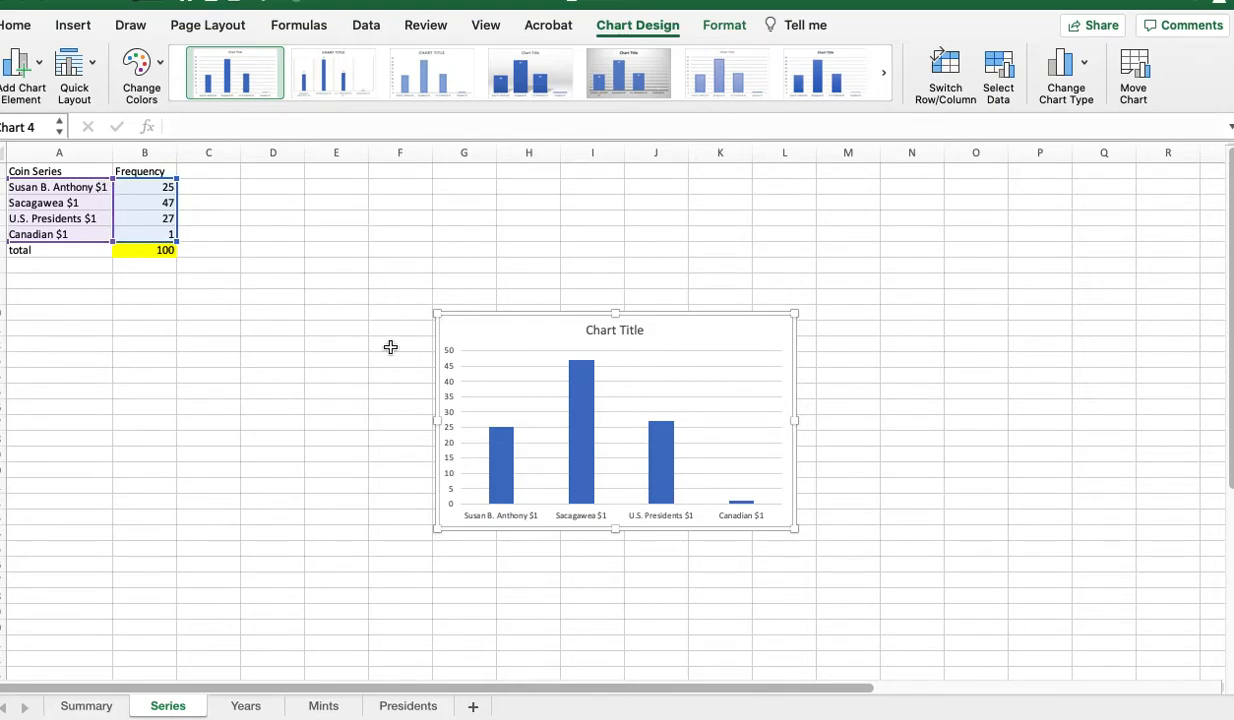
pyautogui.moveTo(614, 420); pyautogui.dragTo(444, 220)
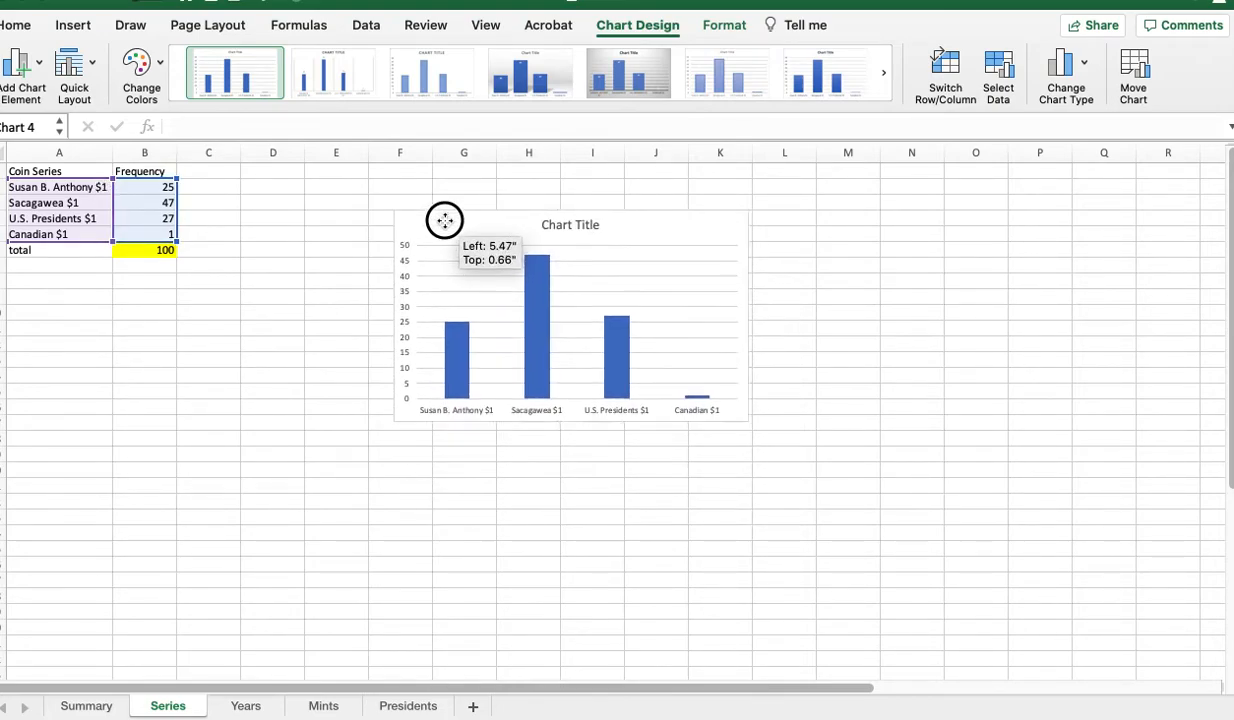
# Delete the chart and sort rows A2:B5 by Frequency, largest to smallest
pyautogui.click(368, 248)
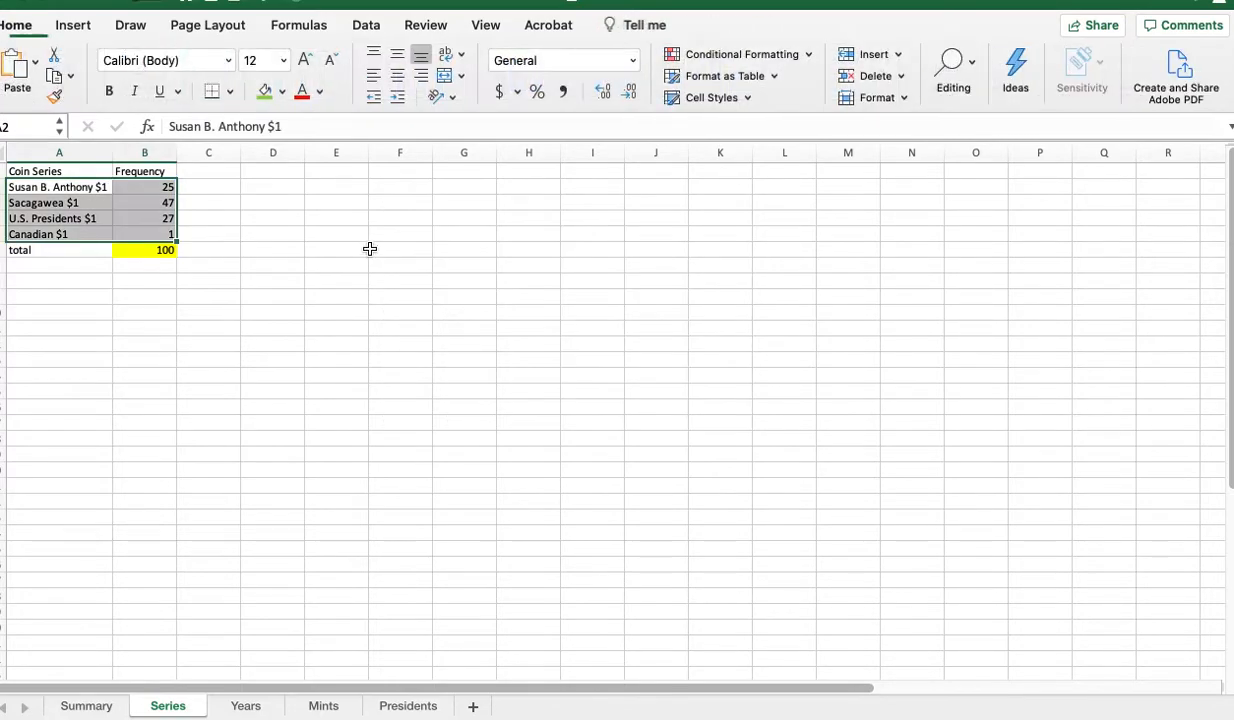
pyautogui.moveTo(56, 188); pyautogui.dragTo(144, 218)
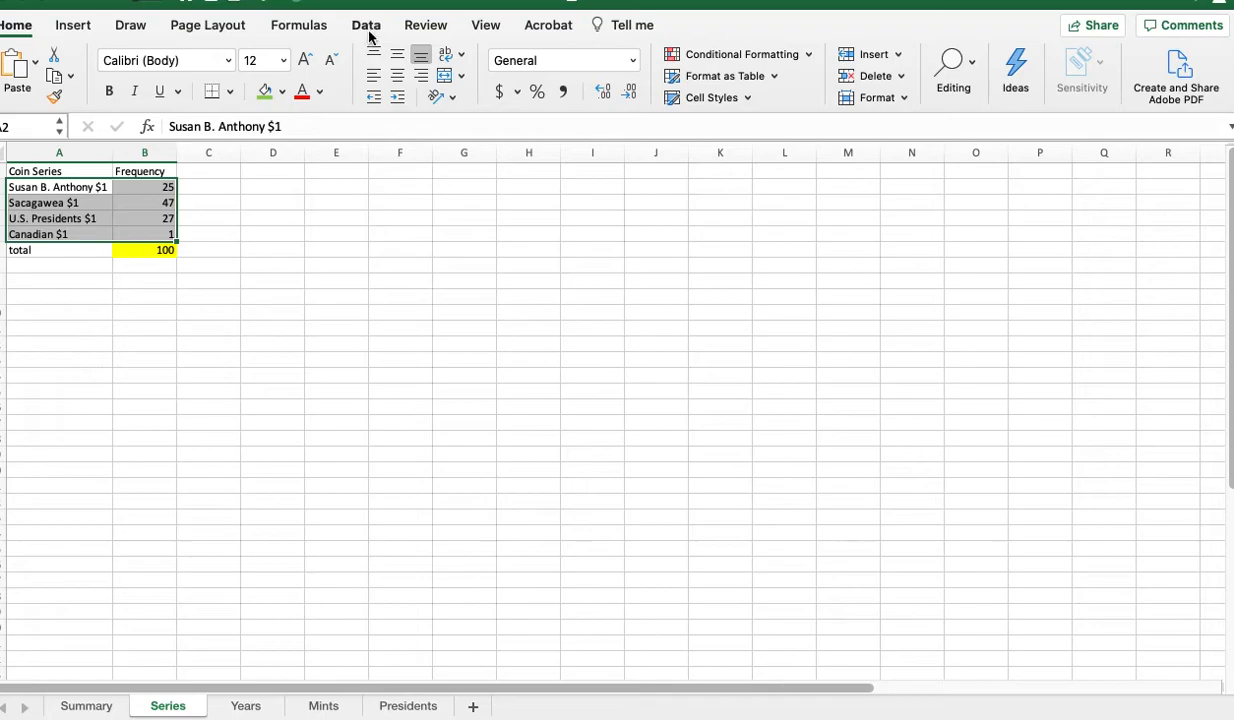
pyautogui.click(364, 24)
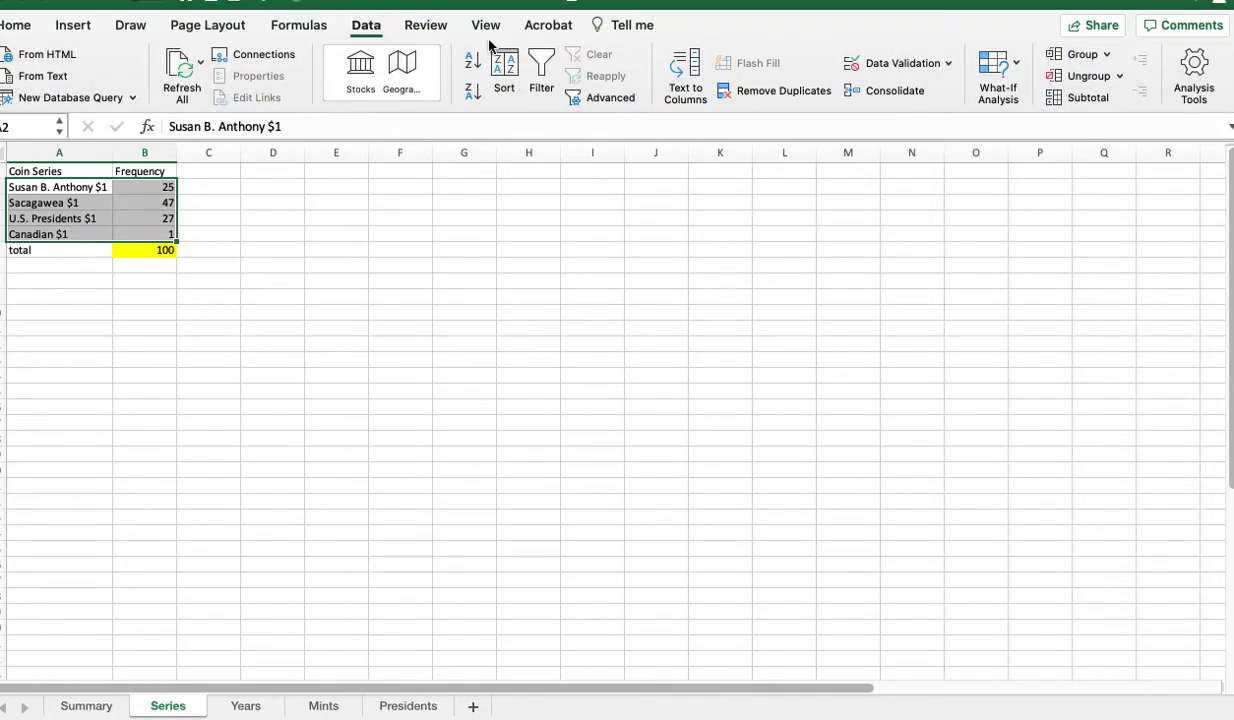
pyautogui.click(504, 70)
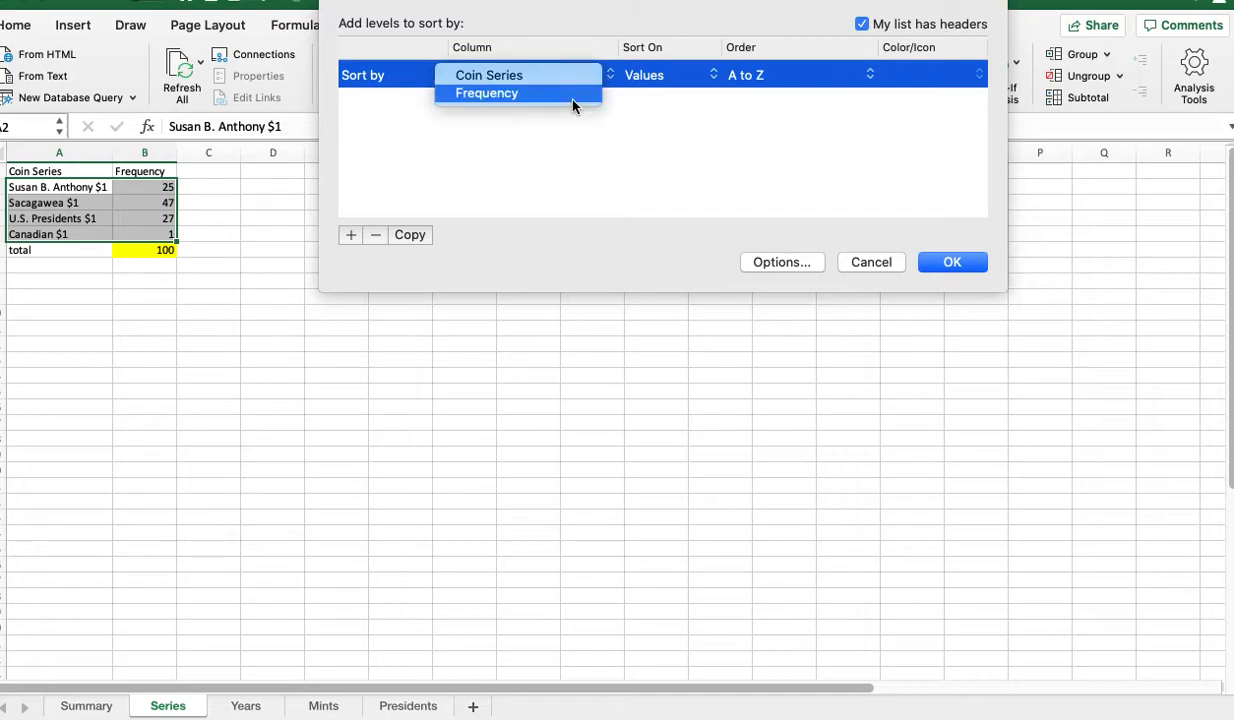
pyautogui.click(486, 94)
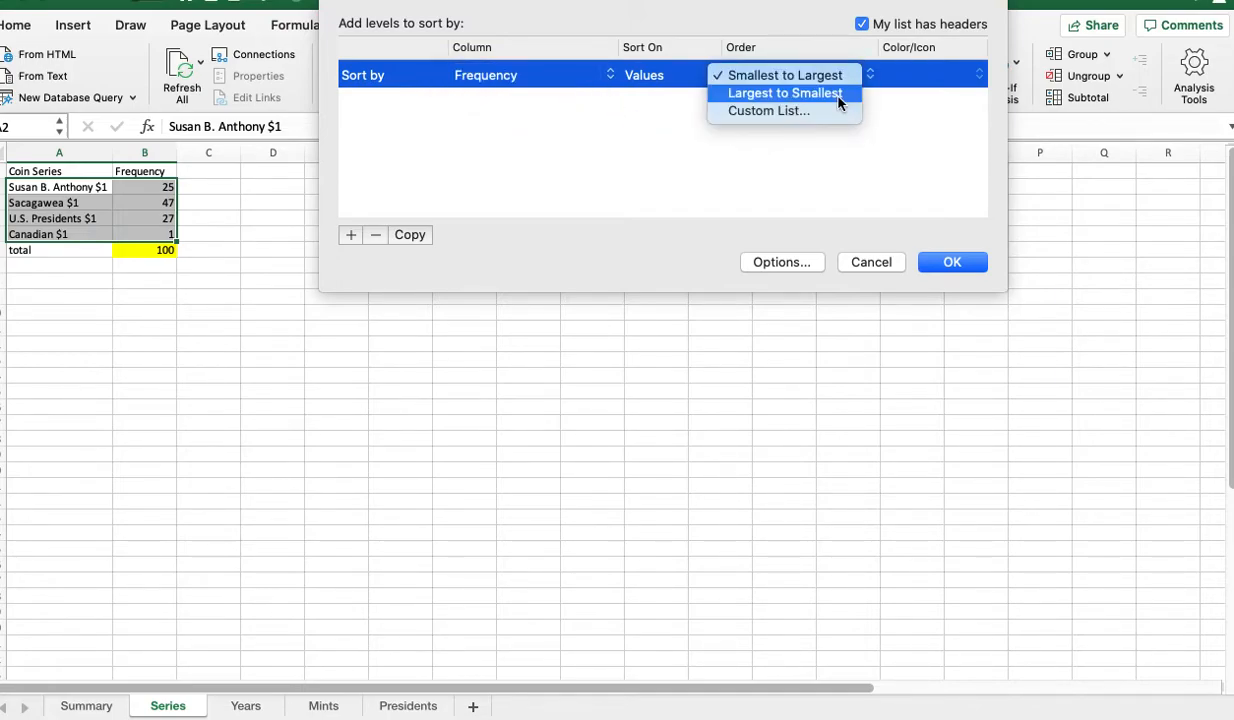
pyautogui.click(784, 92)
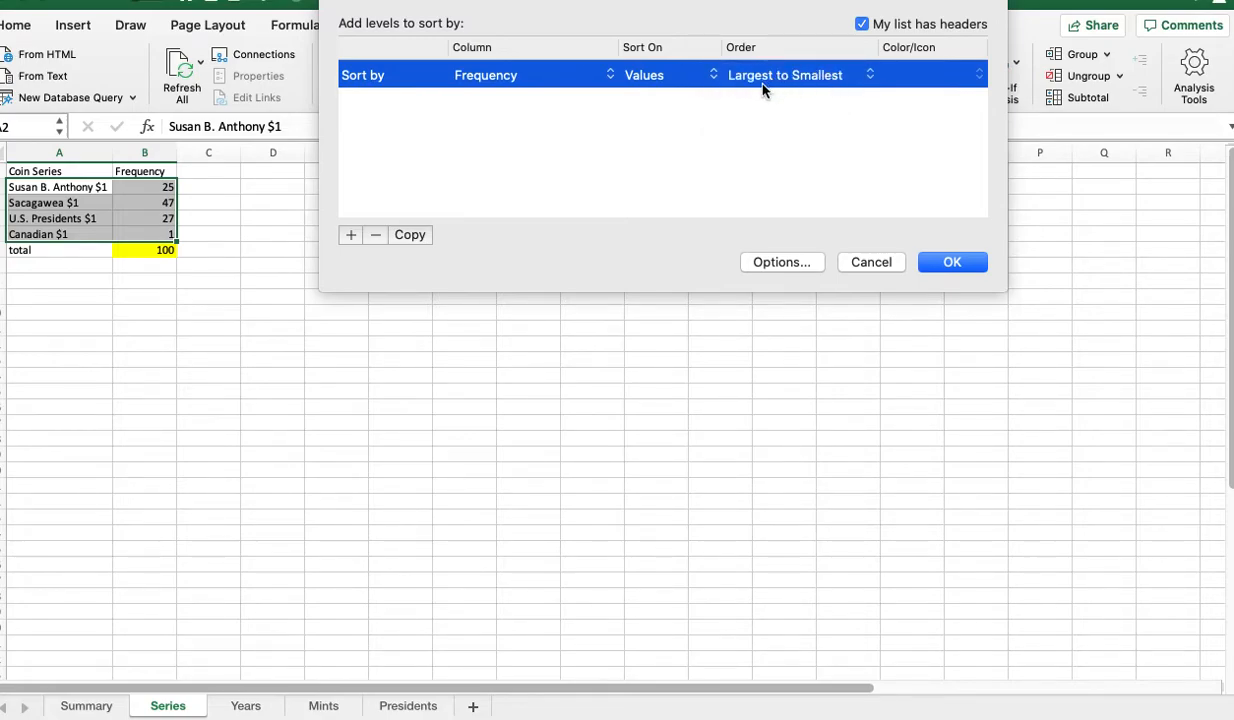
pyautogui.moveTo(744, 96)
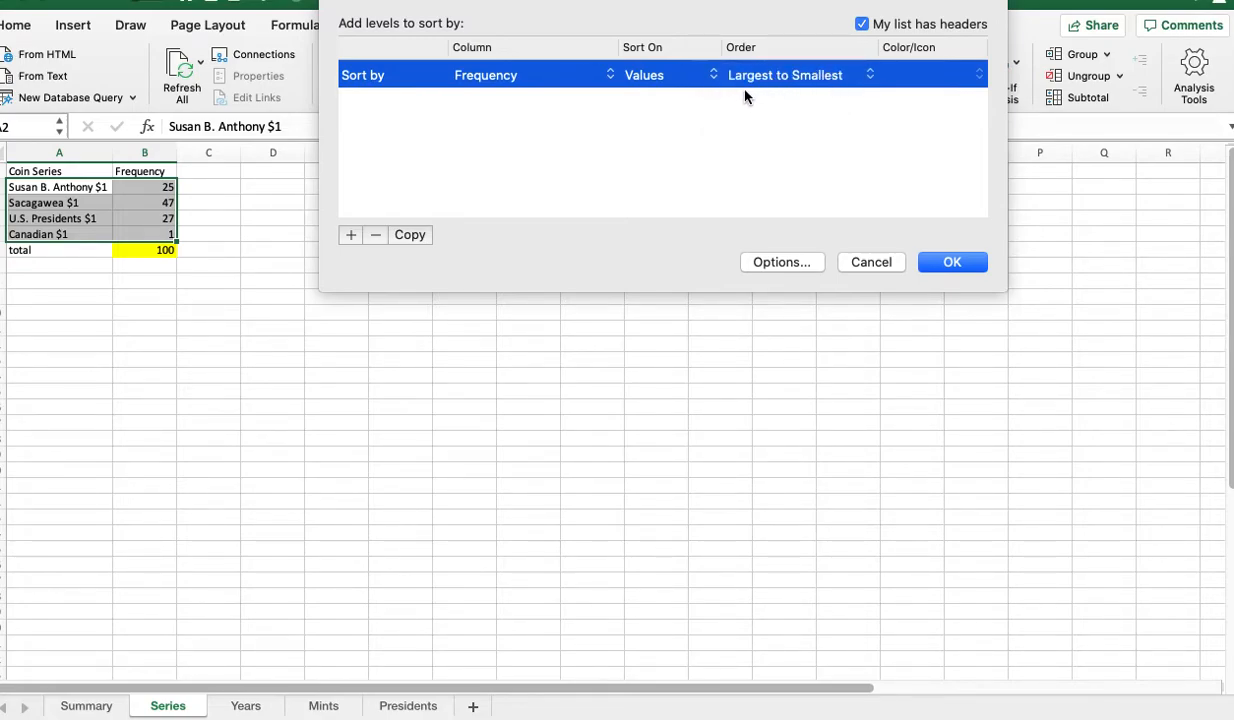
pyautogui.moveTo(810, 128)
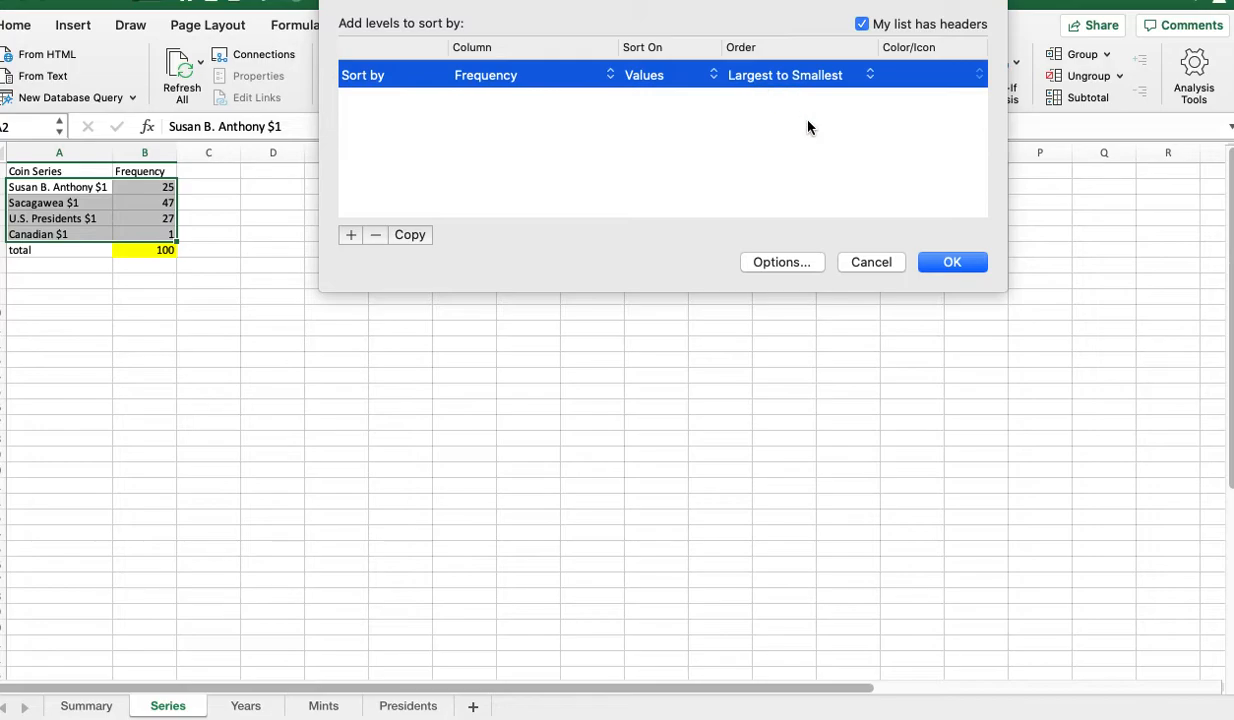
pyautogui.click(952, 260)
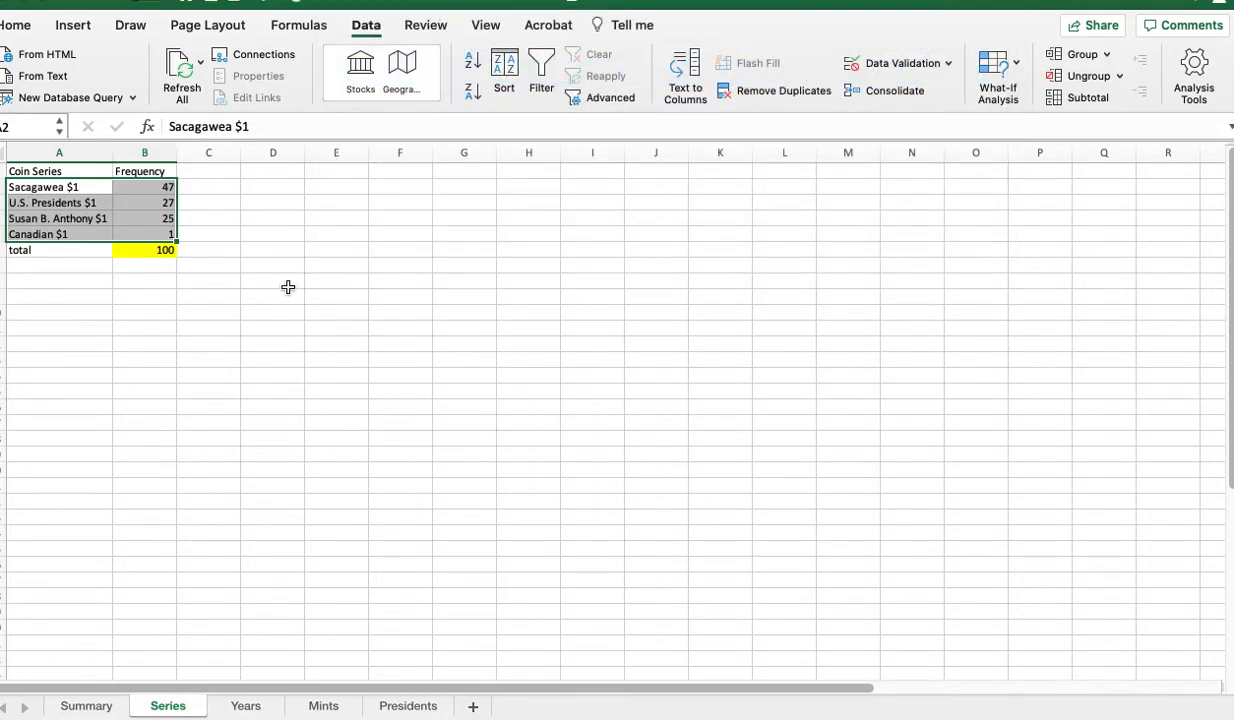
# Review the tally formulas behind the Sacagawea, U.S. Presidents and Canadian frequencies
pyautogui.click(144, 188)
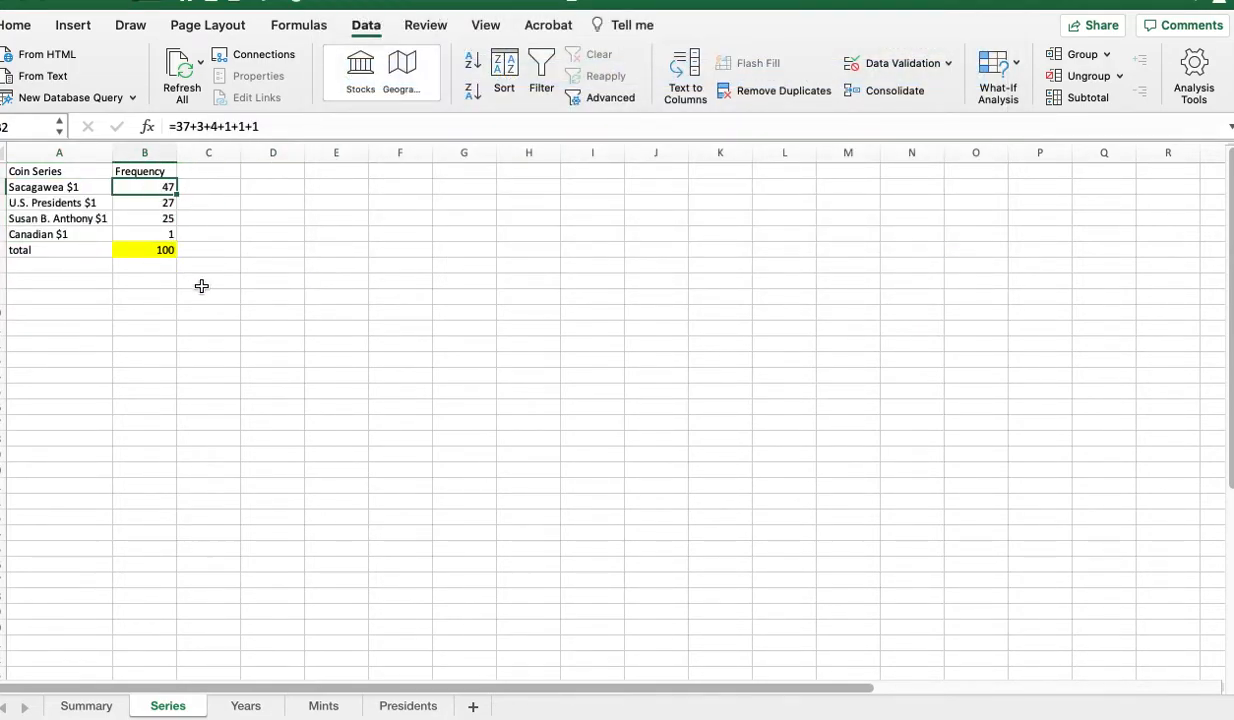
pyautogui.moveTo(228, 324)
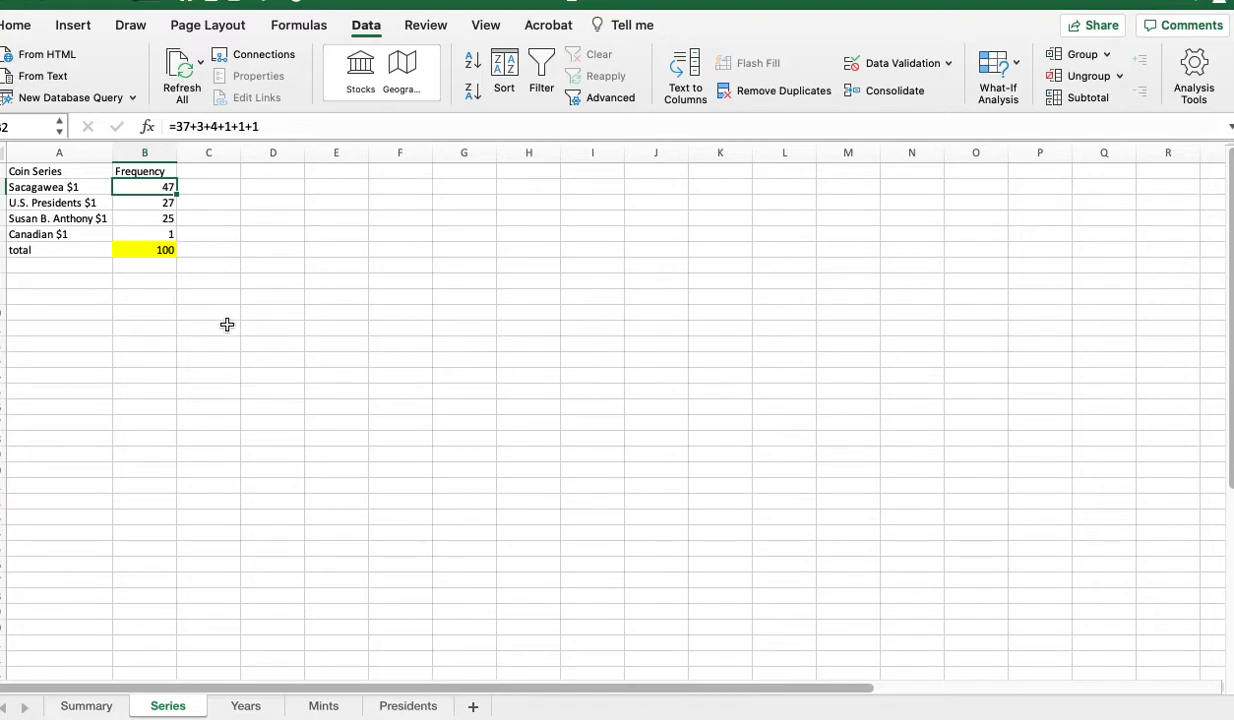
pyautogui.click(144, 202)
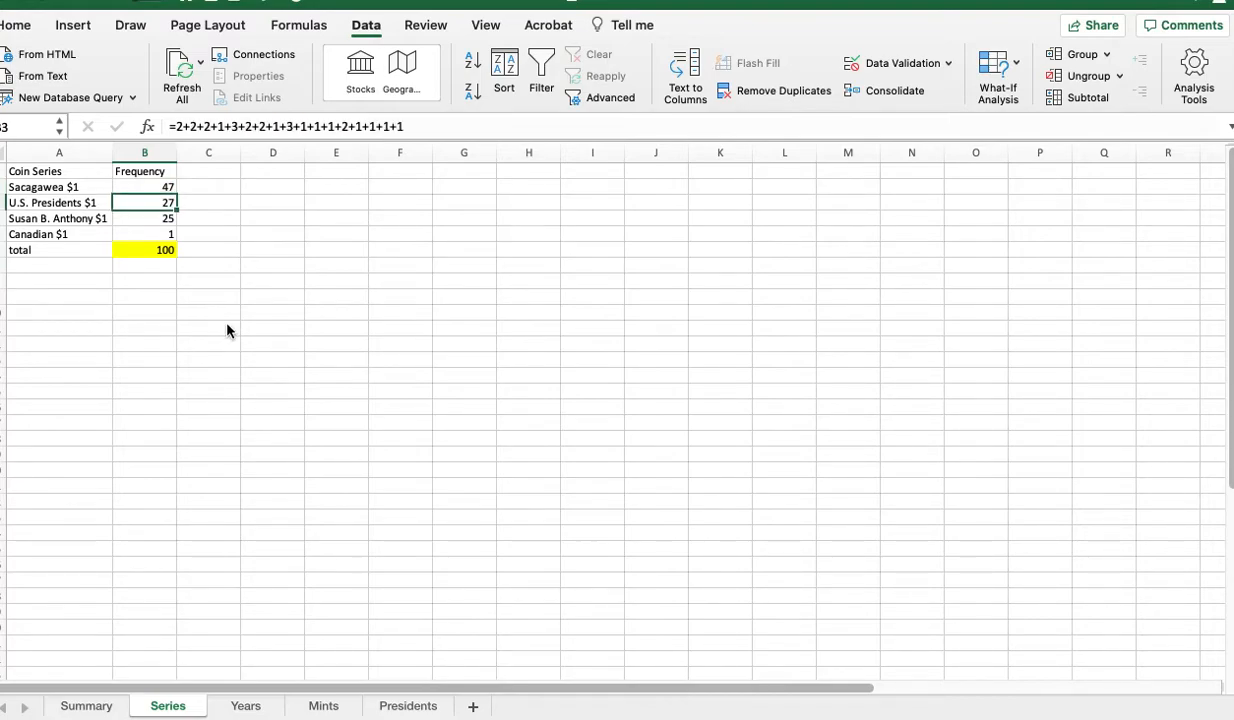
pyautogui.click(144, 218)
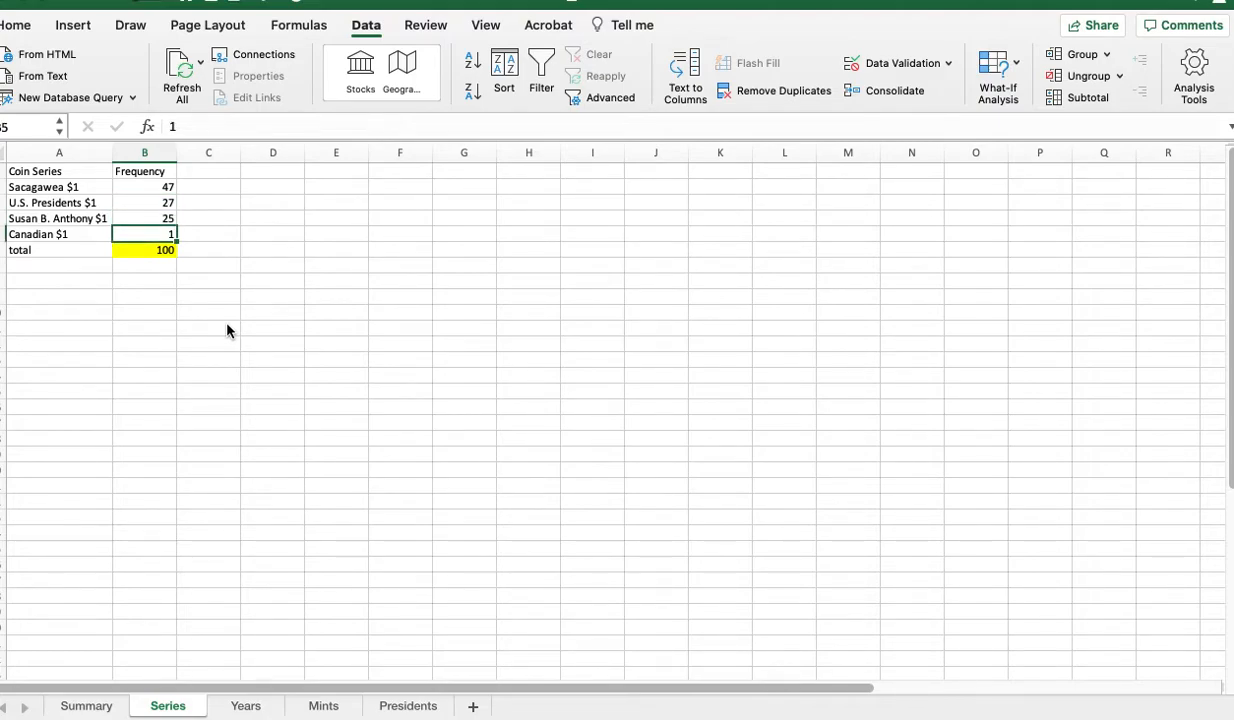
pyautogui.click(144, 202)
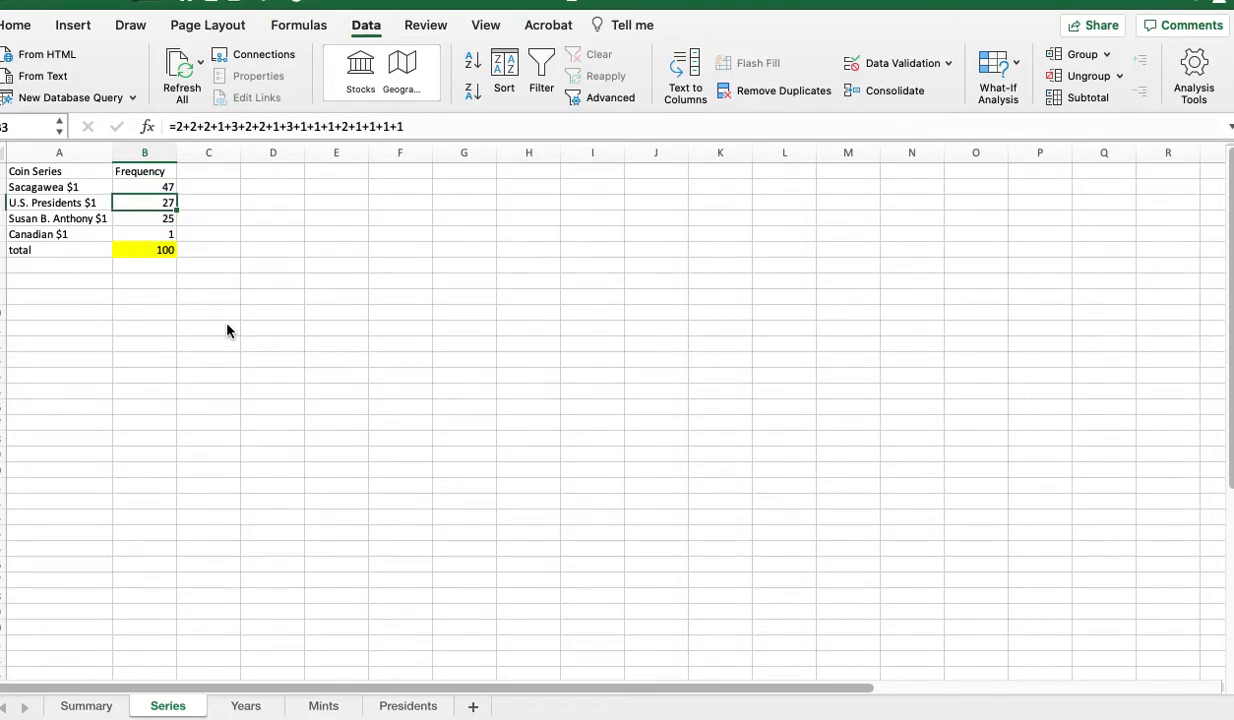
pyautogui.click(144, 188)
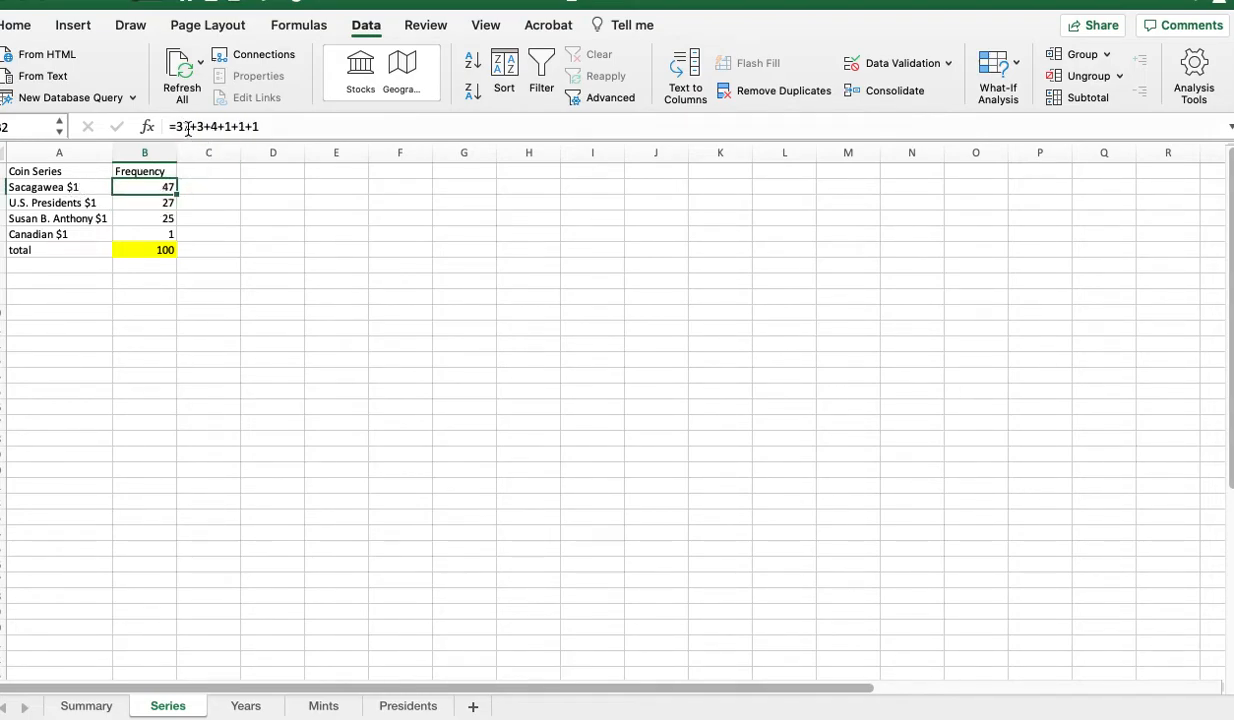
pyautogui.moveTo(214, 126)
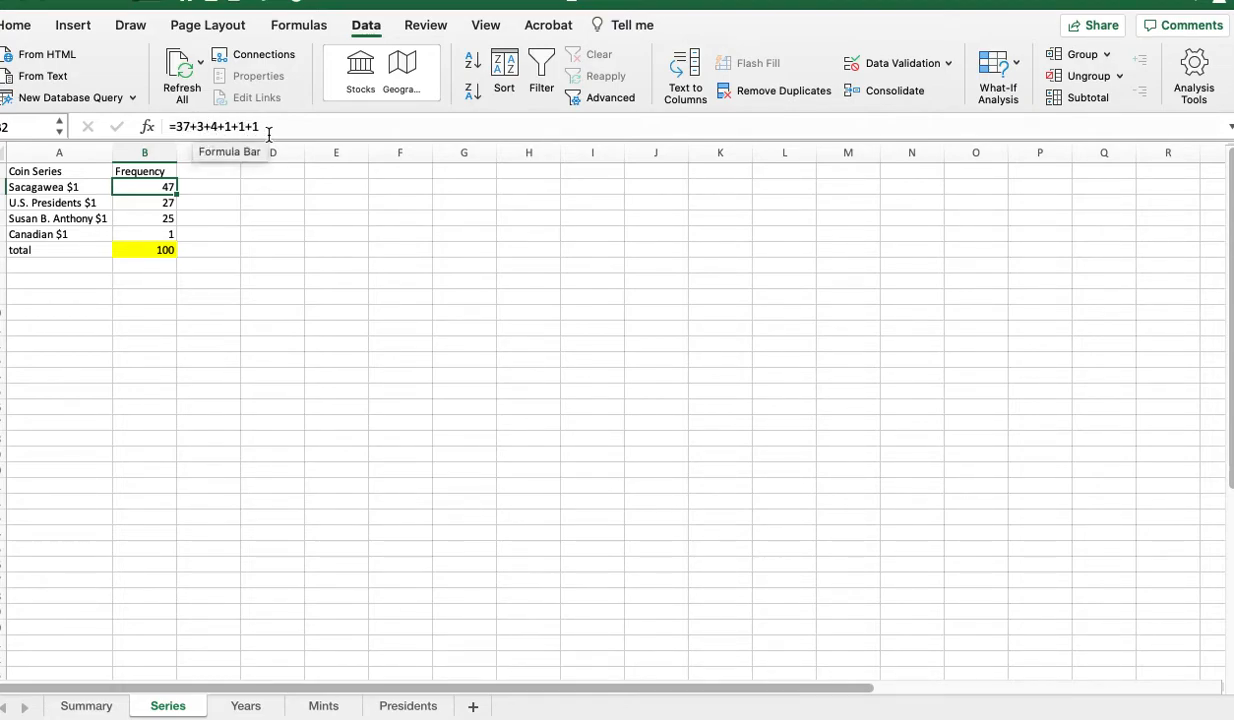
pyautogui.click(144, 202)
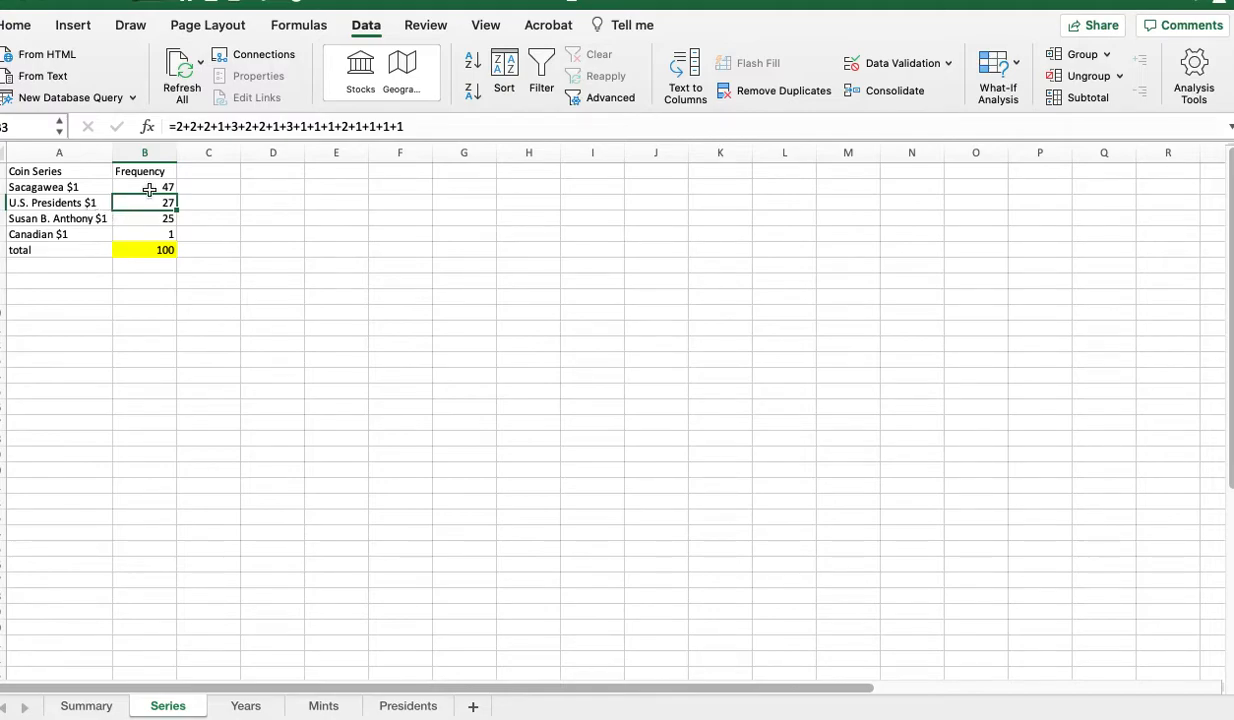
pyautogui.moveTo(188, 126)
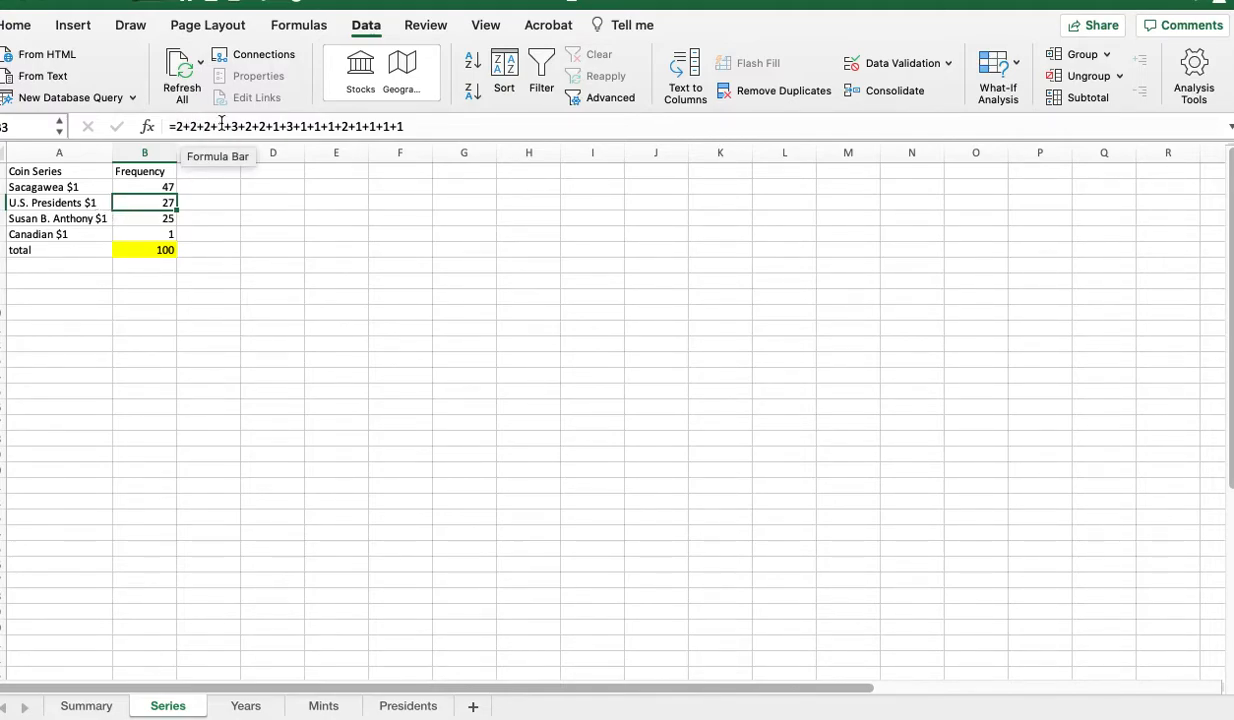
pyautogui.moveTo(266, 290)
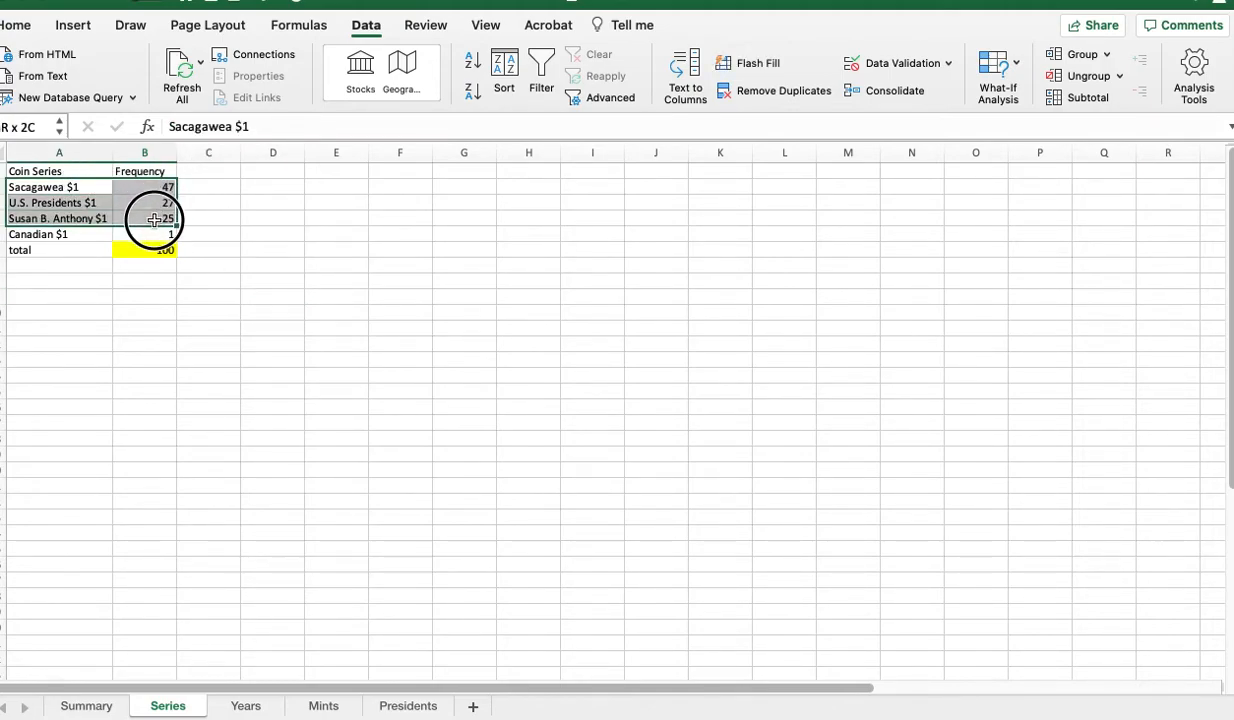
pyautogui.moveTo(64, 24)
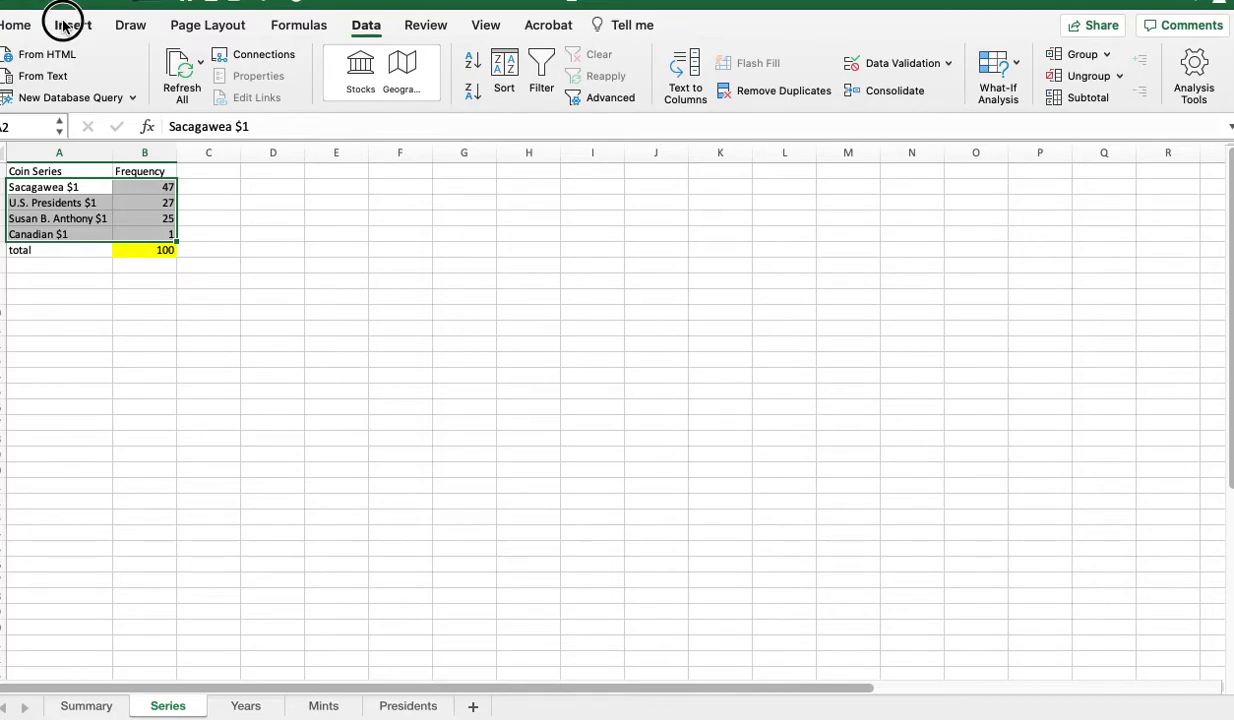
# Insert a 2-D clustered column chart, title it 'Series Types' and enlarge it beside the table
pyautogui.click(72, 24)
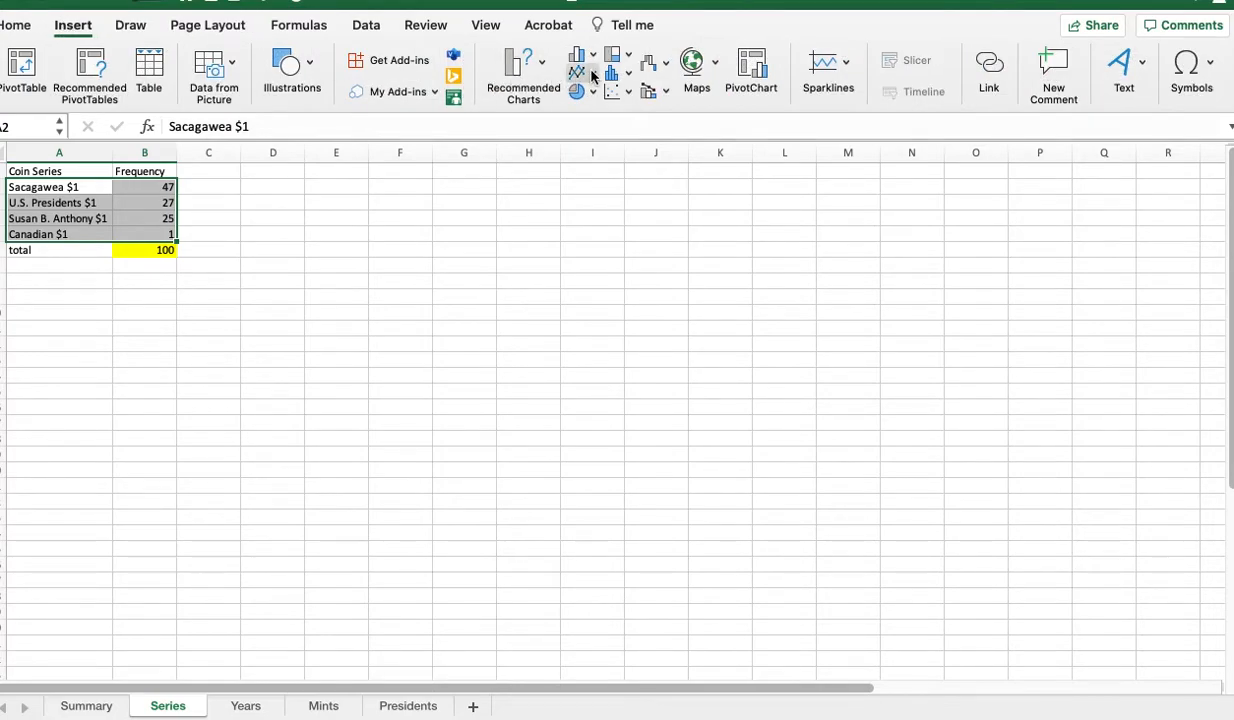
pyautogui.click(576, 62)
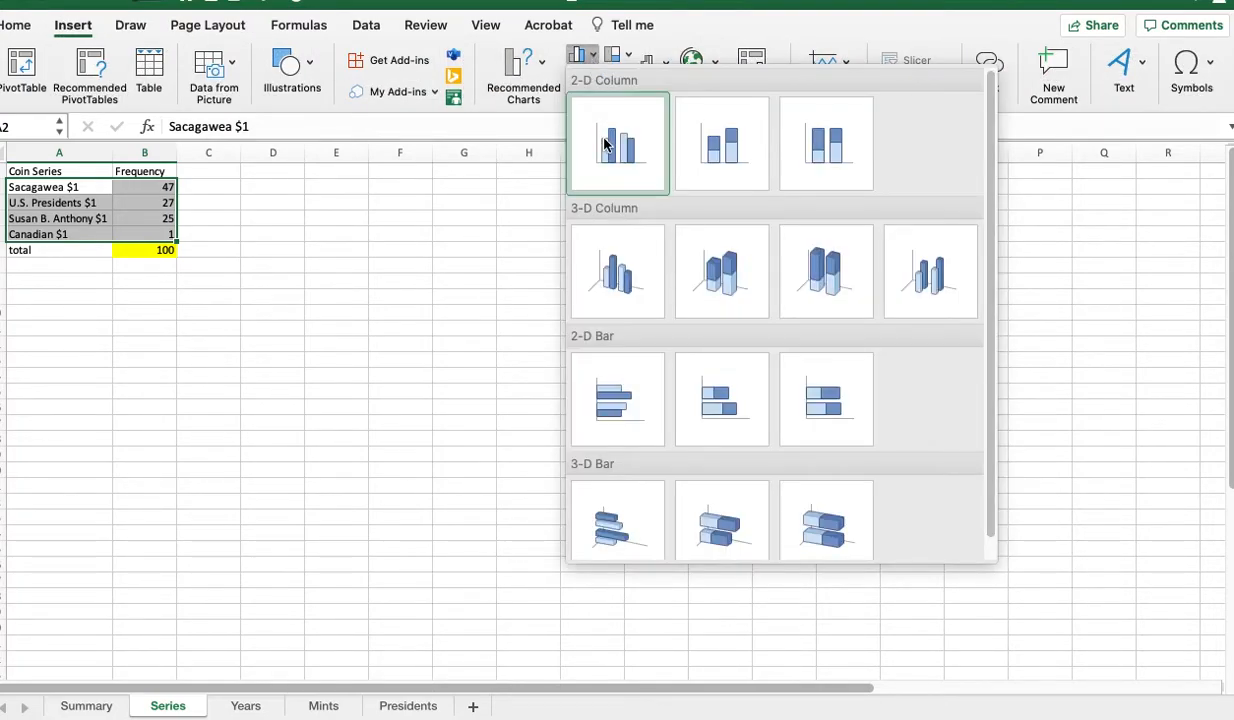
pyautogui.click(616, 144)
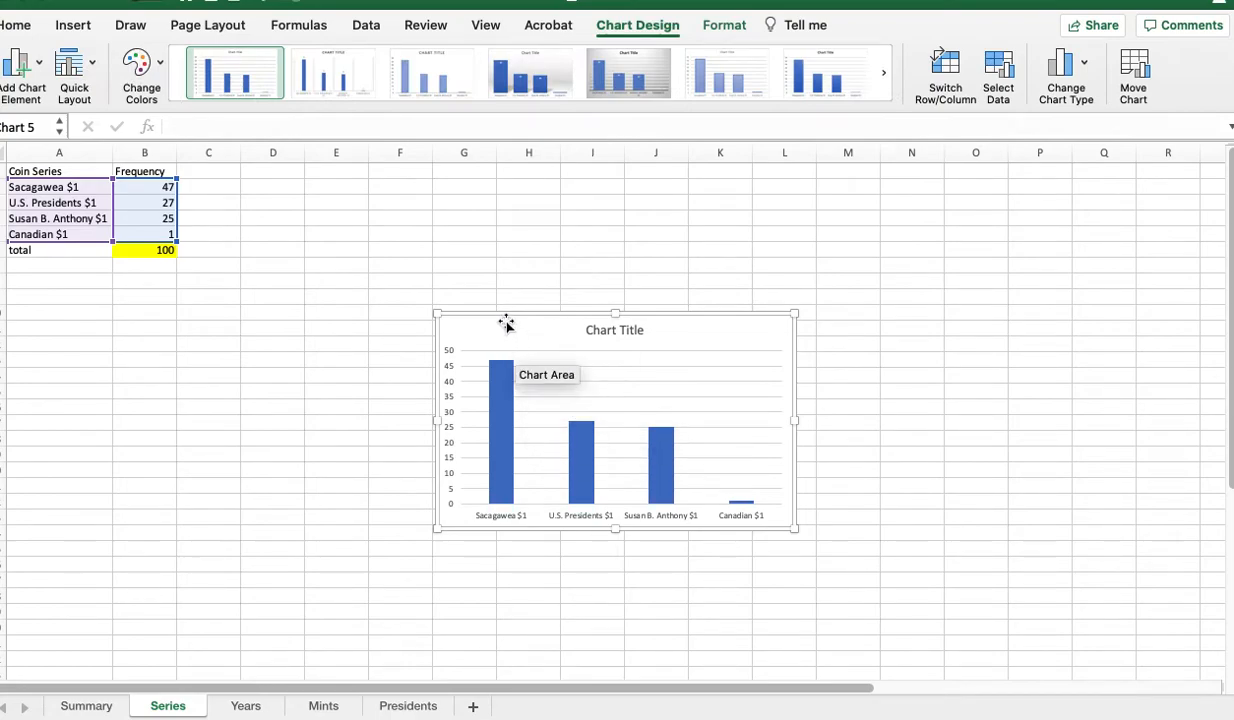
pyautogui.moveTo(616, 420); pyautogui.dragTo(456, 290)
pyautogui.write('Series')
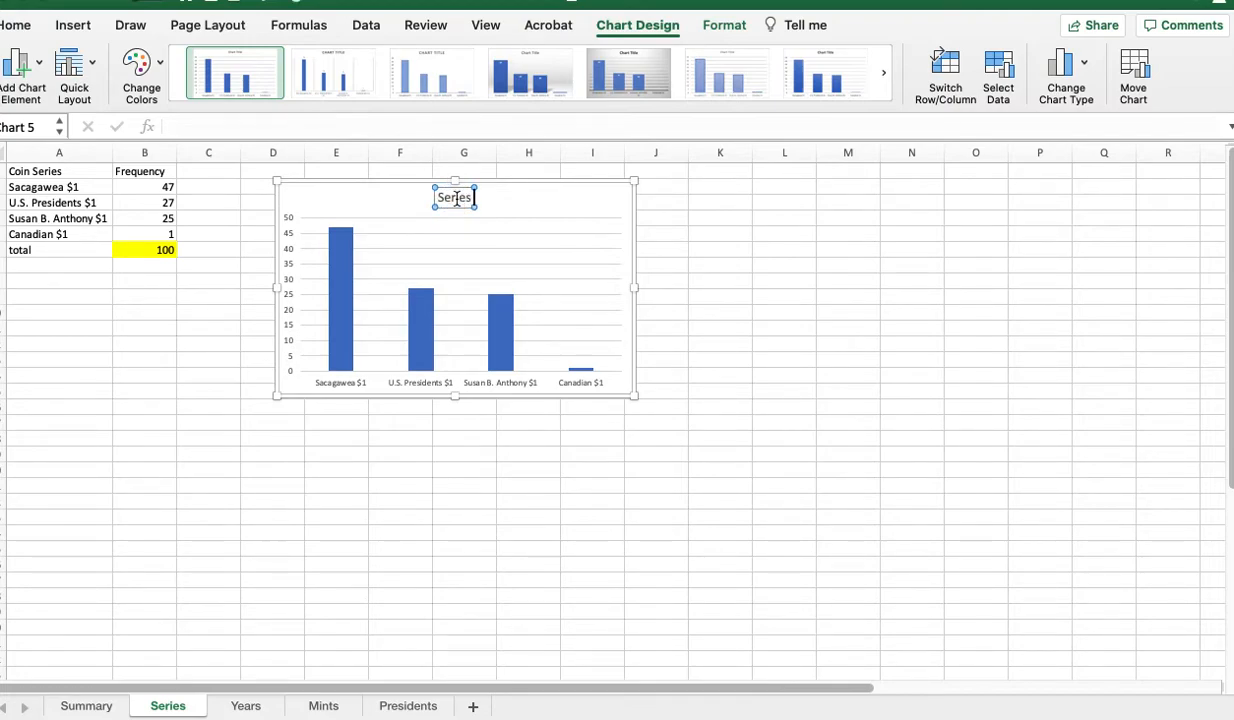
pyautogui.write('Types')
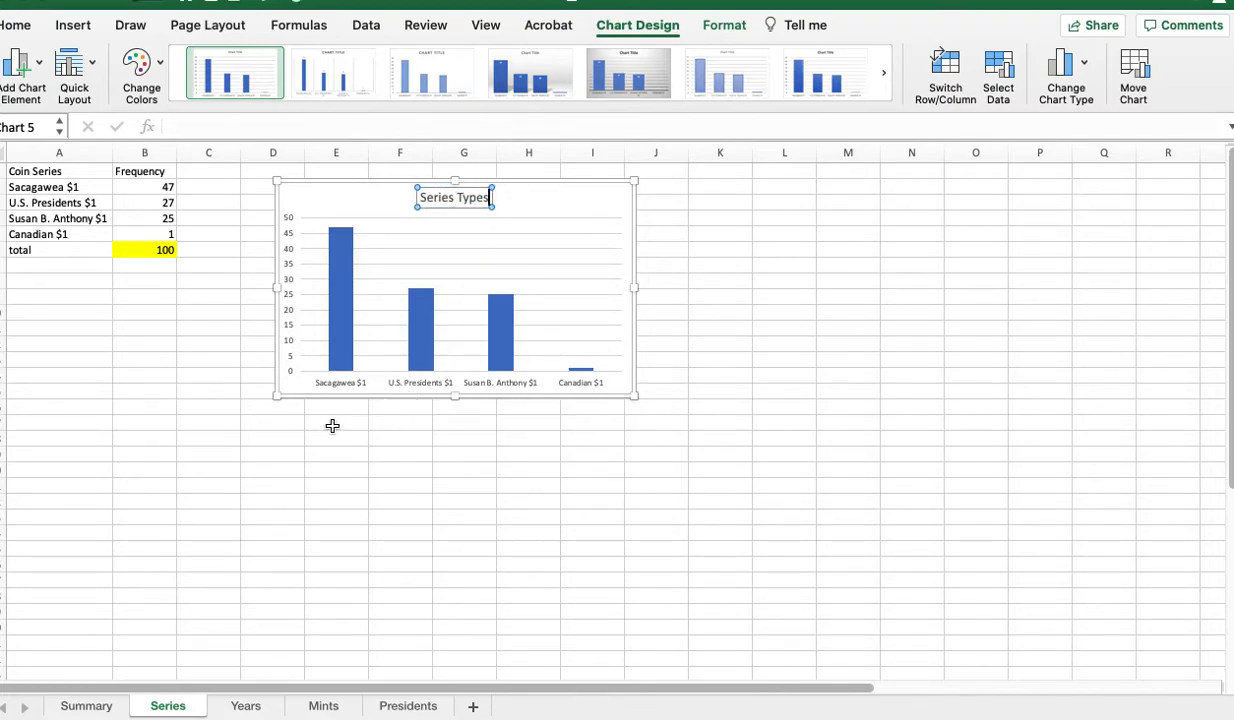
pyautogui.moveTo(344, 396)
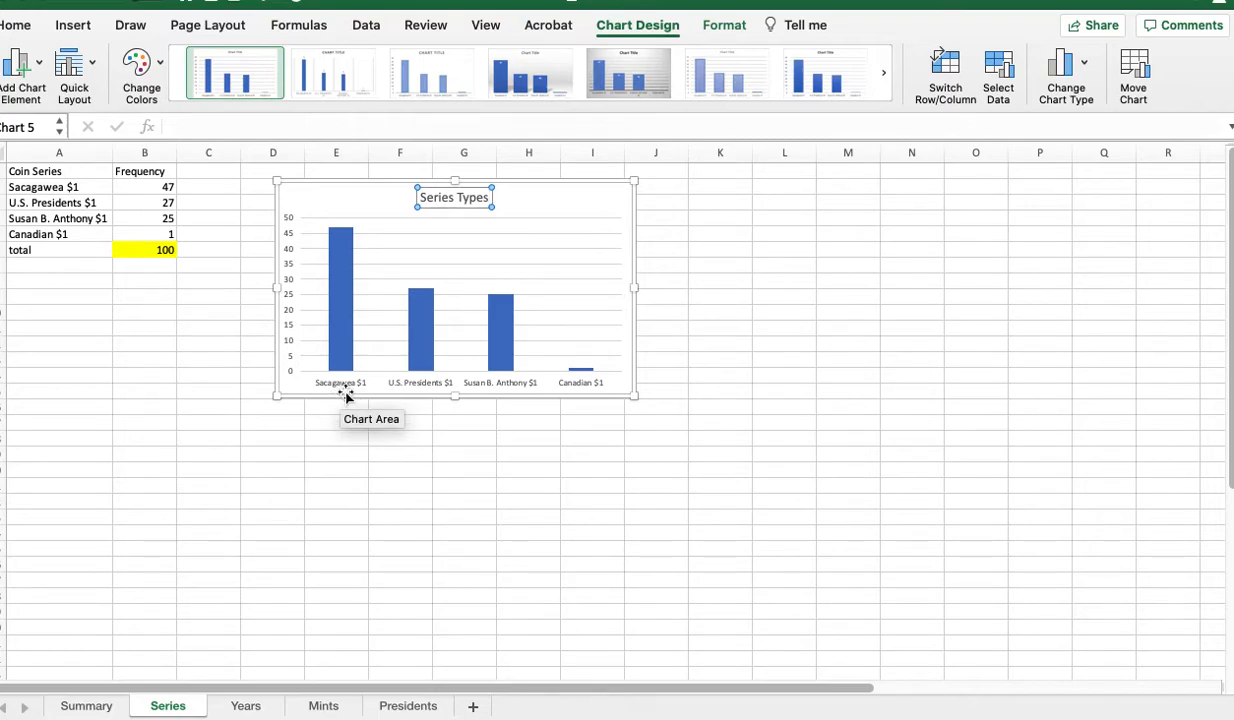
pyautogui.moveTo(632, 396)
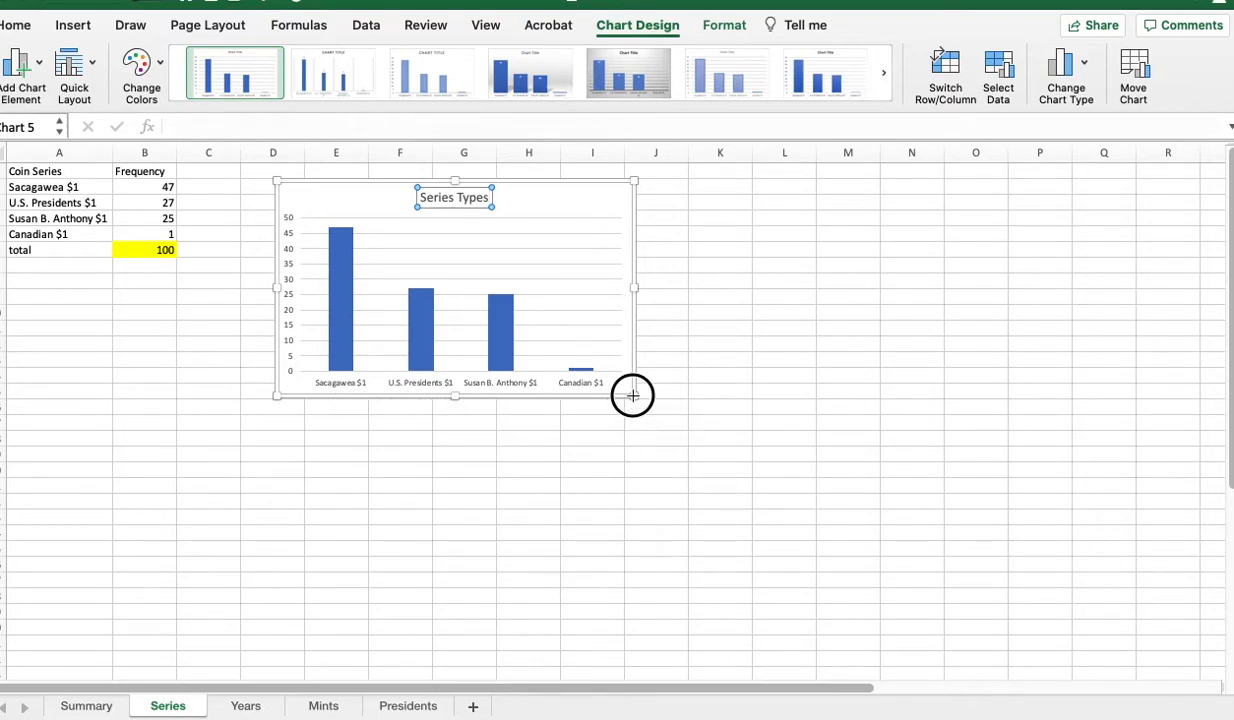
pyautogui.moveTo(632, 396); pyautogui.dragTo(884, 540)
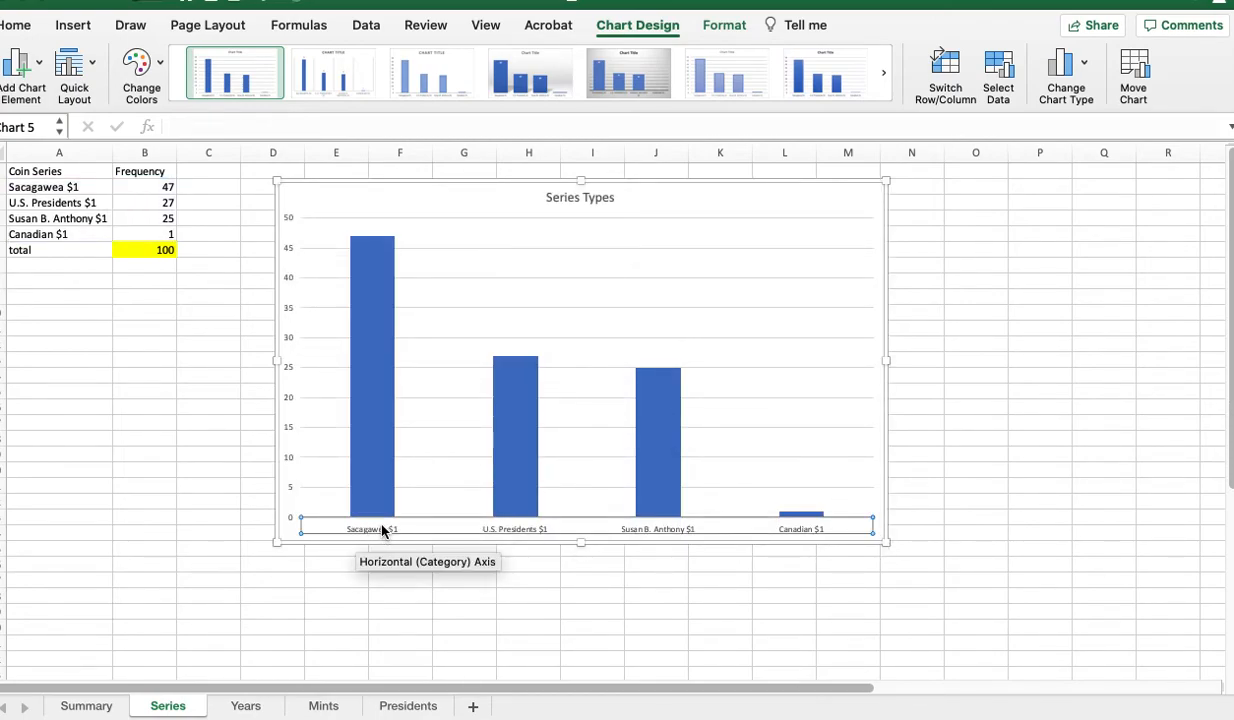
# Set the horizontal axis coin-name labels to font size 11
pyautogui.rightClick(380, 530)
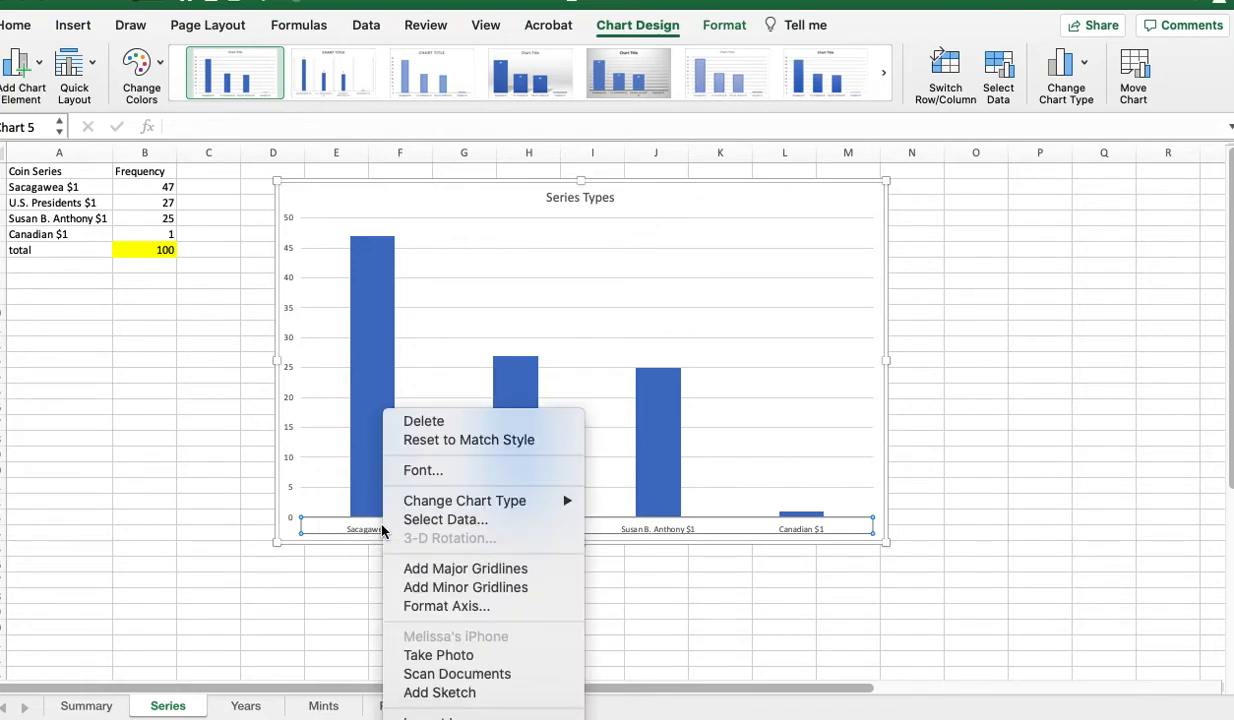
pyautogui.moveTo(436, 496)
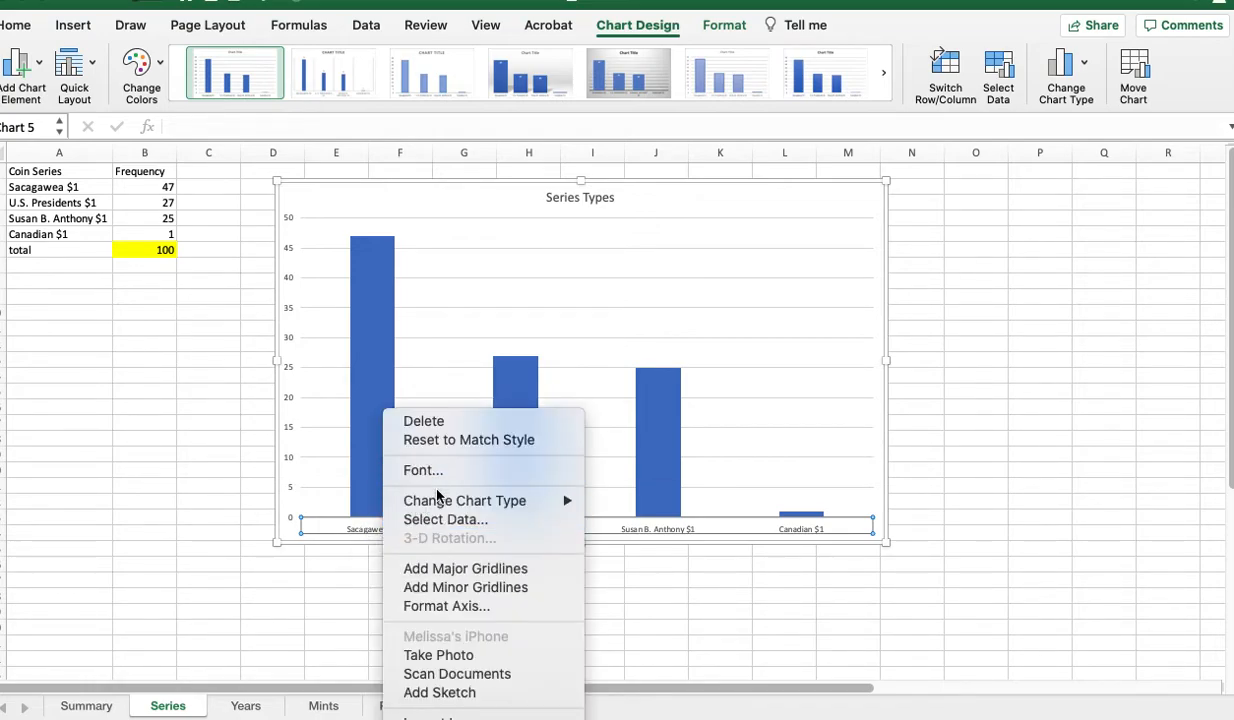
pyautogui.click(714, 416)
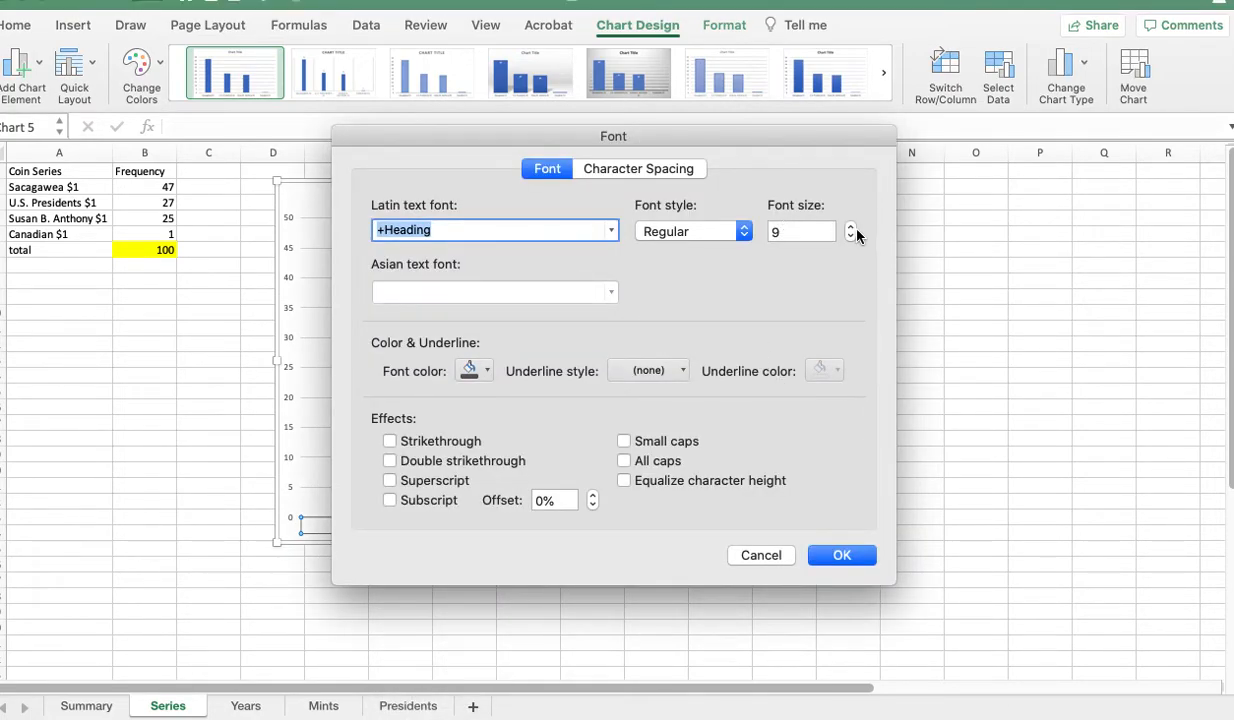
pyautogui.click(852, 228)
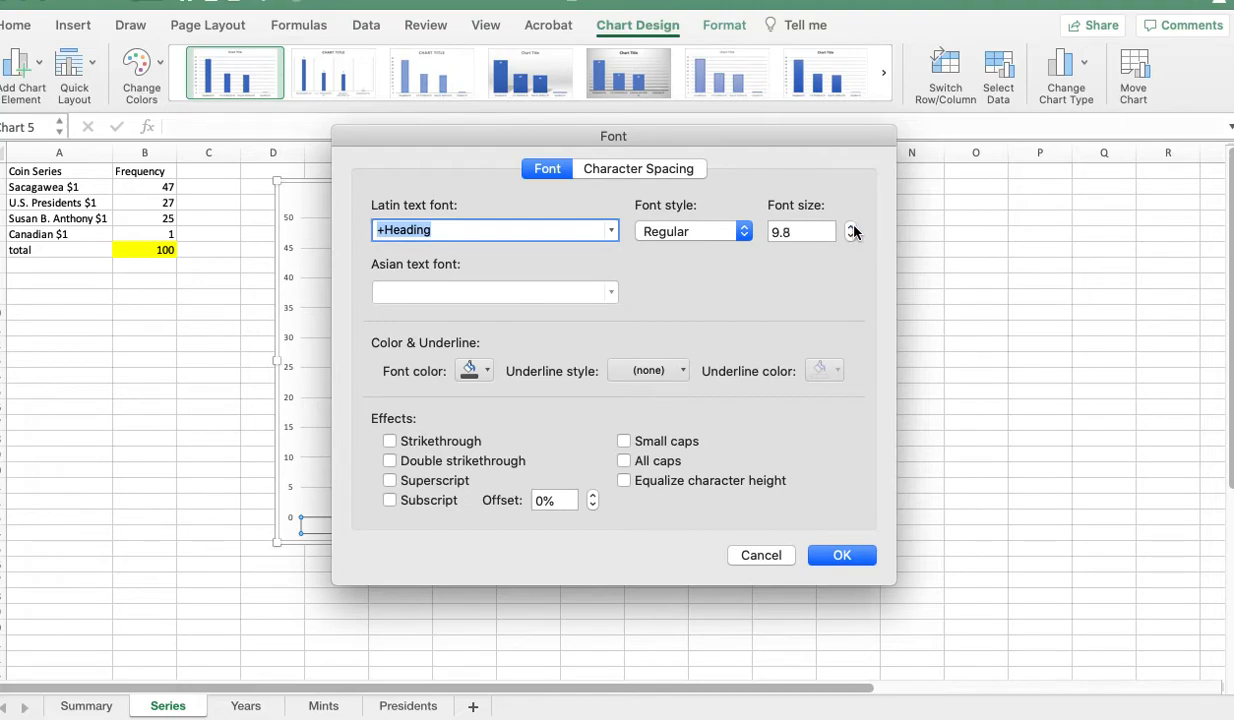
pyautogui.click(852, 226)
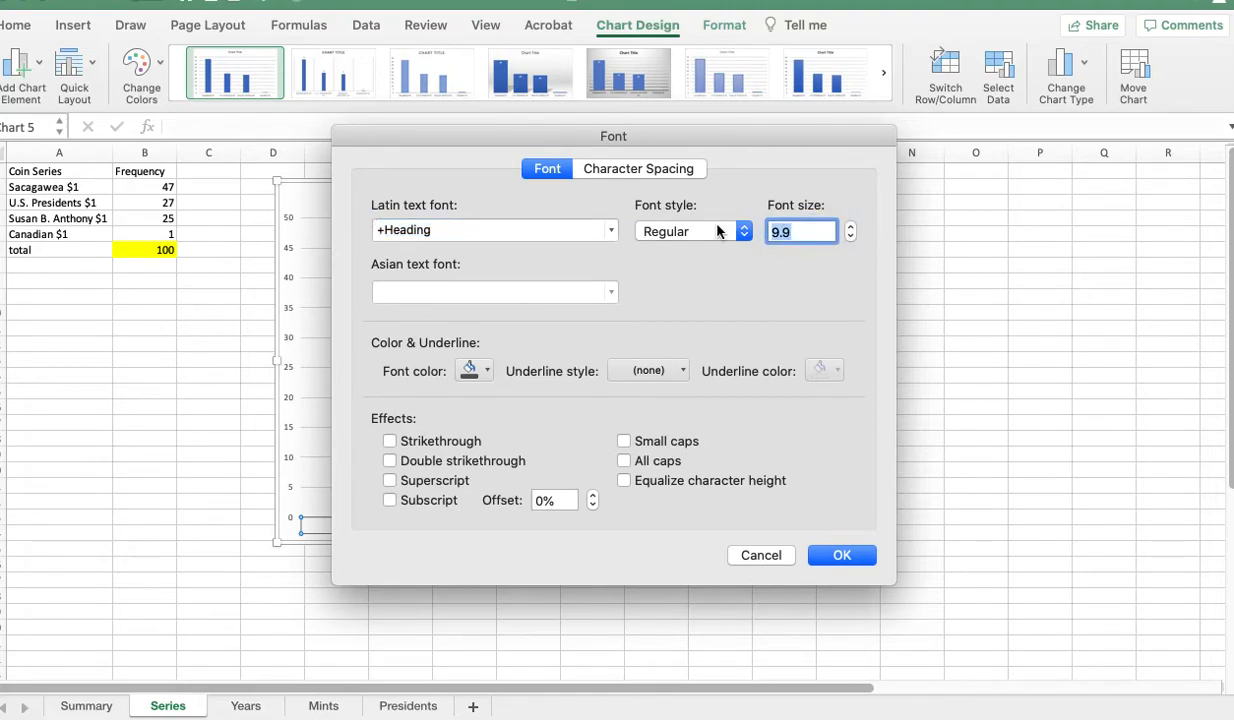
pyautogui.write('11')
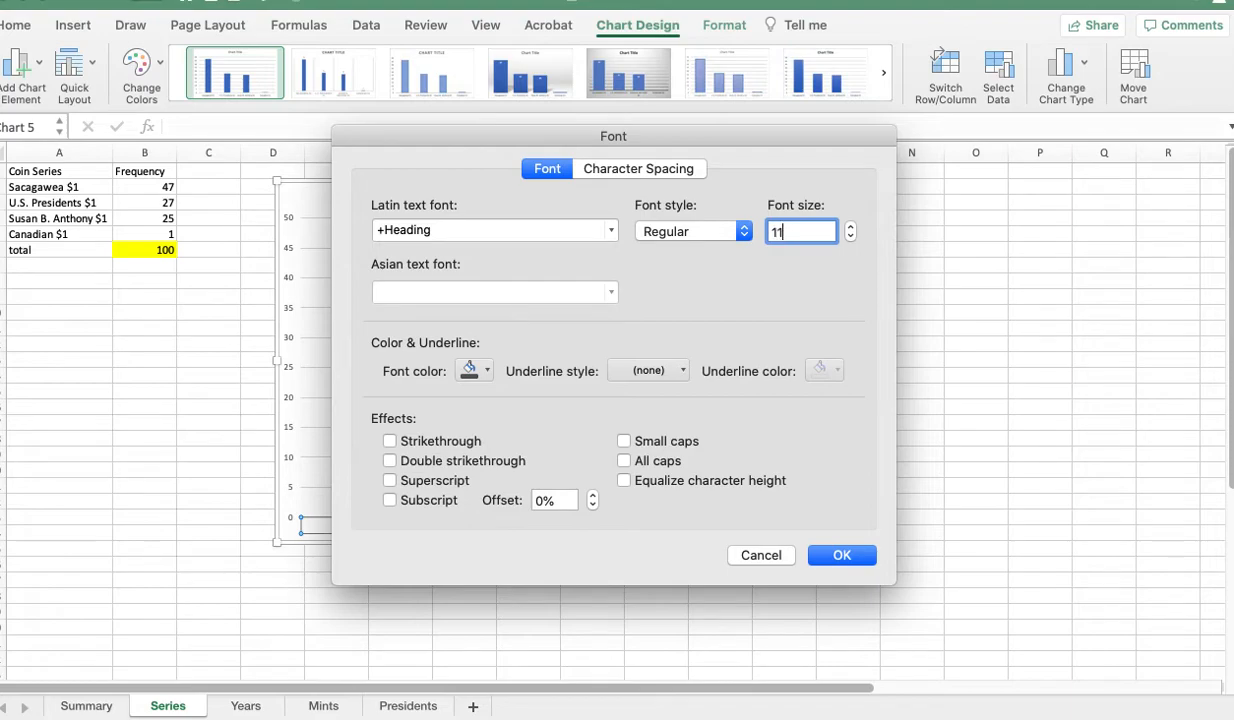
pyautogui.click(840, 556)
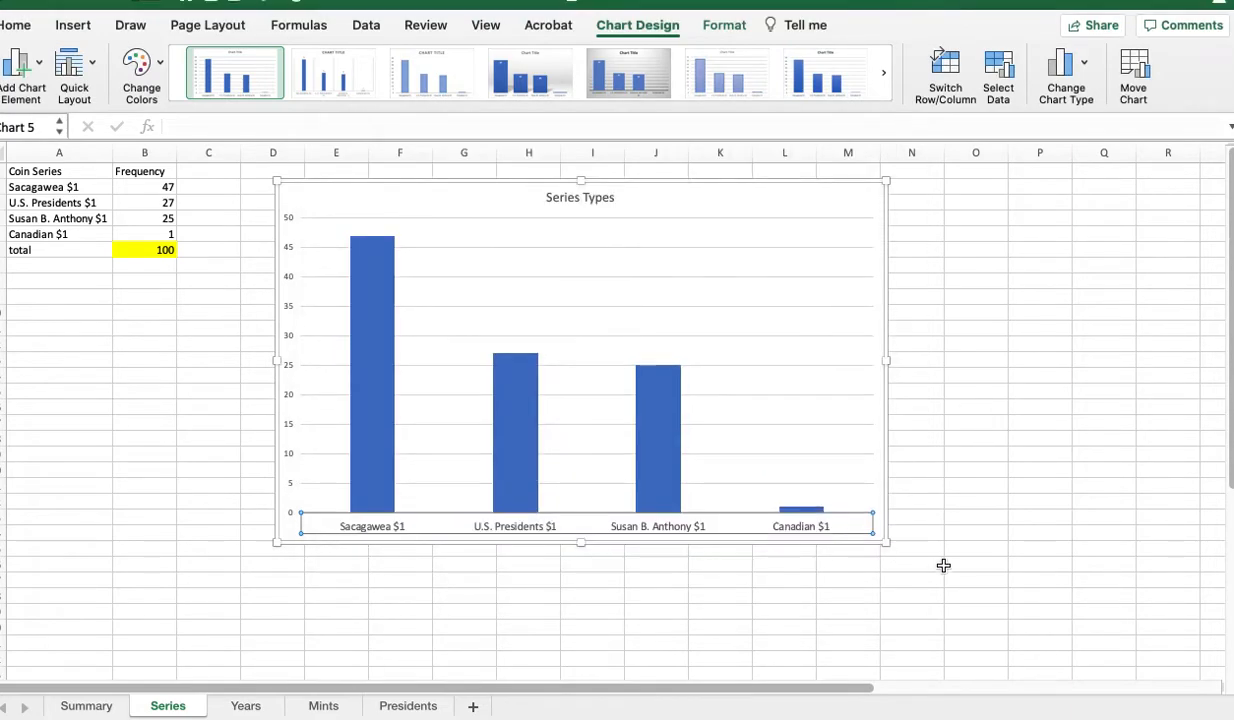
pyautogui.moveTo(358, 564)
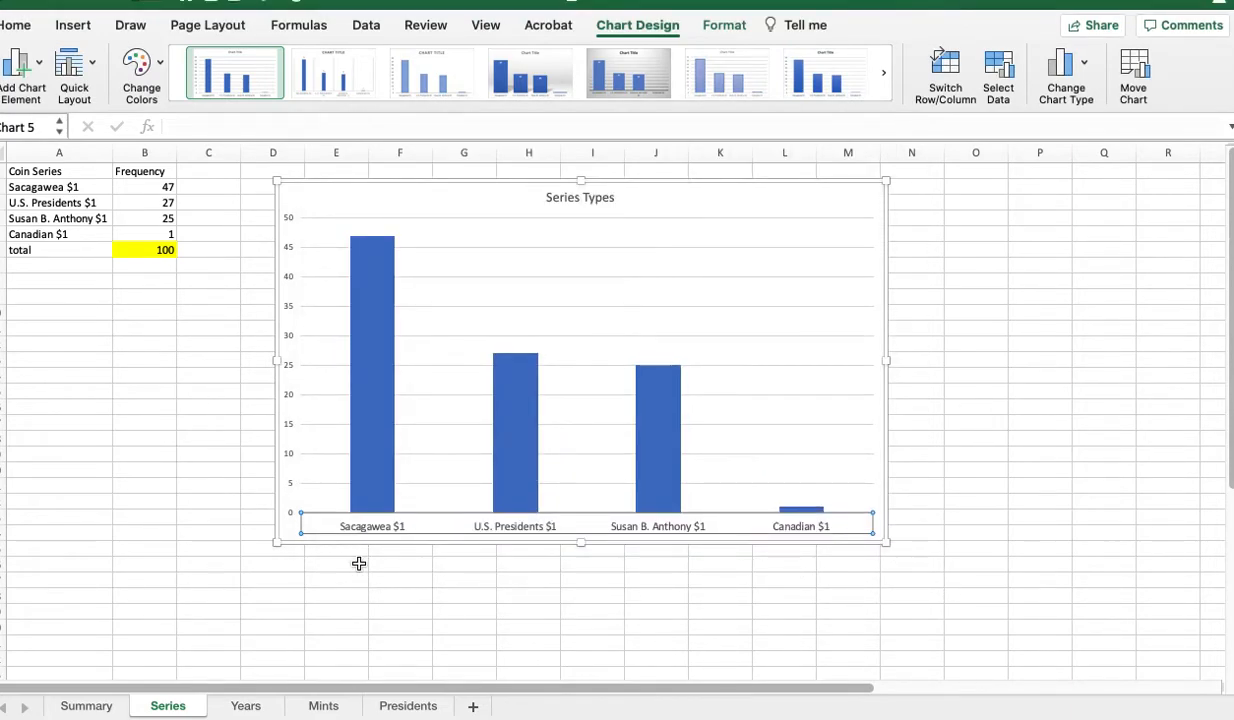
pyautogui.click(336, 564)
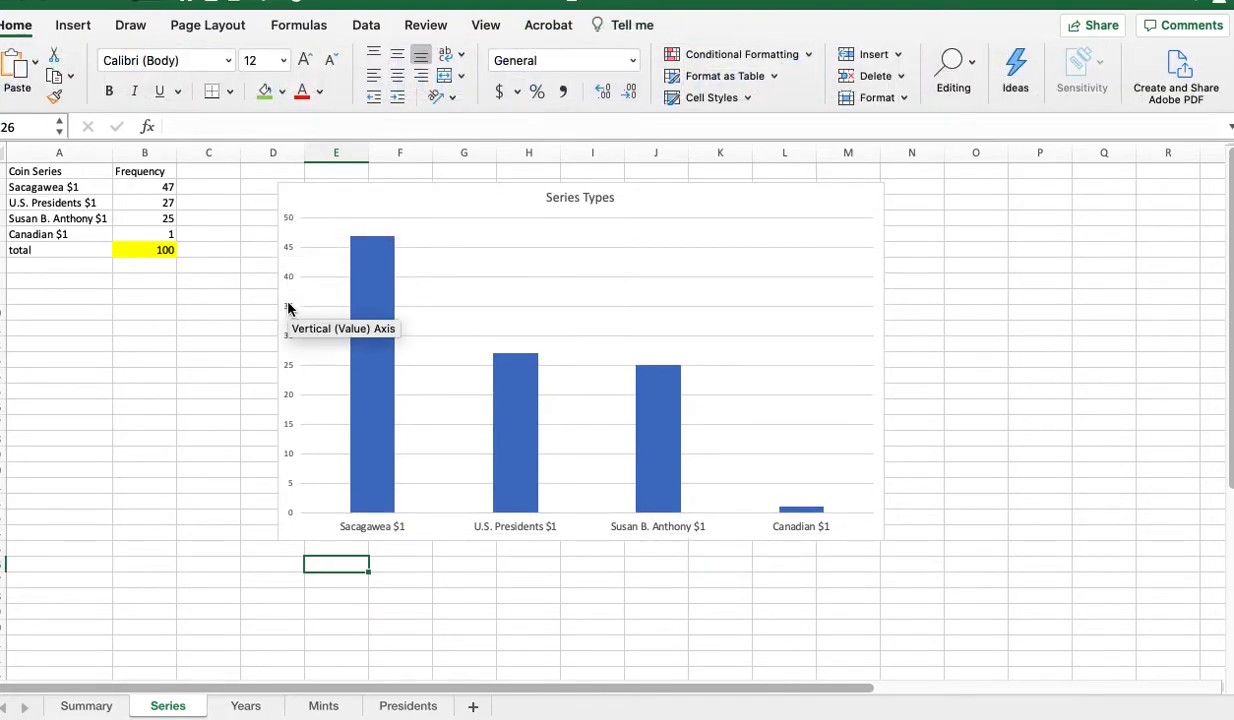
pyautogui.moveTo(372, 280)
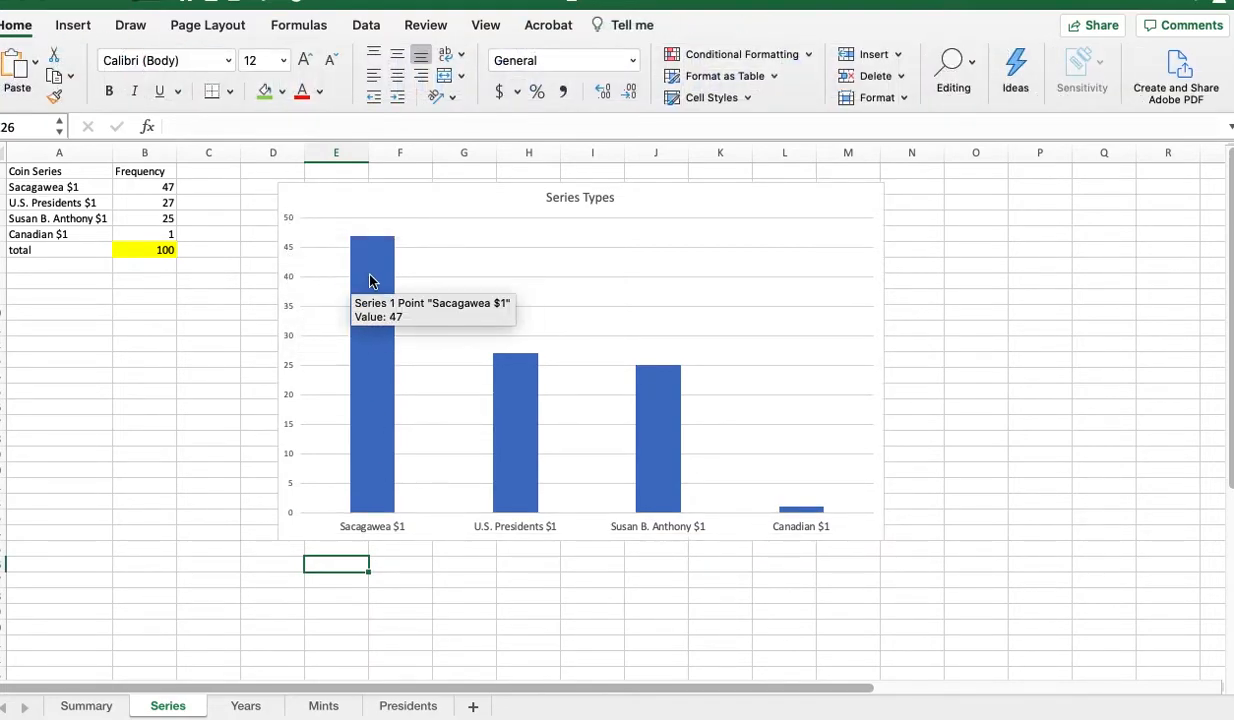
pyautogui.moveTo(472, 334)
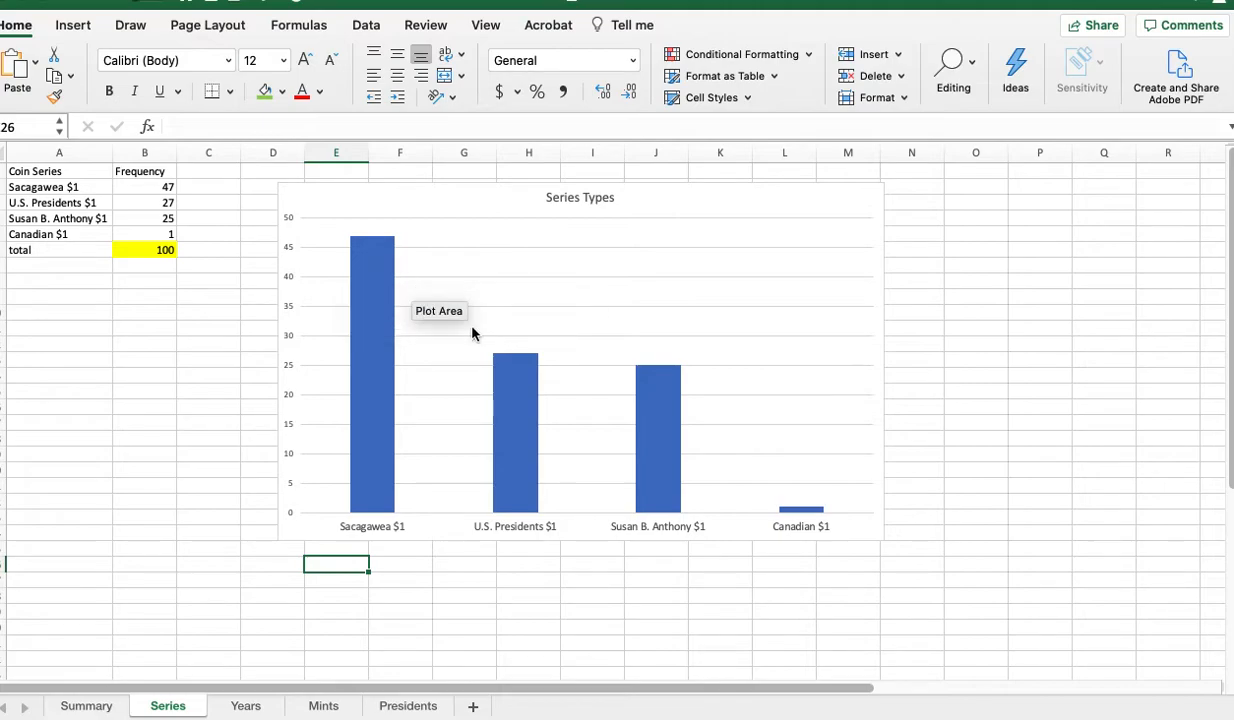
pyautogui.moveTo(668, 420)
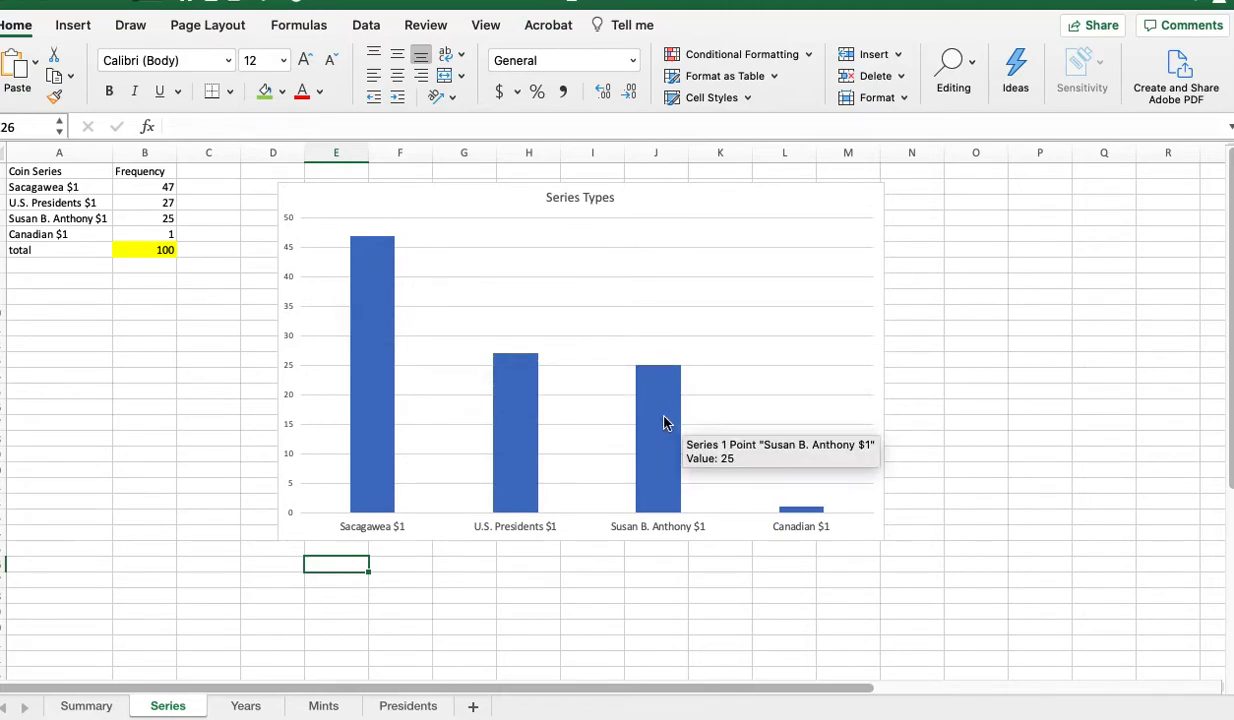
pyautogui.moveTo(668, 448)
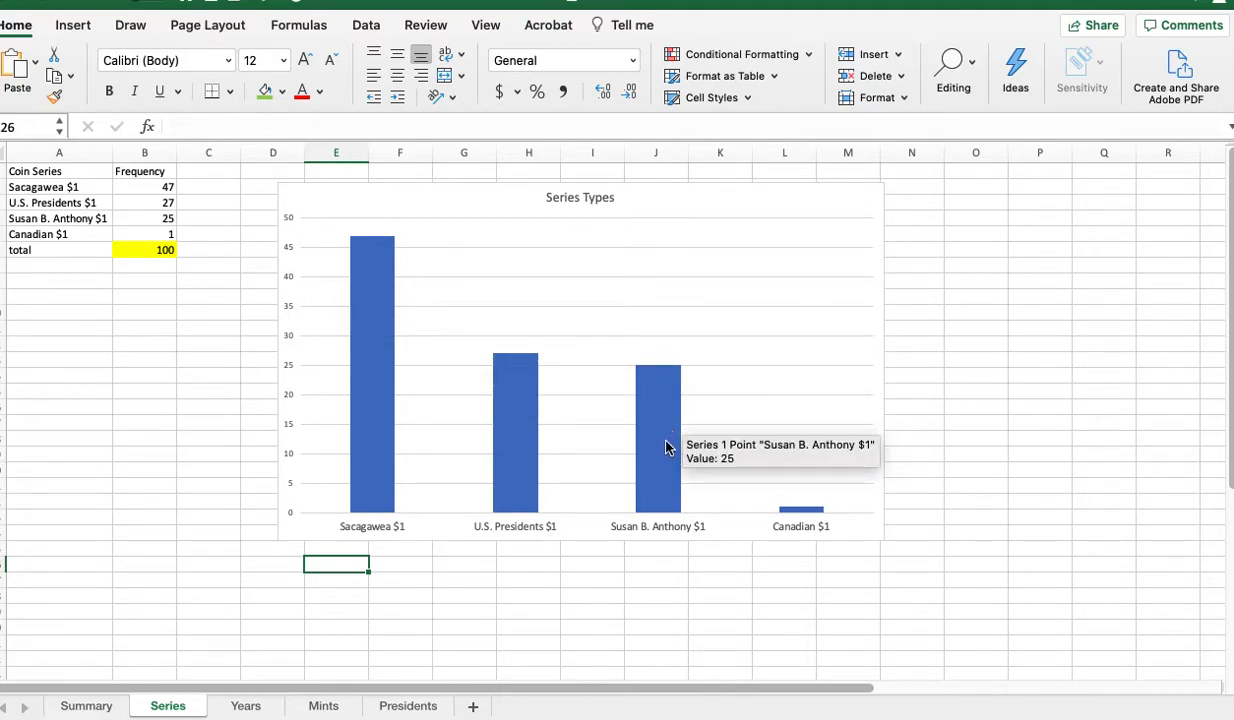
pyautogui.moveTo(652, 438)
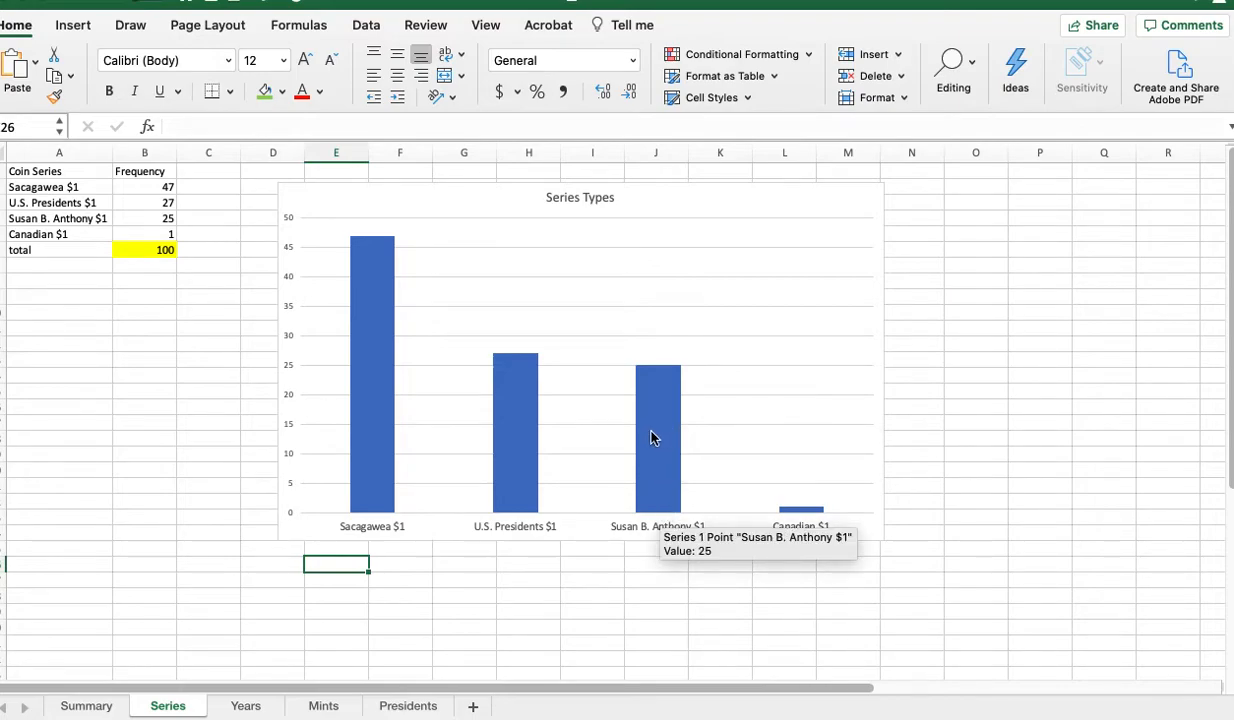
pyautogui.moveTo(668, 466)
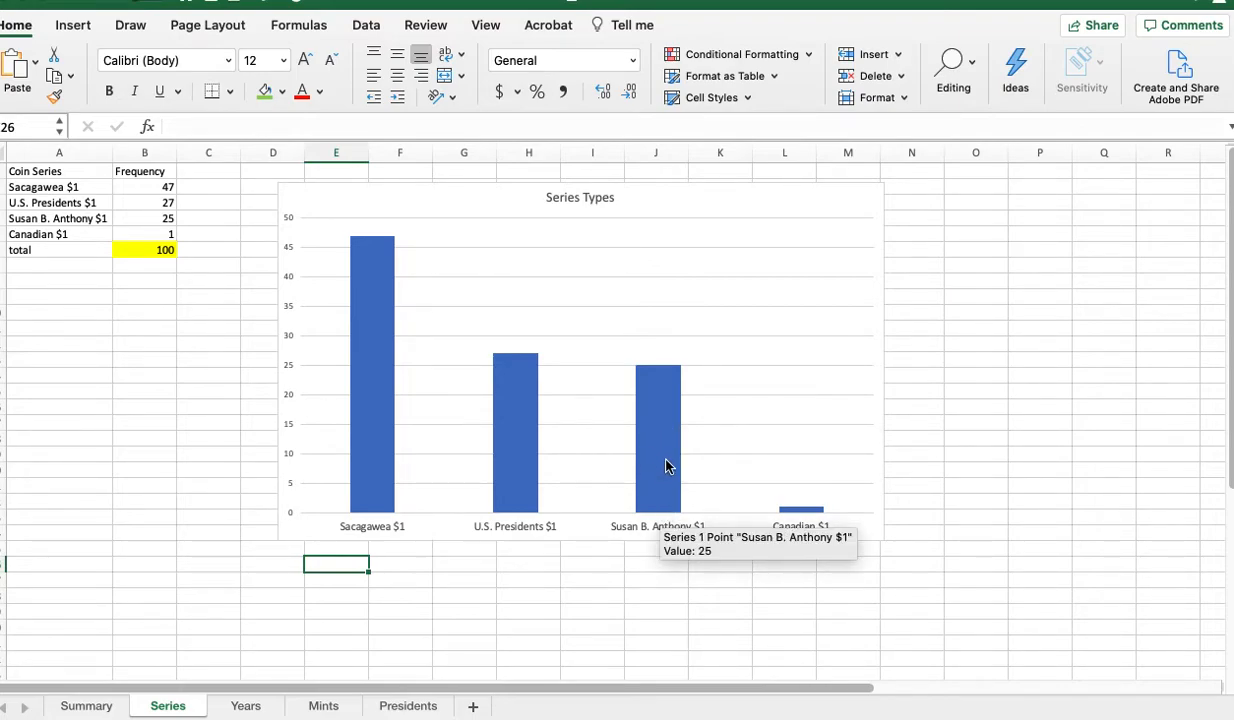
pyautogui.moveTo(662, 388)
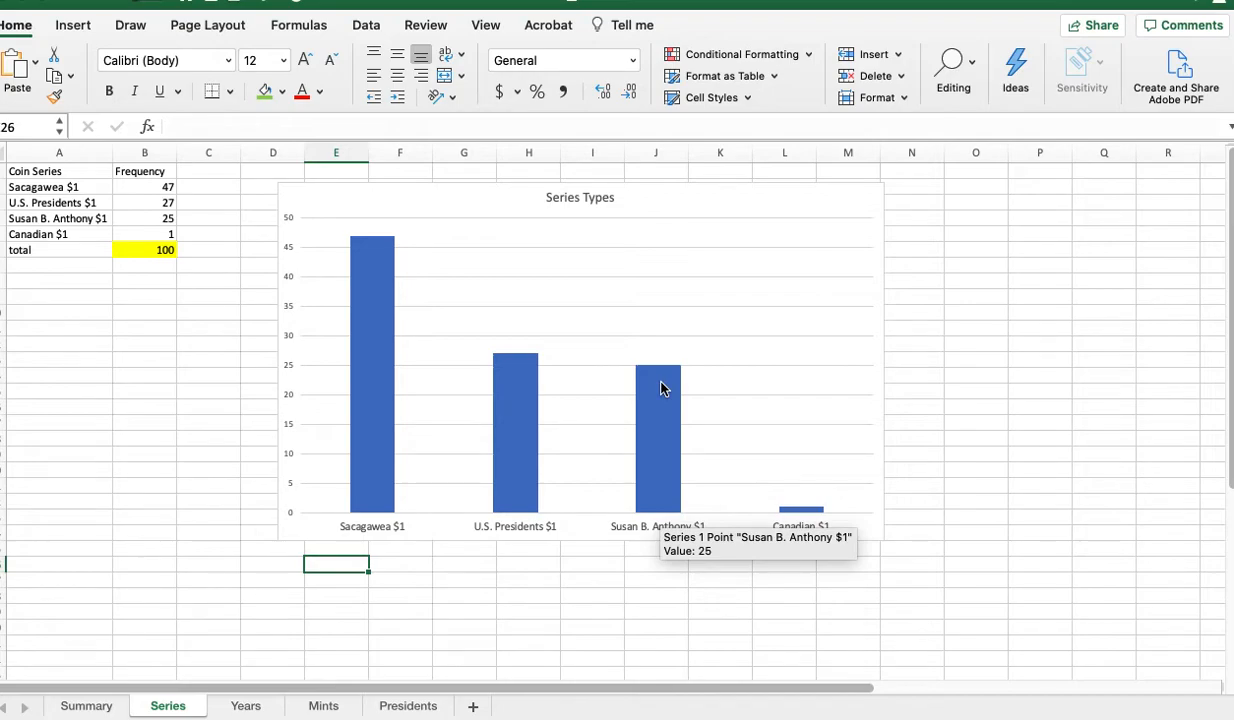
pyautogui.moveTo(112, 370)
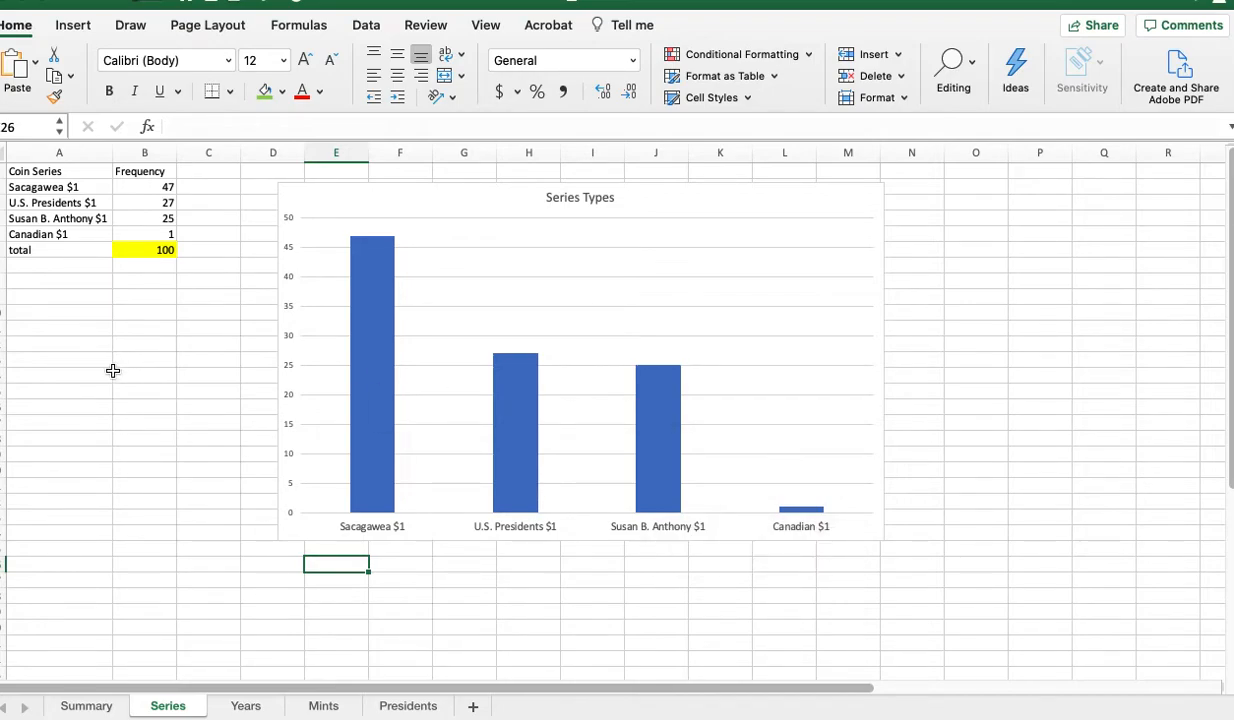
pyautogui.moveTo(284, 322)
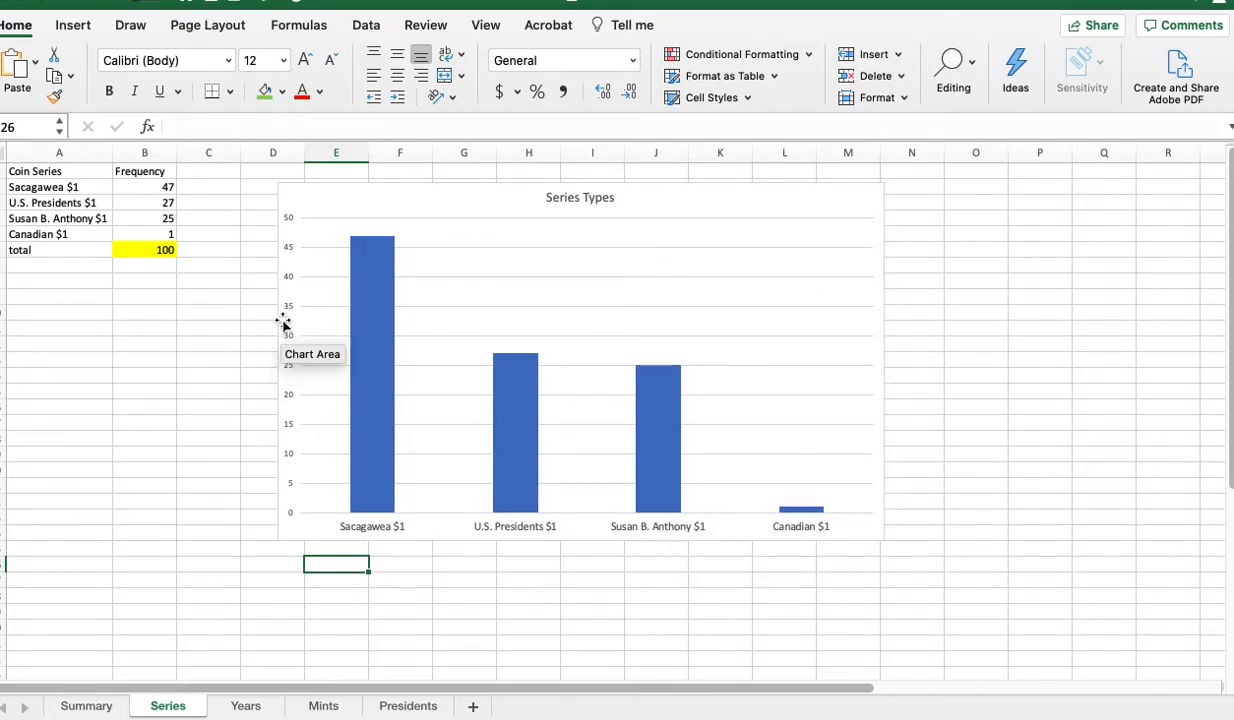
pyautogui.moveTo(248, 316)
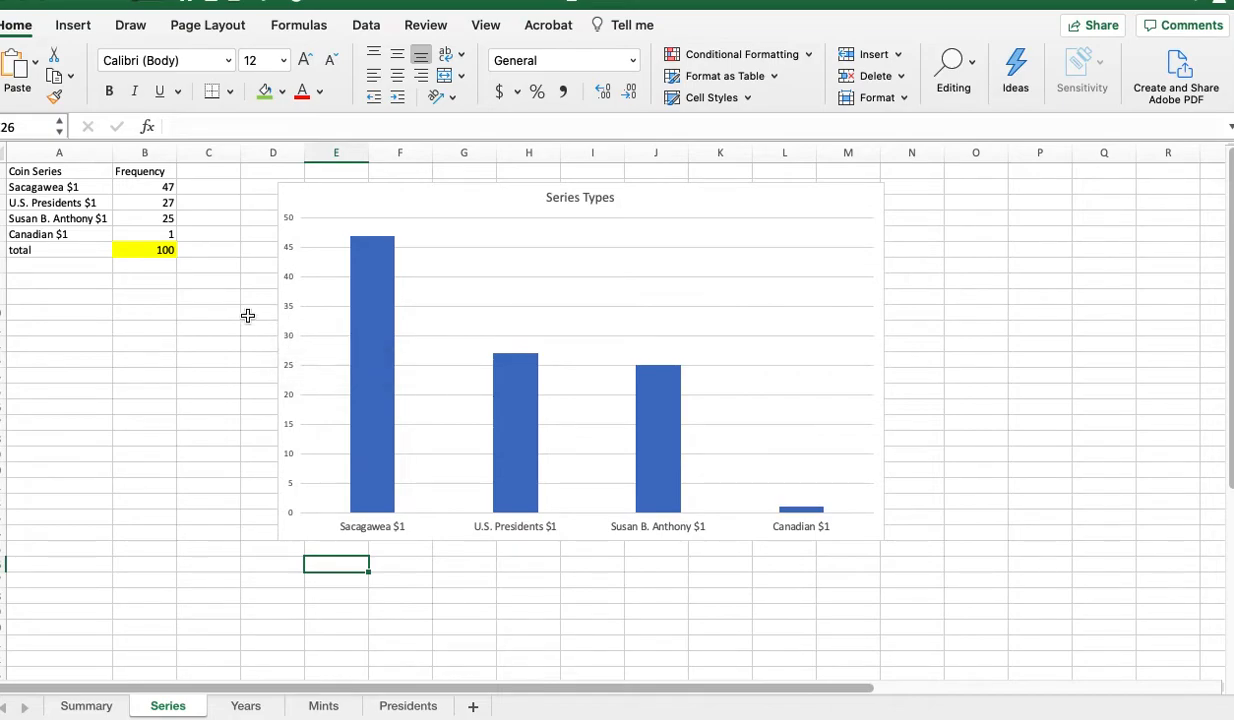
pyautogui.moveTo(482, 200)
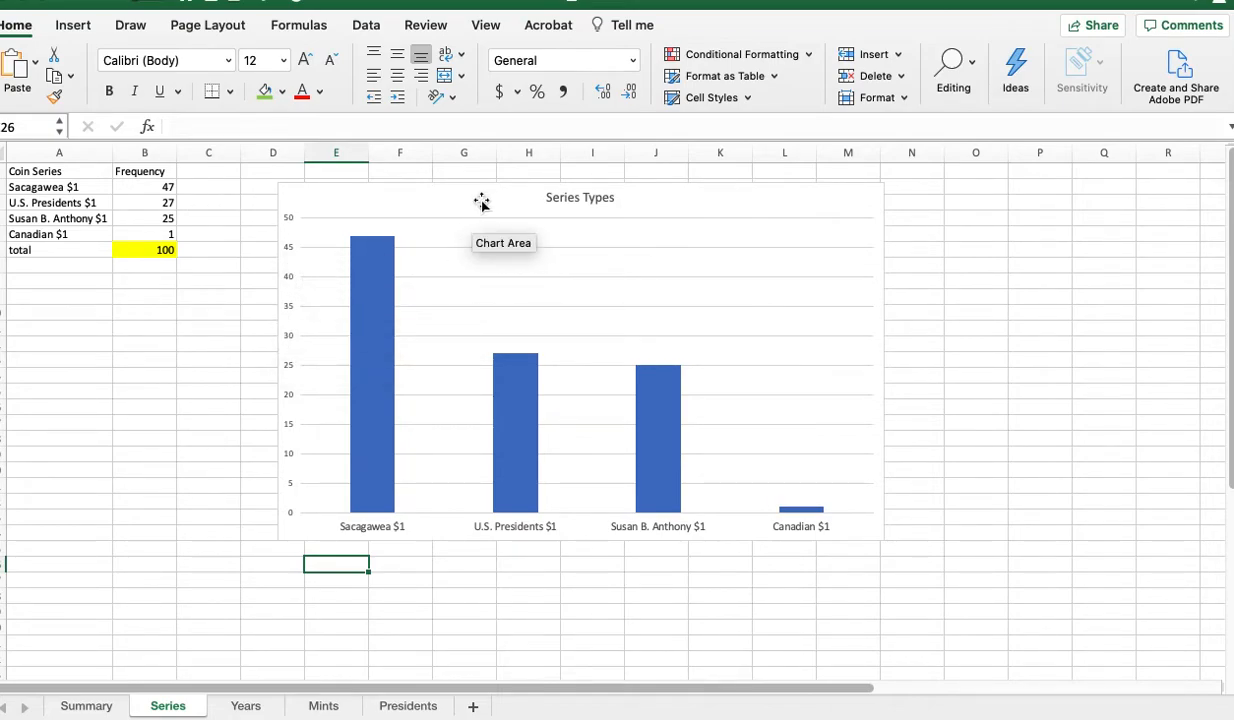
# Add a primary vertical axis title reading 'Frequency' to the Series Types chart
pyautogui.click(580, 360)
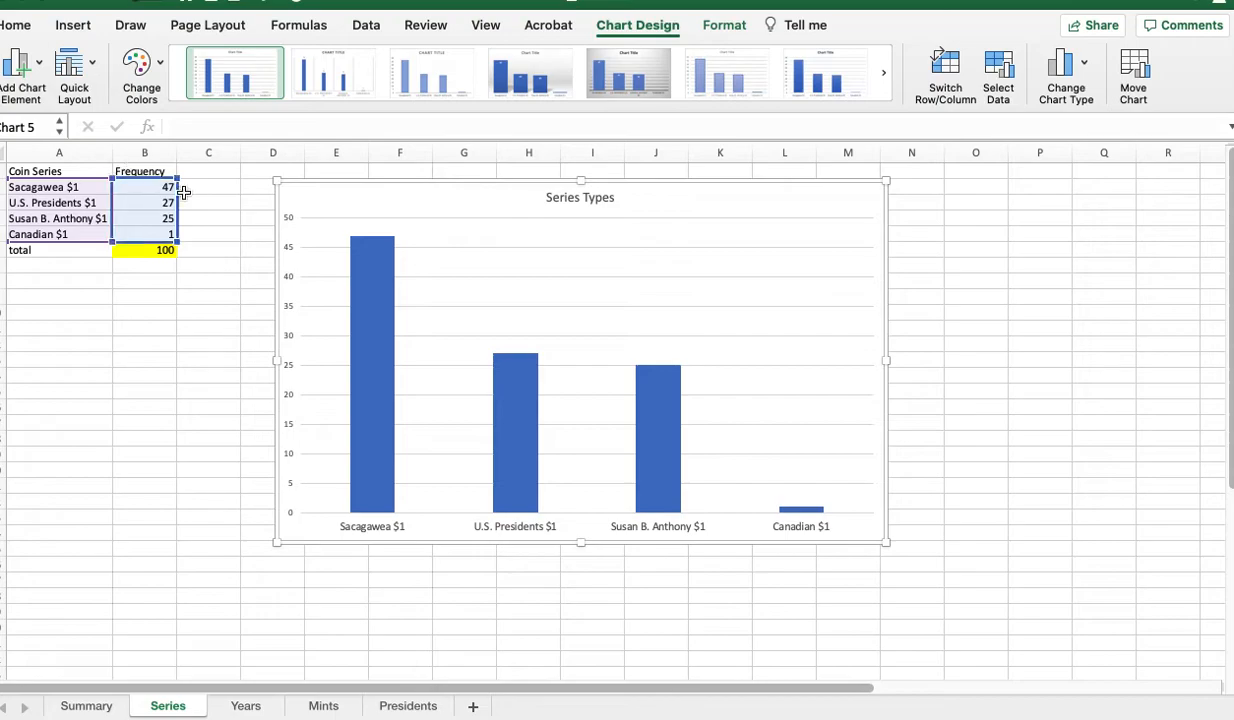
pyautogui.click(22, 76)
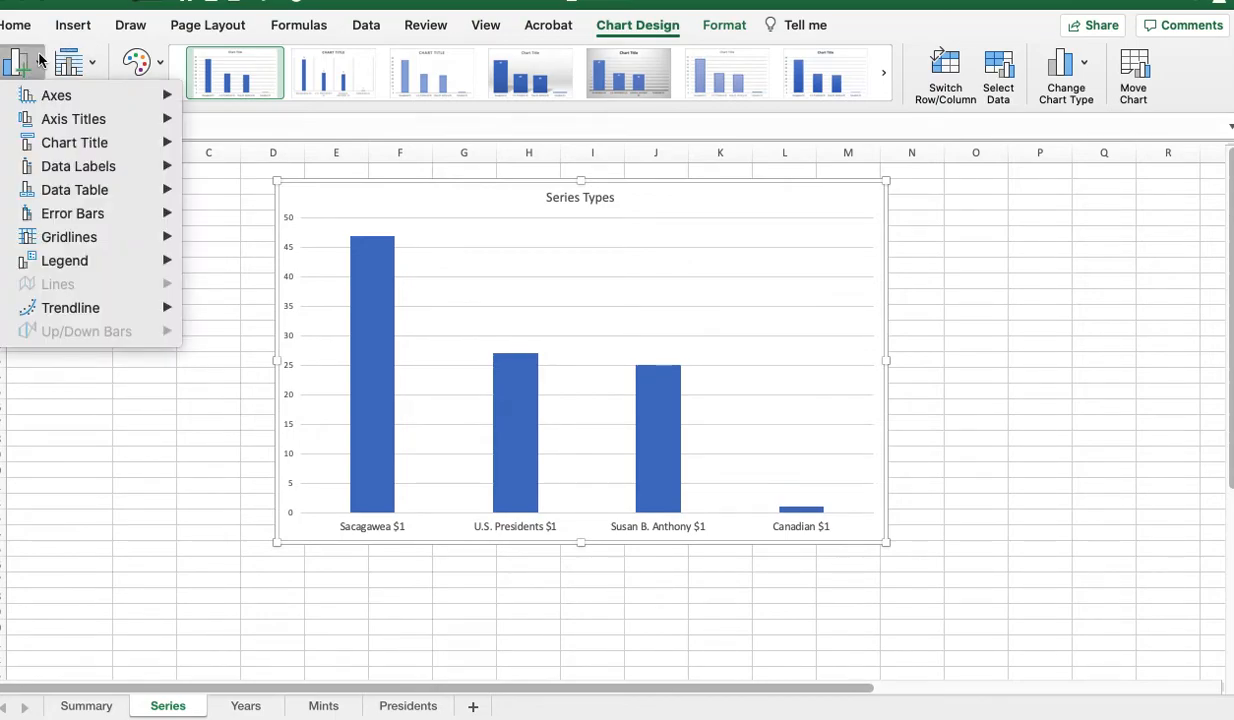
pyautogui.click(56, 96)
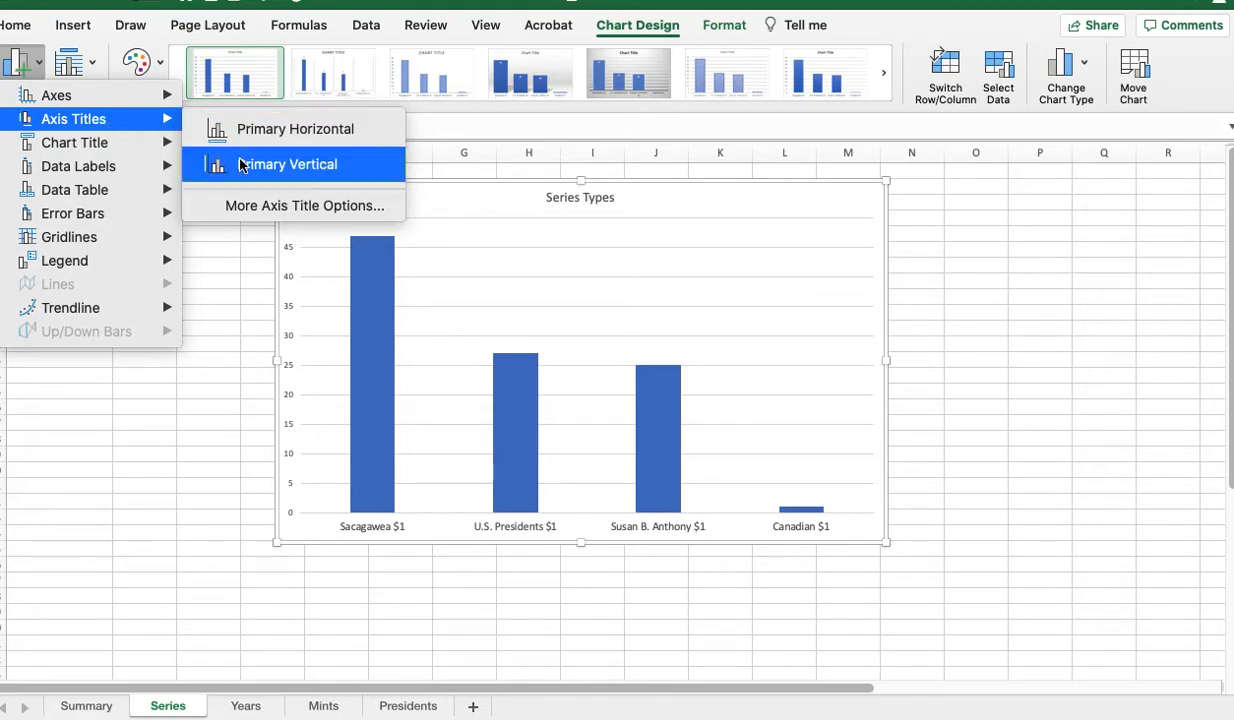
pyautogui.click(288, 164)
pyautogui.write('Frequency')
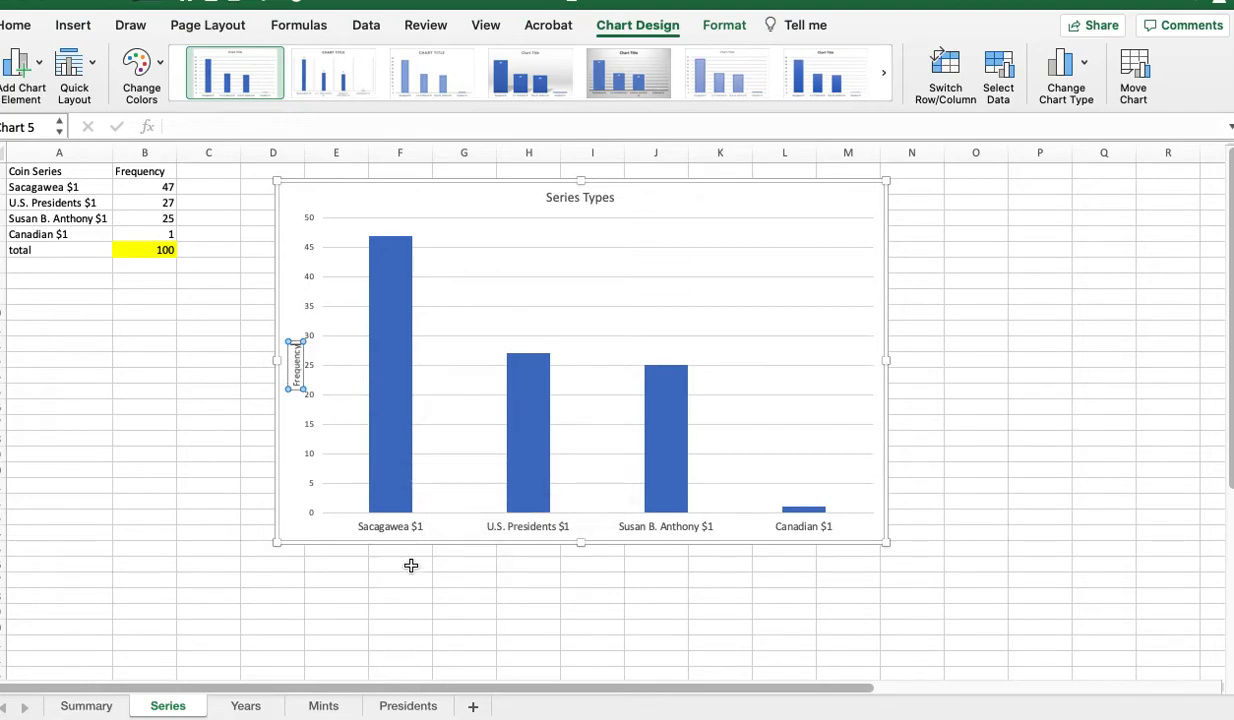
pyautogui.moveTo(292, 364)
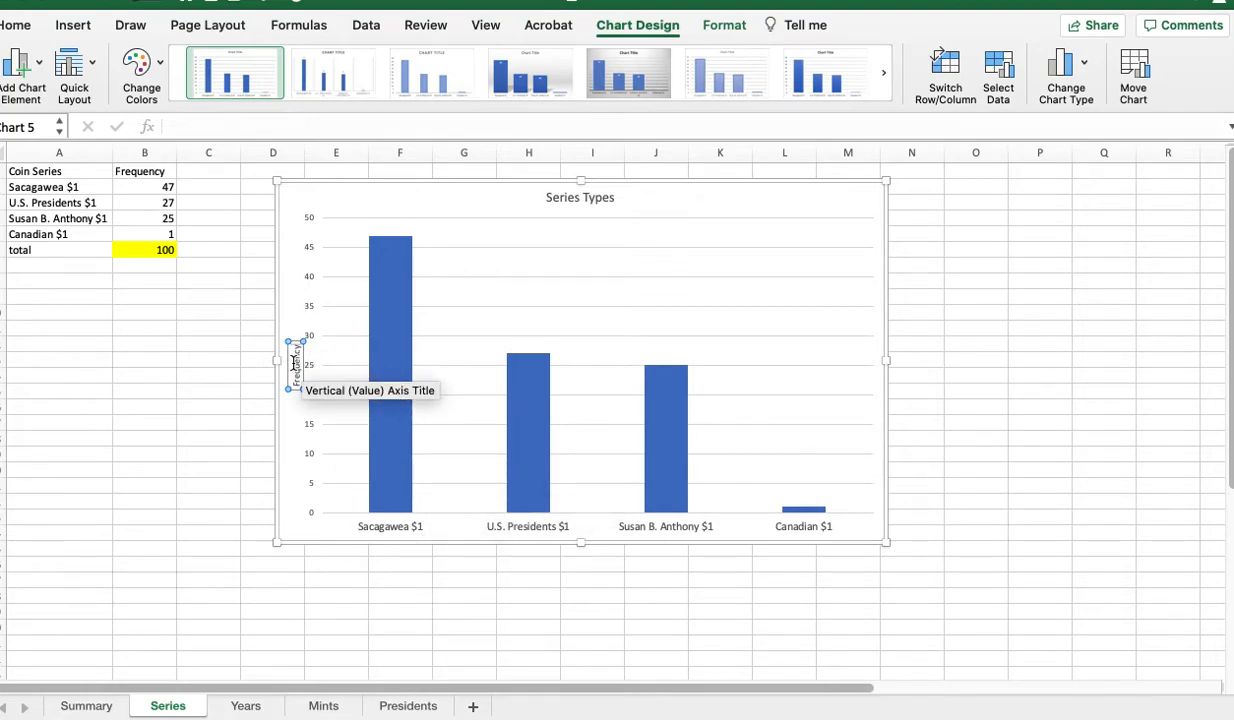
# Review and confirm the Frequency axis title's font settings at size 11.5
pyautogui.rightClick(292, 364)
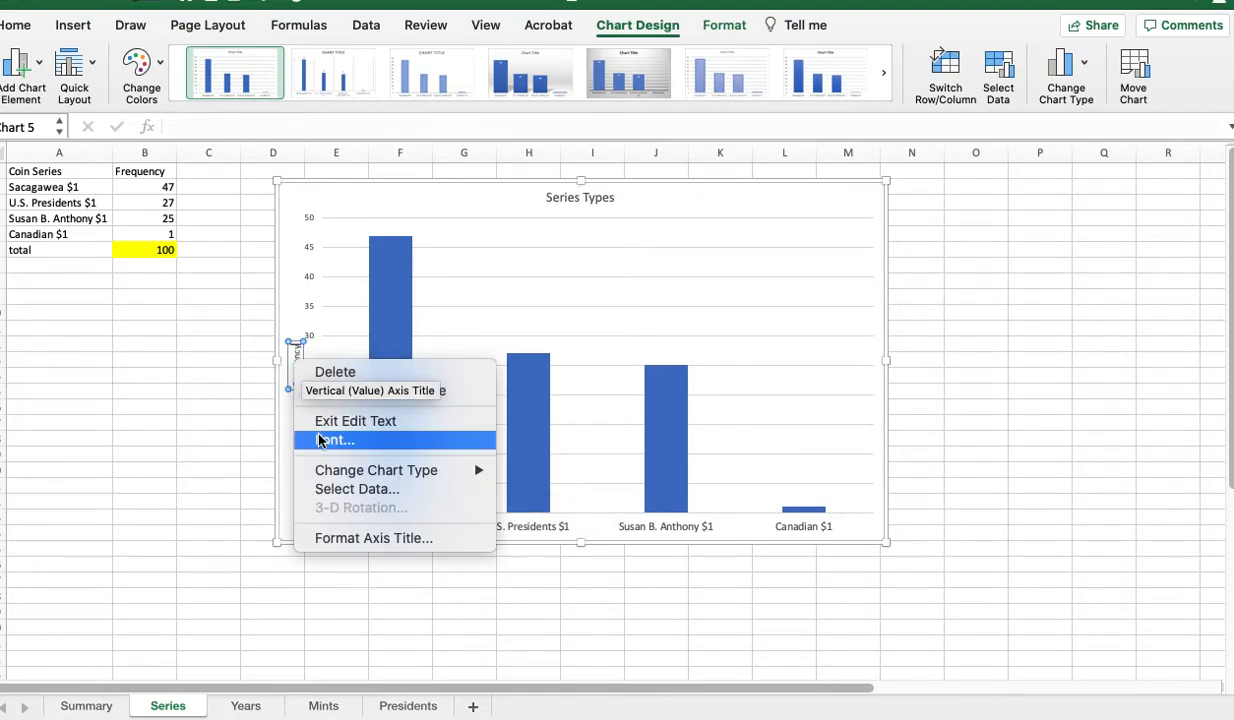
pyautogui.click(336, 440)
pyautogui.write('11.5')
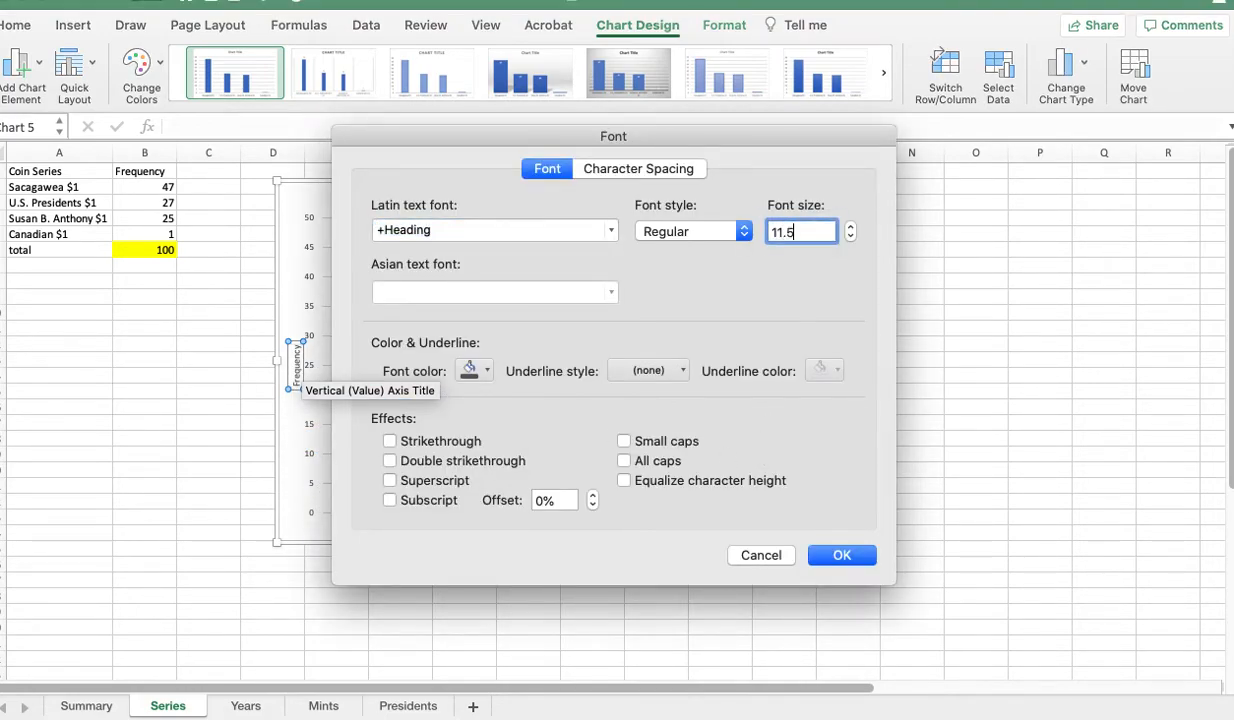
pyautogui.click(842, 556)
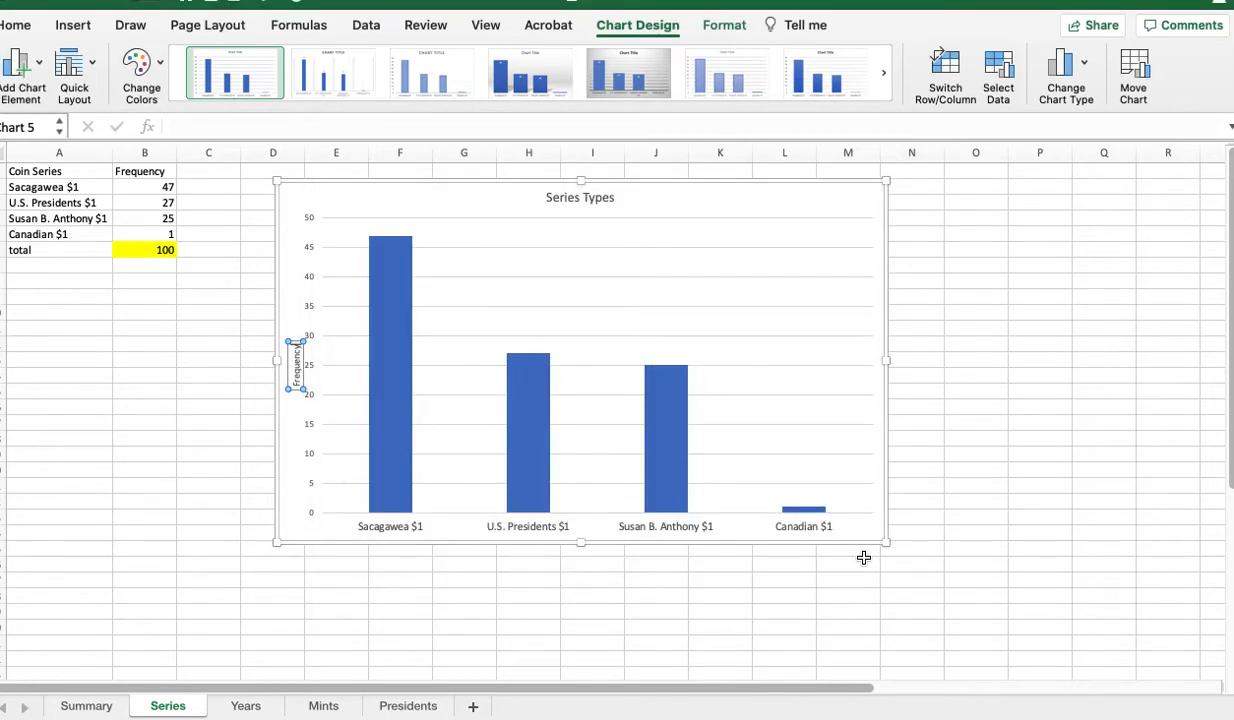
pyautogui.moveTo(296, 364)
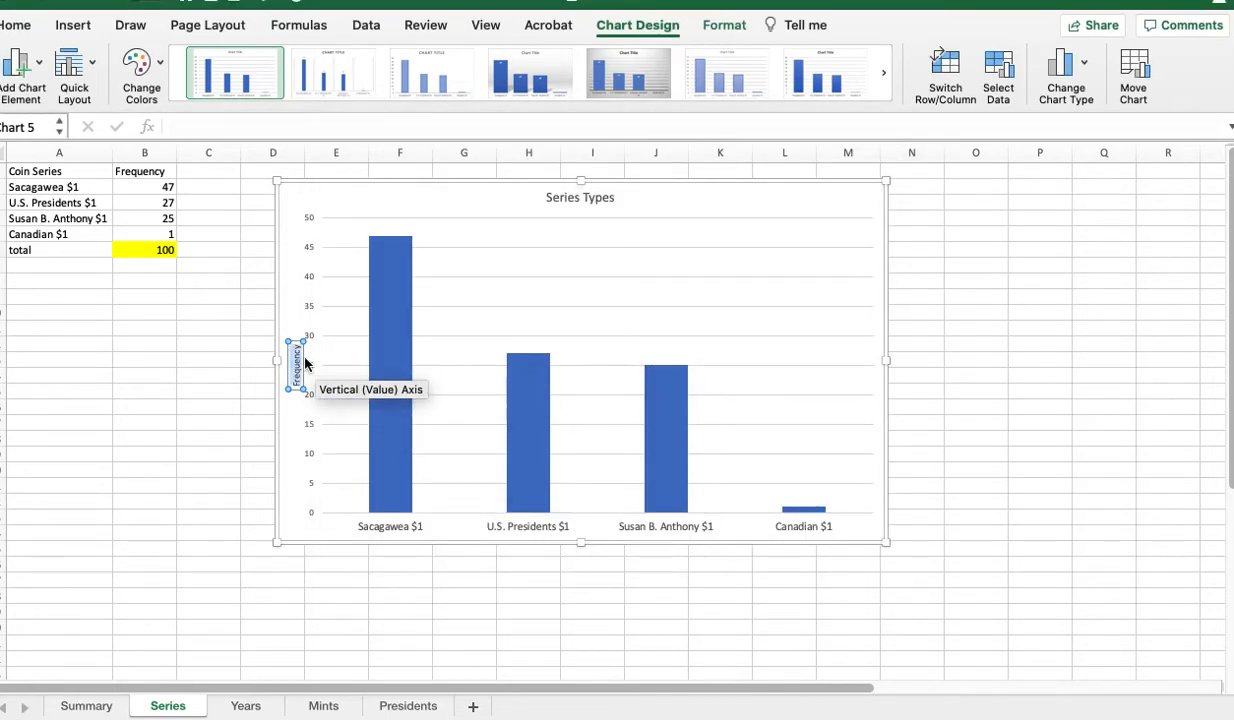
pyautogui.rightClick(298, 364)
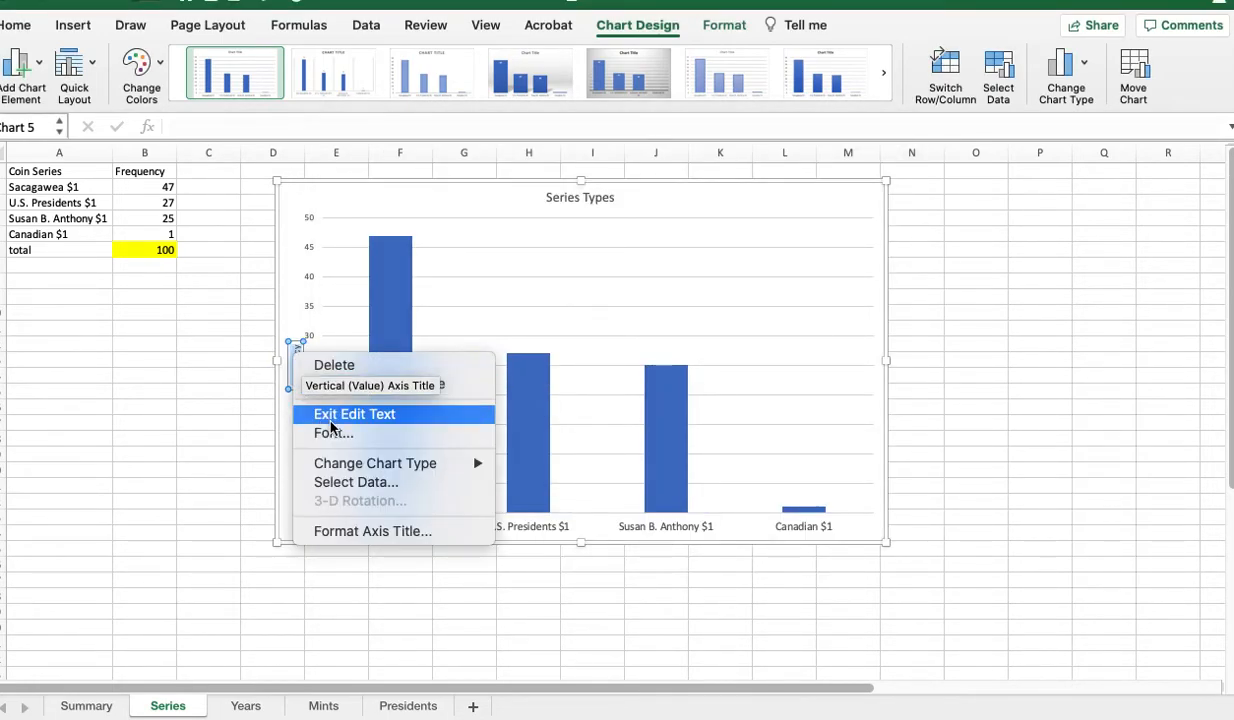
pyautogui.click(332, 432)
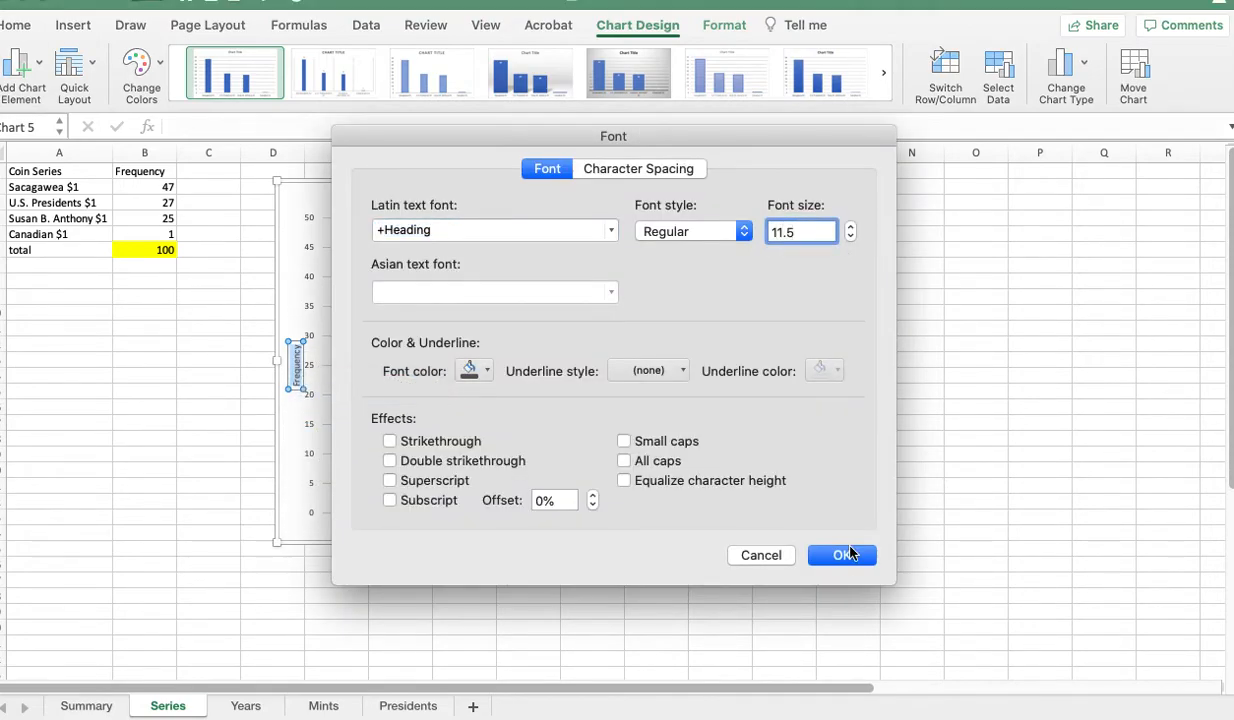
pyautogui.click(842, 556)
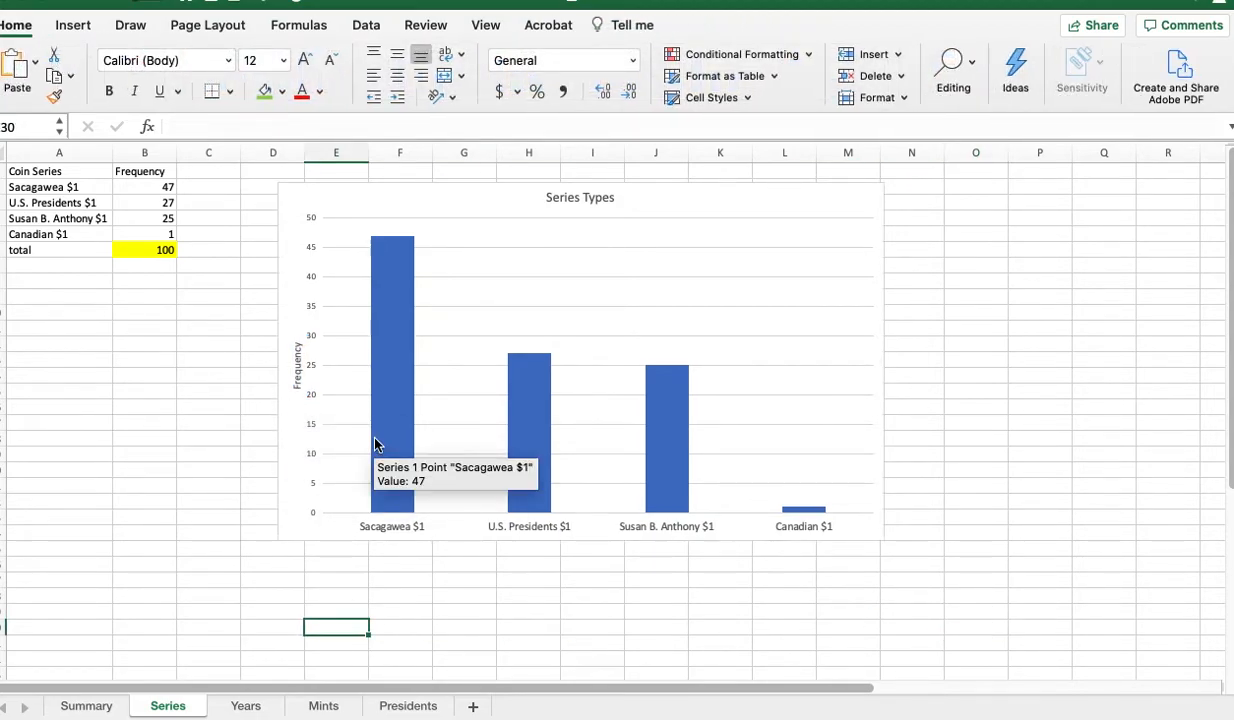
pyautogui.moveTo(276, 544)
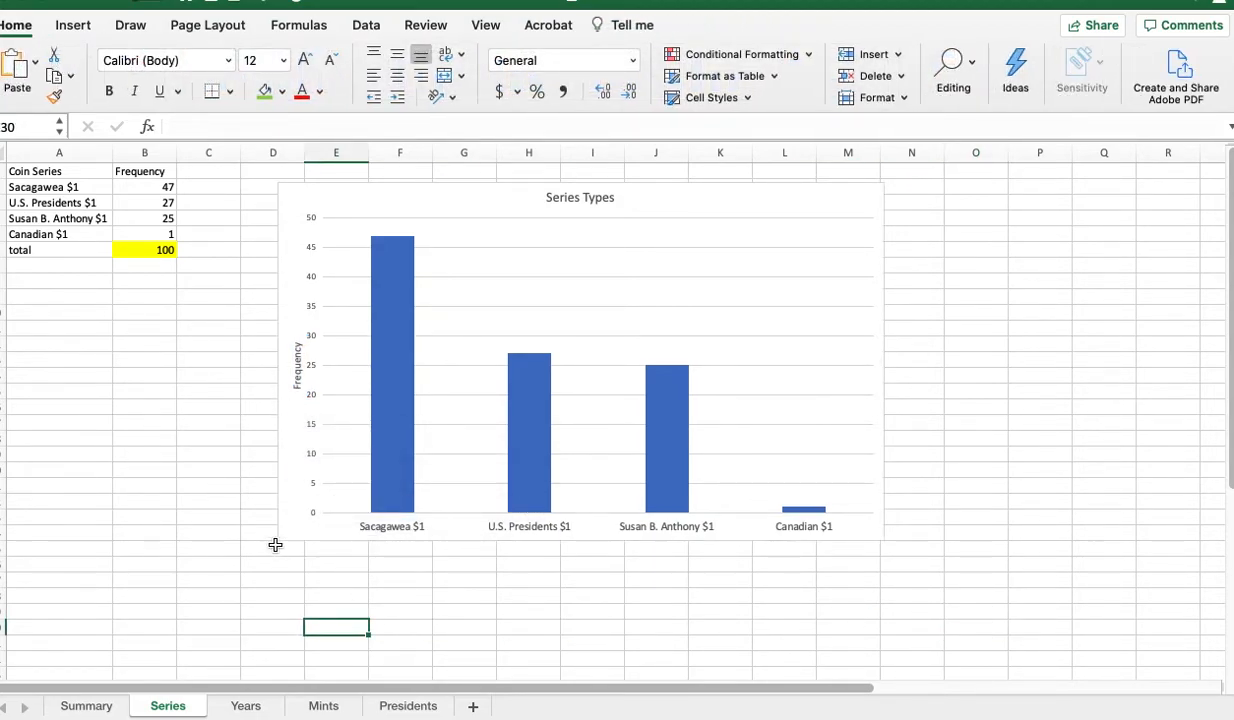
pyautogui.moveTo(248, 468)
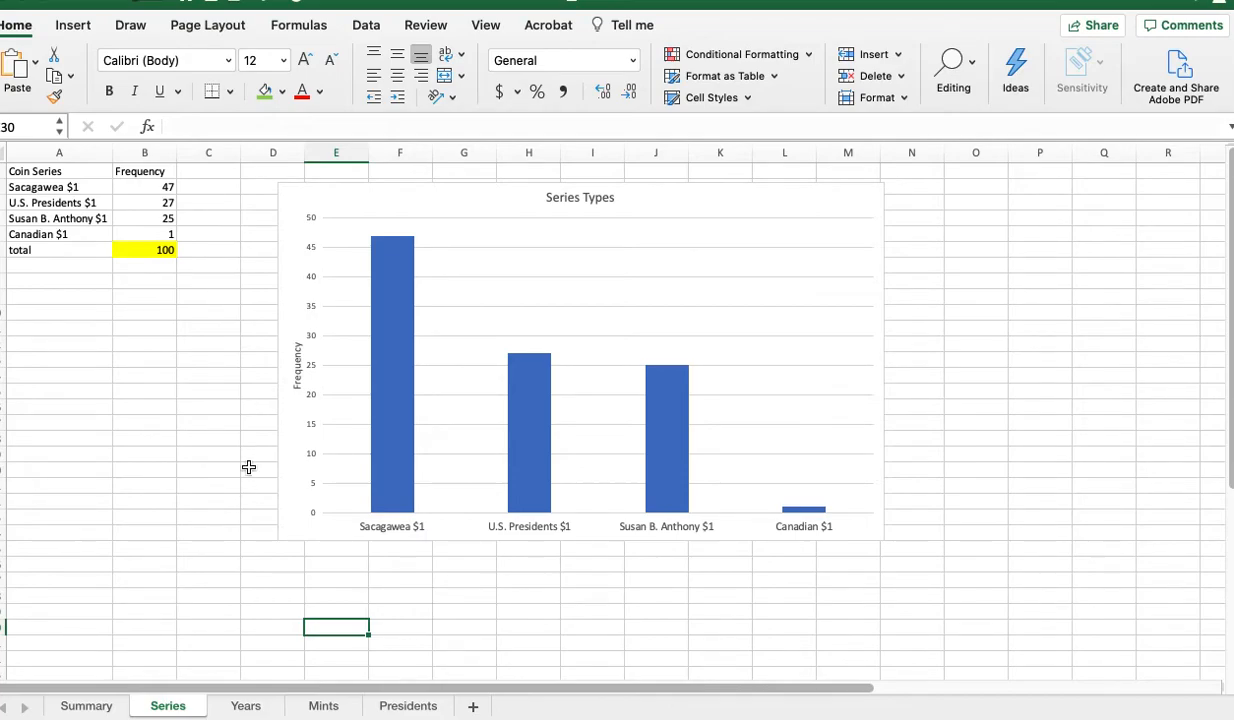
pyautogui.moveTo(272, 552)
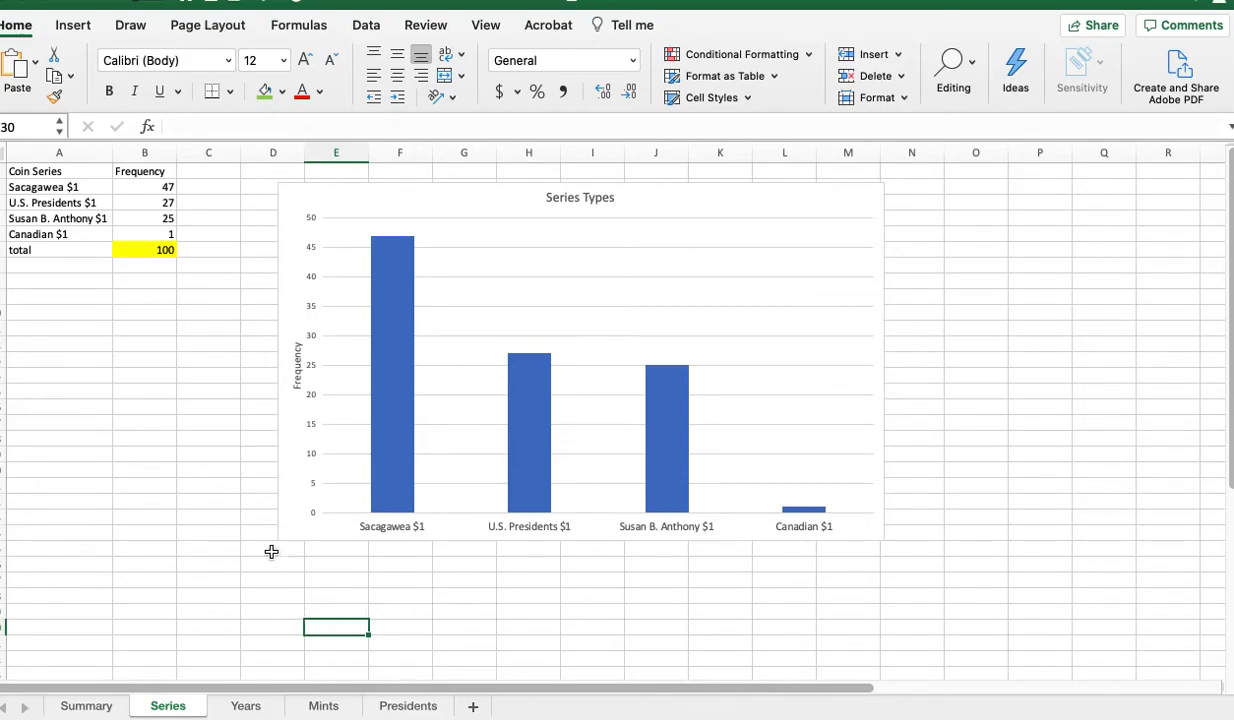
pyautogui.moveTo(232, 420)
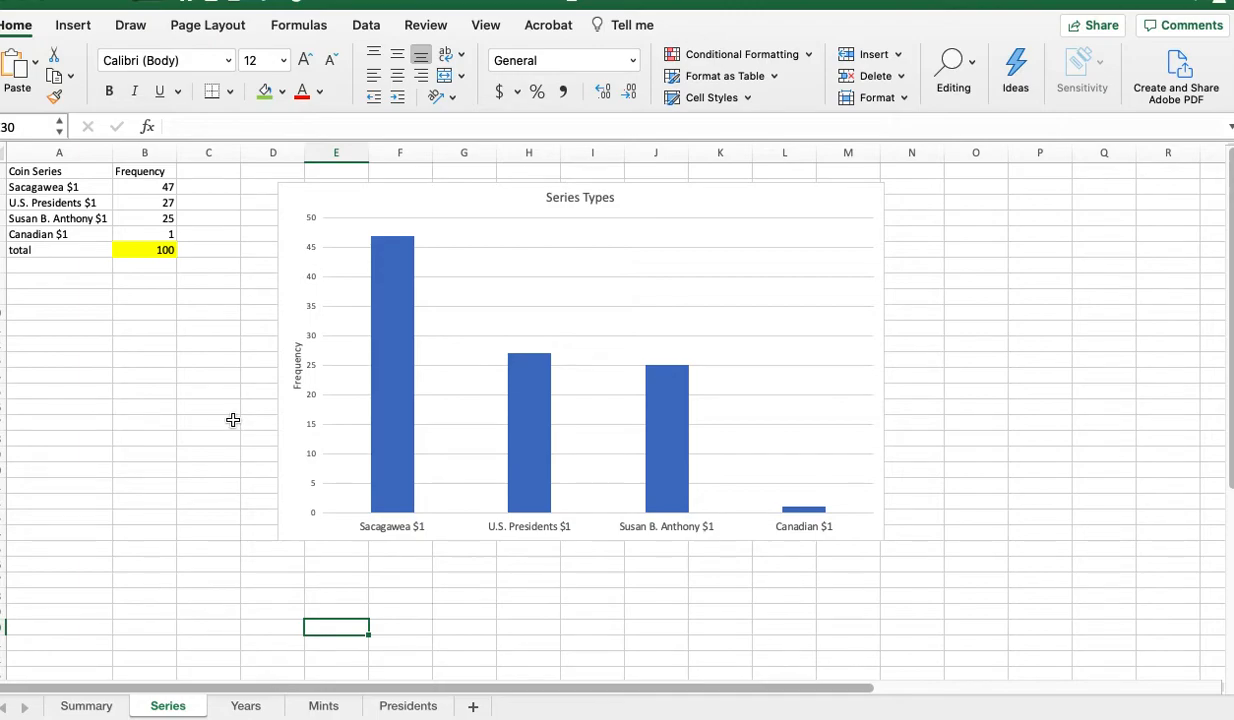
pyautogui.moveTo(140, 186)
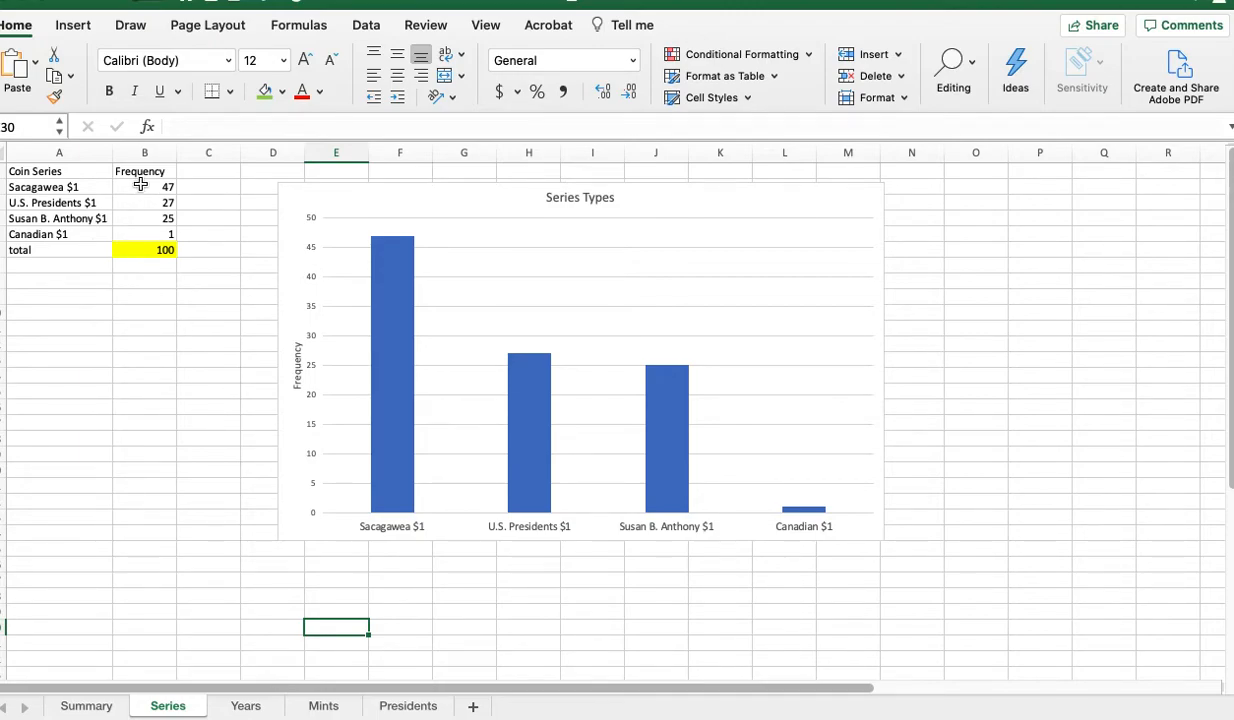
pyautogui.moveTo(598, 384)
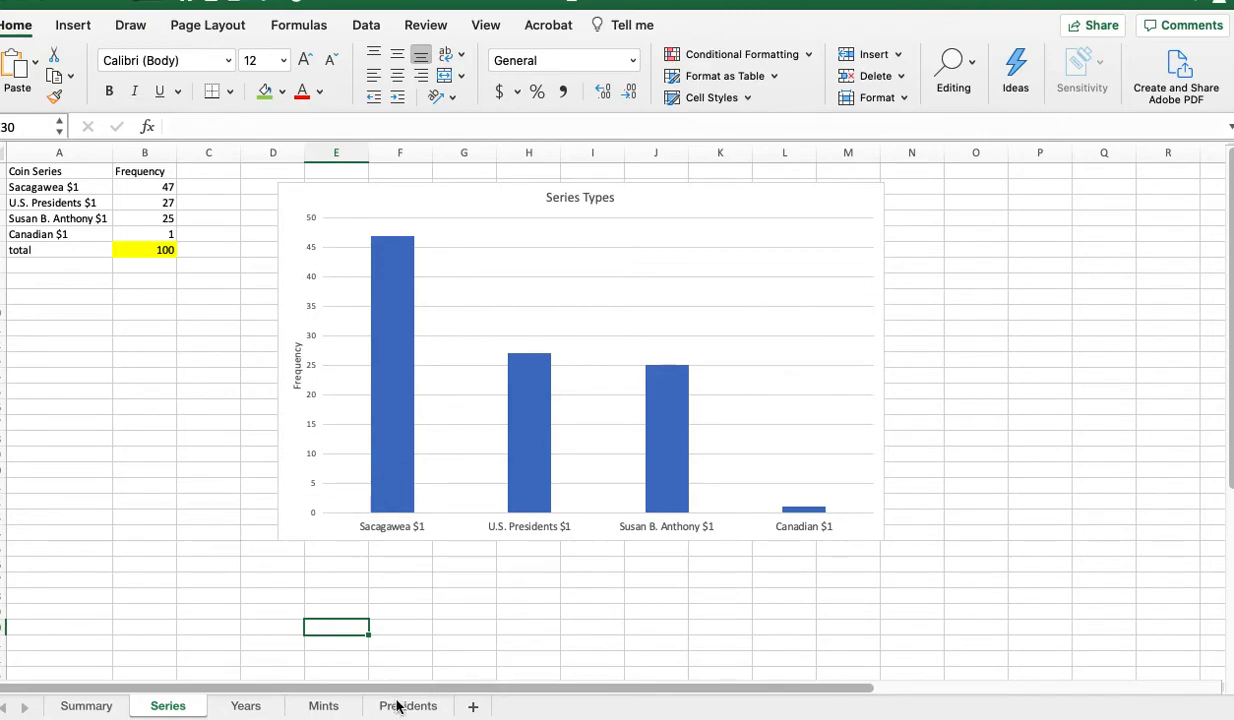
pyautogui.click(408, 704)
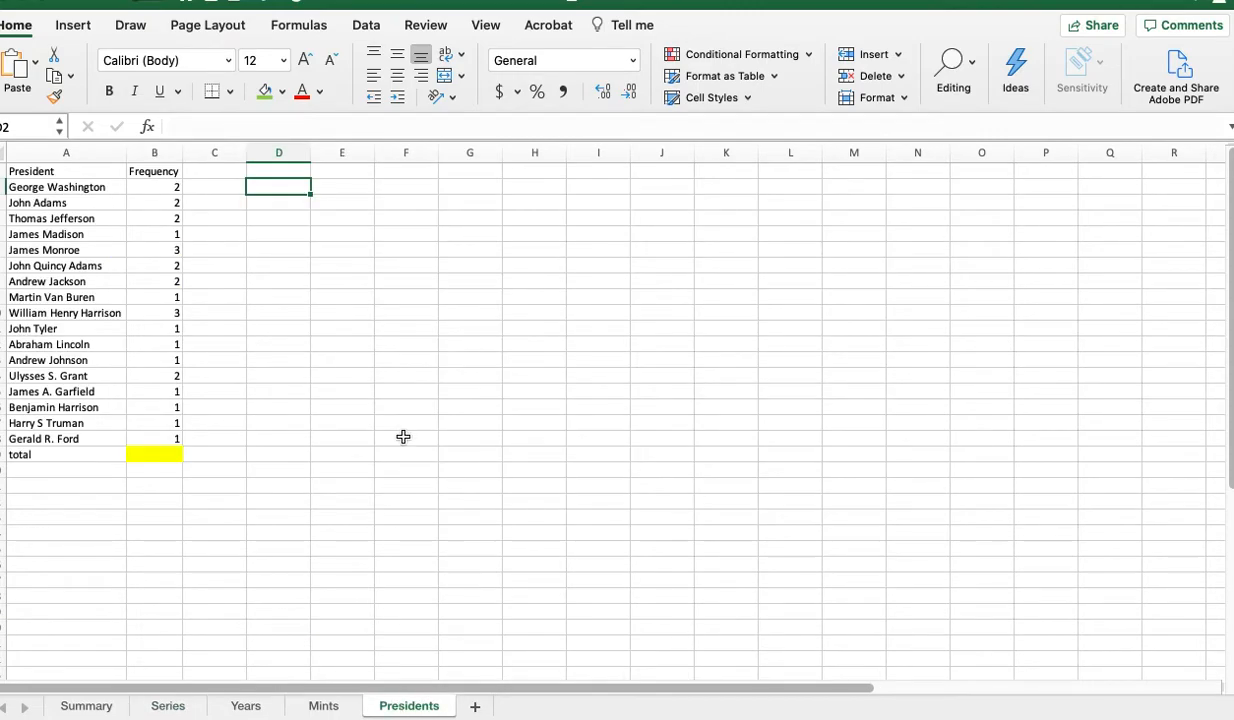
pyautogui.moveTo(420, 534)
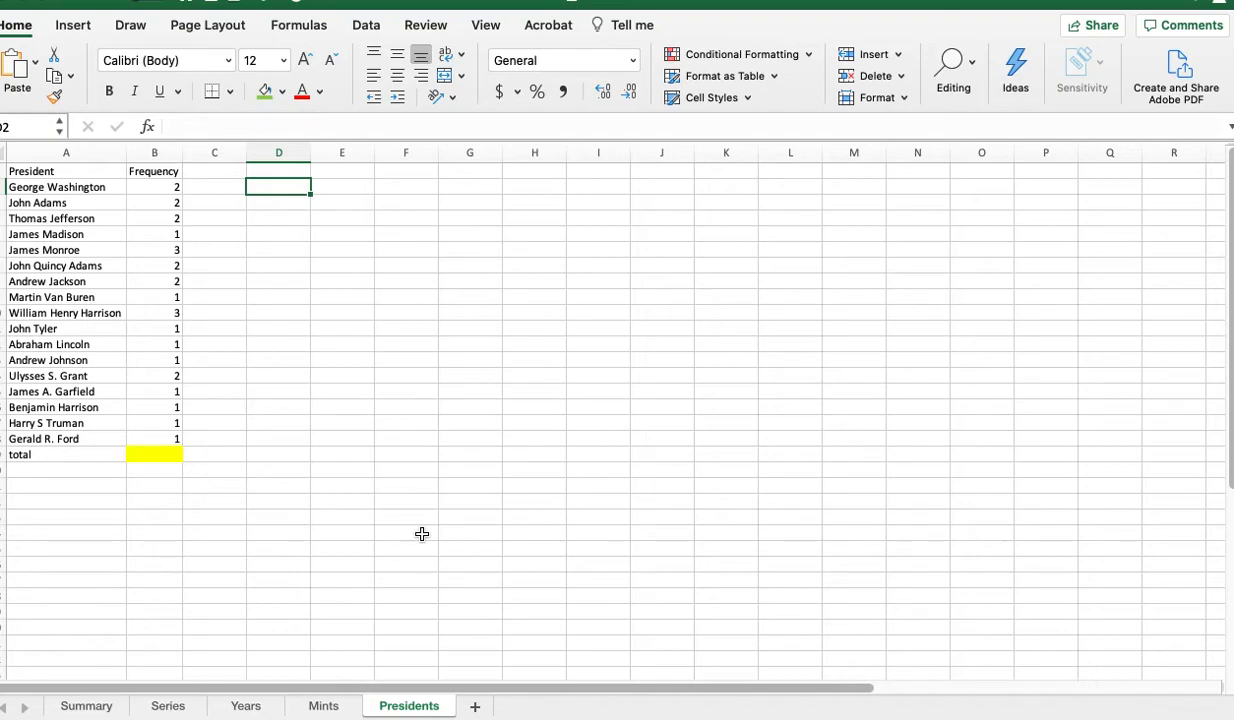
pyautogui.moveTo(376, 340)
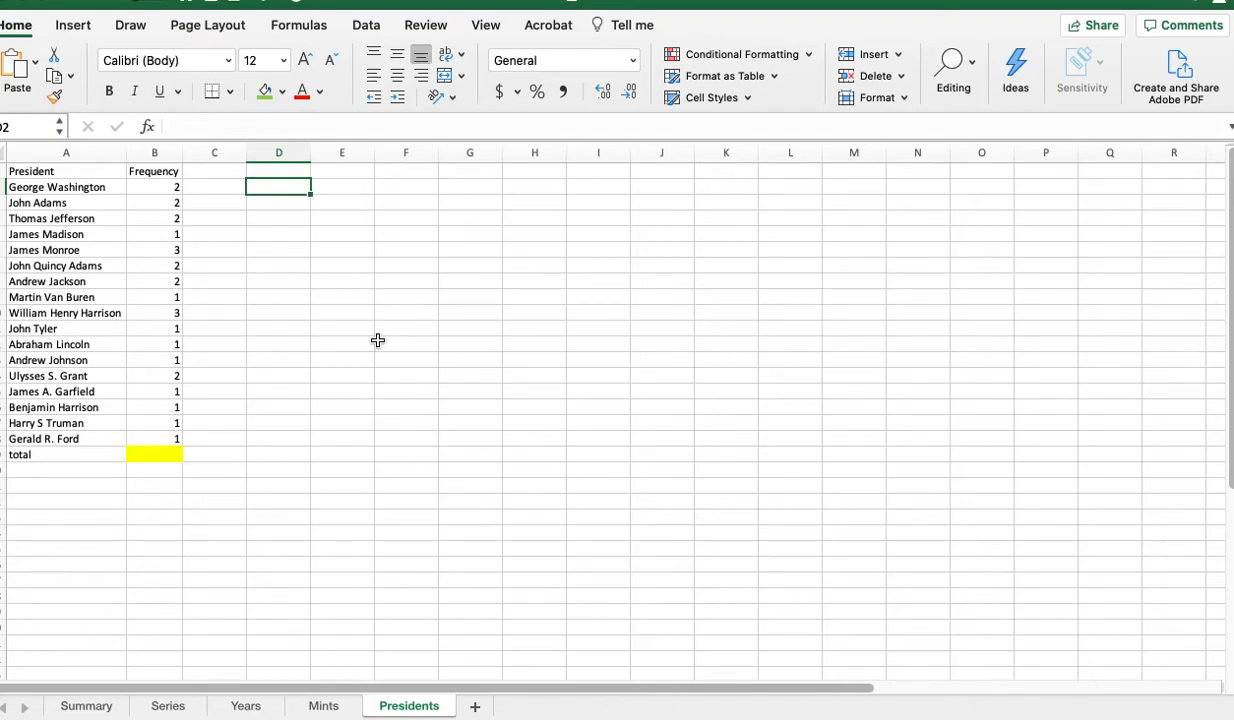
pyautogui.click(154, 454)
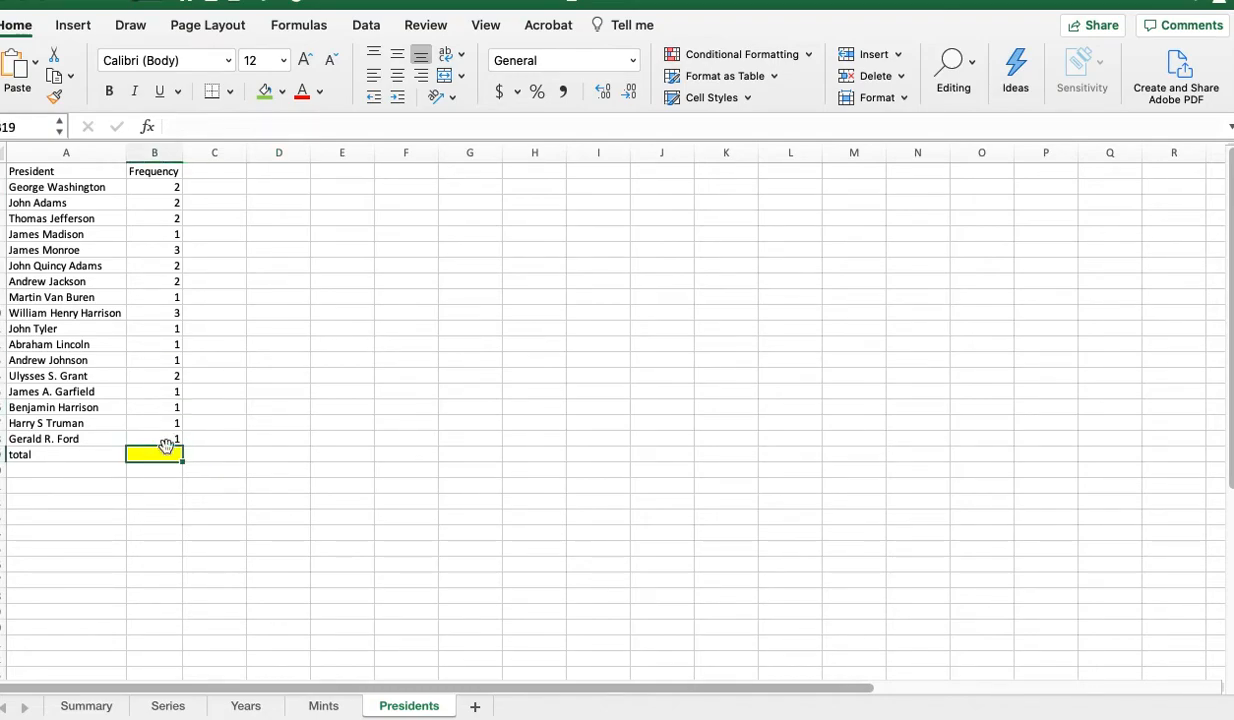
pyautogui.write('=SUM(')
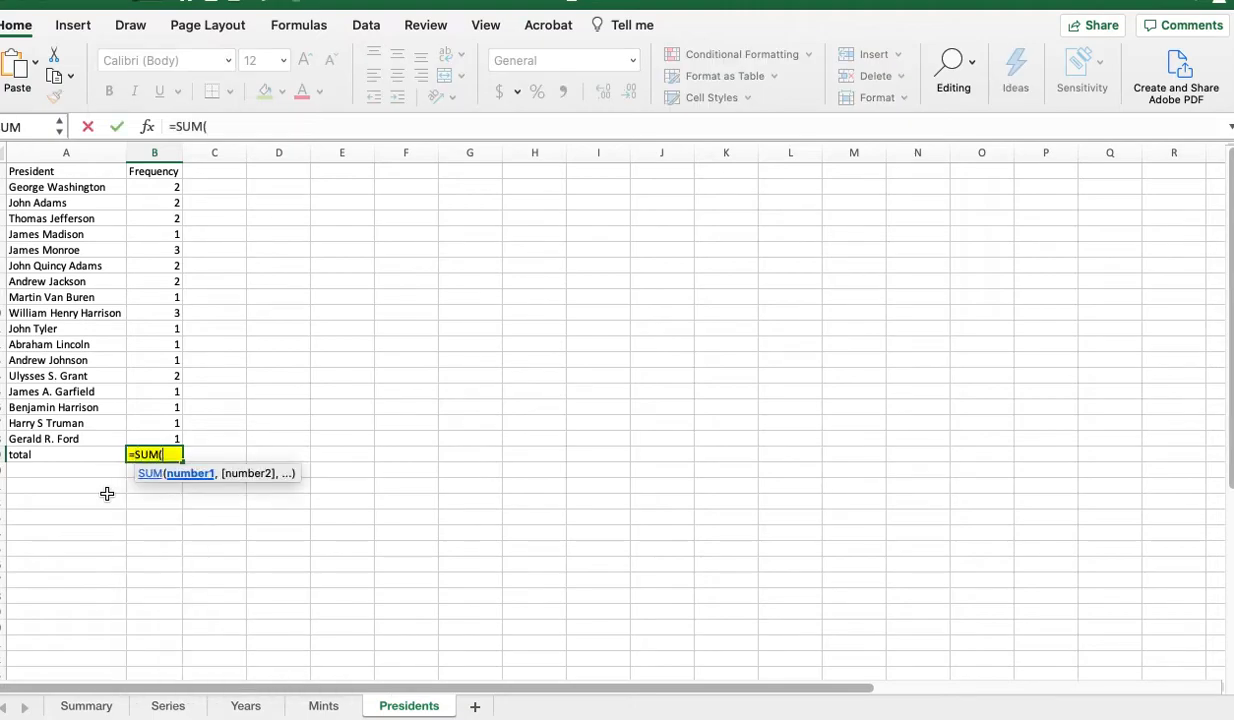
pyautogui.moveTo(154, 188); pyautogui.dragTo(154, 438)
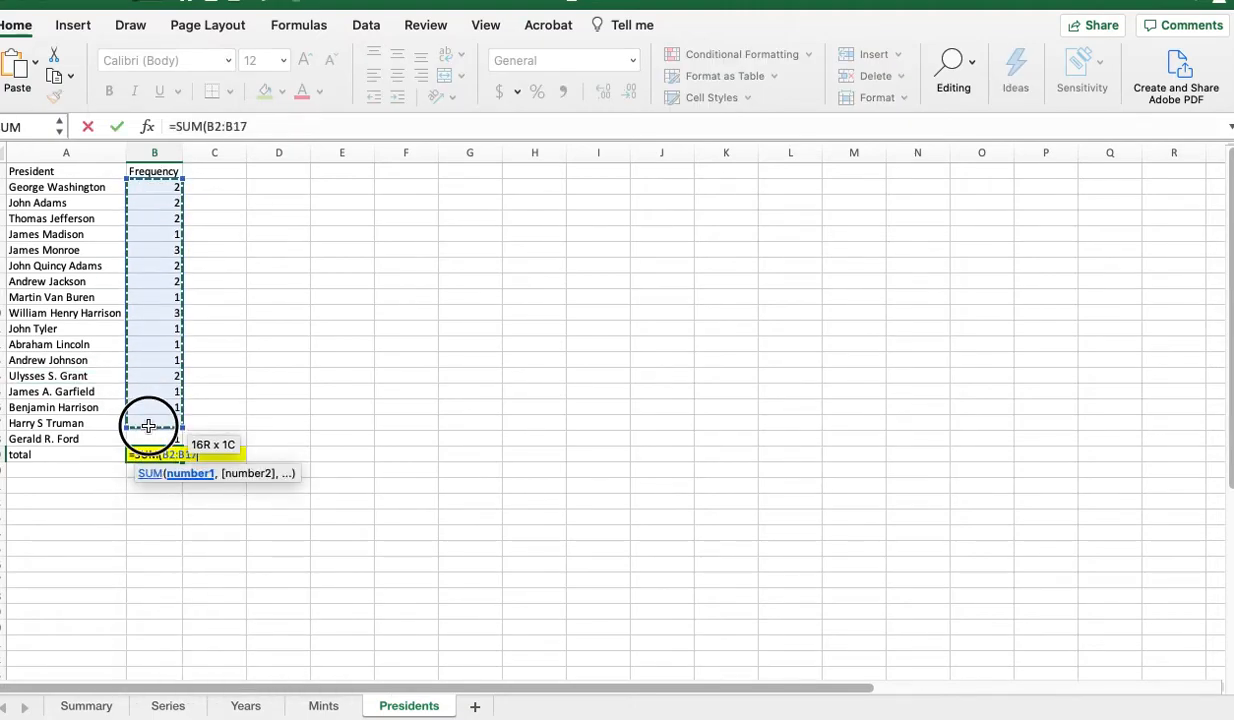
pyautogui.press('Return')
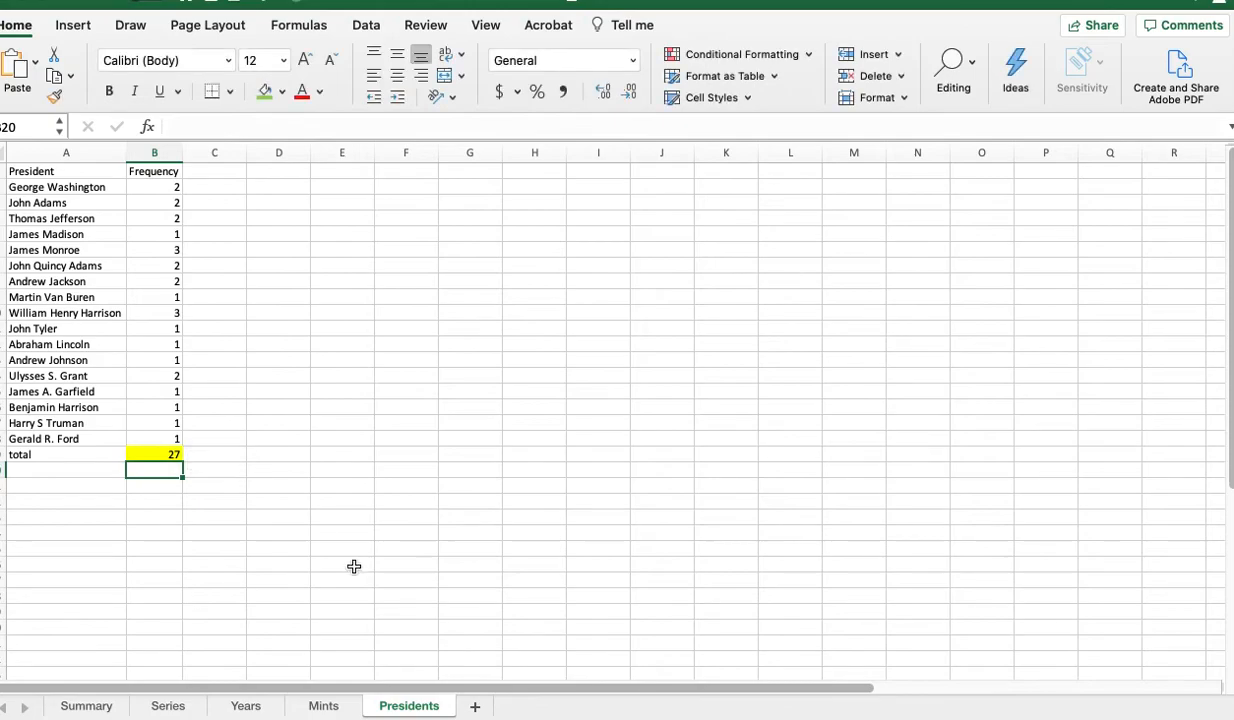
pyautogui.moveTo(174, 630)
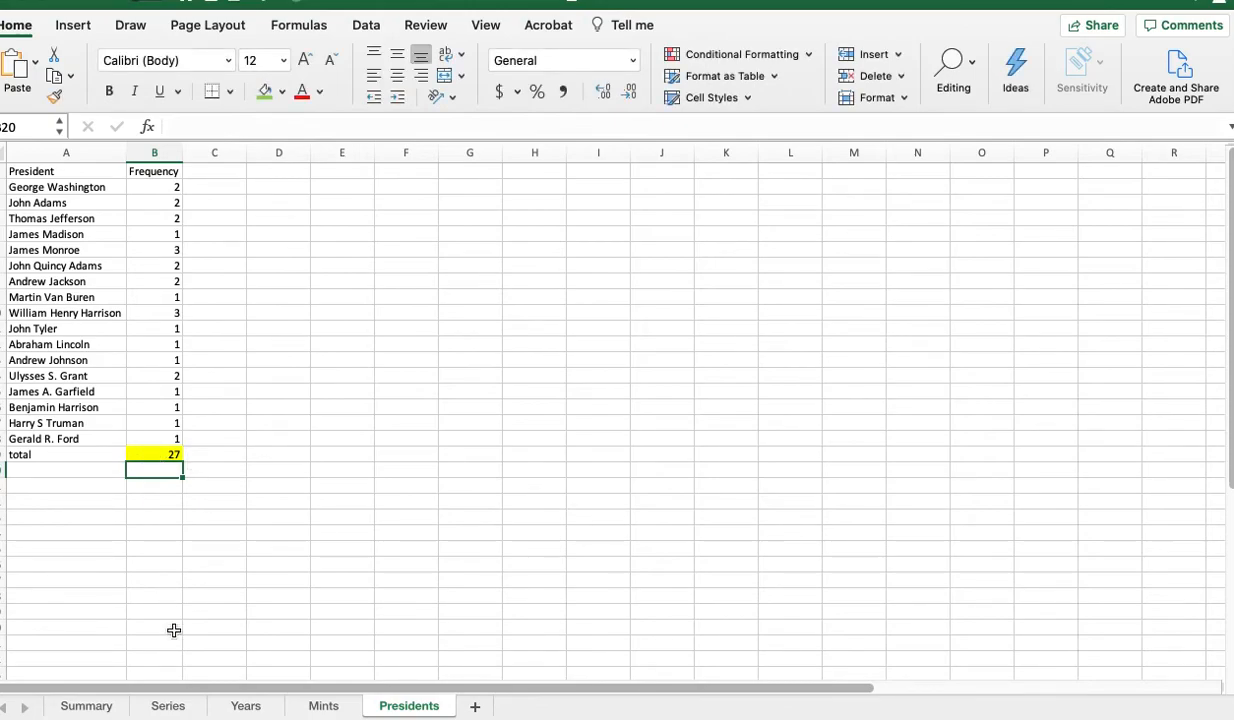
pyautogui.click(168, 704)
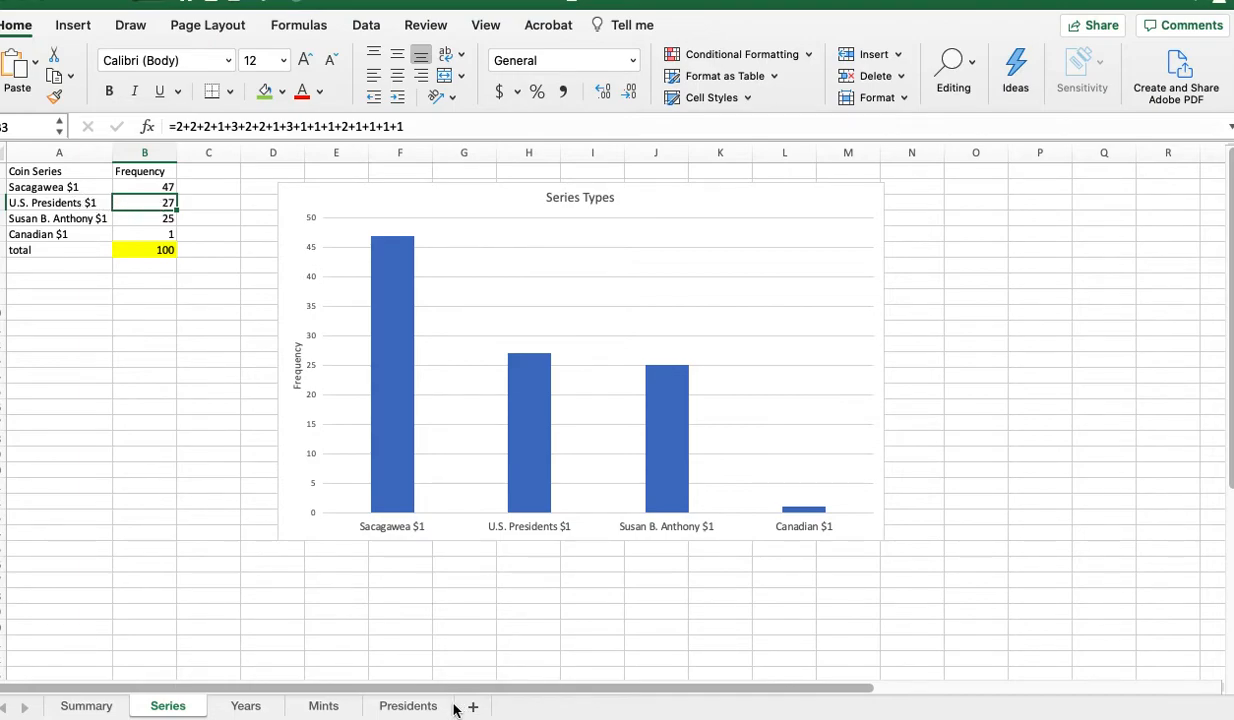
pyautogui.click(408, 704)
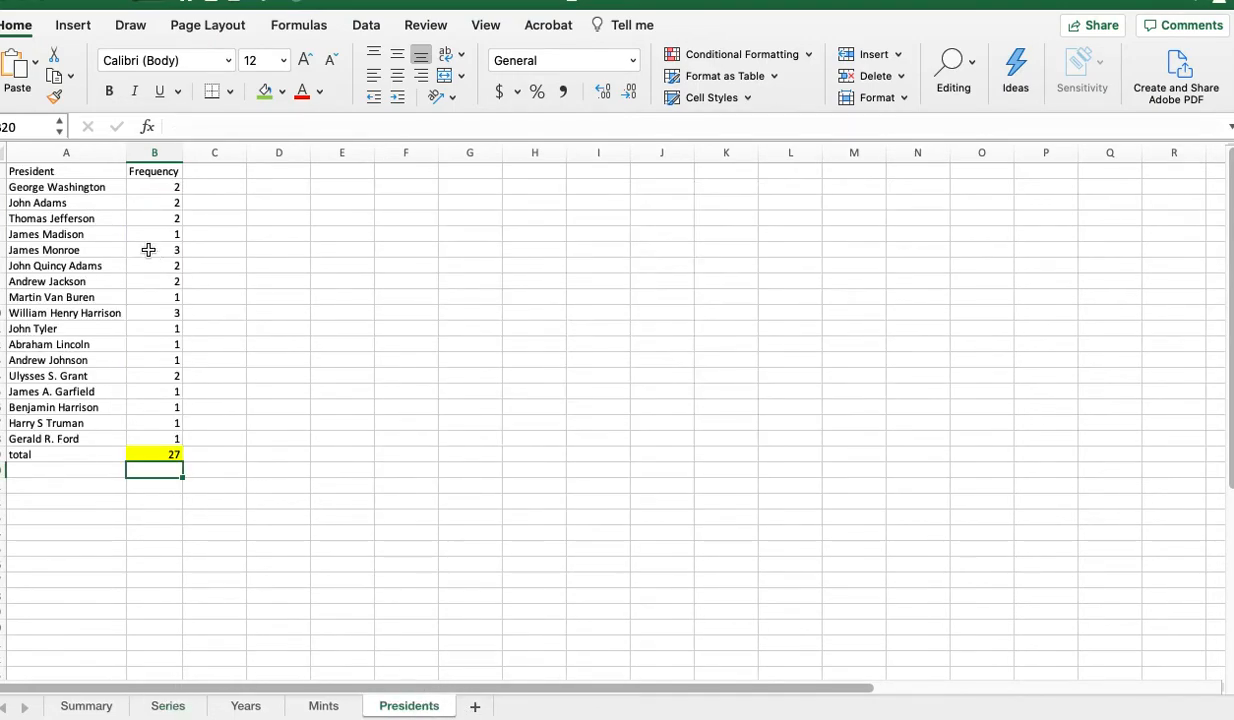
# Select the president names and frequencies A2:B19, excluding the total row
pyautogui.moveTo(66, 172); pyautogui.dragTo(128, 218)
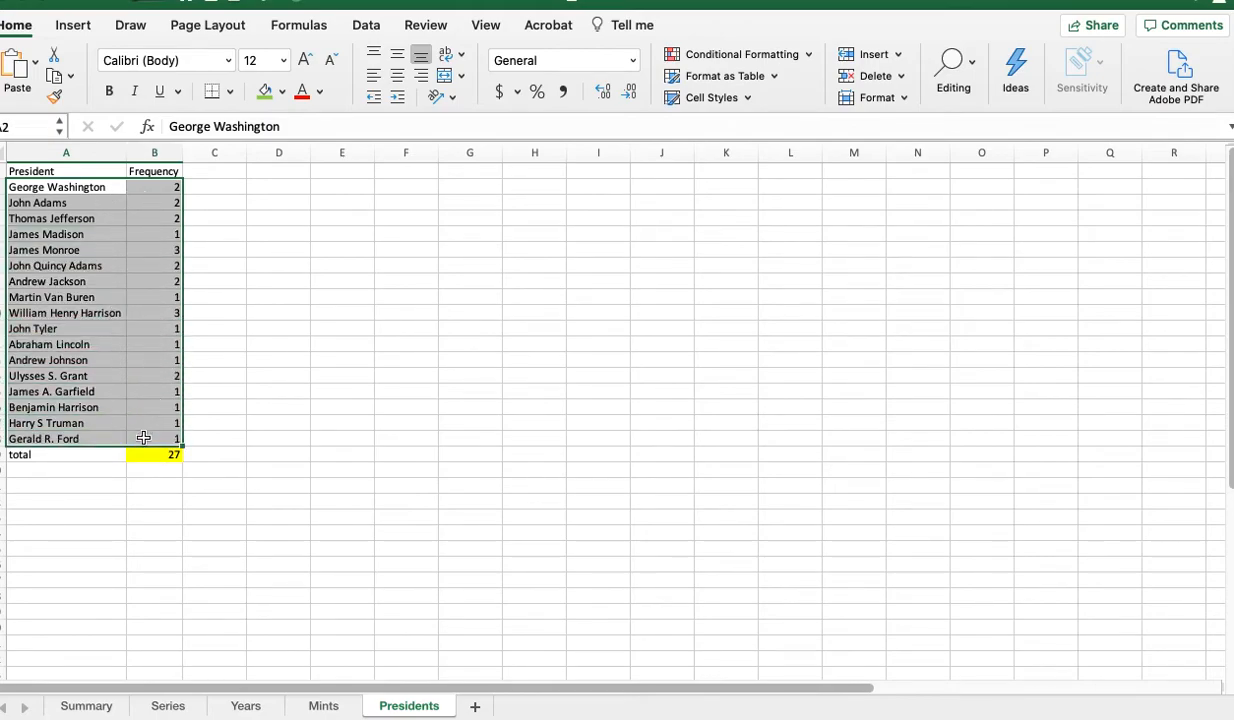
pyautogui.moveTo(136, 296)
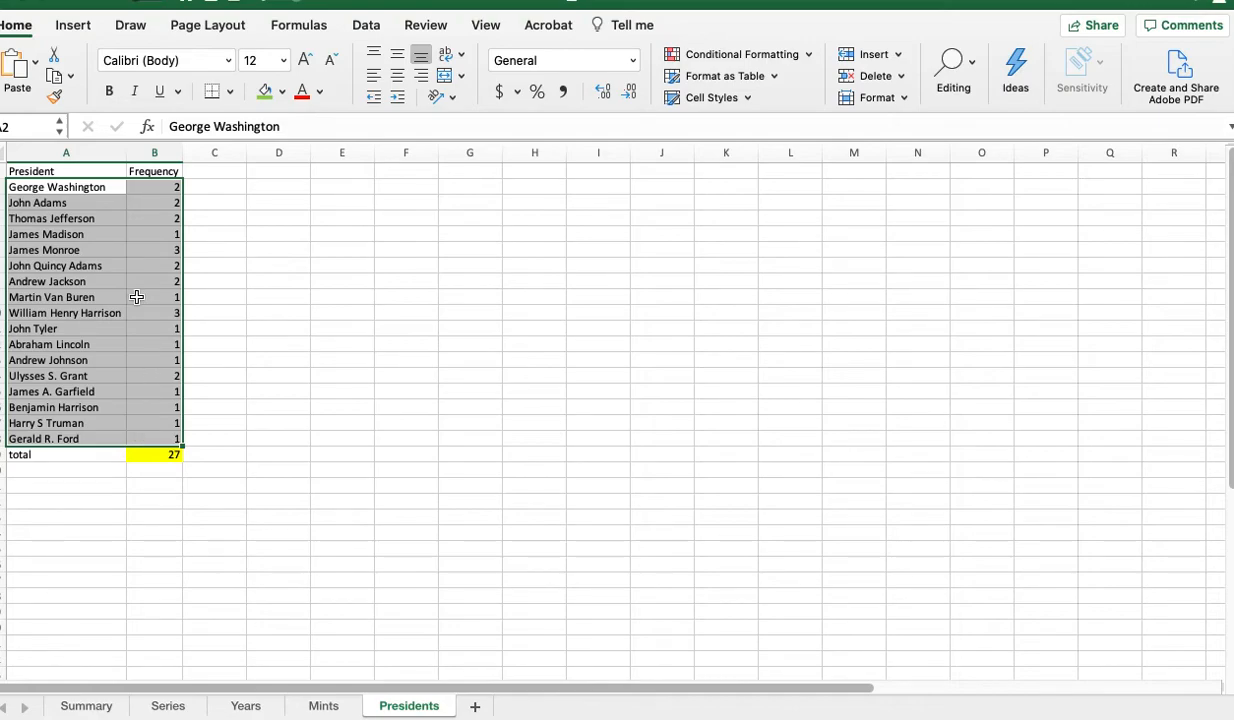
pyautogui.moveTo(84, 188)
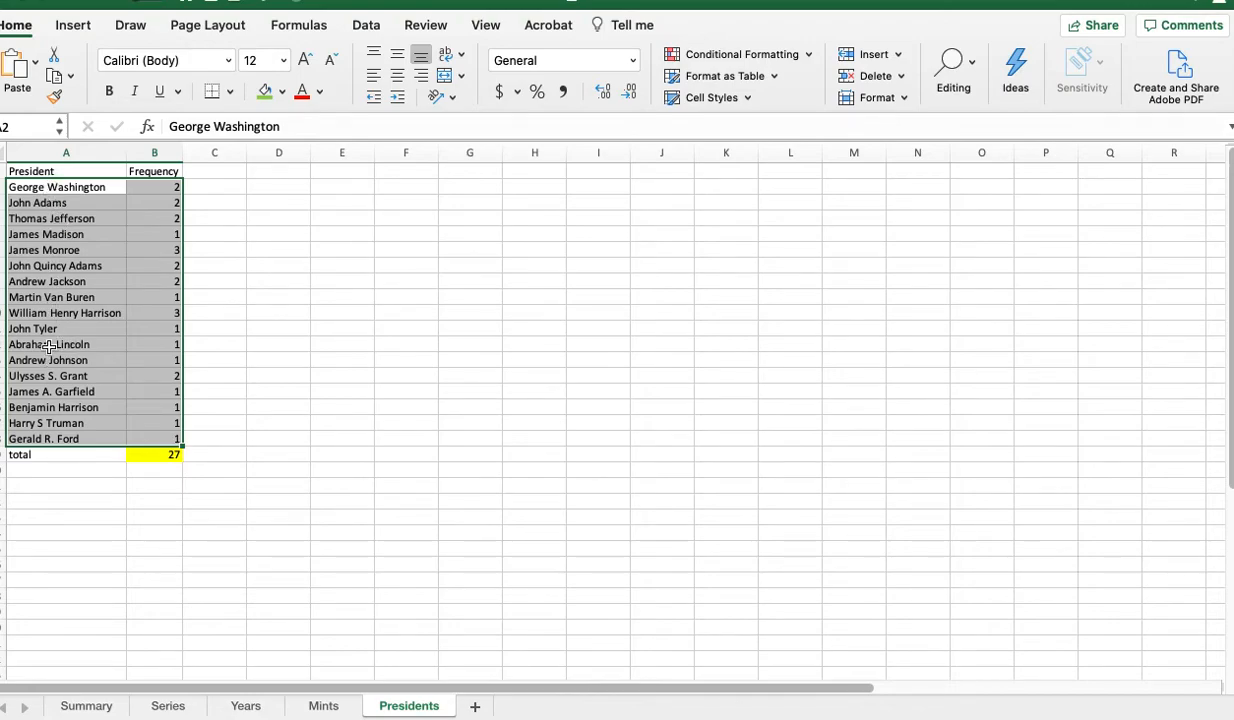
pyautogui.moveTo(184, 288)
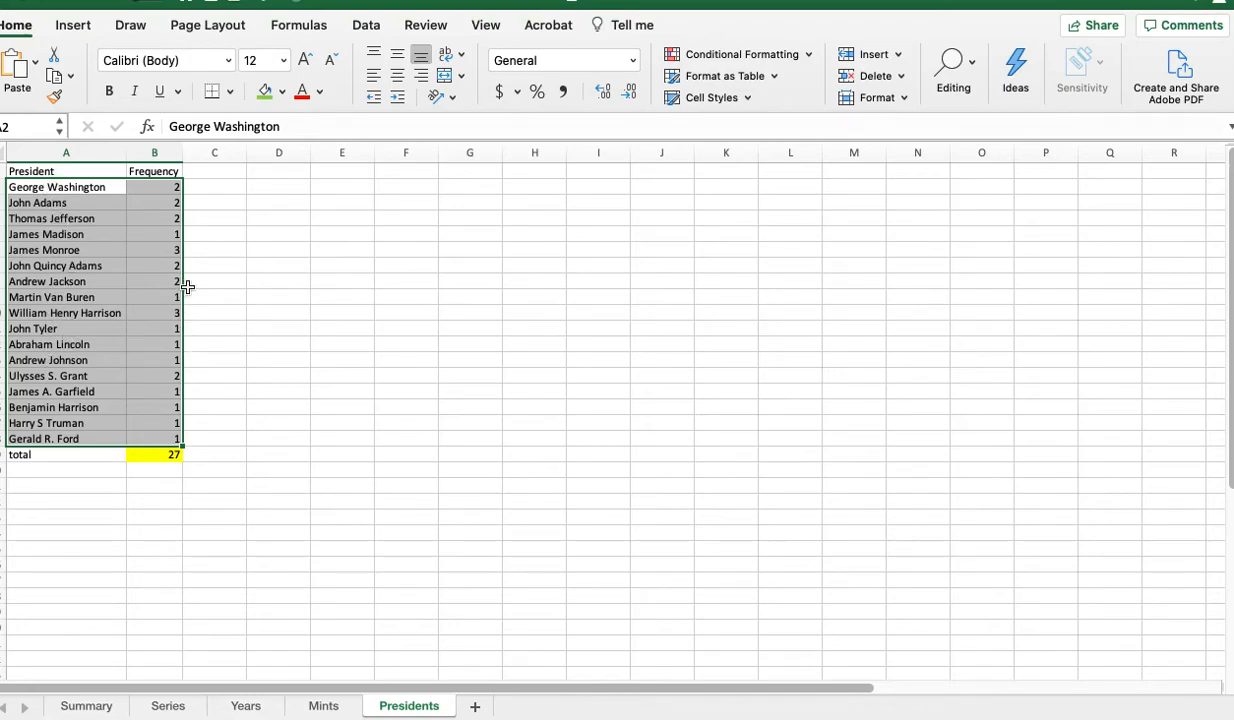
pyautogui.moveTo(598, 452)
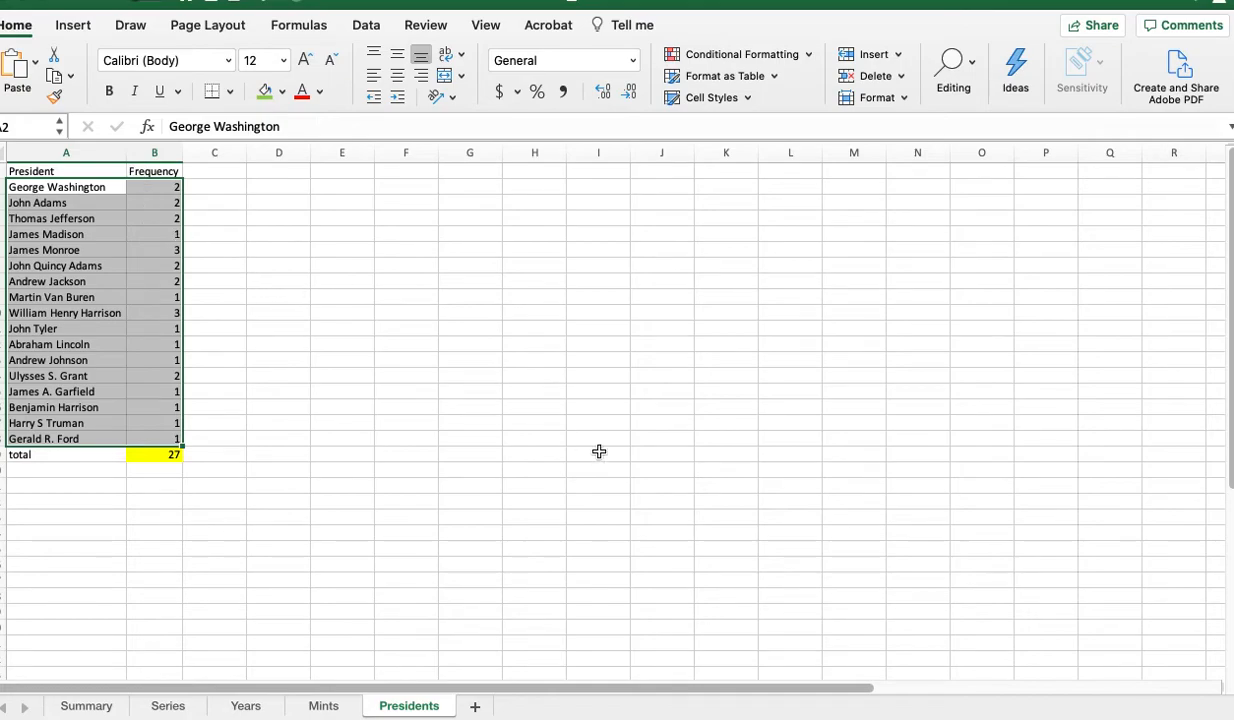
pyautogui.moveTo(106, 252)
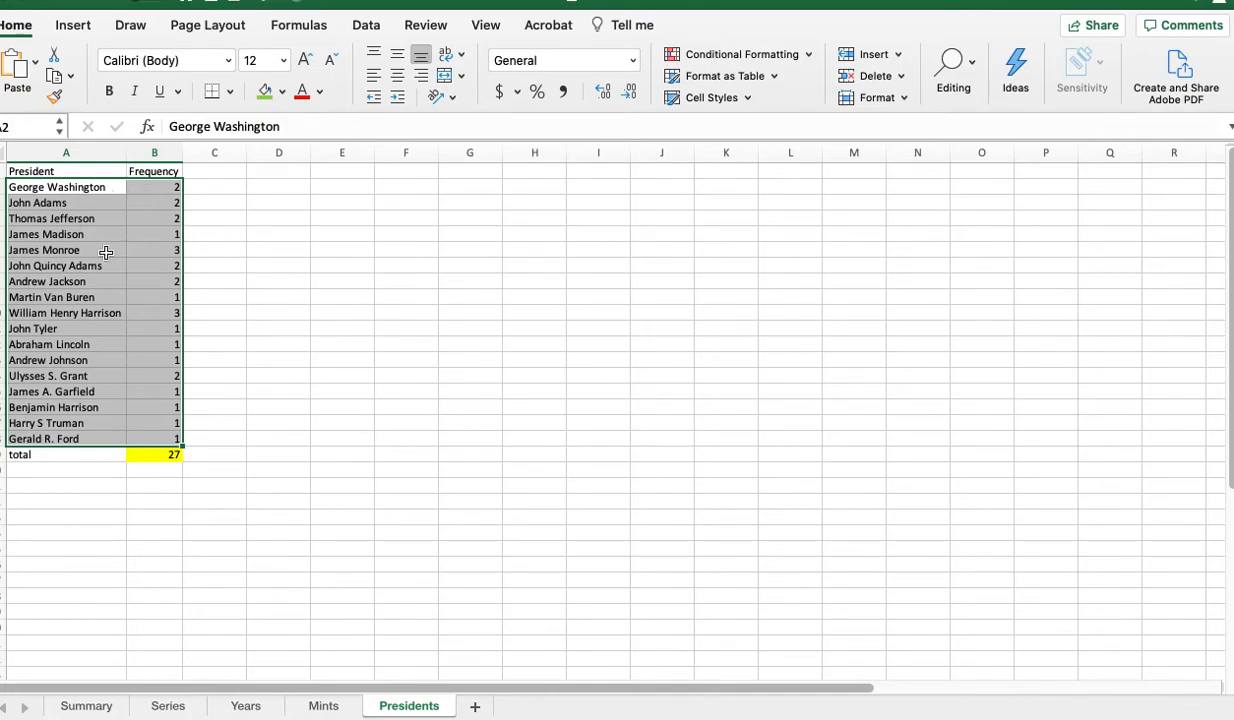
pyautogui.moveTo(860, 368)
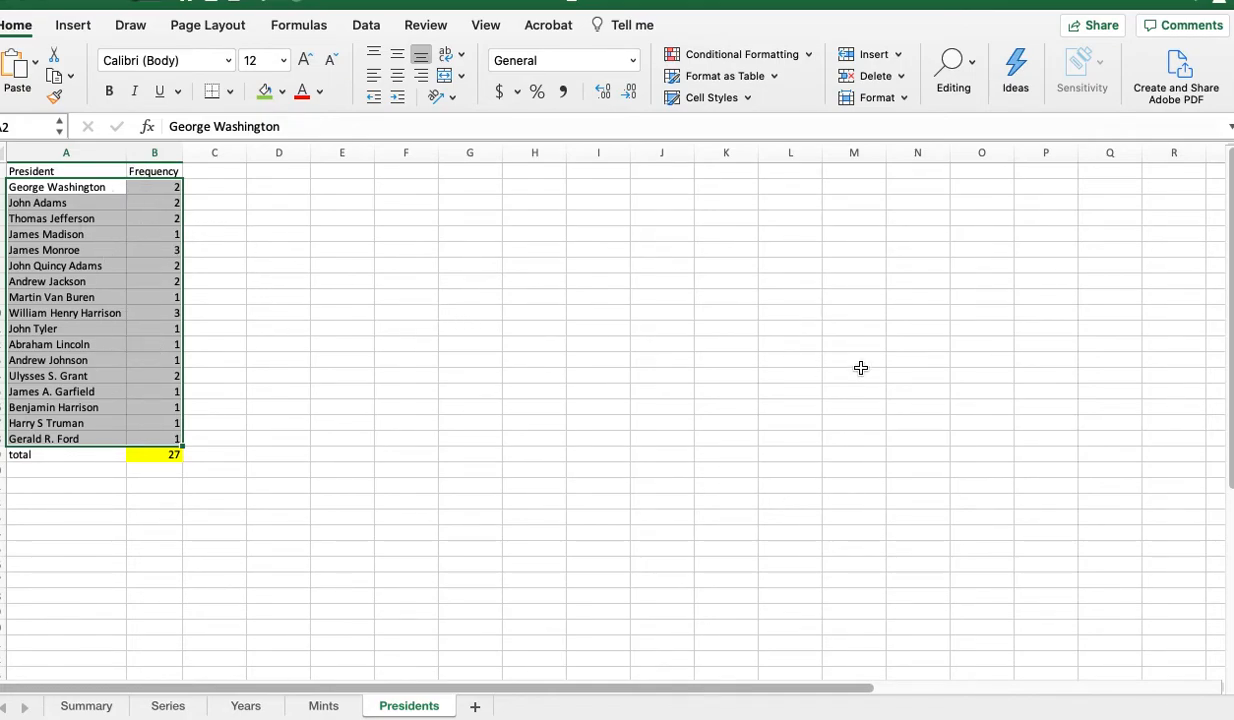
pyautogui.moveTo(524, 368)
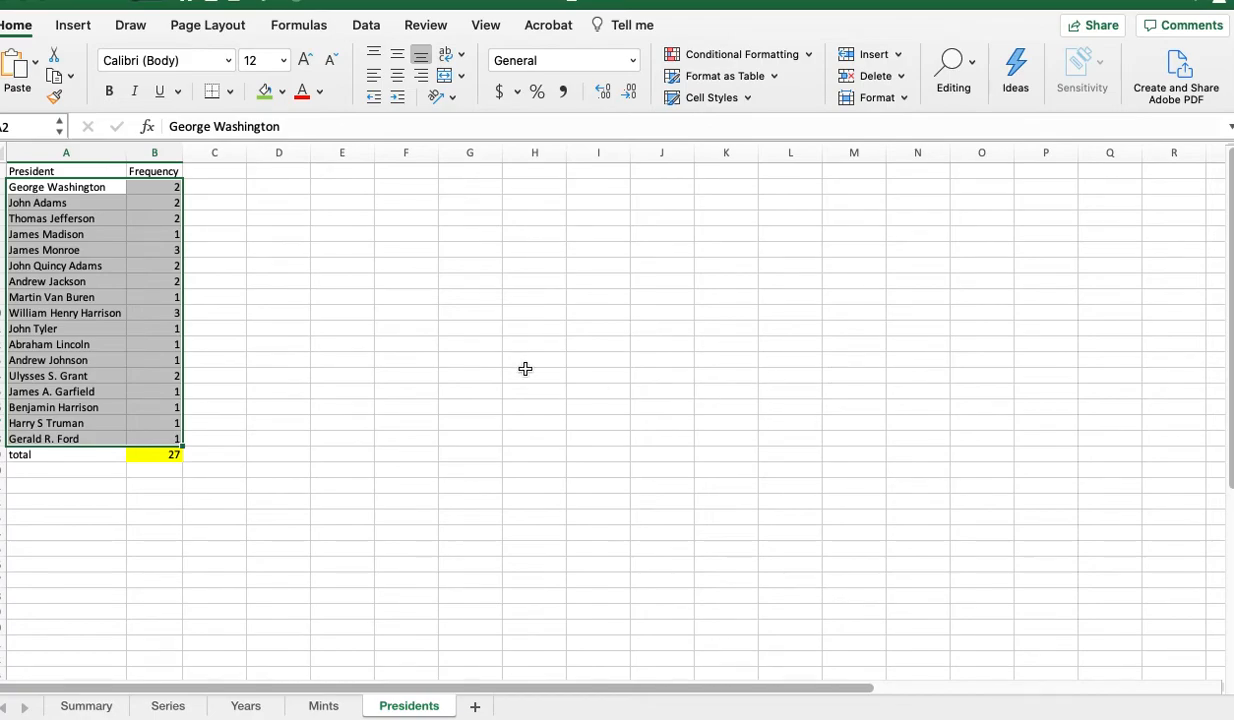
pyautogui.moveTo(152, 206)
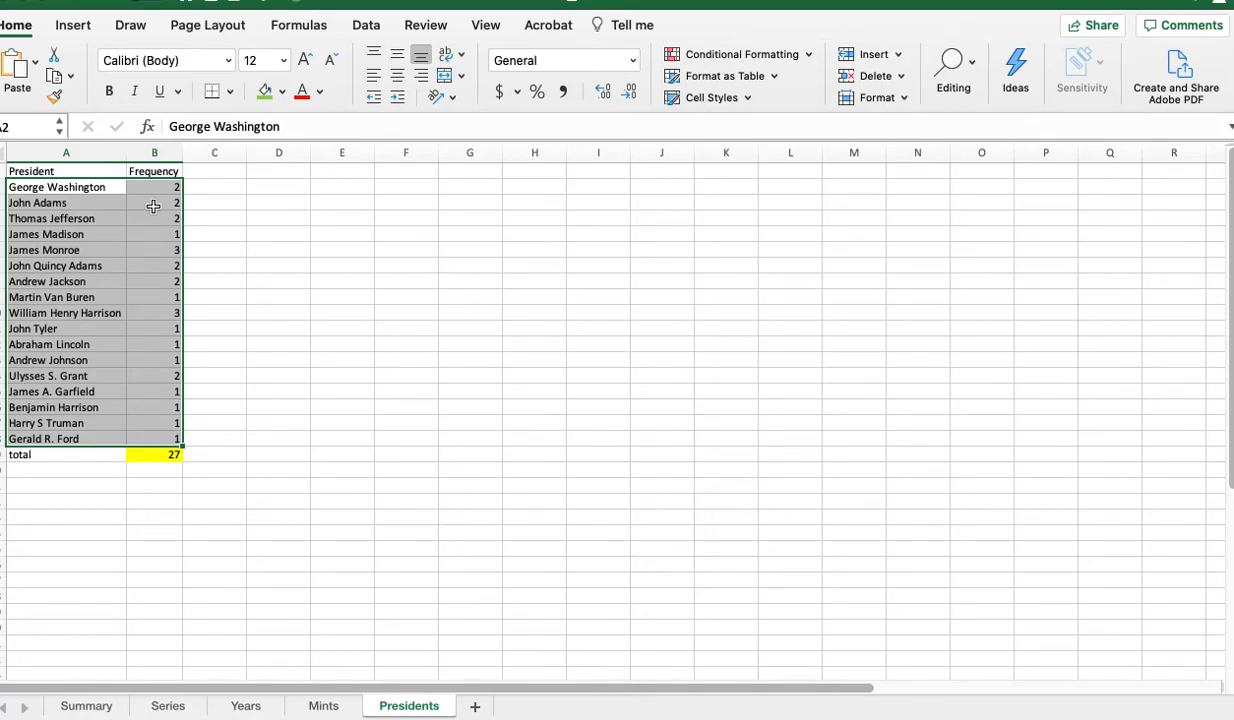
pyautogui.moveTo(132, 296)
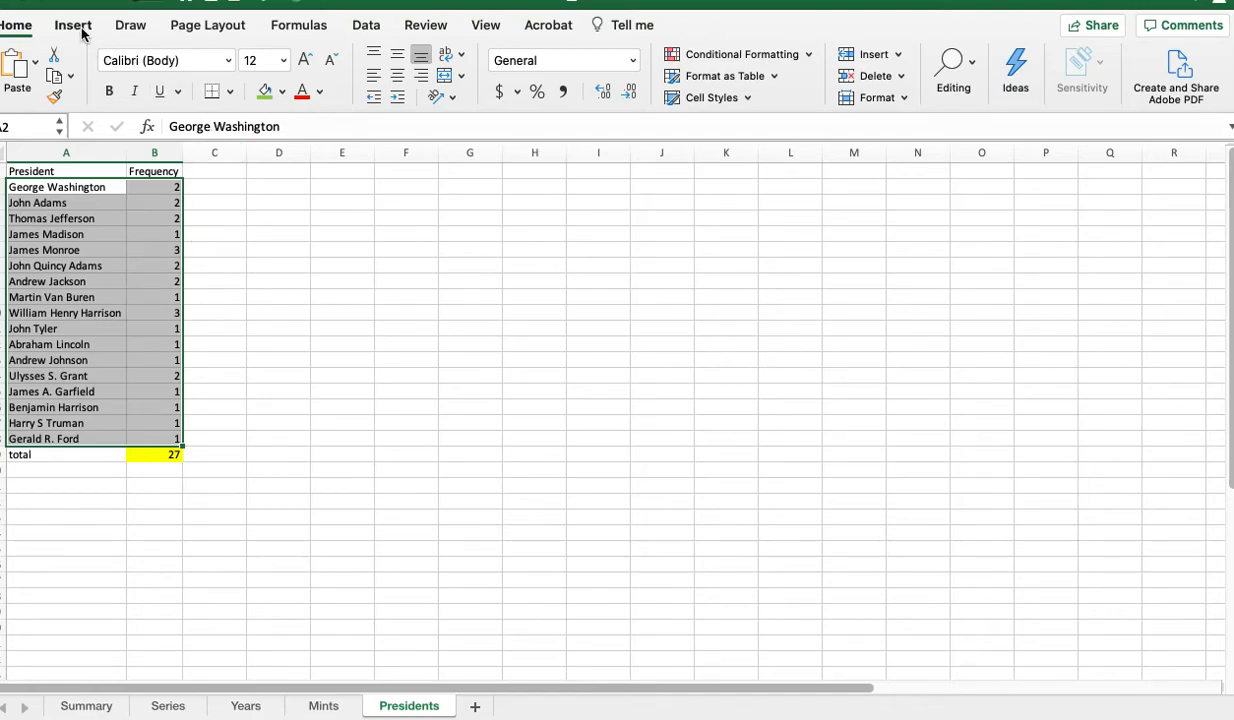
# Browse Recommended Charts and the column chart gallery without inserting a chart
pyautogui.click(72, 24)
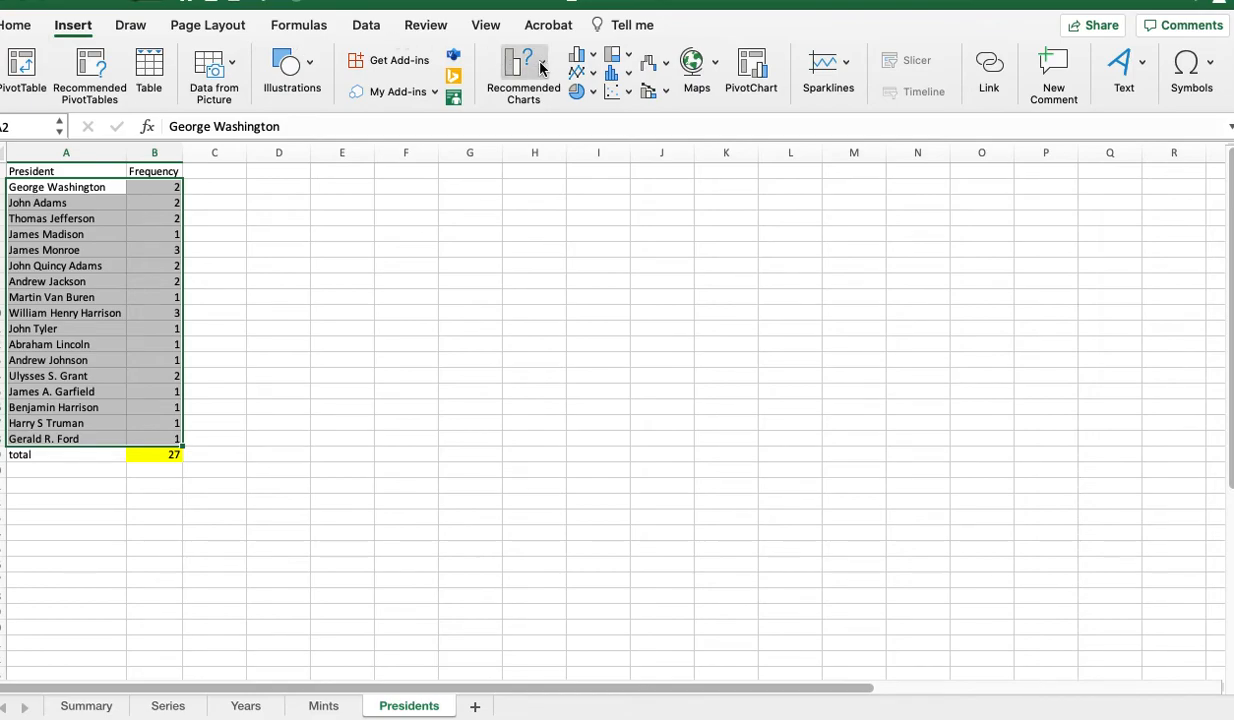
pyautogui.moveTo(524, 64)
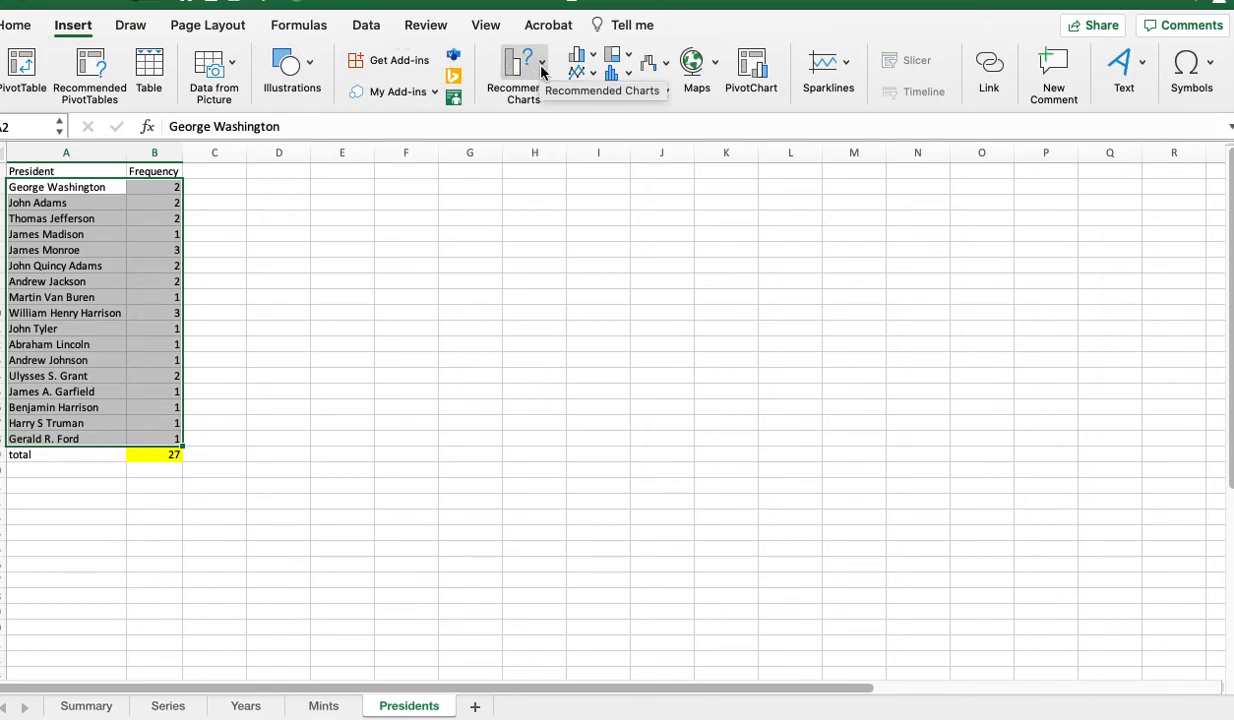
pyautogui.click(520, 70)
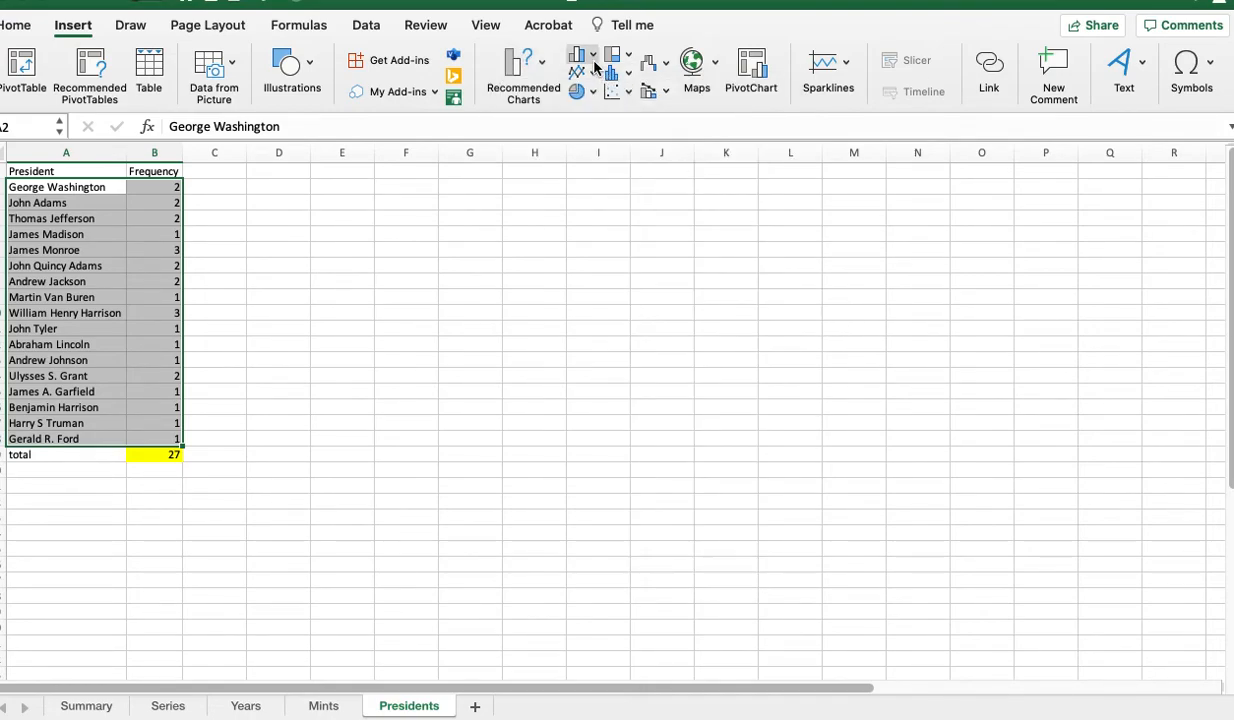
pyautogui.click(576, 54)
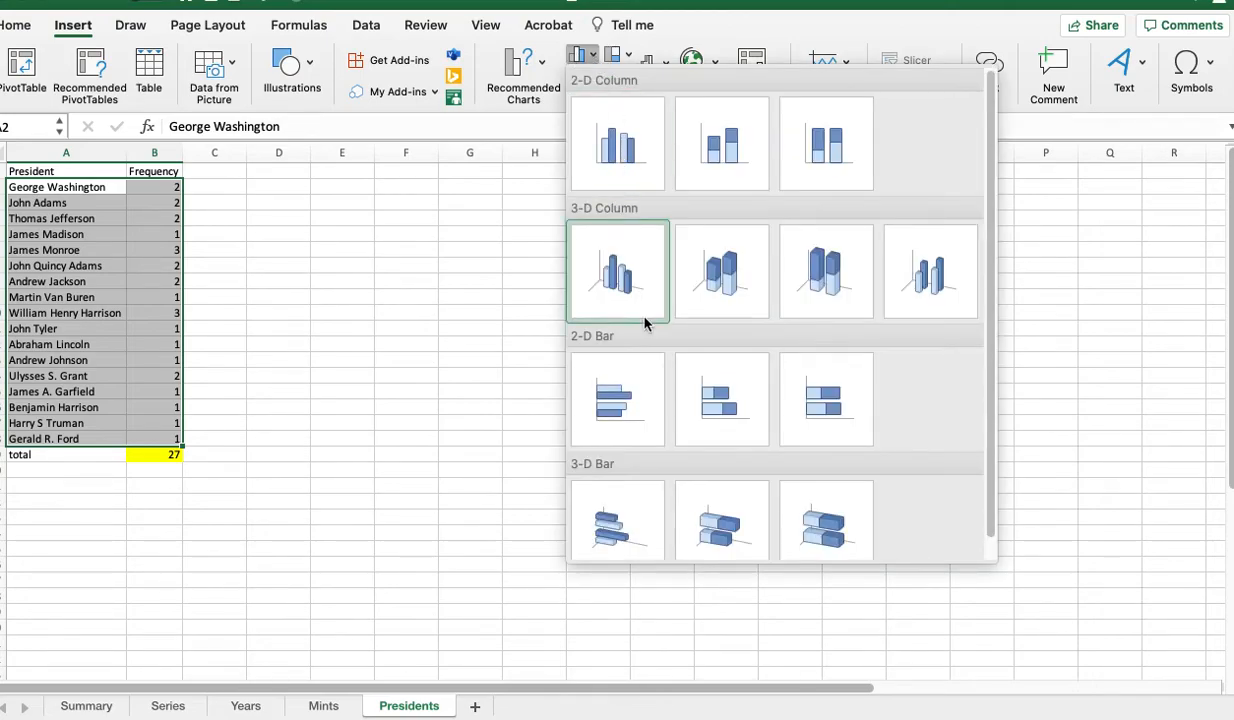
pyautogui.moveTo(992, 212)
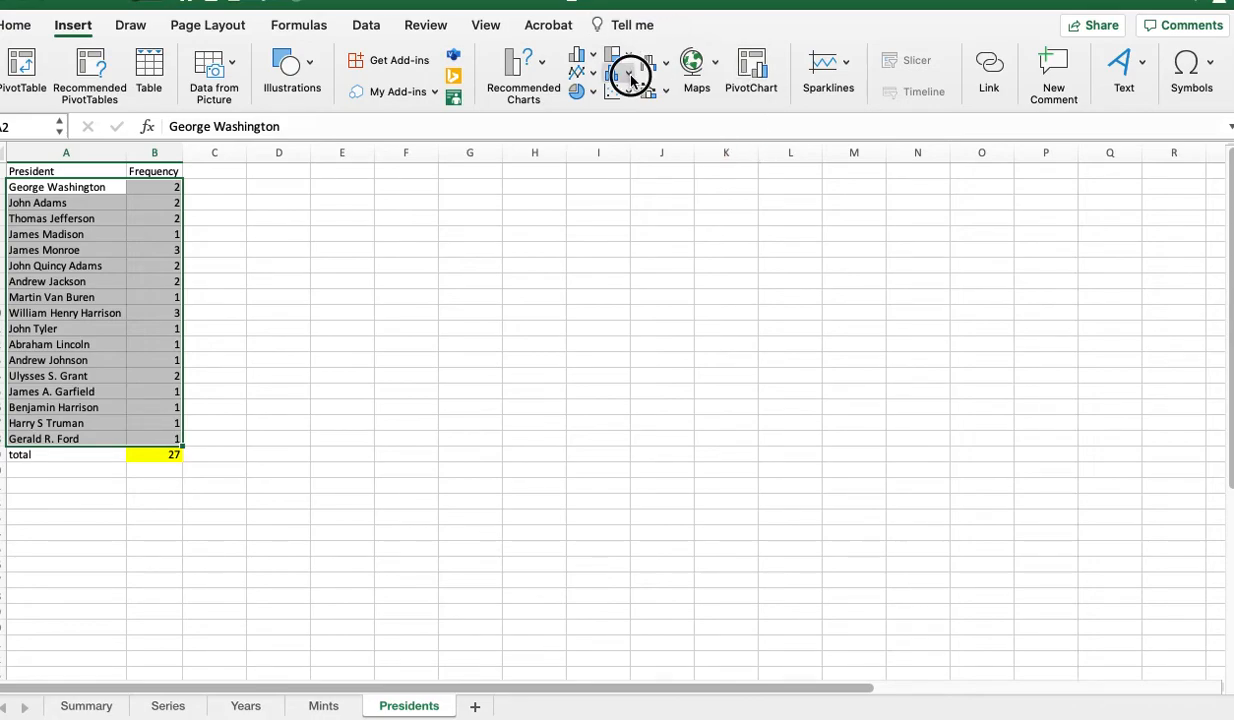
pyautogui.click(612, 72)
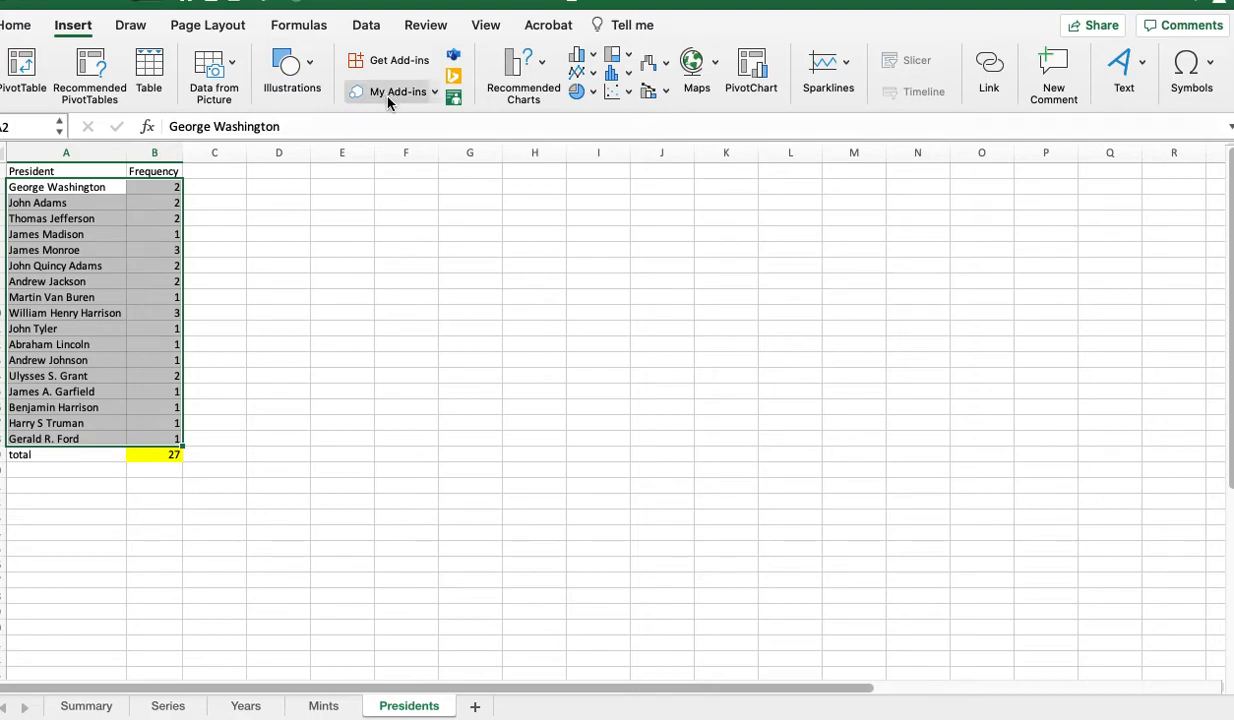
# Browse the Insert > Chart submenu down to the Pareto chart type
pyautogui.click(72, 24)
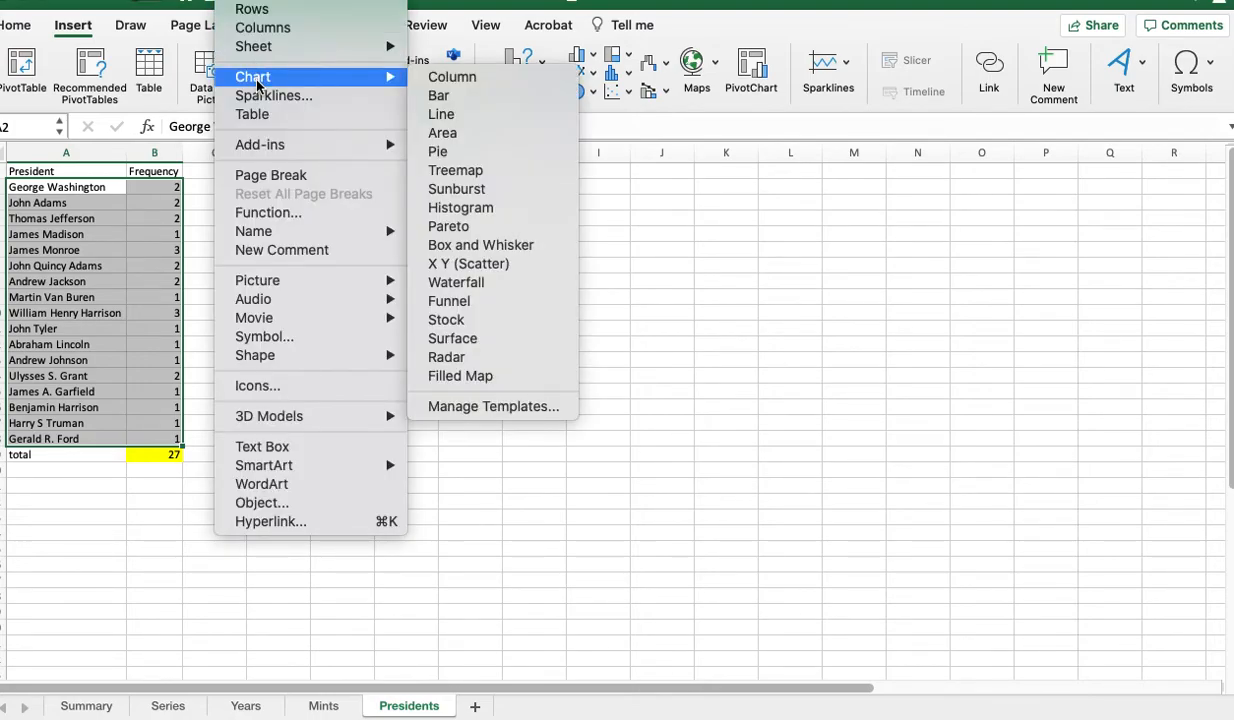
pyautogui.moveTo(450, 76)
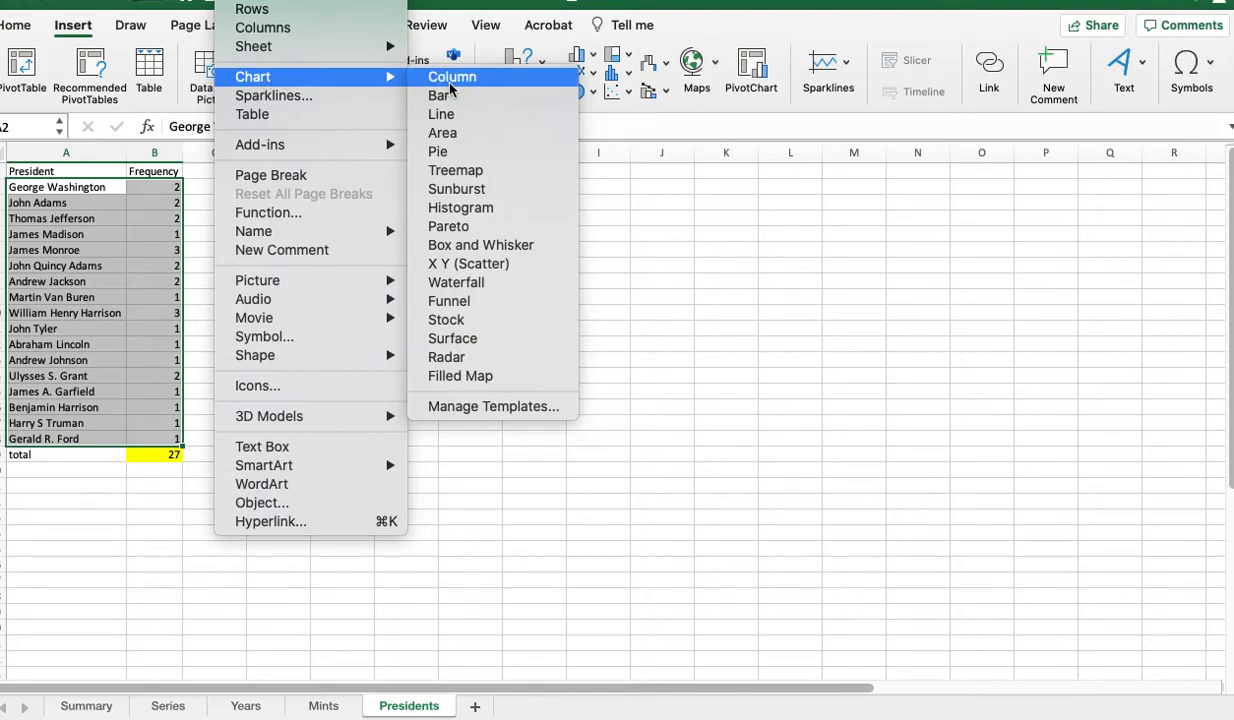
pyautogui.moveTo(456, 170)
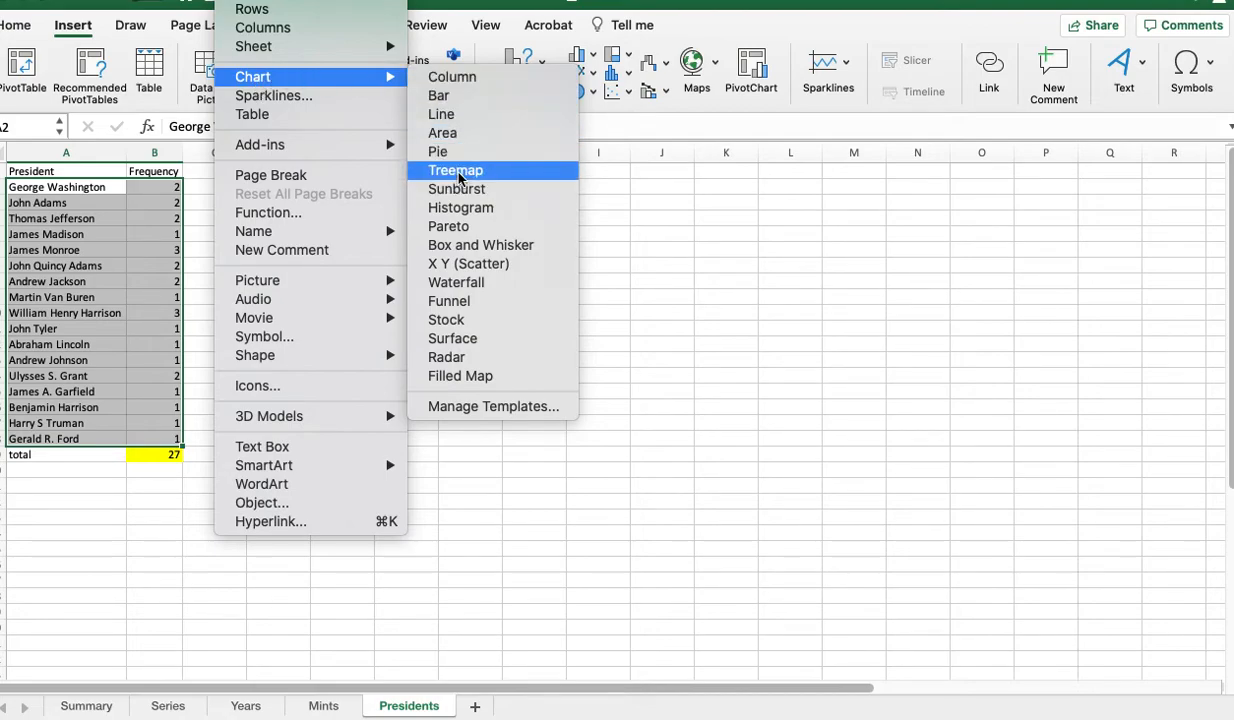
pyautogui.moveTo(448, 226)
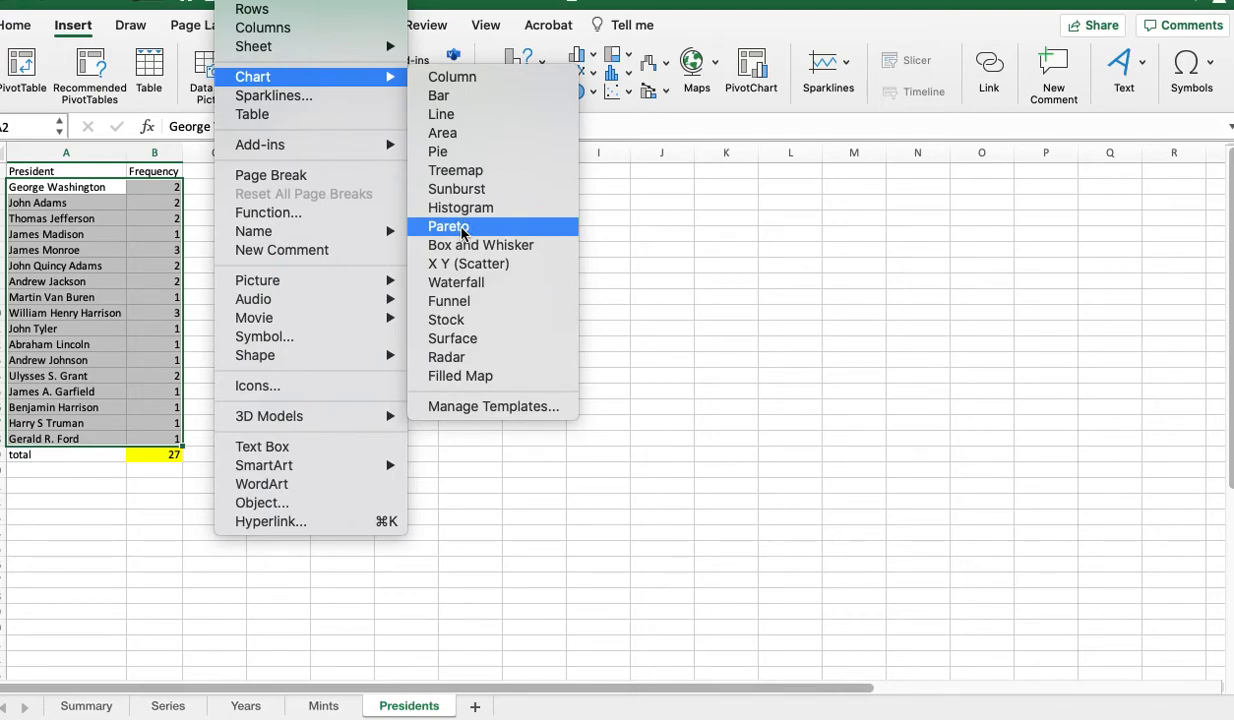
# Insert a Pareto chart of president frequencies, place it beside the table and enlarge it across columns E to N
pyautogui.click(448, 226)
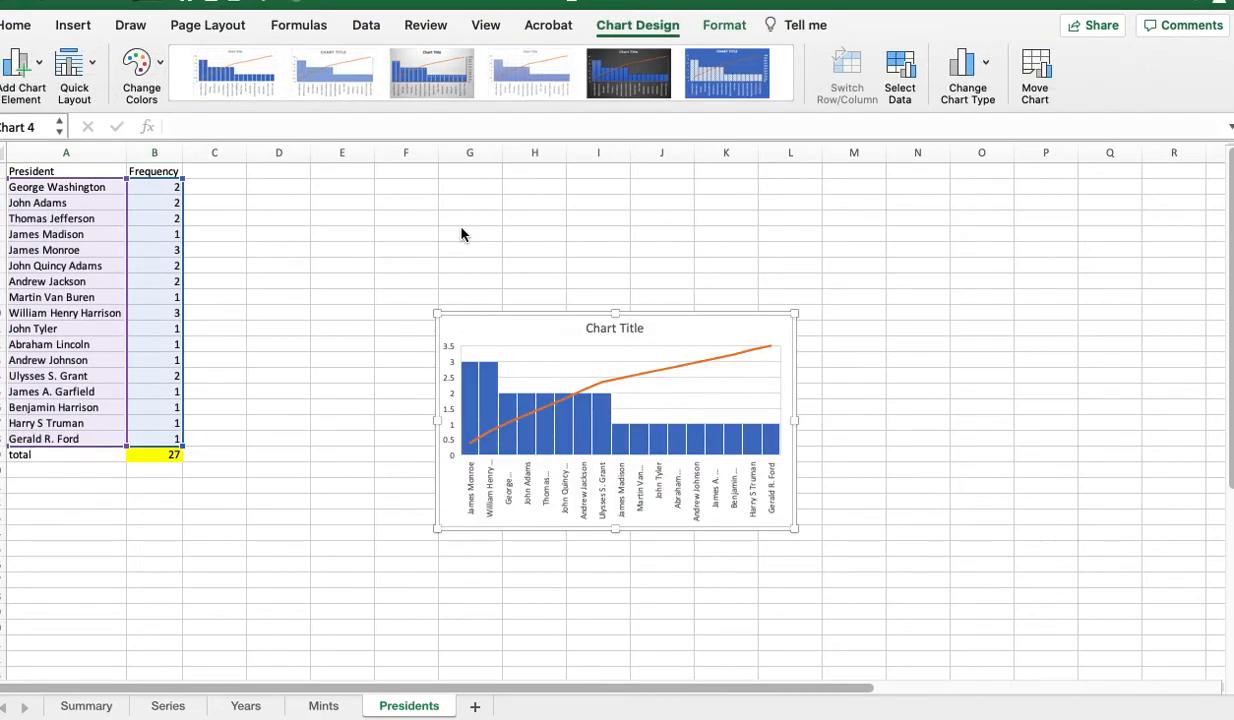
pyautogui.moveTo(616, 420); pyautogui.dragTo(492, 310)
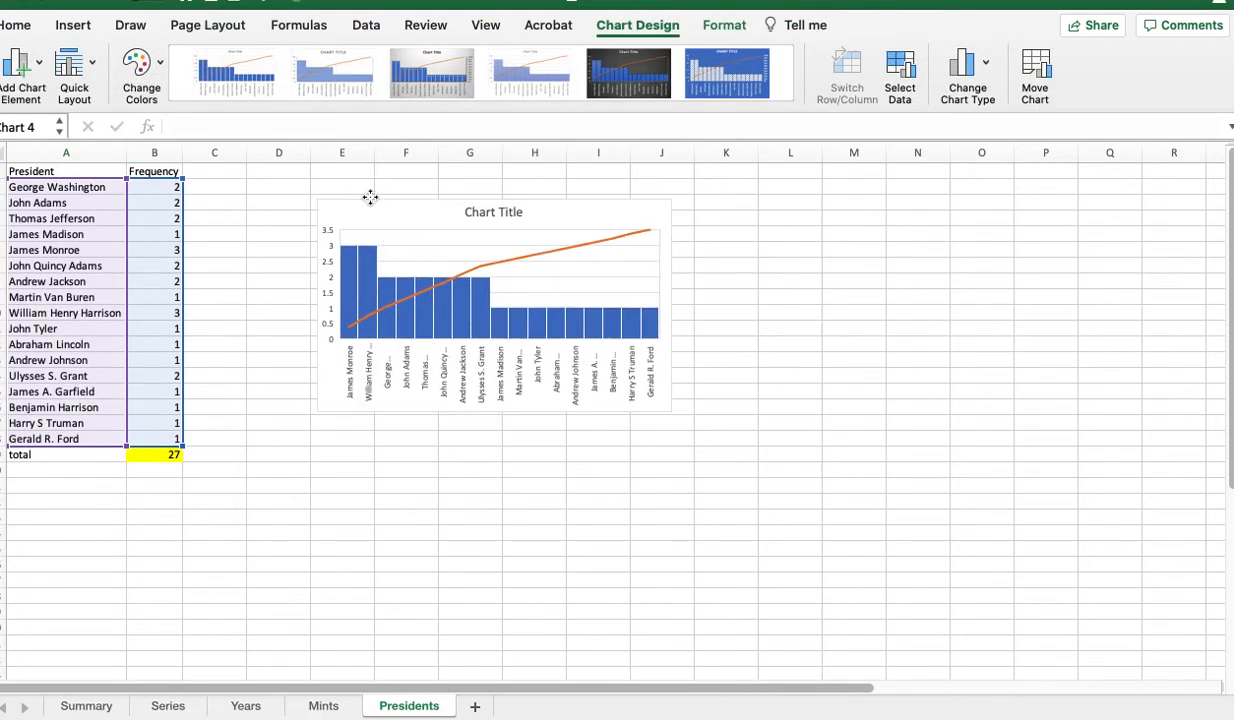
pyautogui.moveTo(670, 410); pyautogui.dragTo(932, 562)
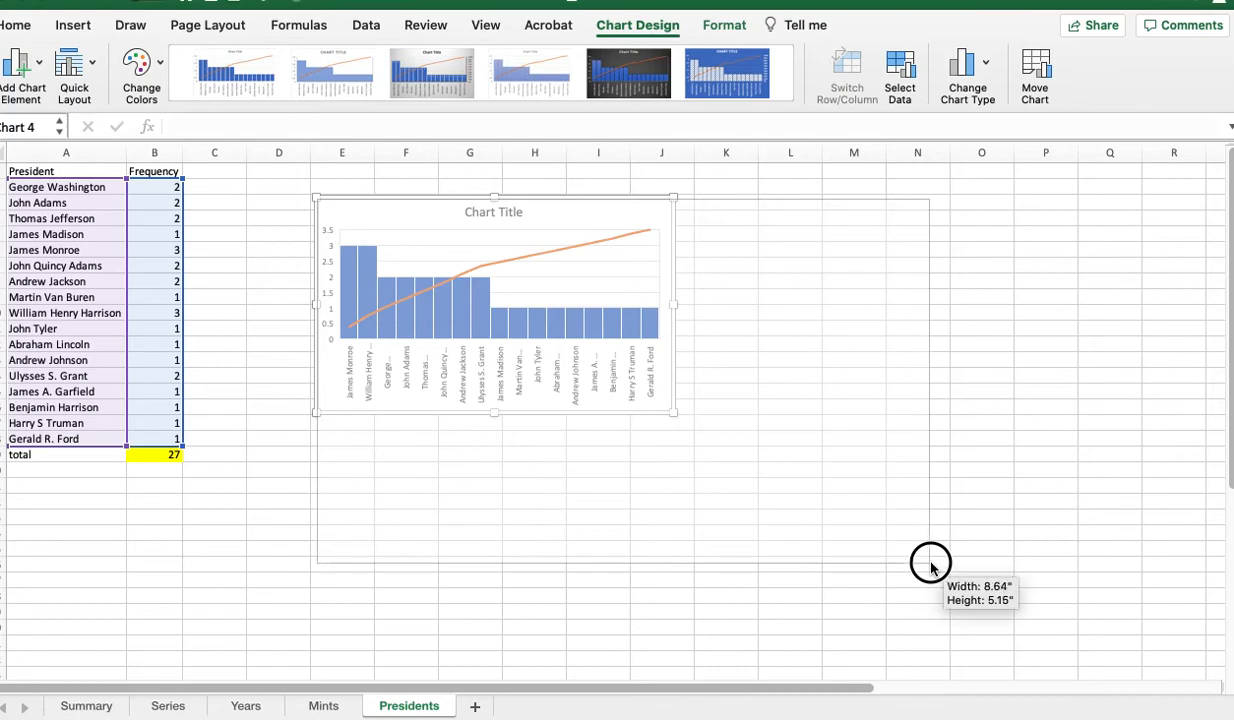
pyautogui.moveTo(670, 410); pyautogui.dragTo(930, 564)
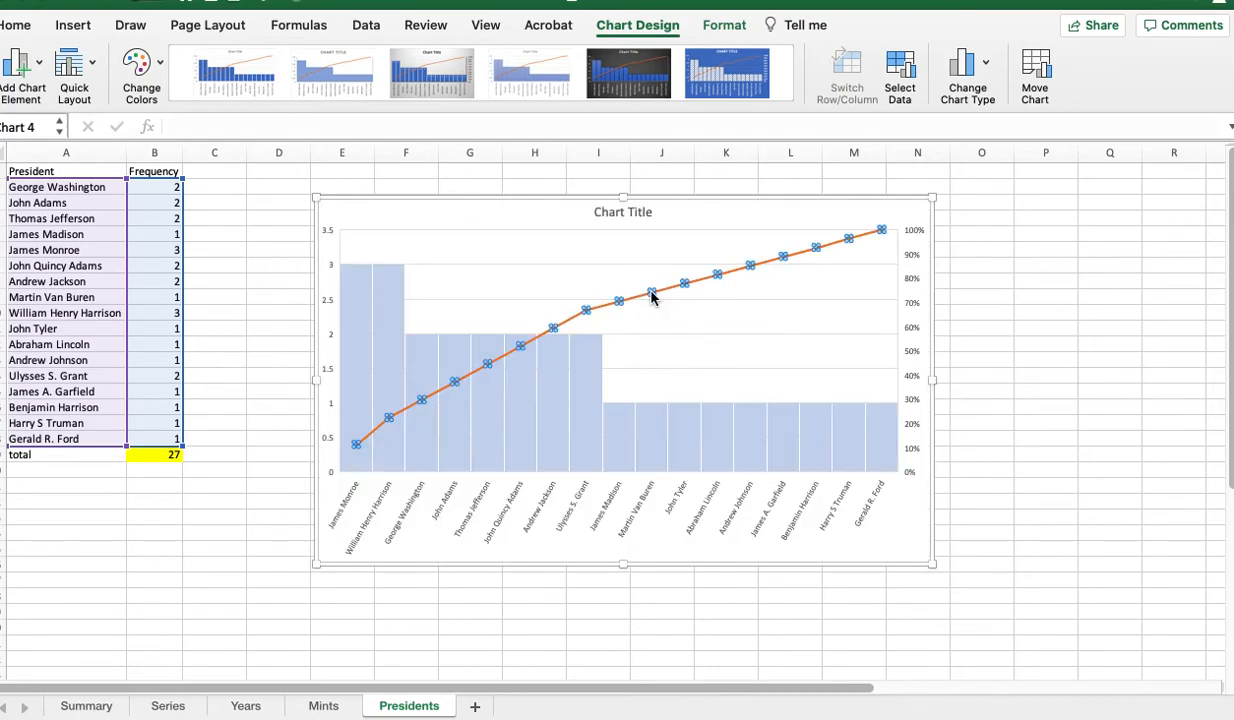
pyautogui.moveTo(604, 308)
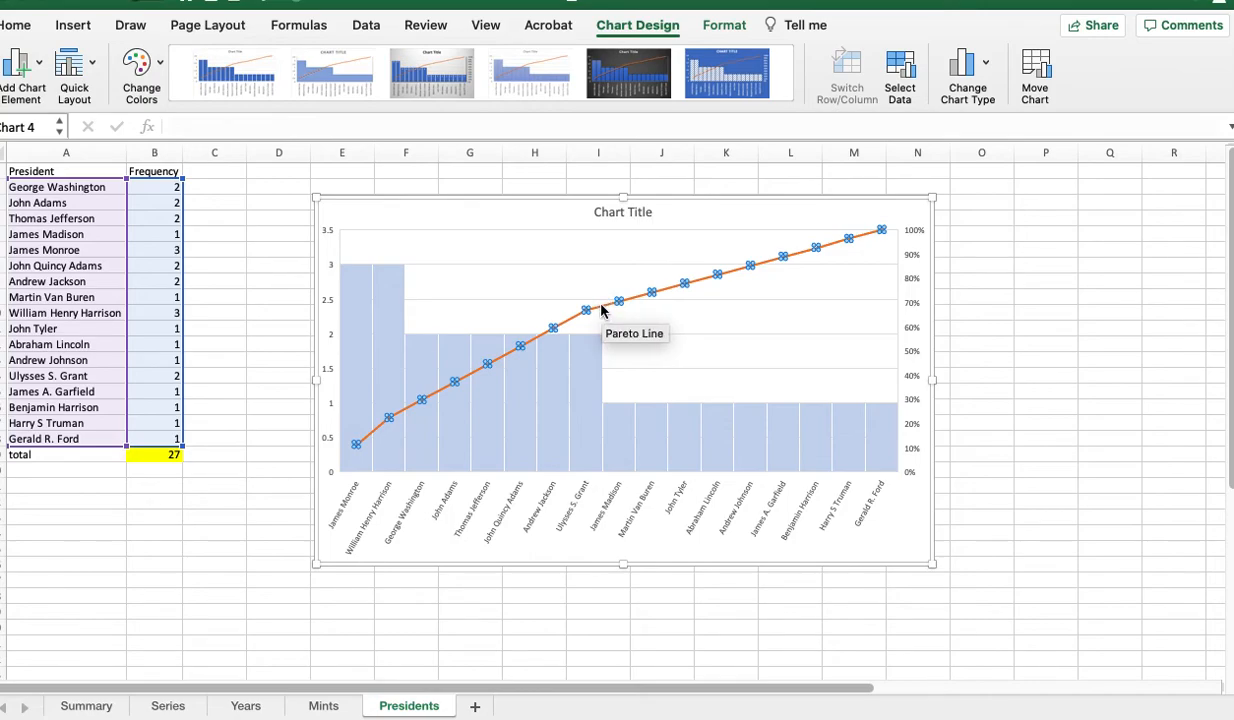
pyautogui.moveTo(600, 310)
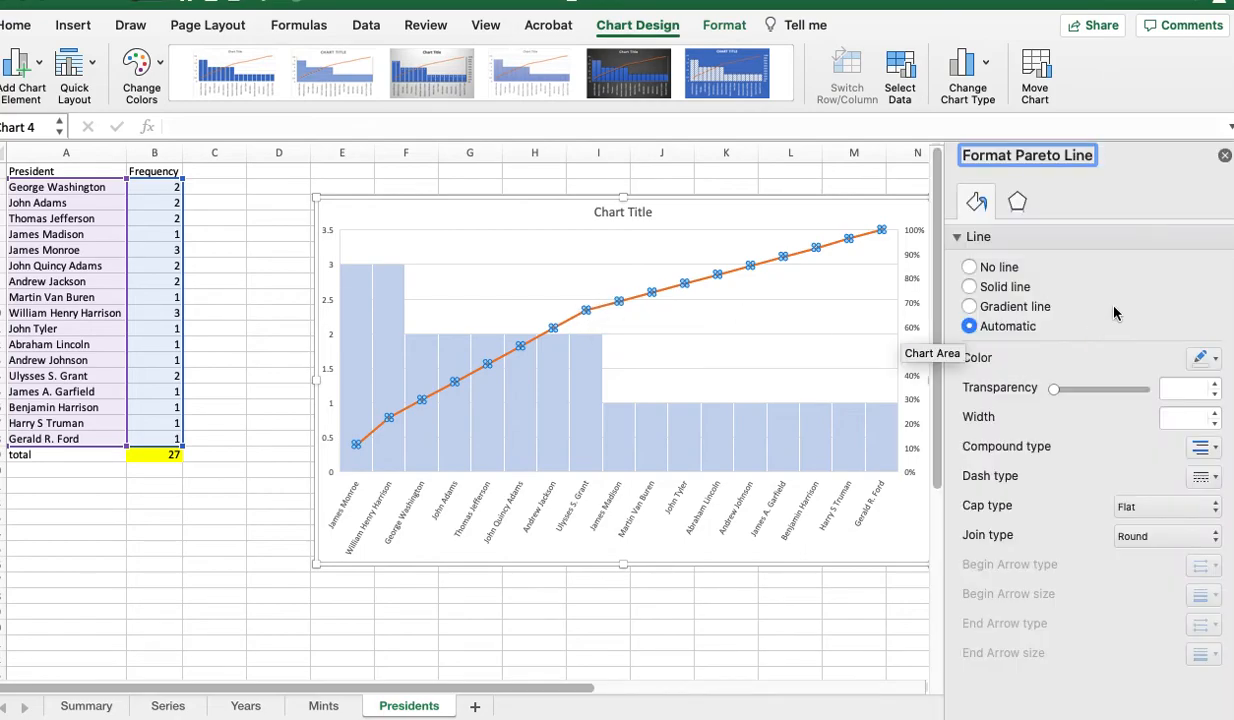
pyautogui.moveTo(662, 240)
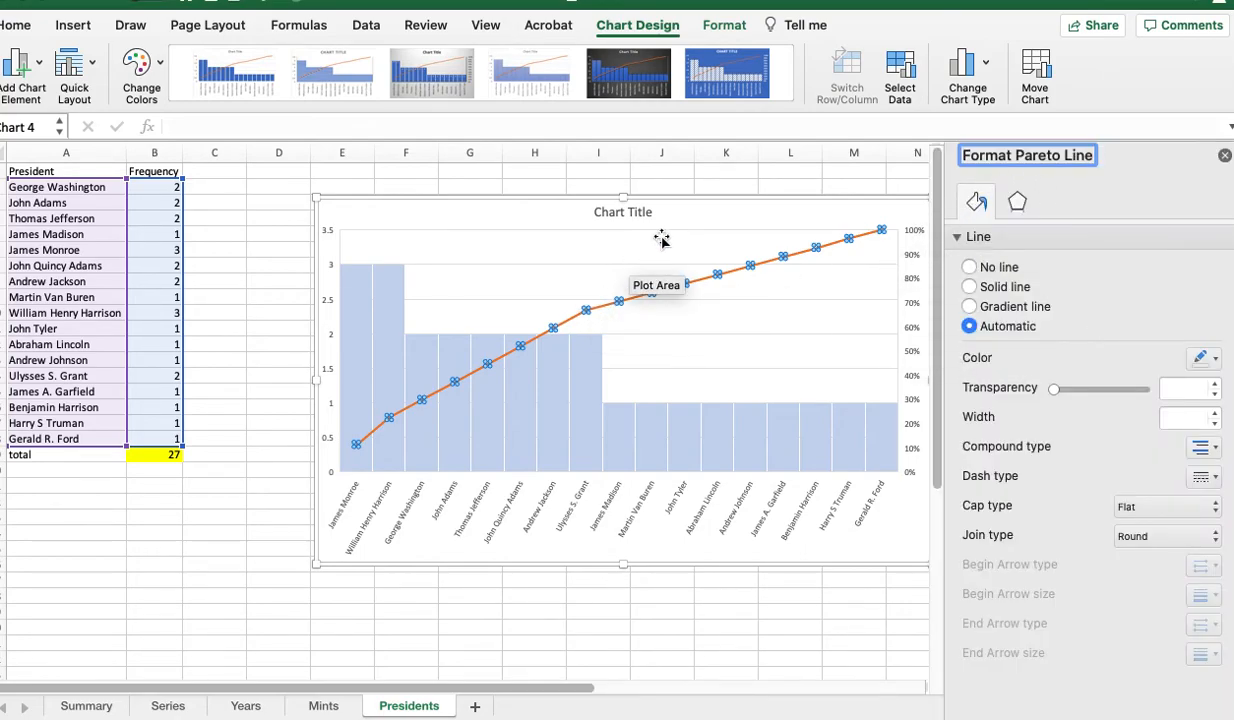
pyautogui.moveTo(948, 308)
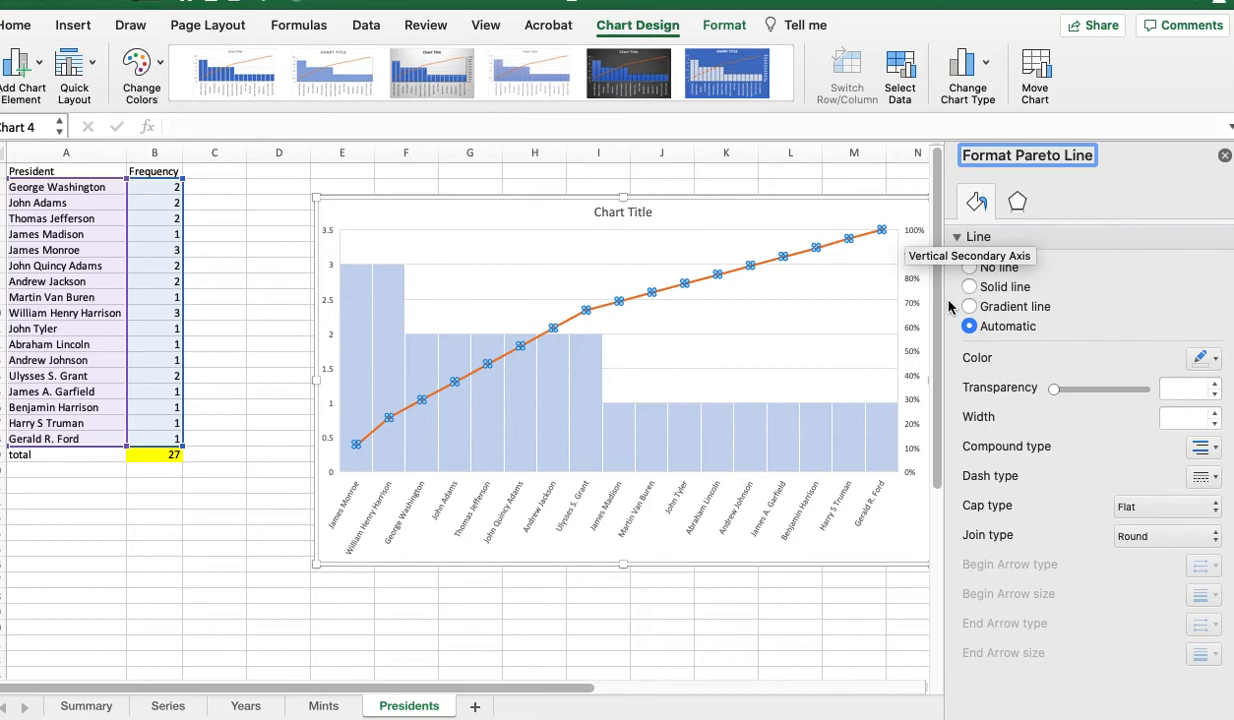
pyautogui.moveTo(1052, 292)
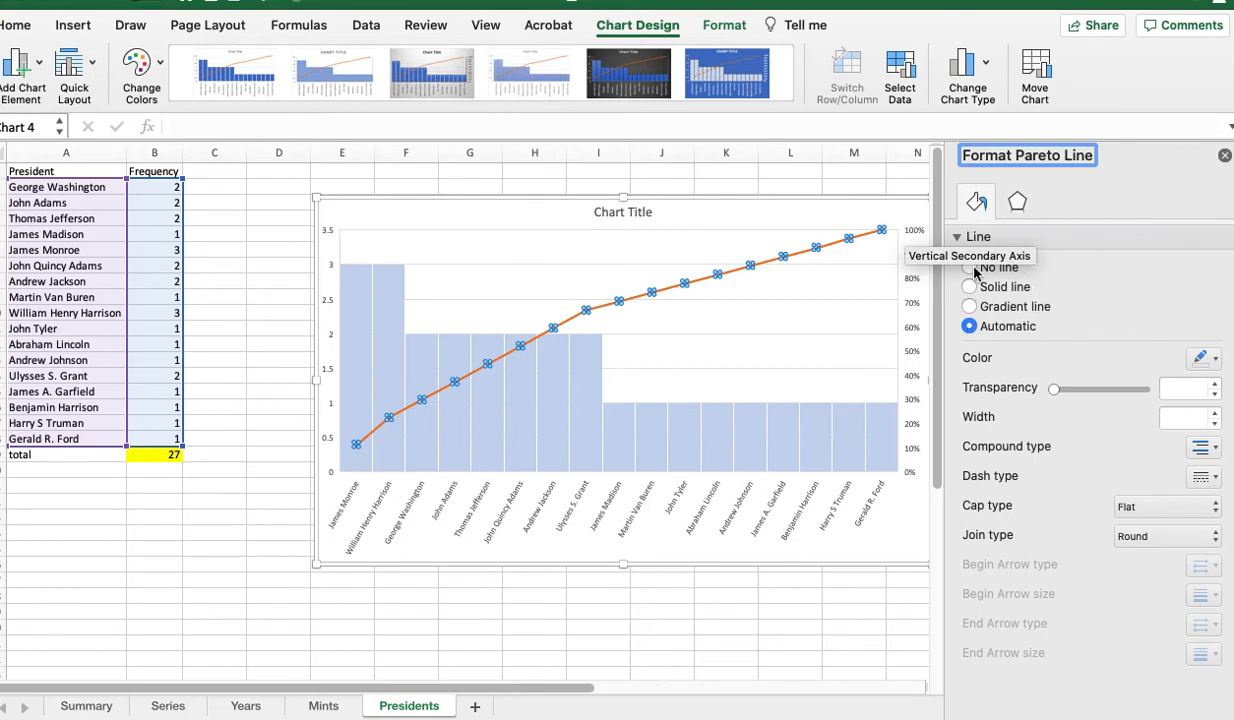
# Remove the cumulative percentage line from the Pareto series, leaving only the frequency columns
pyautogui.click(968, 268)
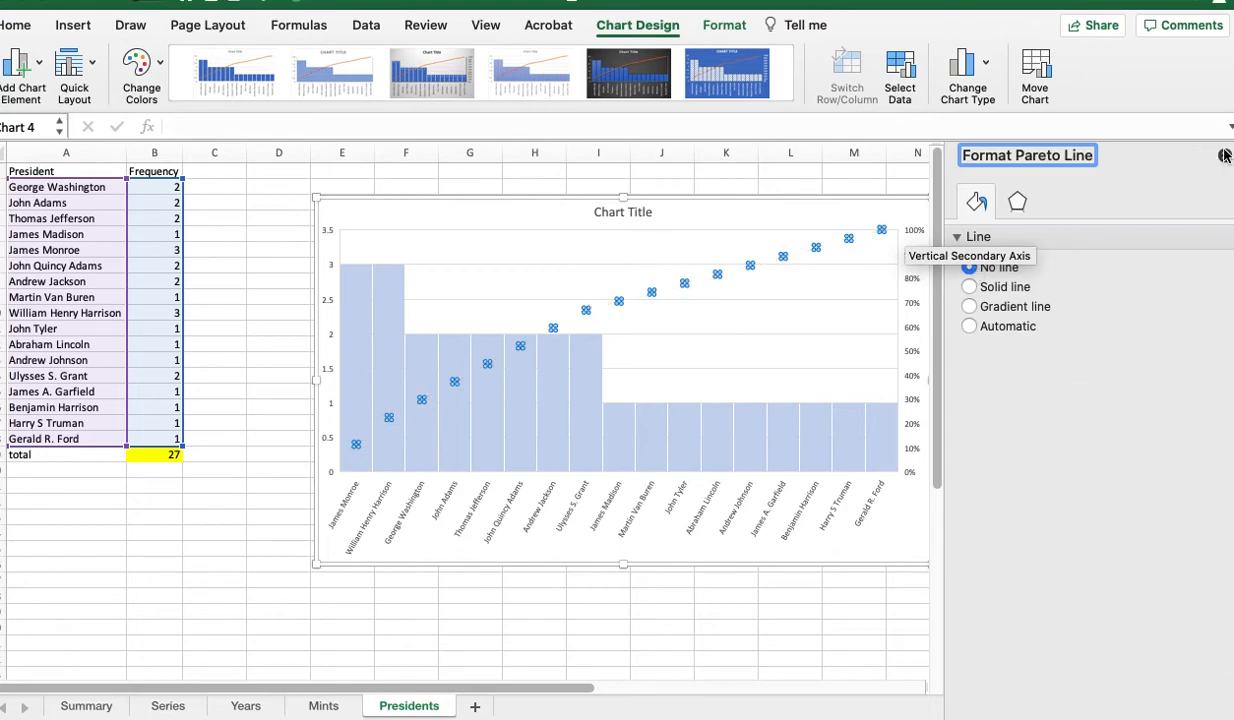
pyautogui.click(980, 452)
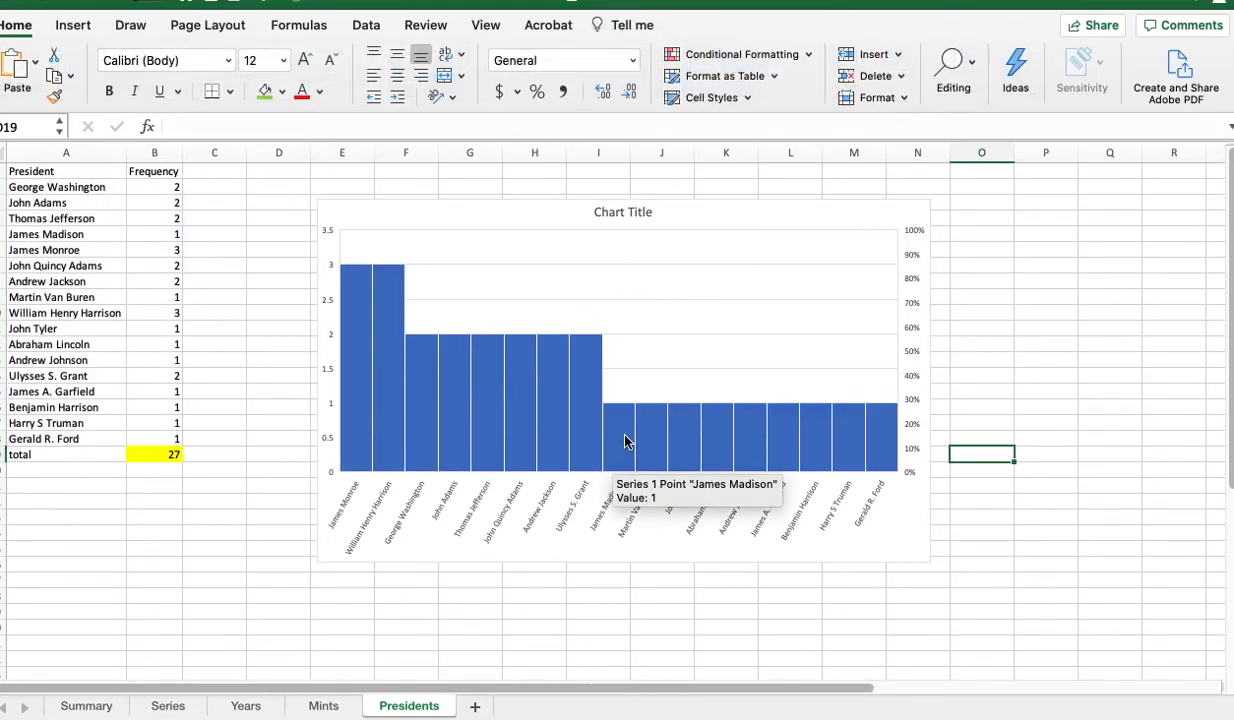
pyautogui.moveTo(562, 356)
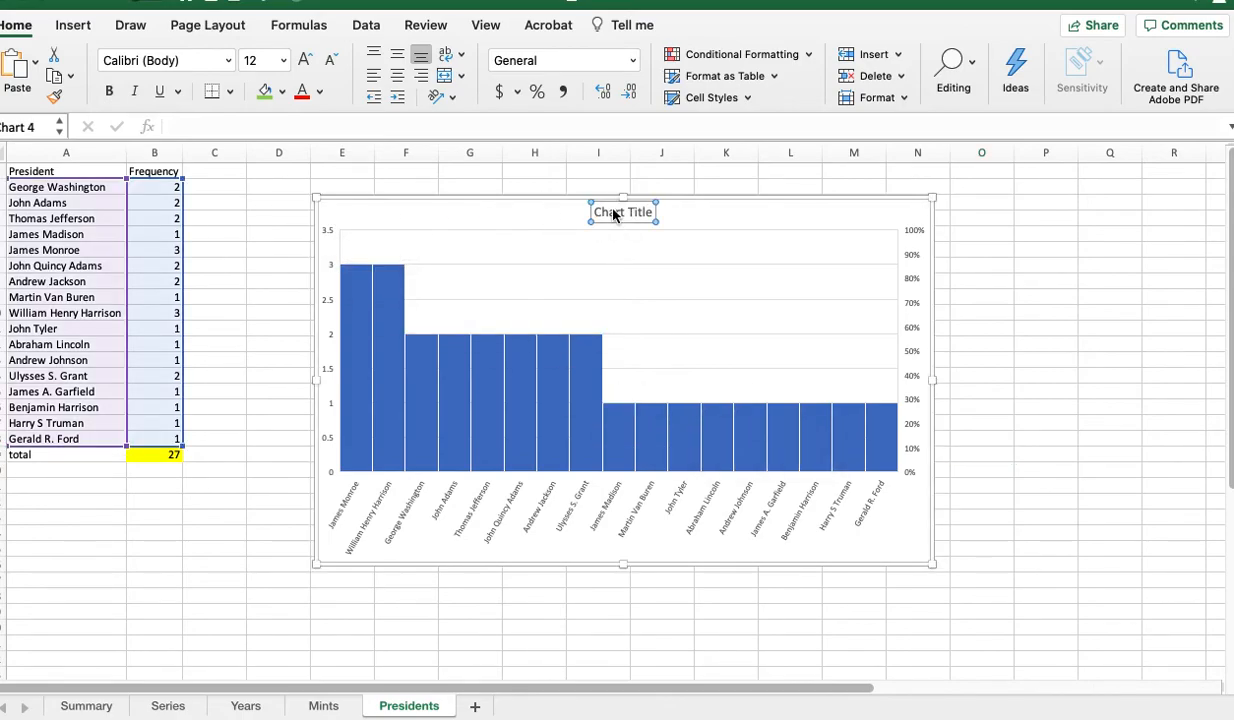
# Title the chart 'US Presidential Coins'
pyautogui.click(624, 212)
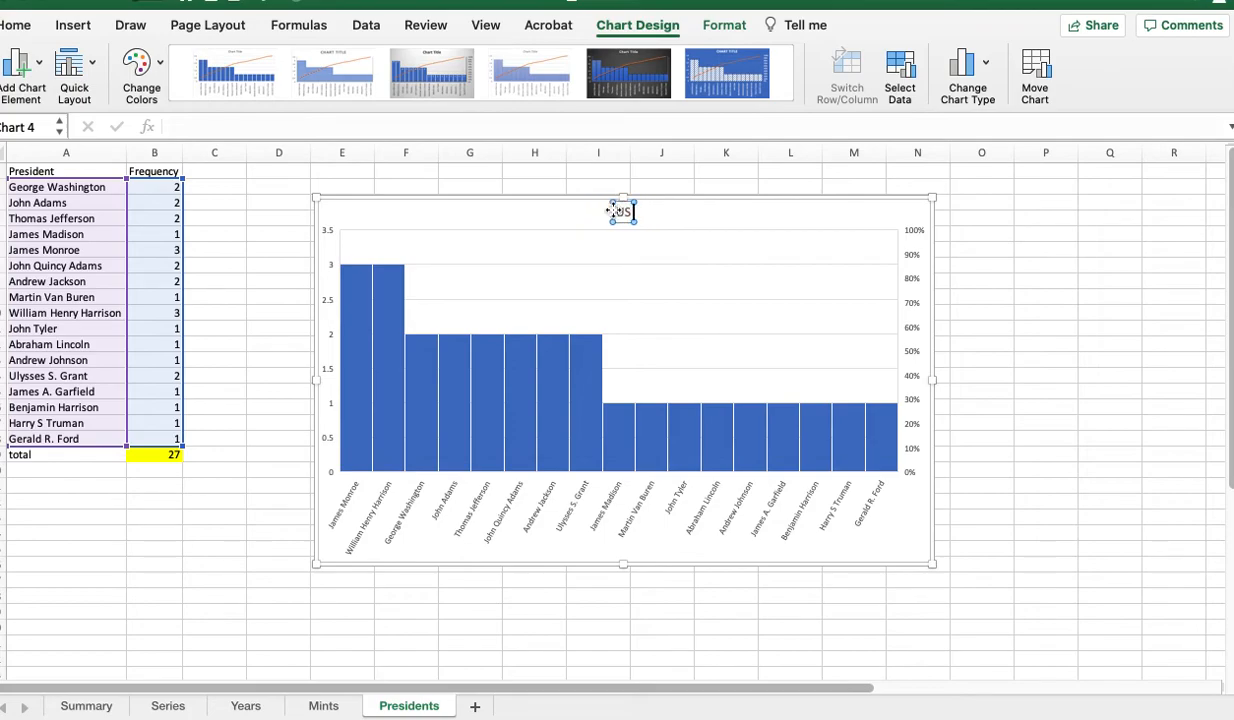
pyautogui.write('US Presidential Coins')
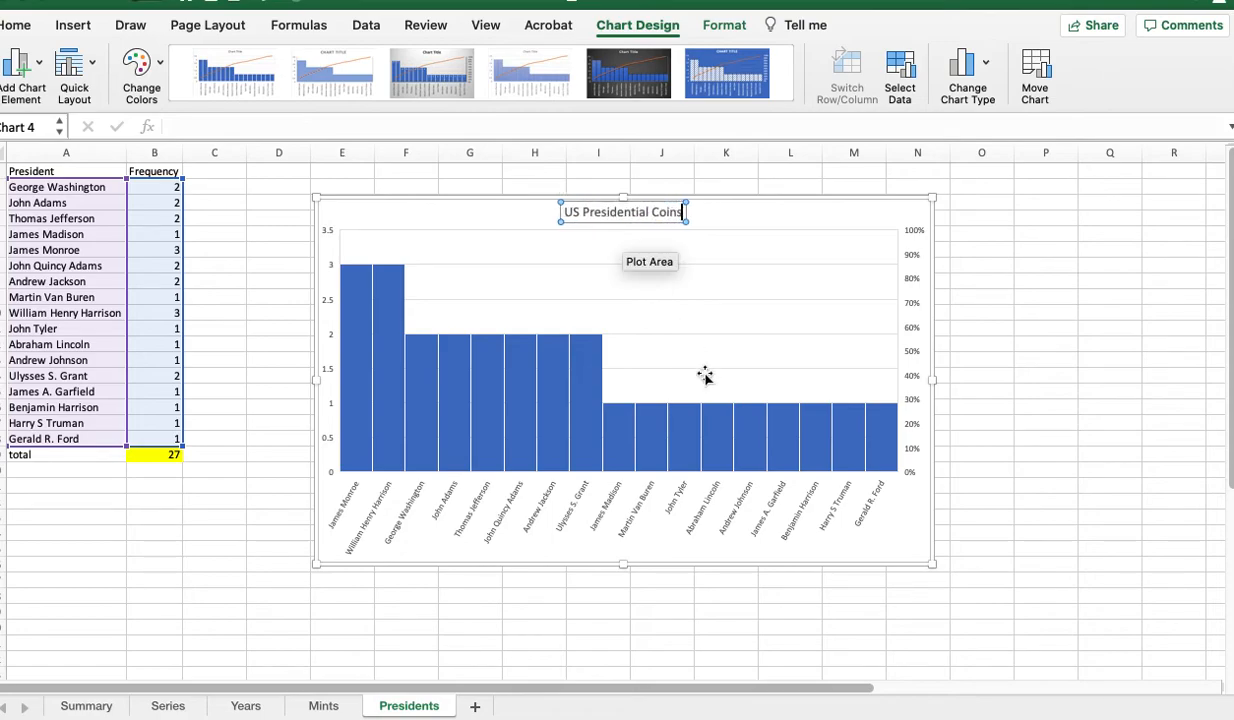
pyautogui.click(22, 62)
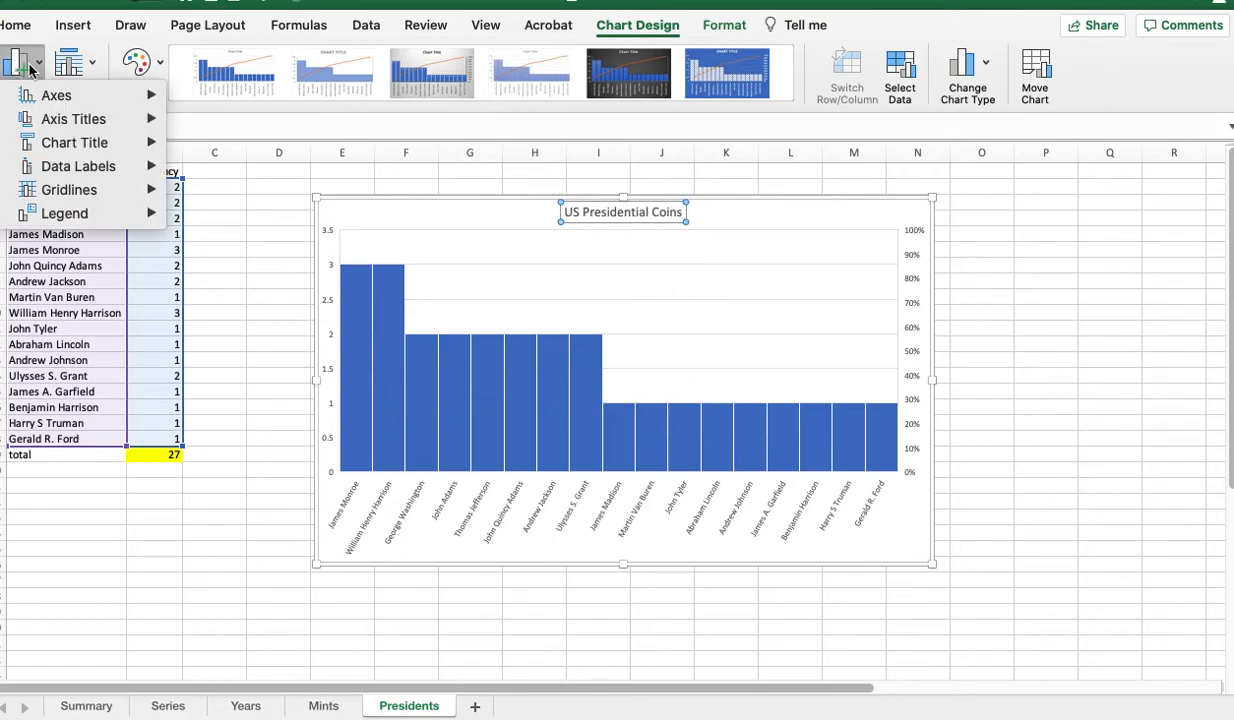
# Add a Primary Vertical axis title to the chart and dismiss its formatting pane
pyautogui.click(74, 118)
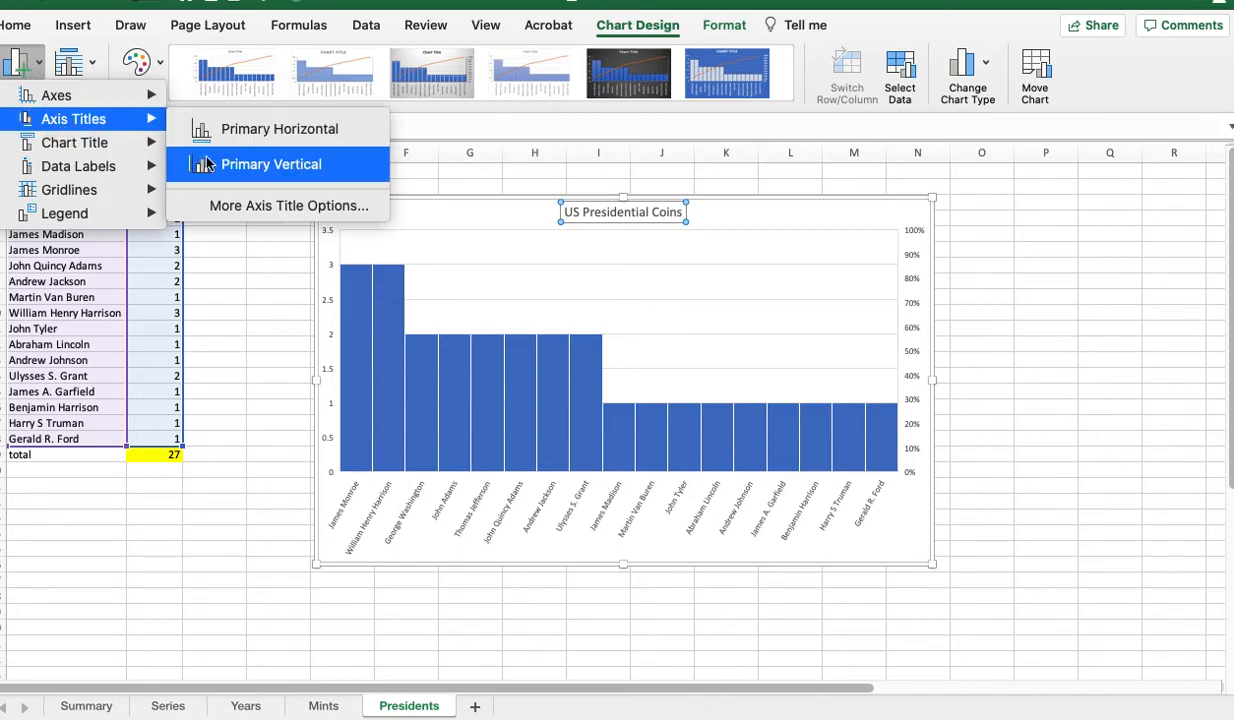
pyautogui.click(272, 164)
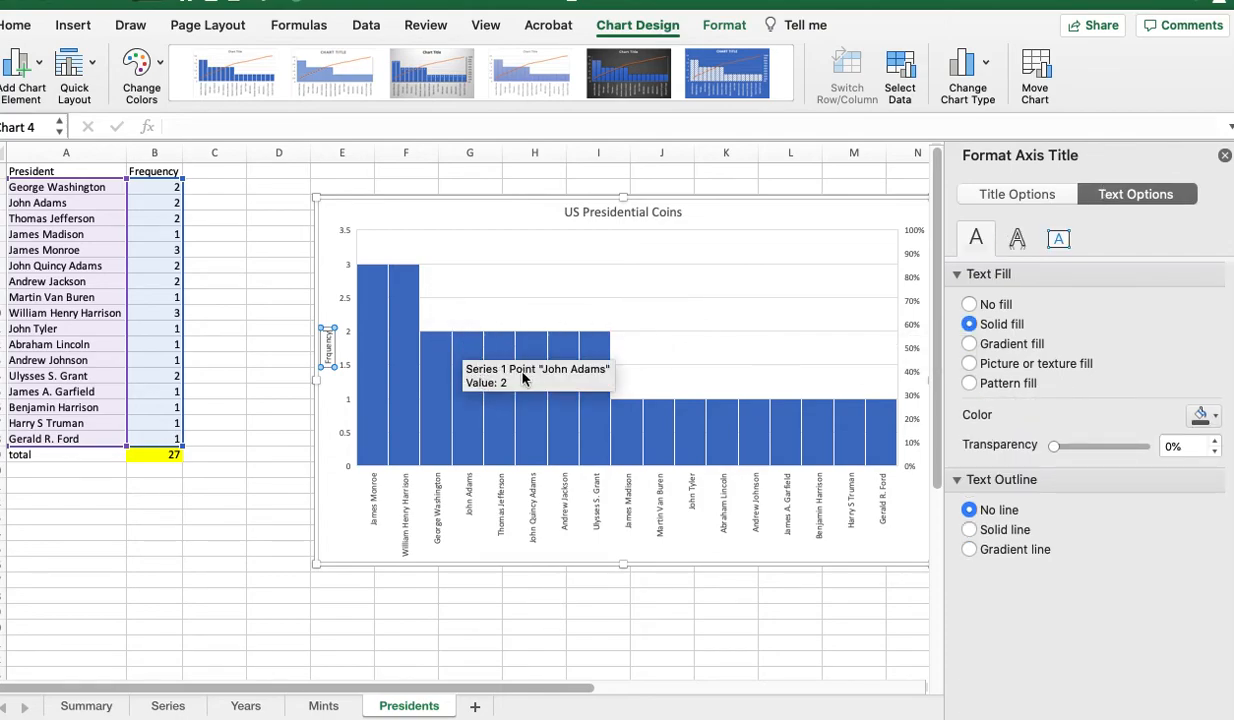
pyautogui.moveTo(328, 328)
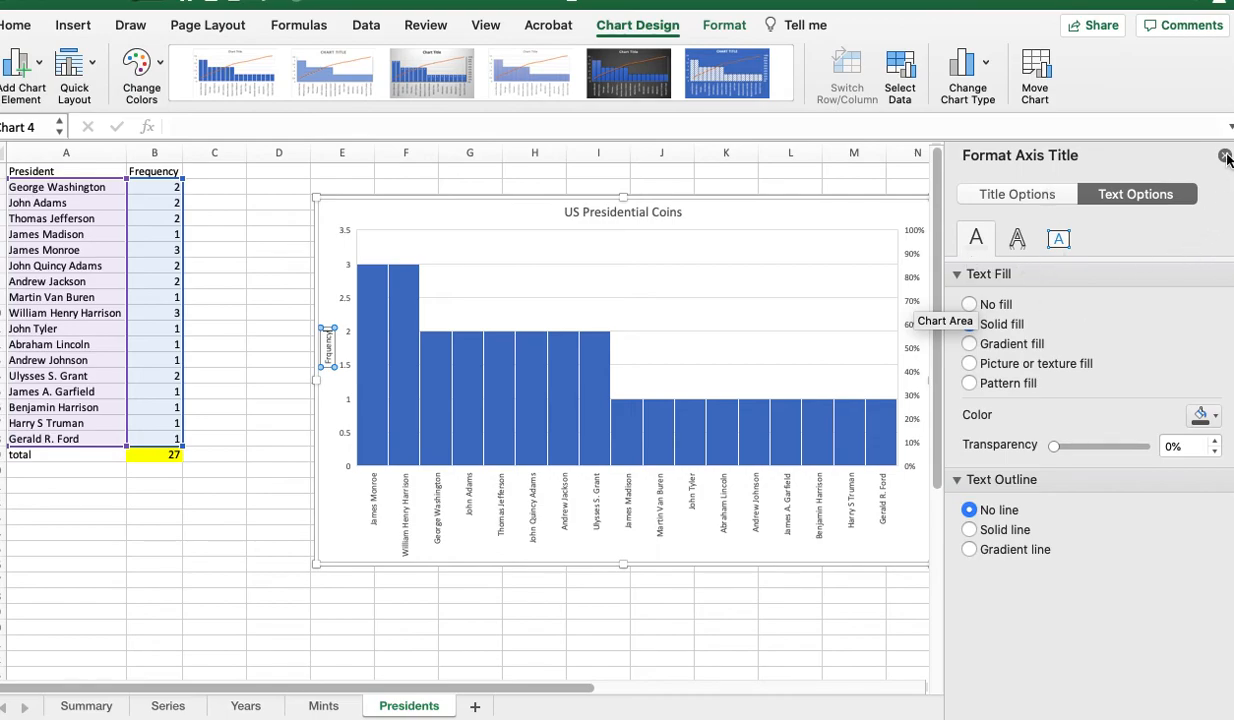
pyautogui.click(1228, 158)
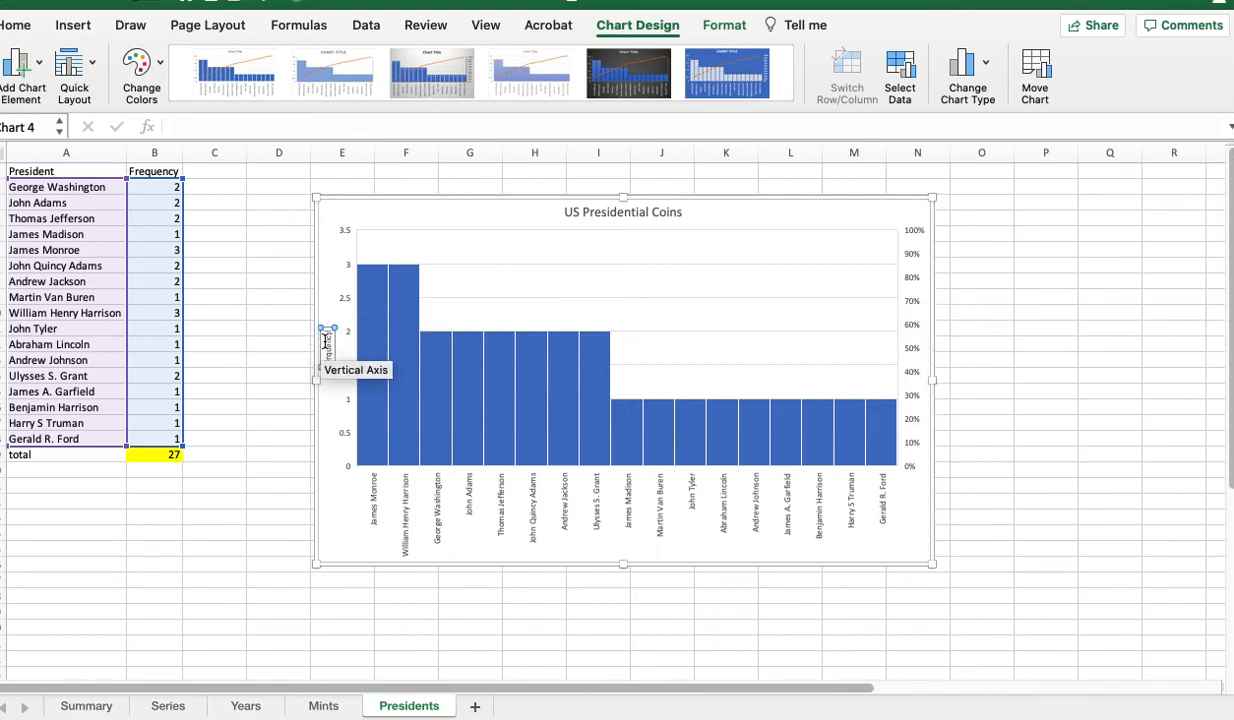
# Enlarge the font of the vertical axis title 'Frequency' via the Font dialog
pyautogui.rightClick(328, 340)
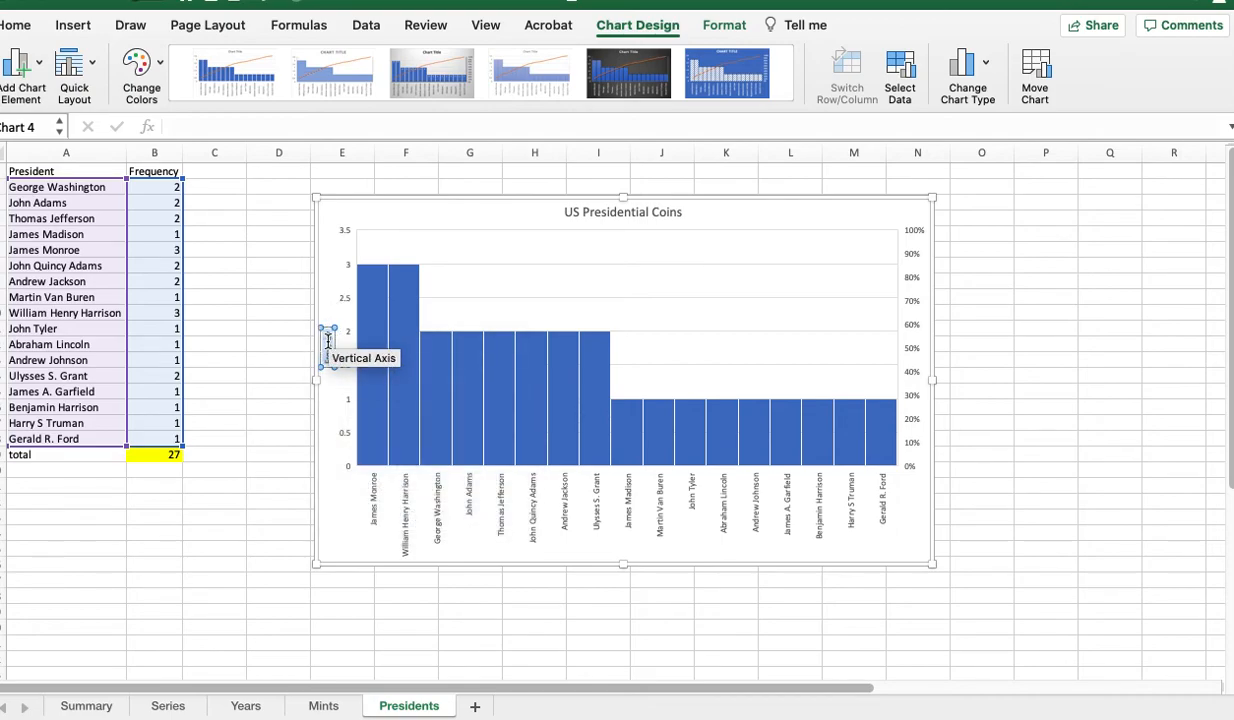
pyautogui.rightClick(328, 344)
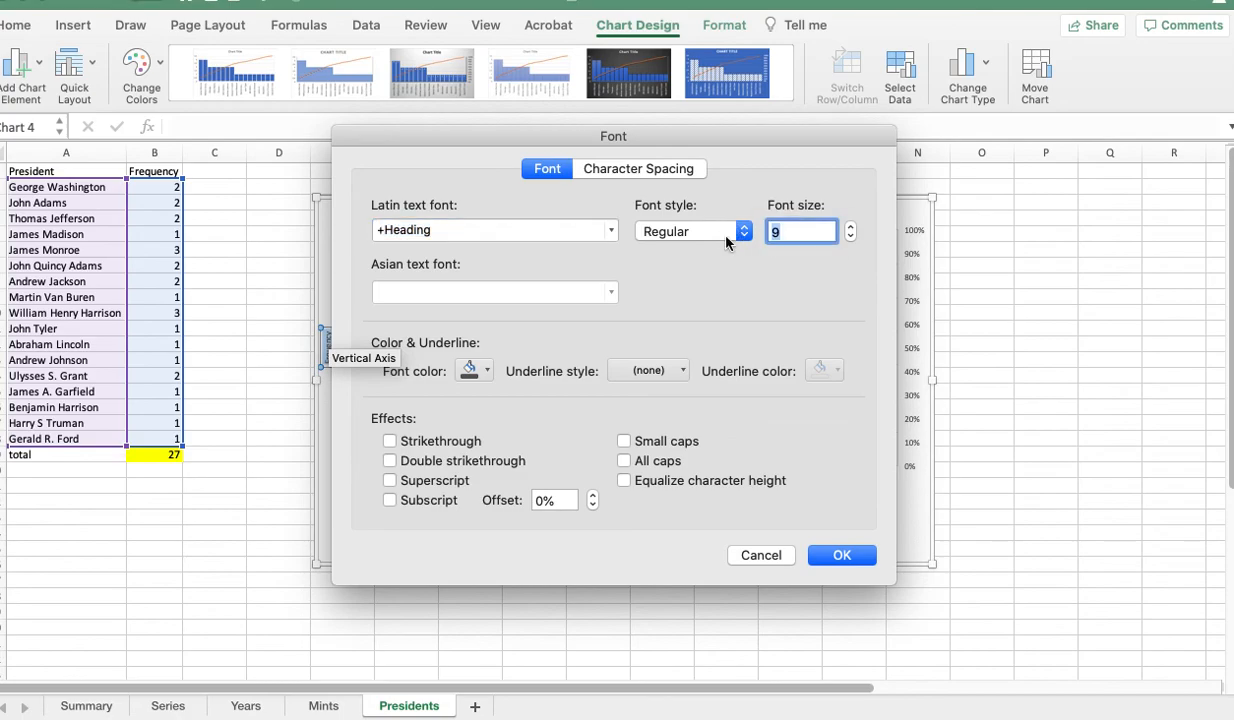
pyautogui.click(840, 556)
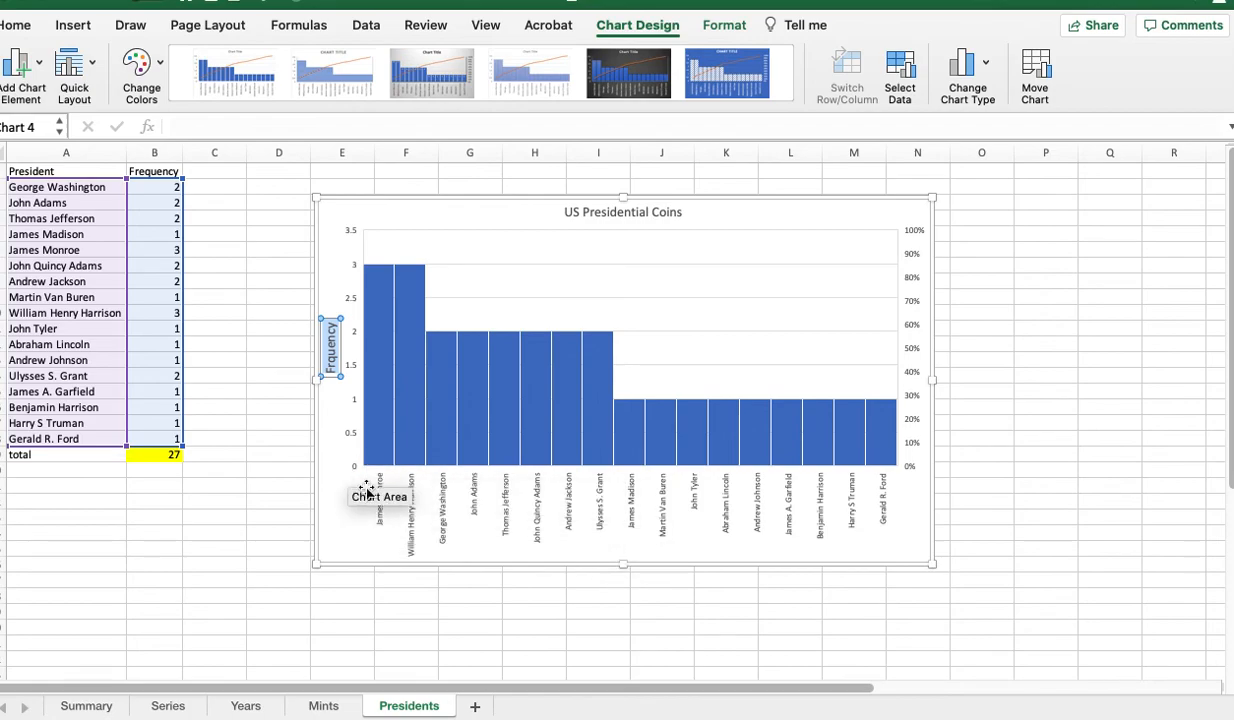
pyautogui.moveTo(796, 458)
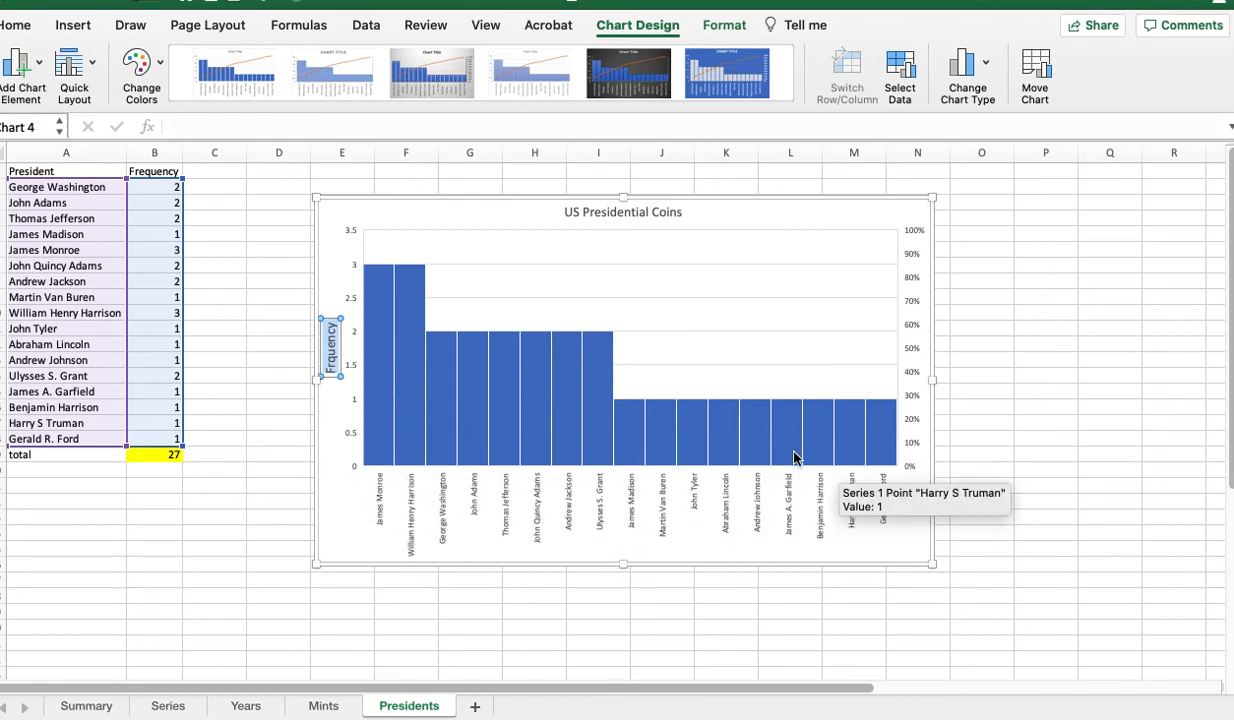
pyautogui.moveTo(376, 214)
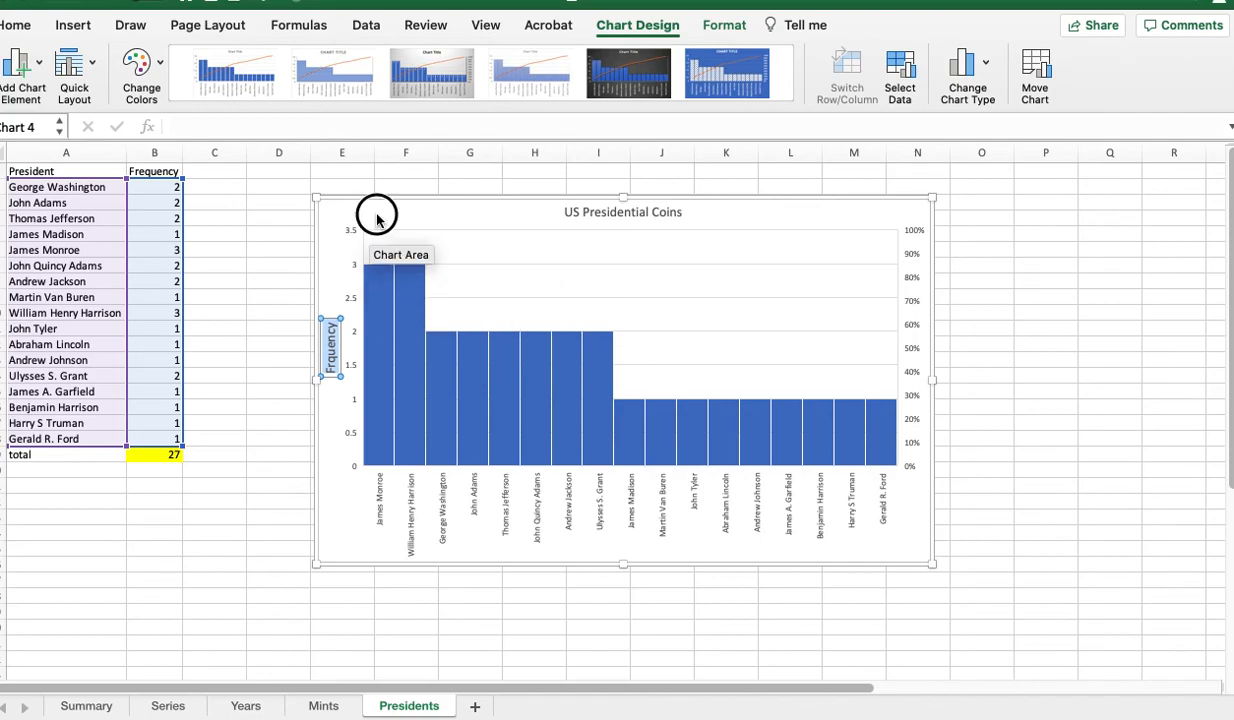
pyautogui.rightClick(376, 218)
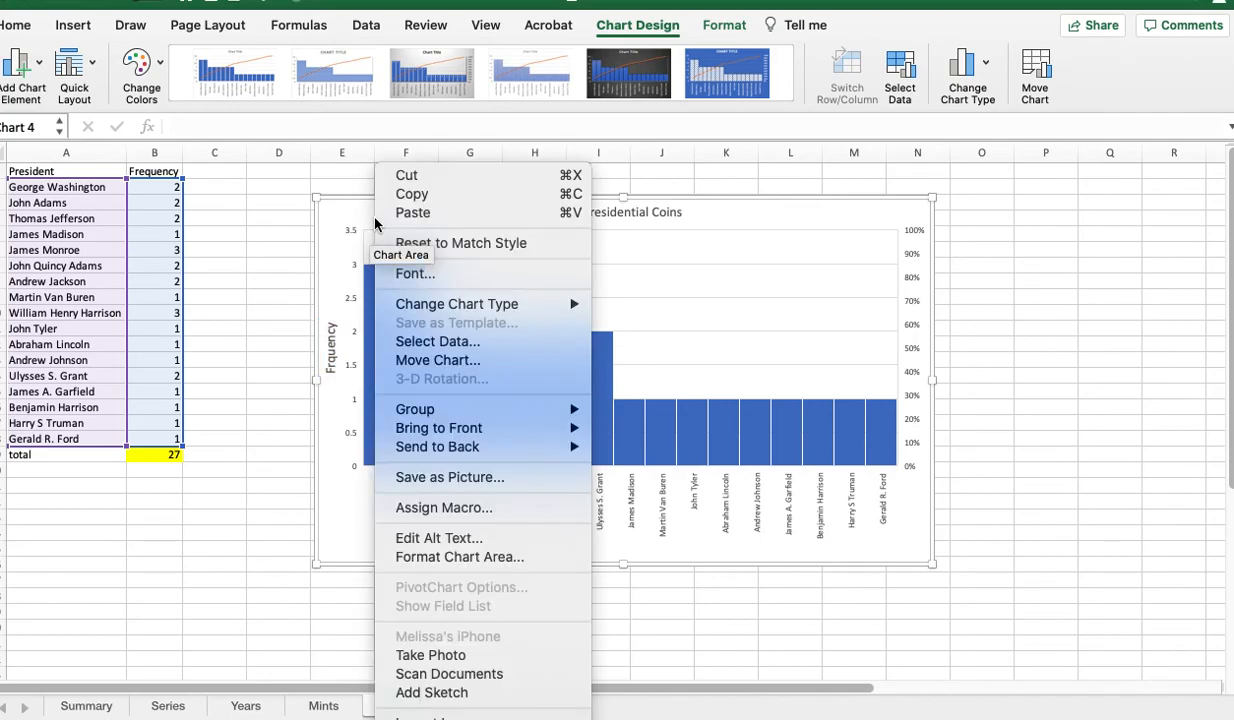
pyautogui.moveTo(482, 496)
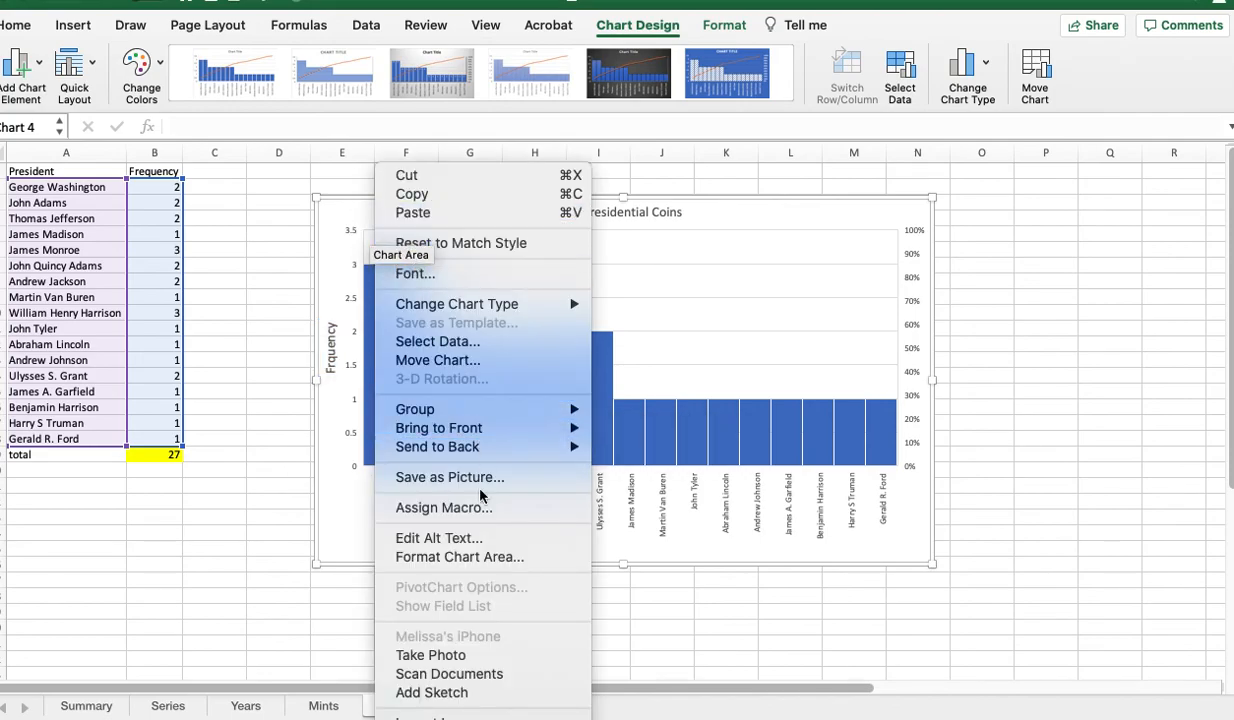
pyautogui.click(460, 556)
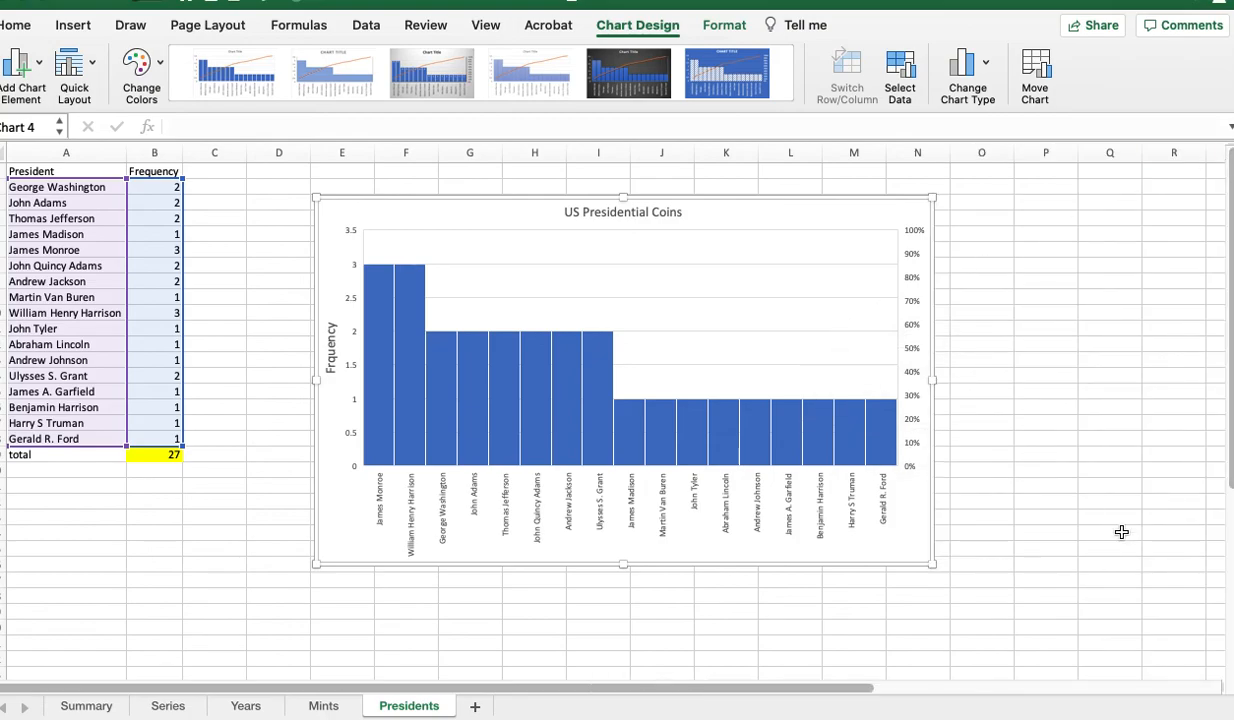
pyautogui.moveTo(792, 606)
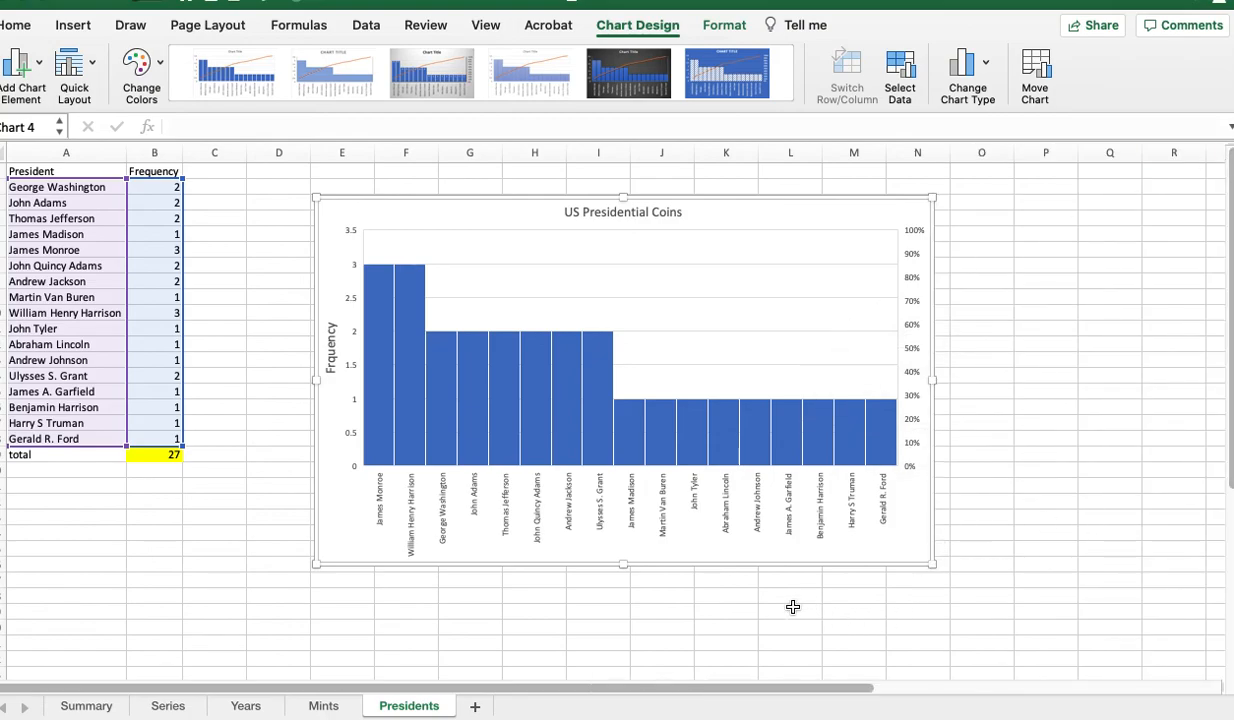
pyautogui.moveTo(540, 580)
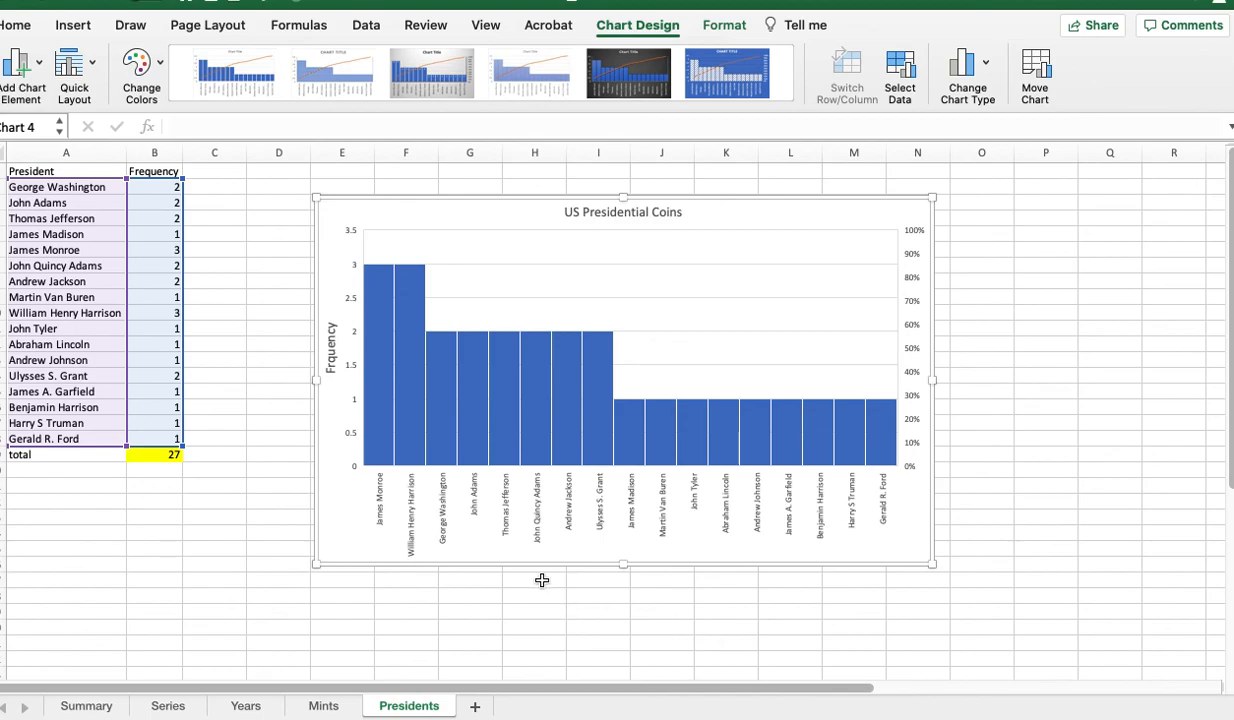
pyautogui.moveTo(282, 544)
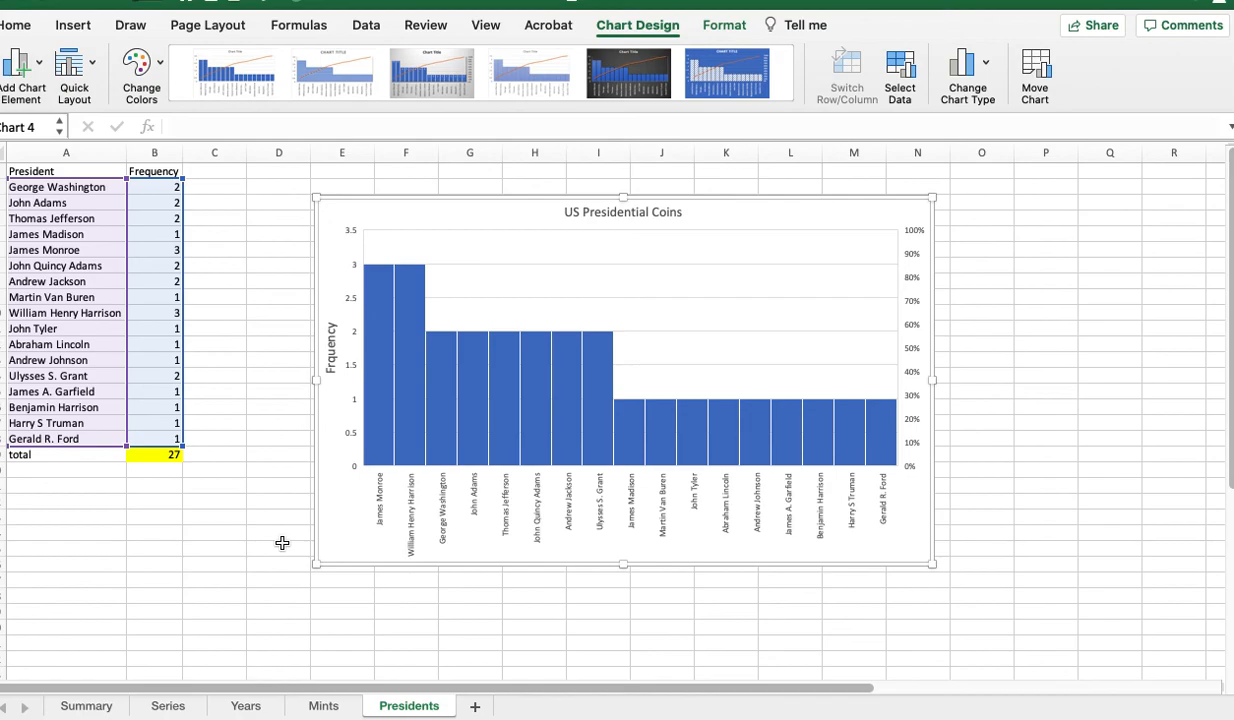
pyautogui.moveTo(264, 460)
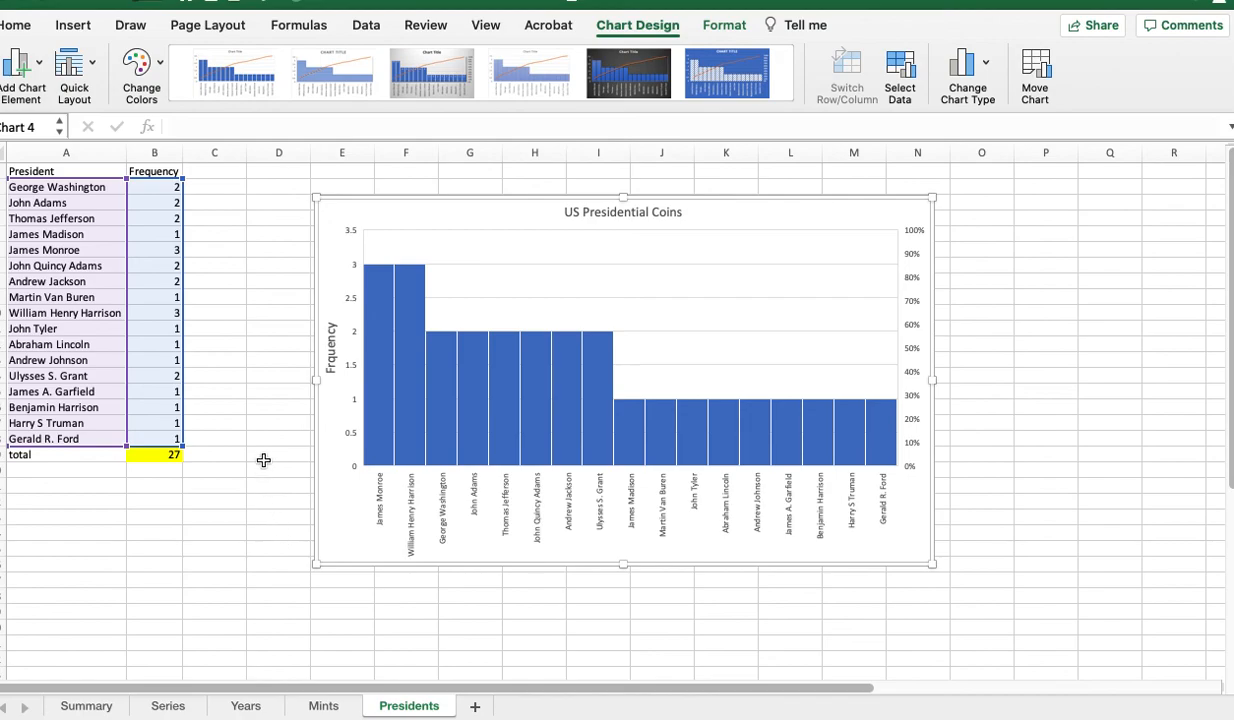
pyautogui.moveTo(236, 354)
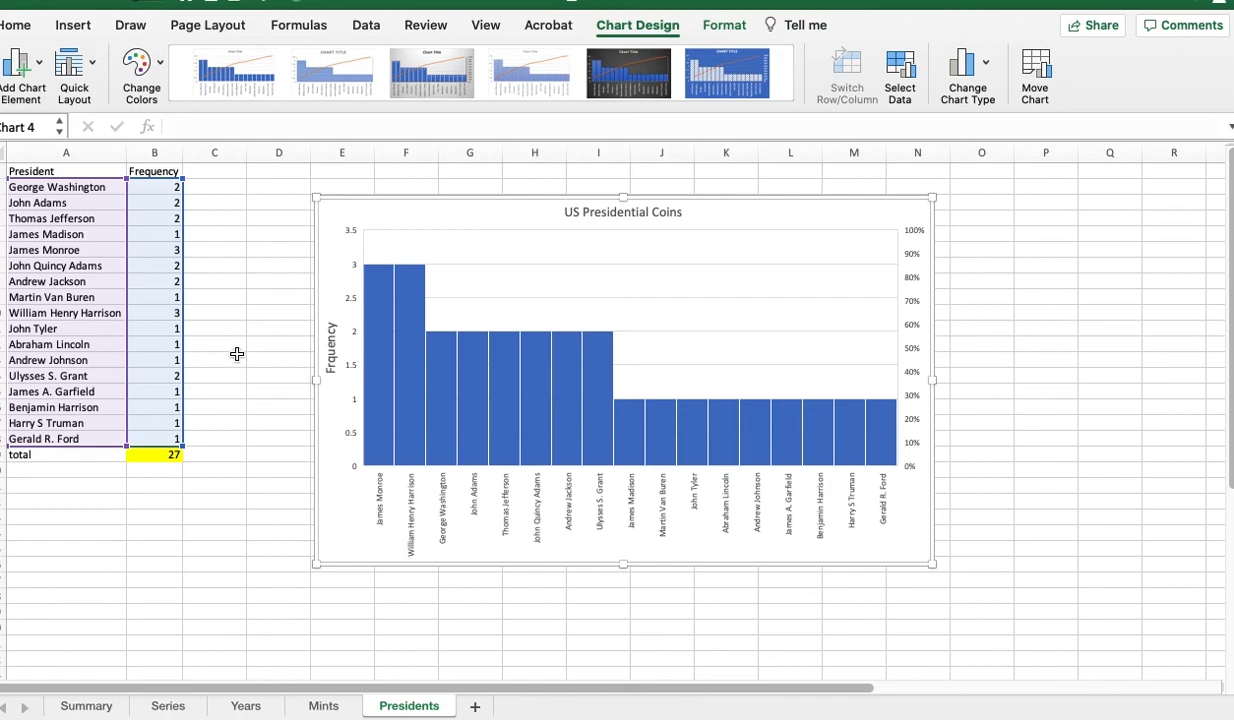
pyautogui.moveTo(220, 292)
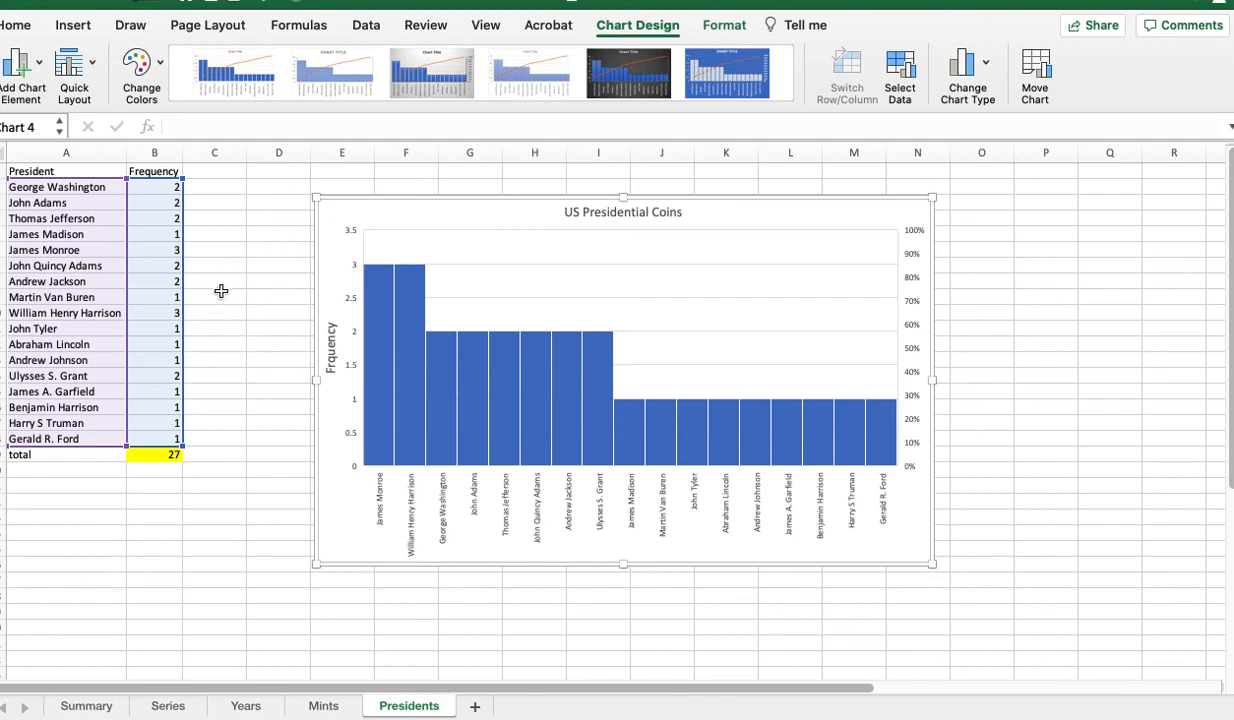
pyautogui.moveTo(444, 236)
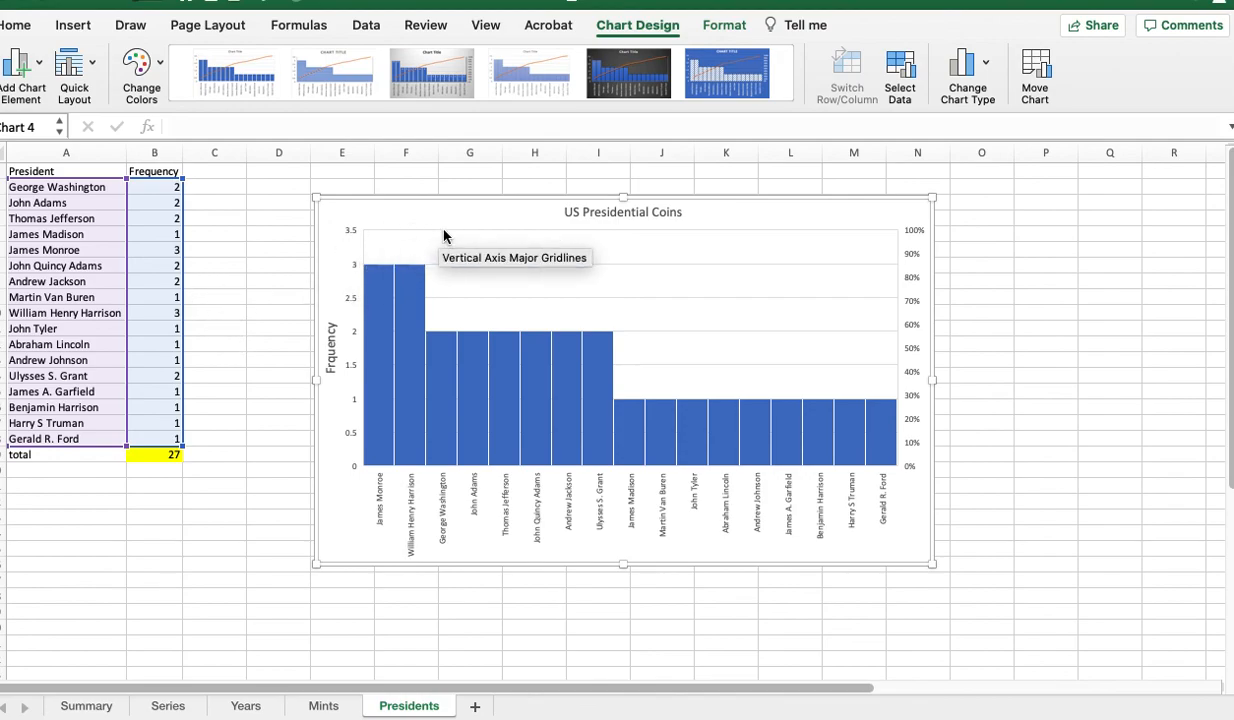